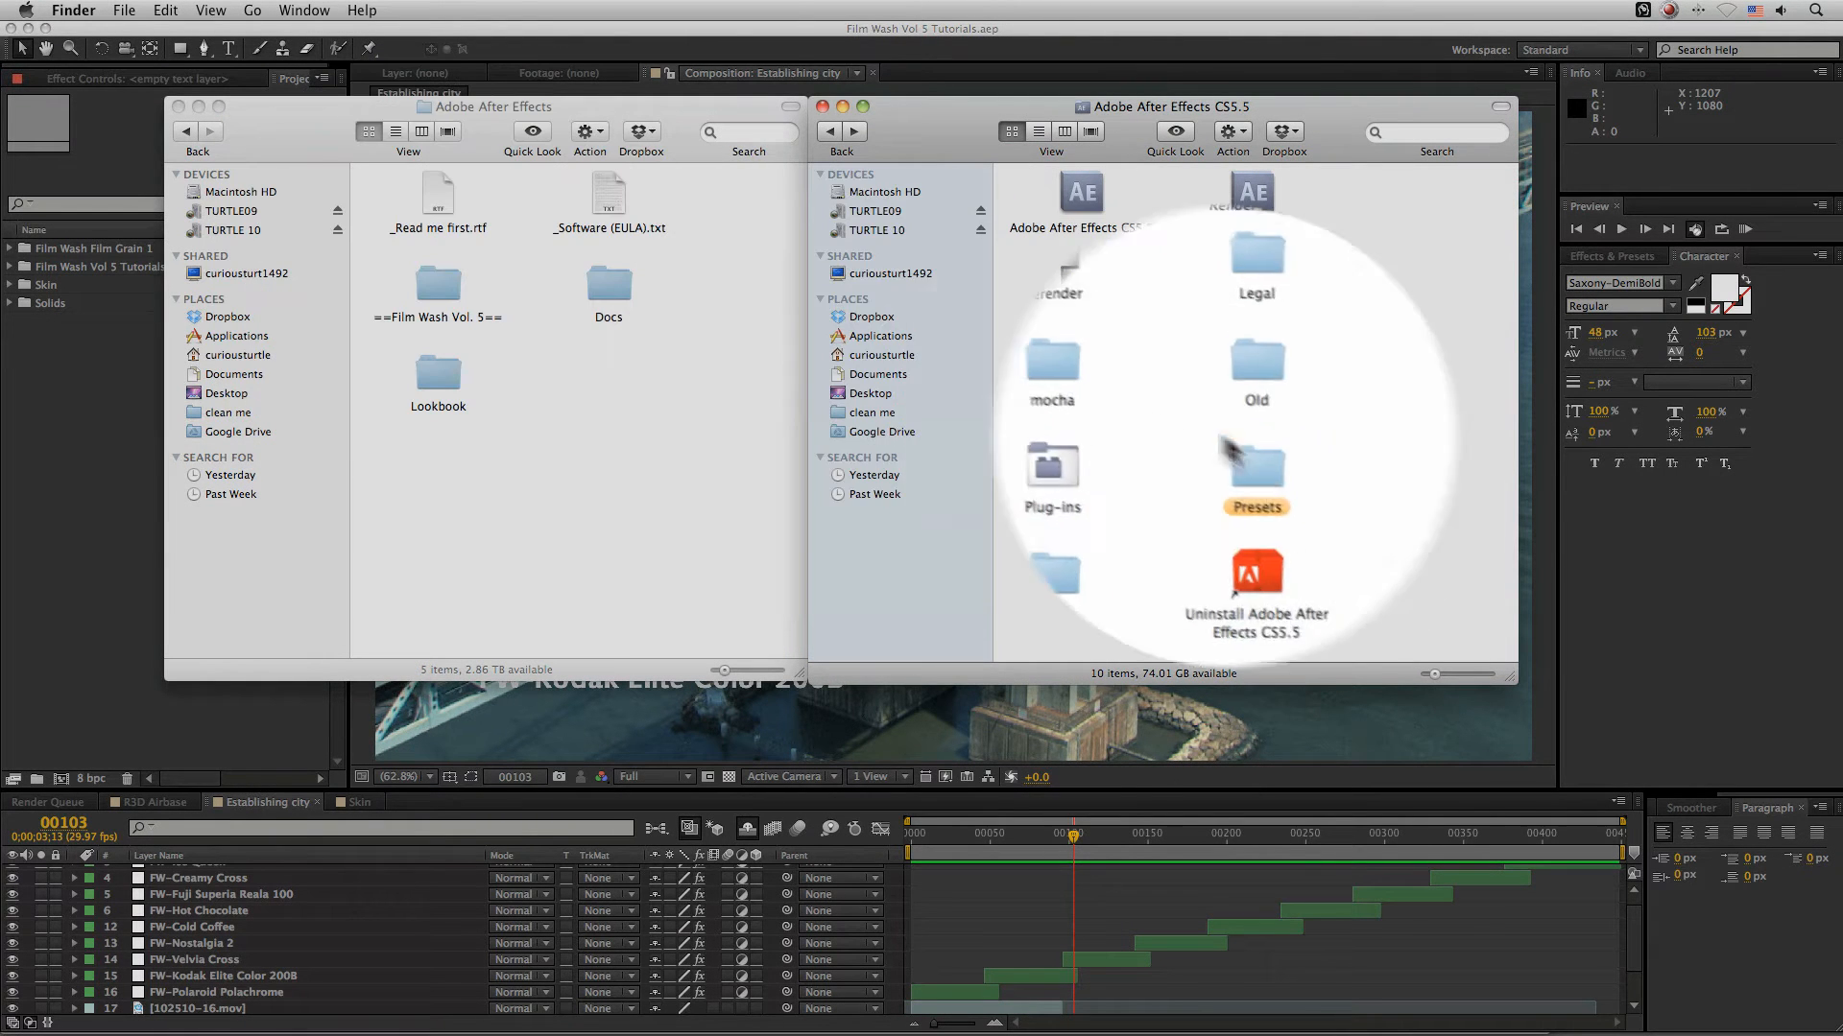
- Copy the Film Wash Vol. 5 folder into the After Effects CS5.5 Presets folder
{"action": "left_click_drag", "start_coordinate": [437, 288], "coordinate": [1445, 493]}
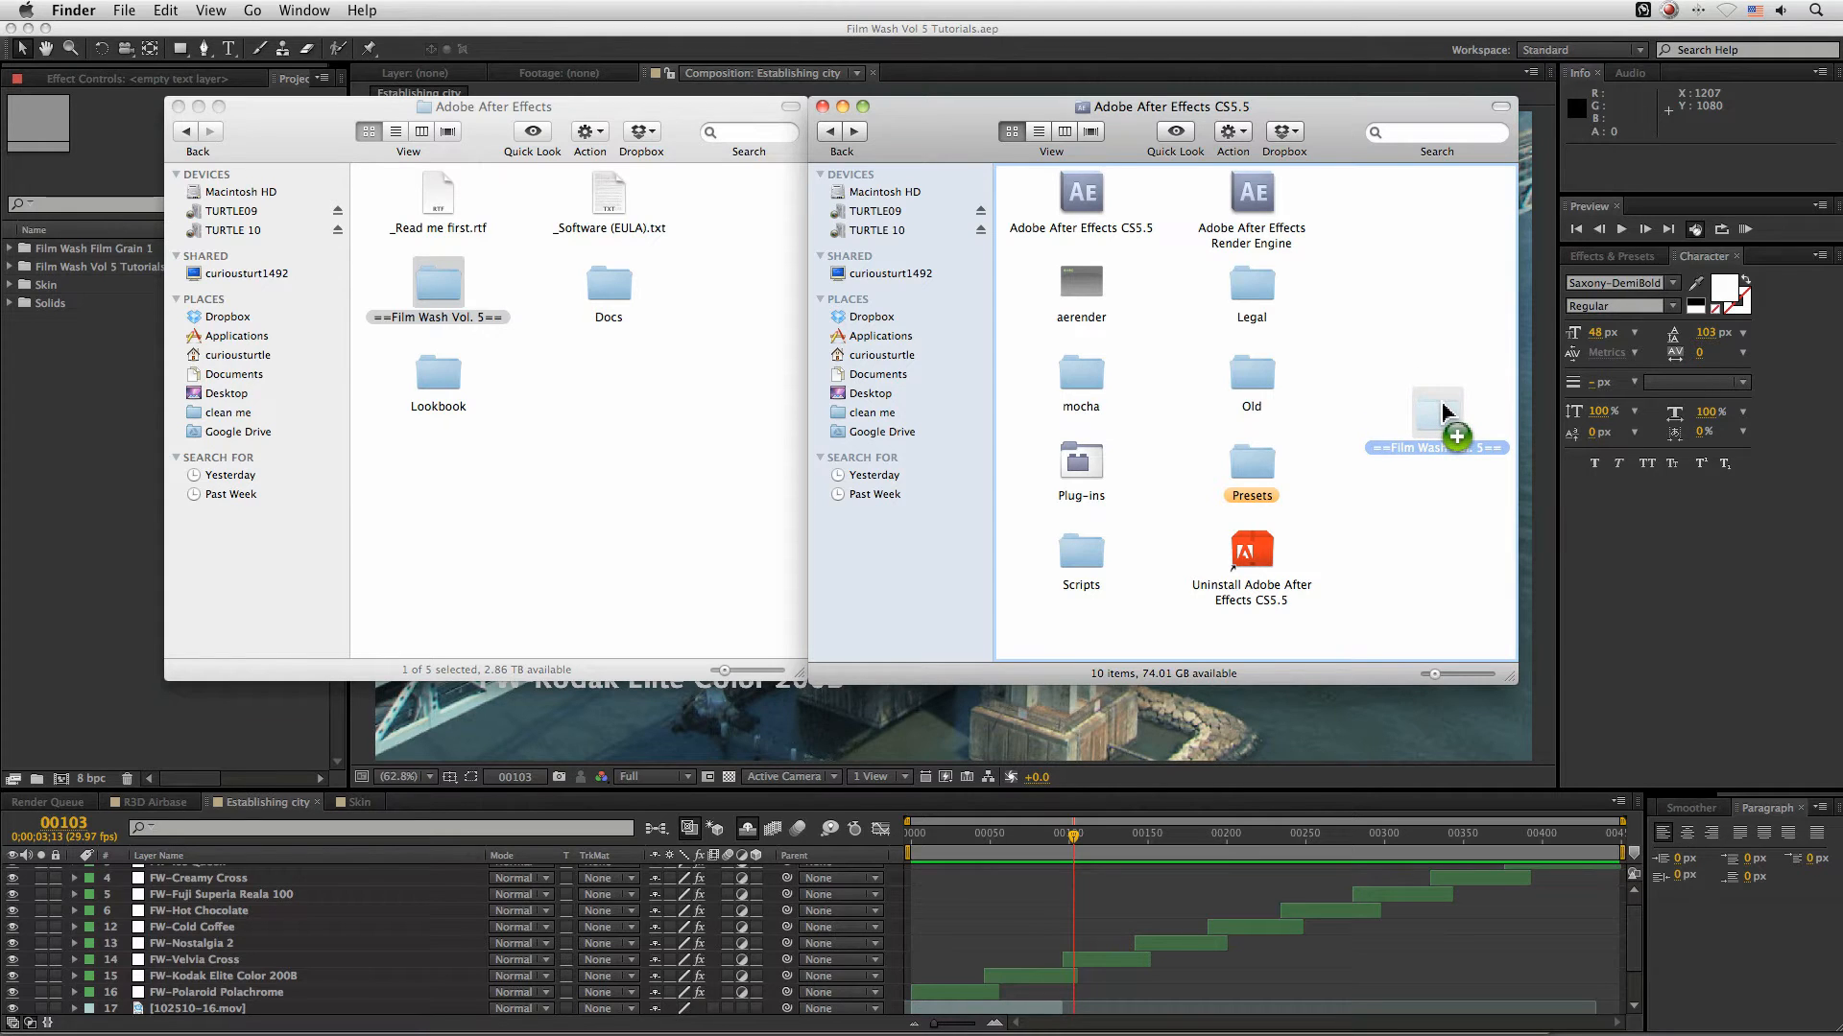
{"action": "left_click_drag", "start_coordinate": [1434, 423], "coordinate": [1240, 476]}
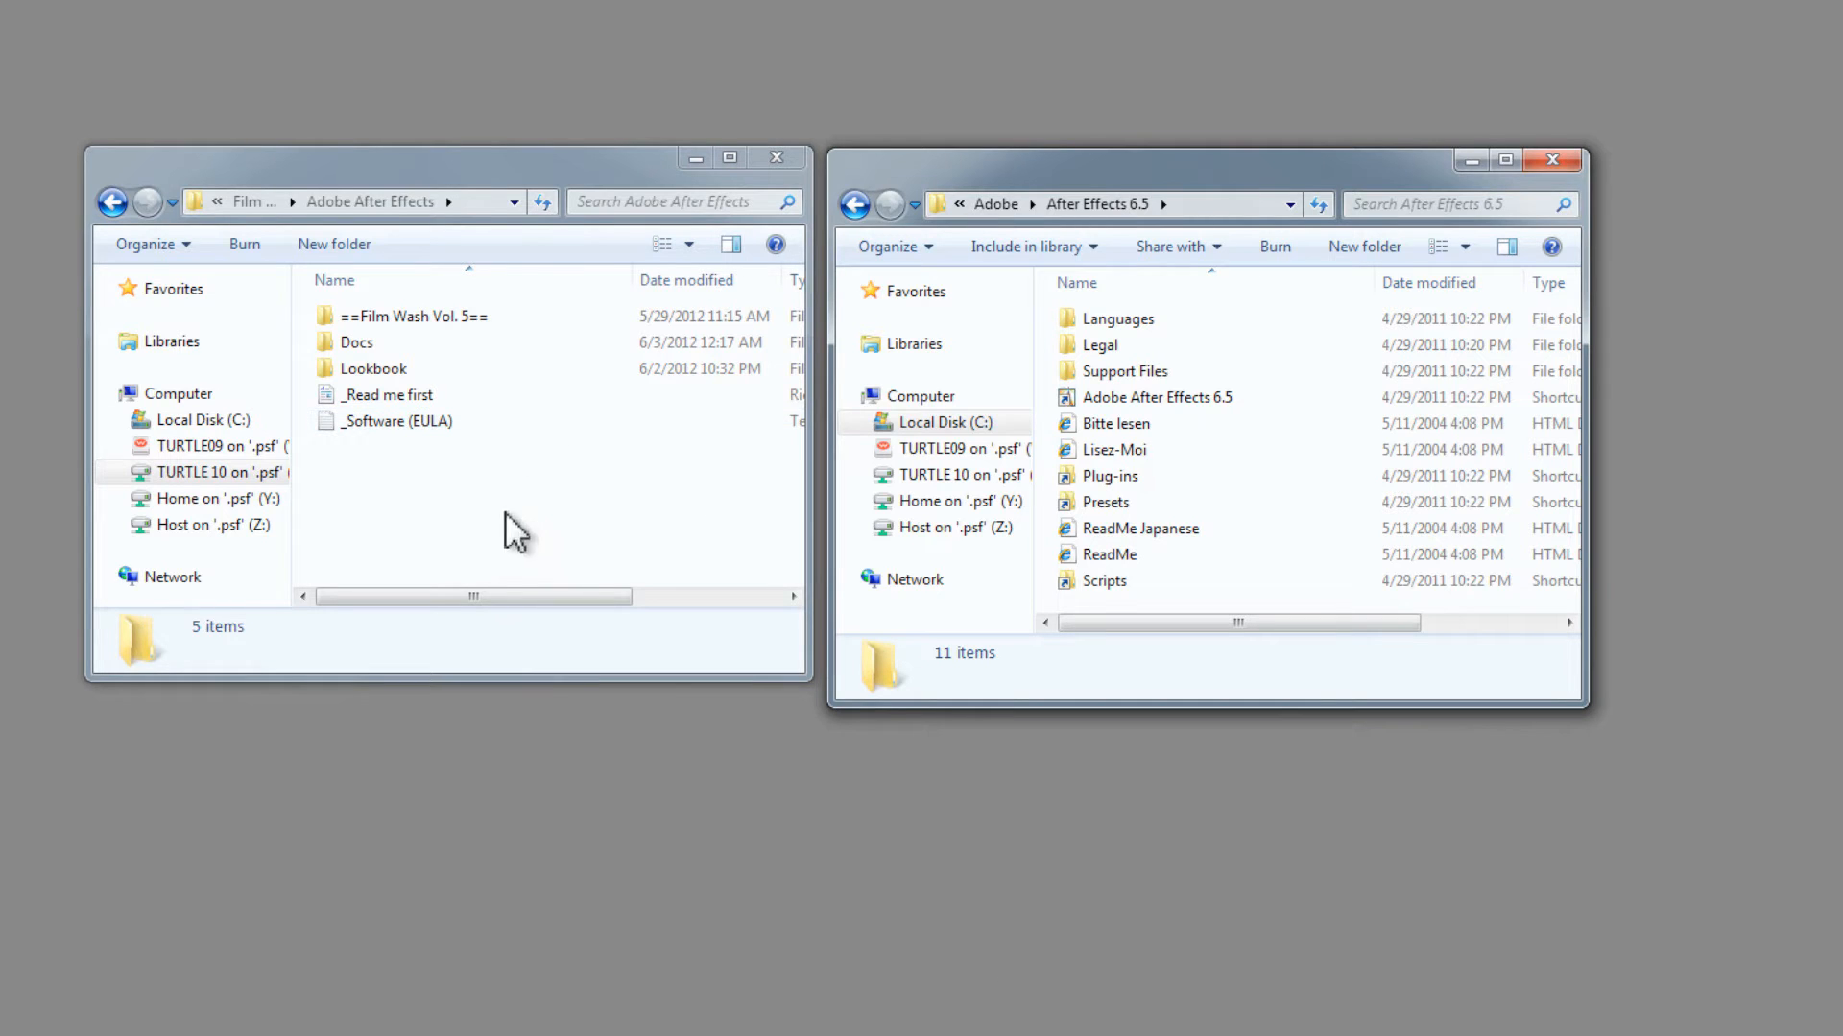
{"action": "mouse_move", "coordinate": [1380, 348]}
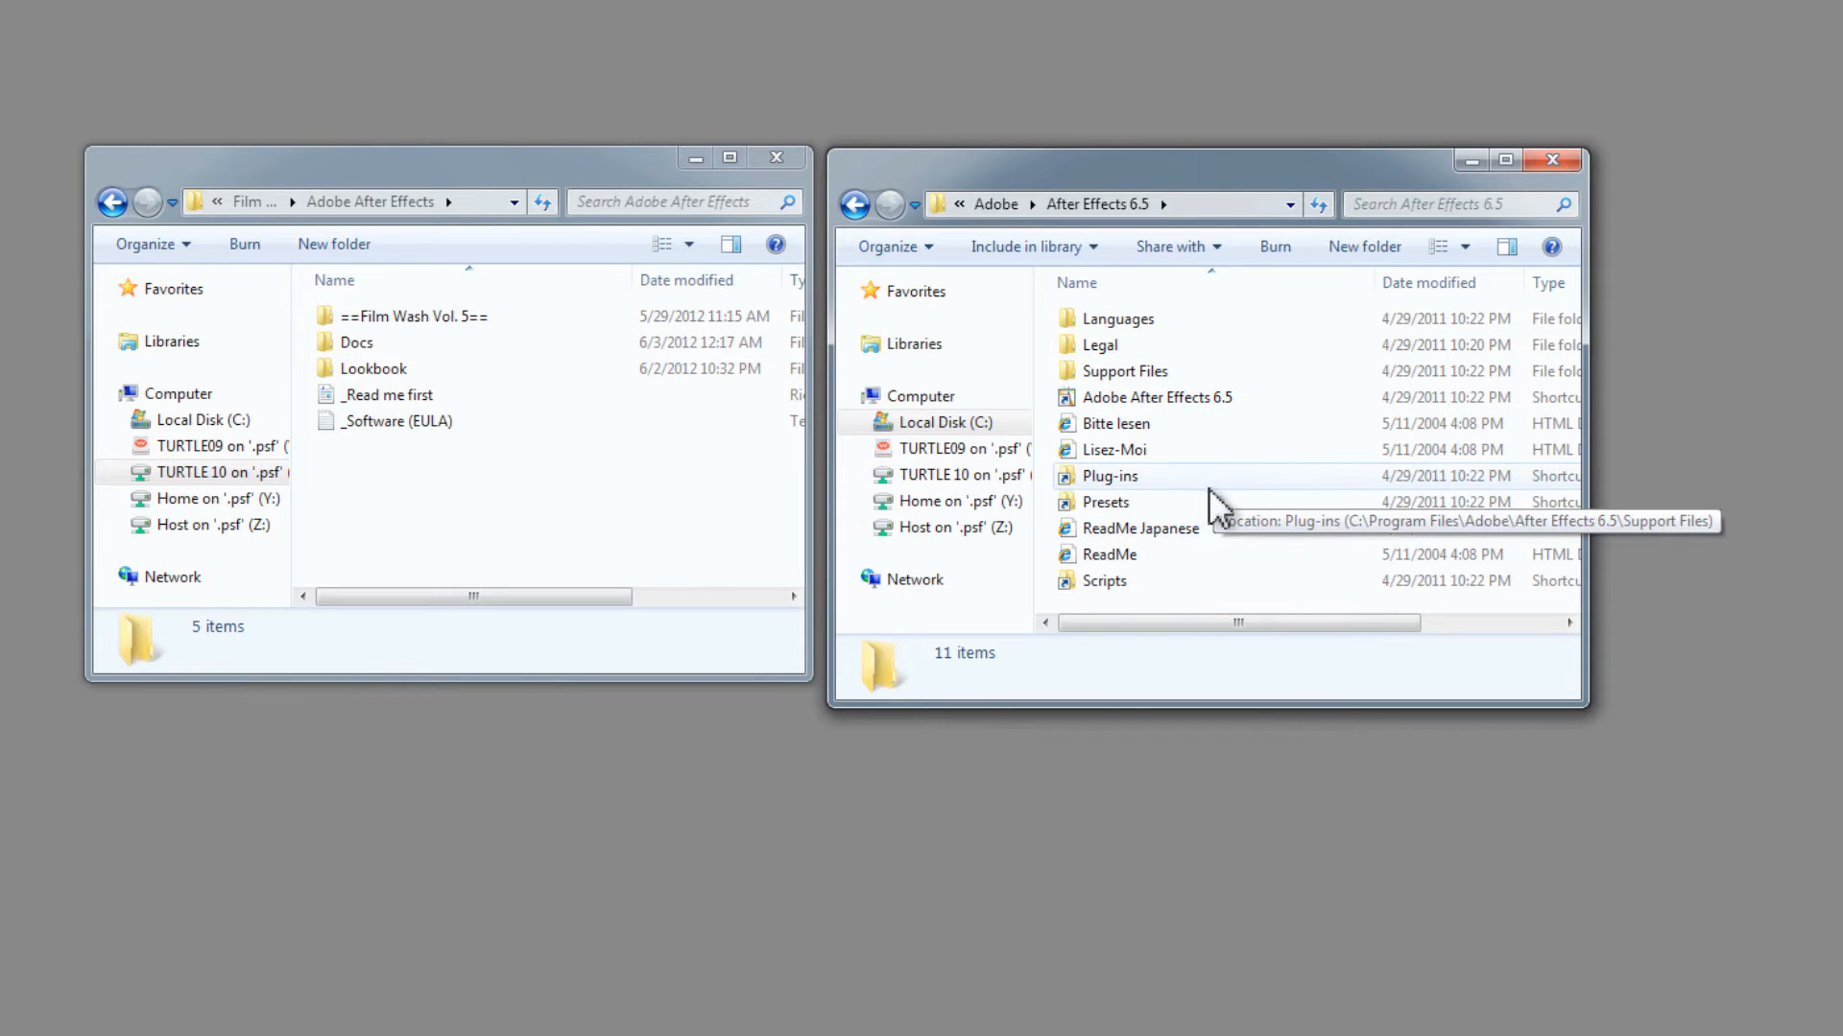
{"action": "mouse_move", "coordinate": [1135, 501]}
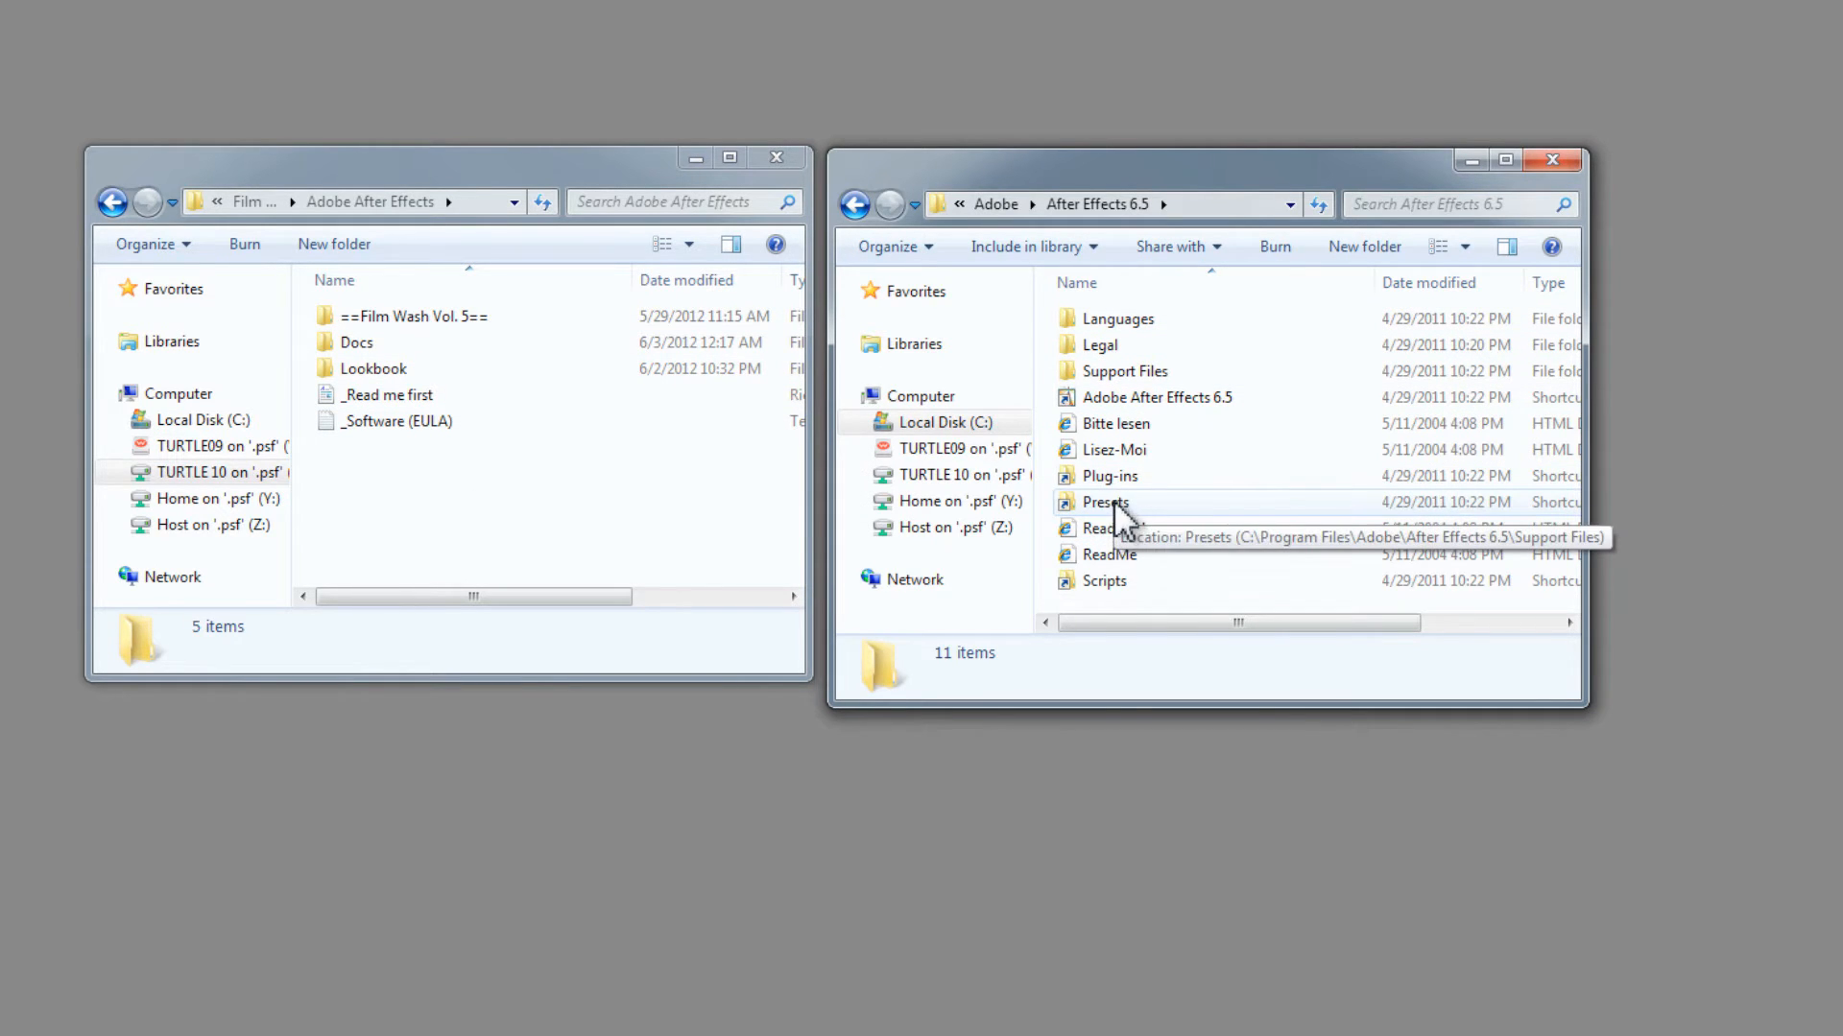
{"action": "double_click", "coordinate": [1106, 501]}
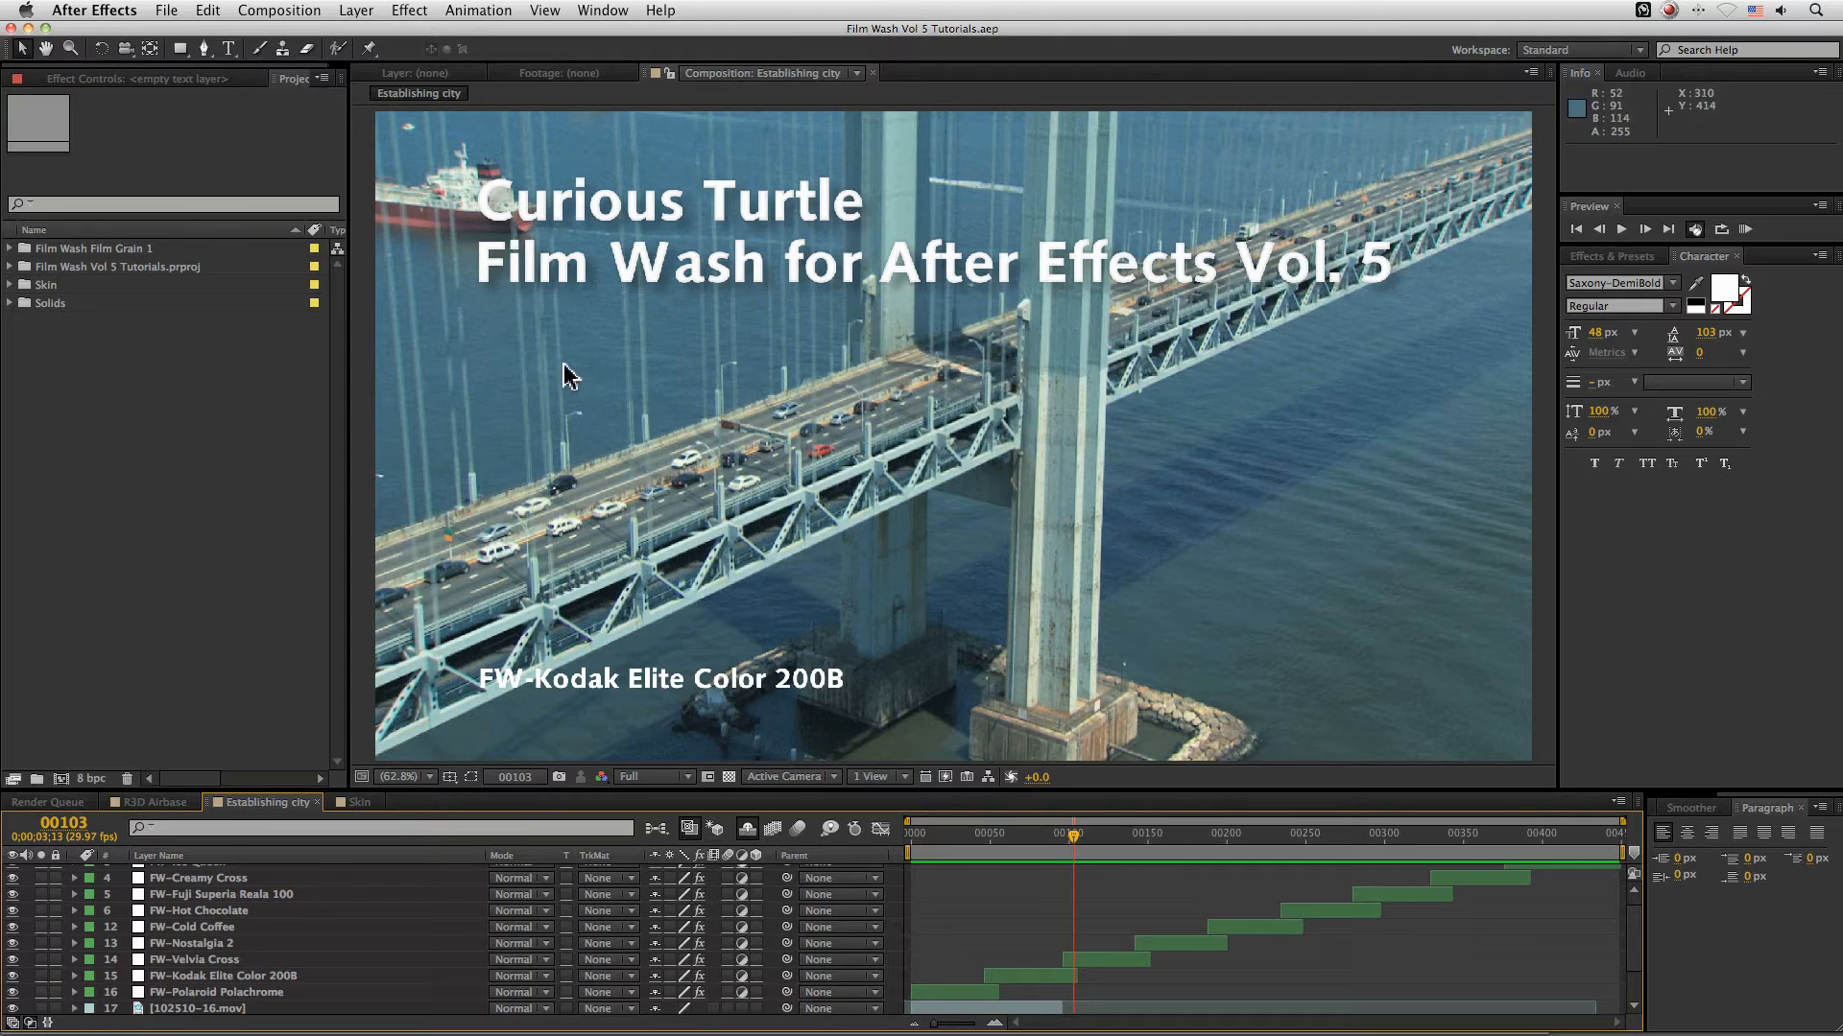
- Show the Effects & Presets panel from the Window menu
{"action": "left_click", "coordinate": [603, 12]}
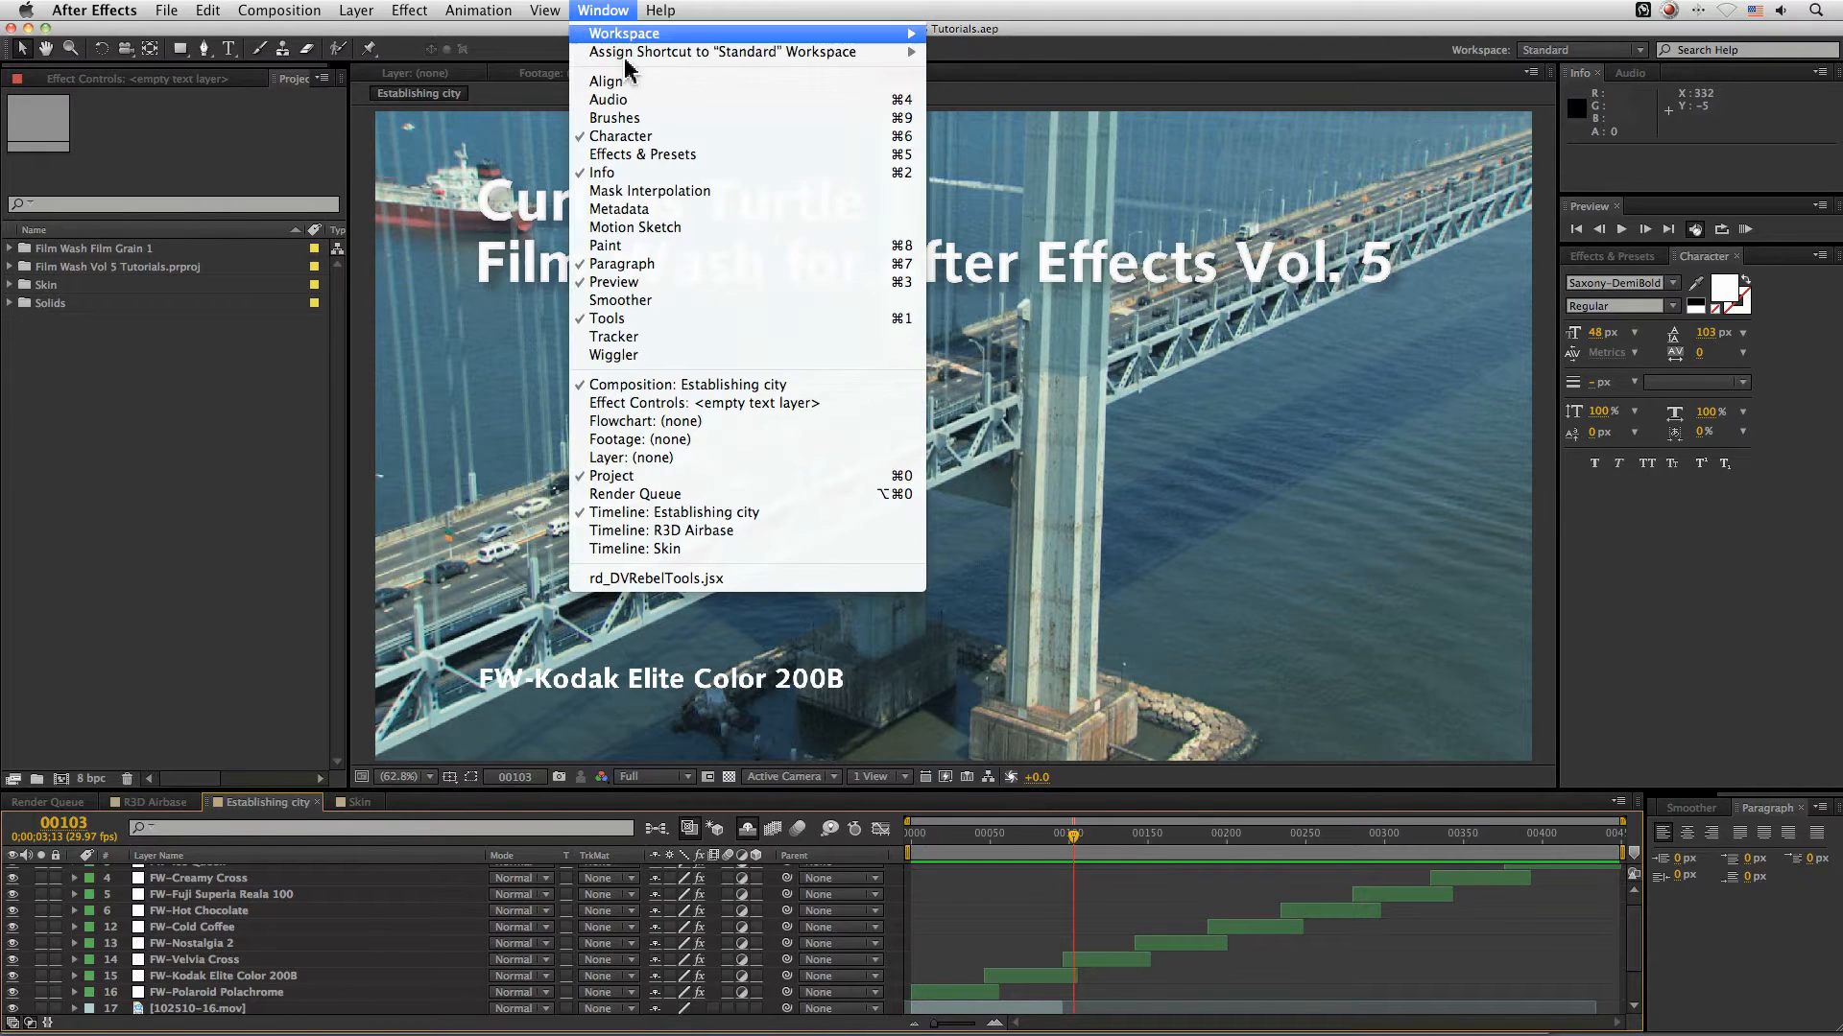
{"action": "left_click", "coordinate": [643, 153]}
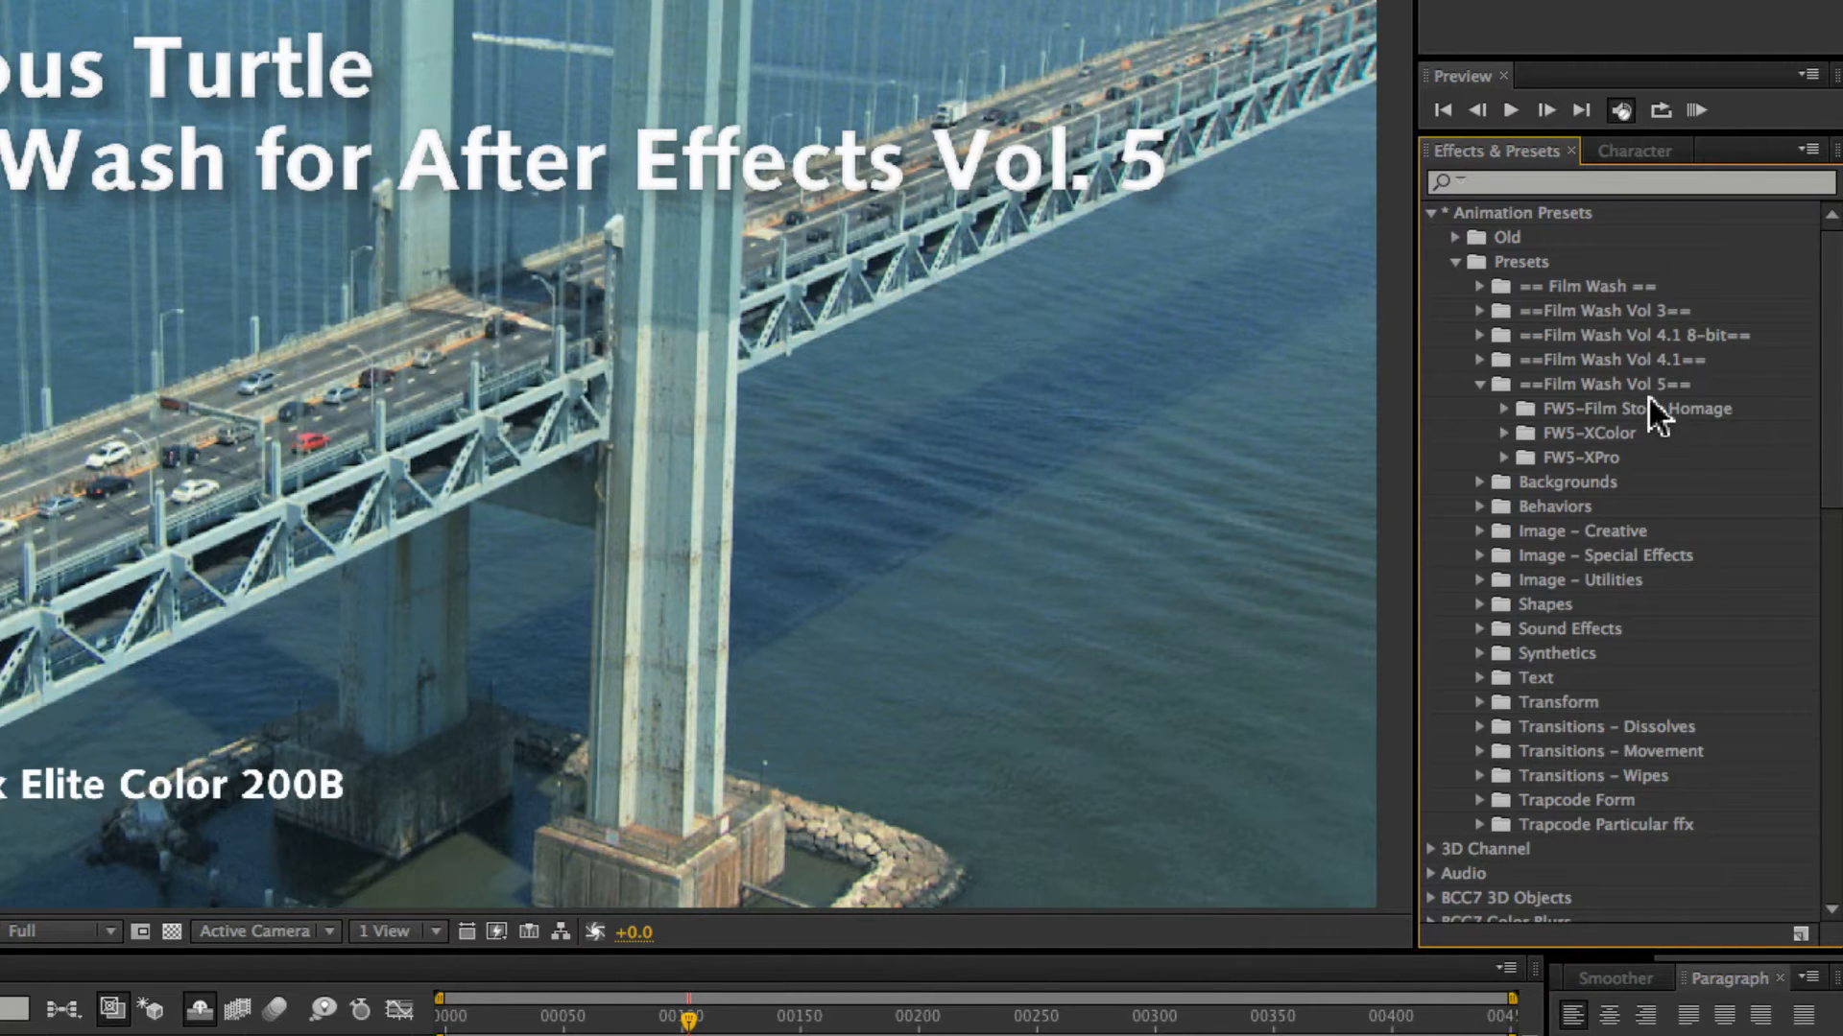
{"action": "mouse_move", "coordinate": [1756, 442]}
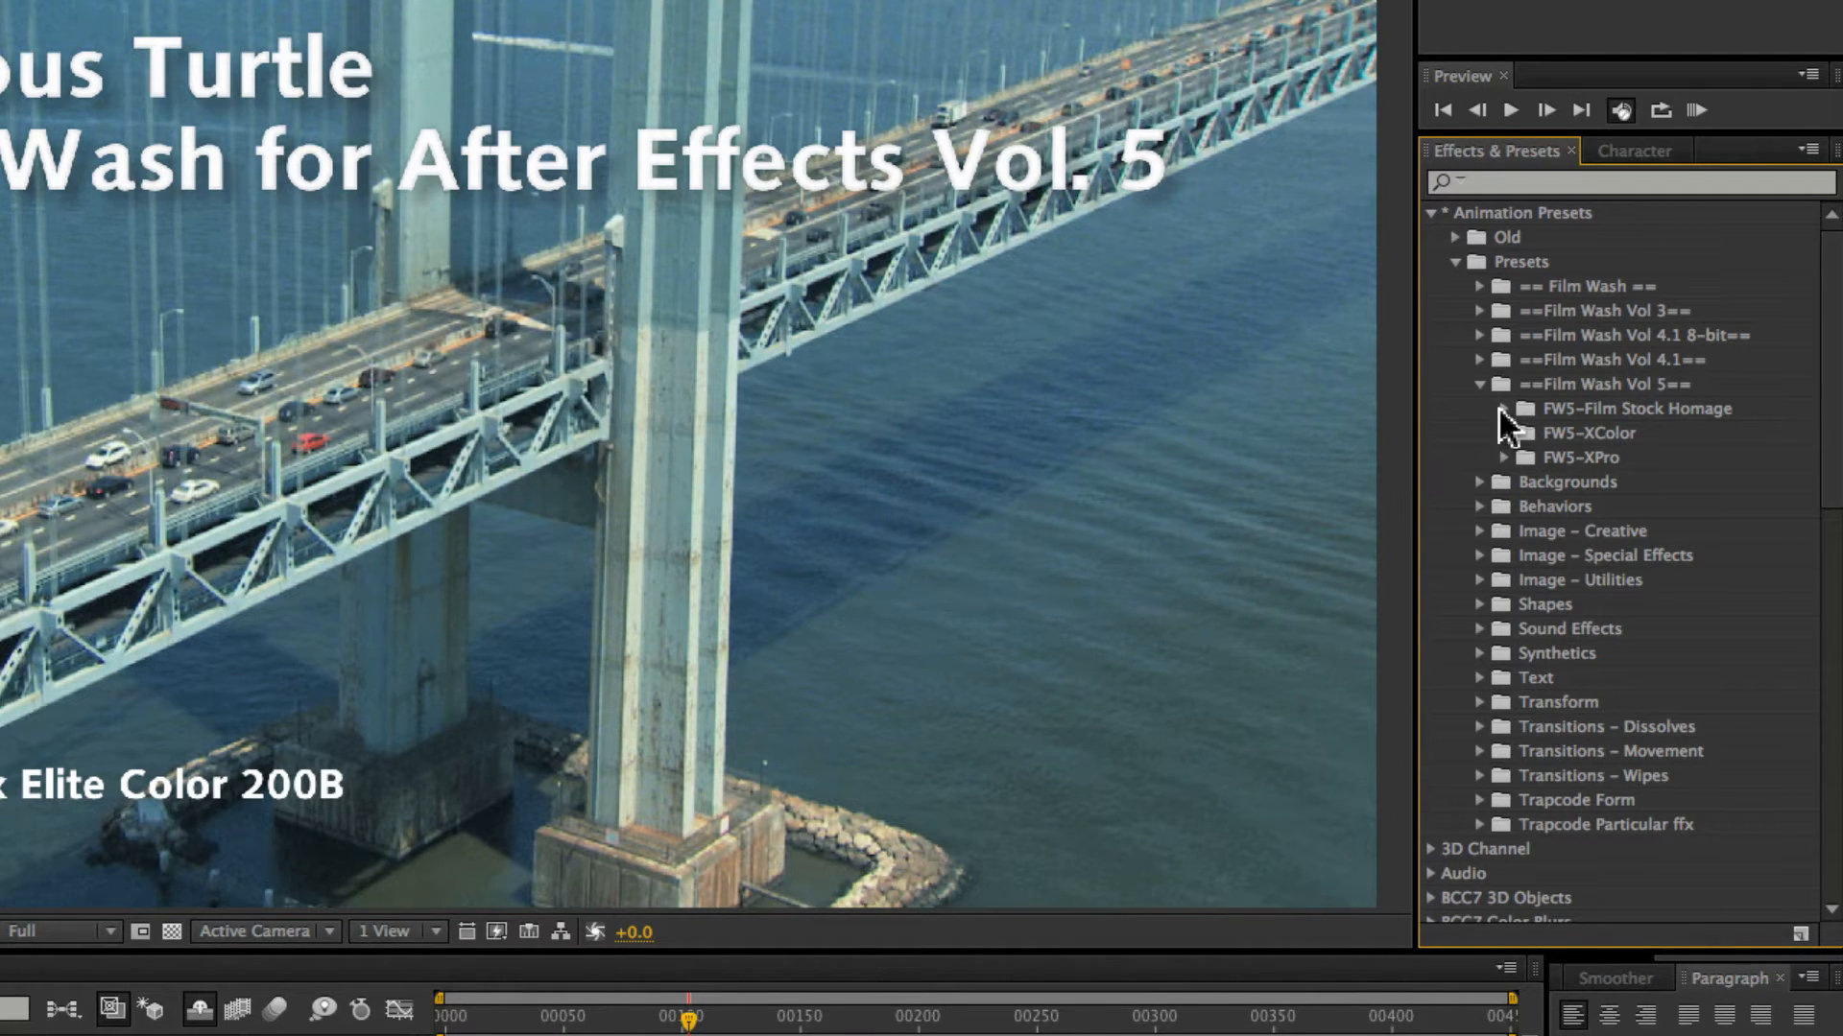
- Twirl open the FW5-Film Stock Homage, FW5-XColor and FW5-XPro preset folders
{"action": "left_click", "coordinate": [1526, 407]}
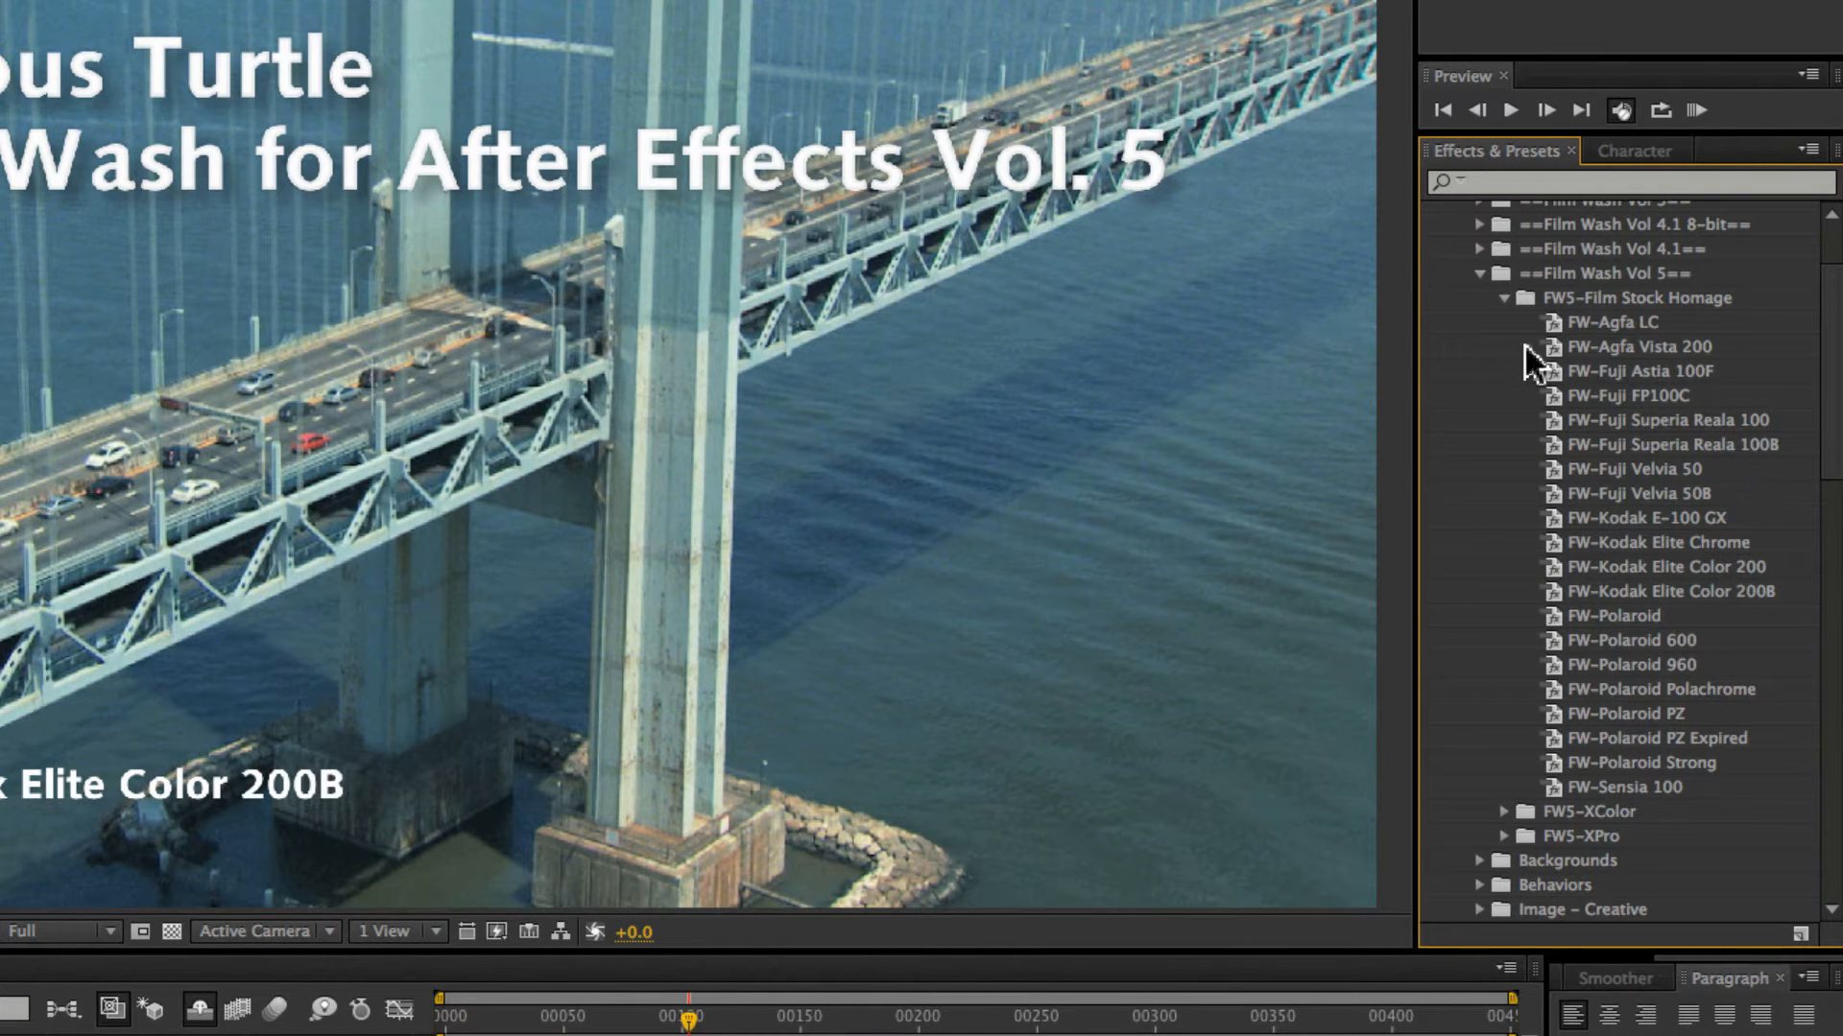
{"action": "left_click", "coordinate": [1505, 297]}
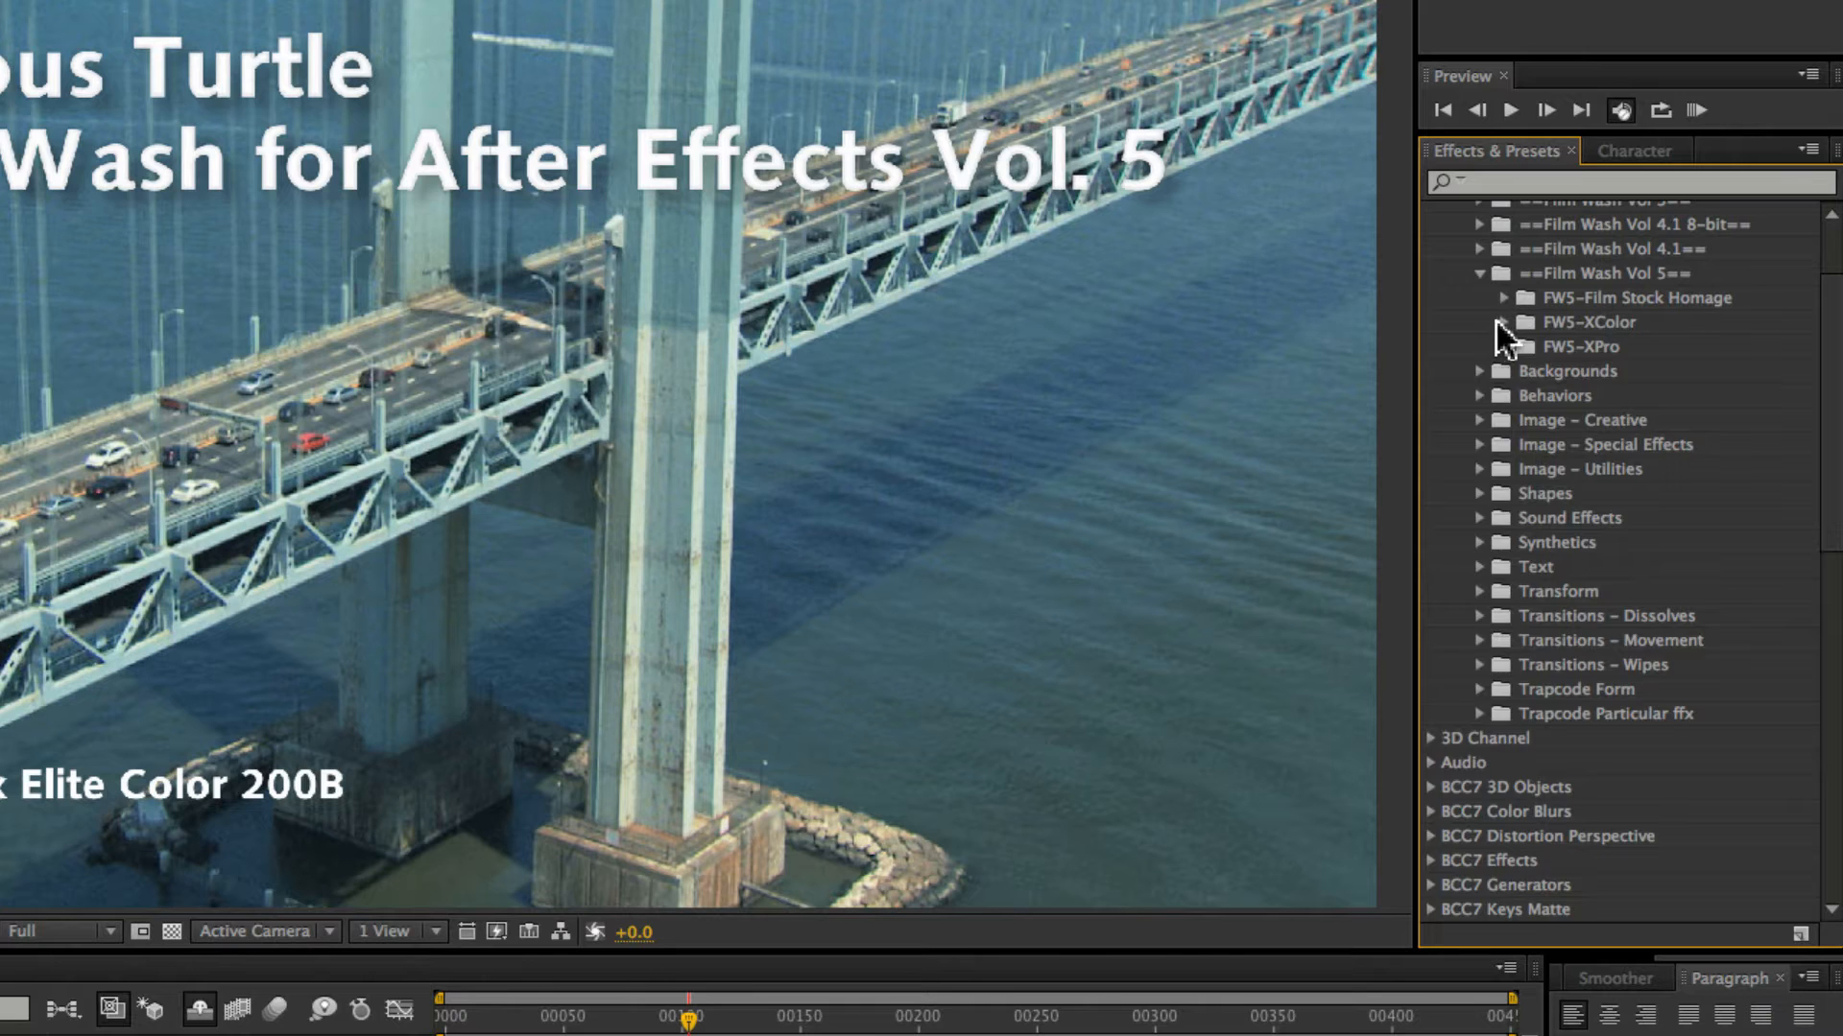
{"action": "left_click", "coordinate": [1484, 323]}
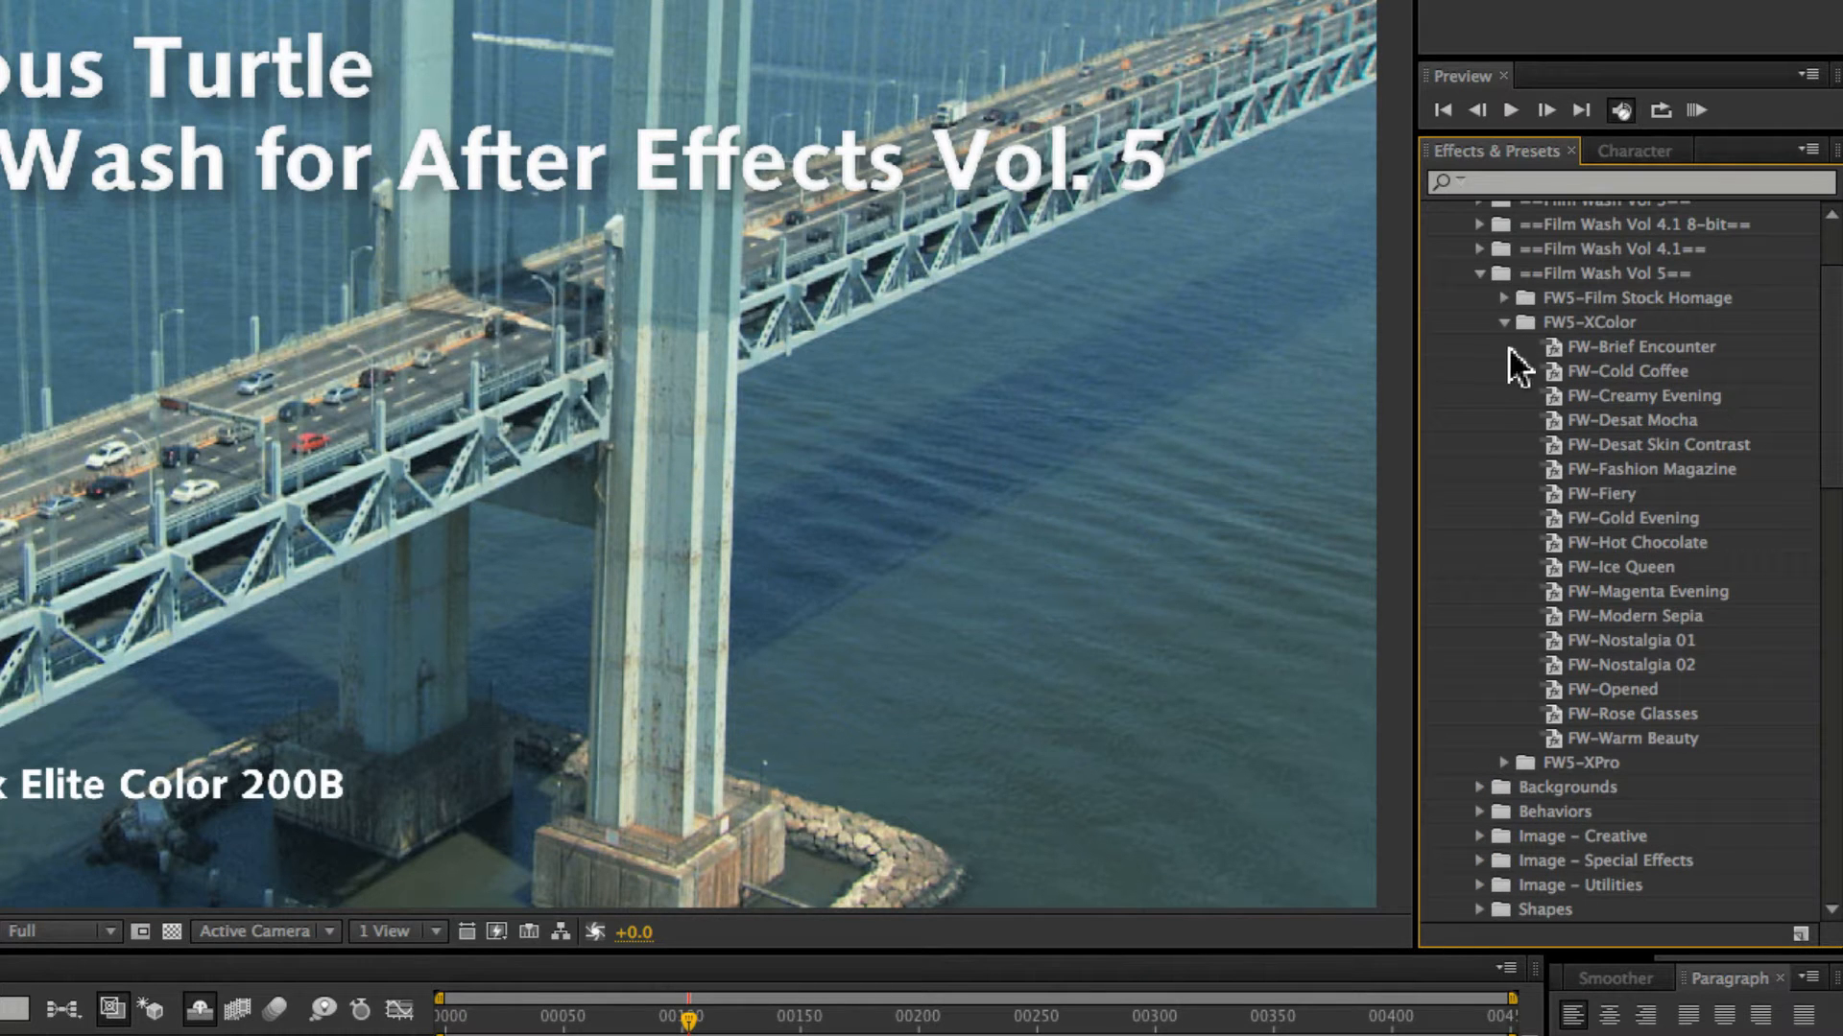
{"action": "mouse_move", "coordinate": [1528, 376]}
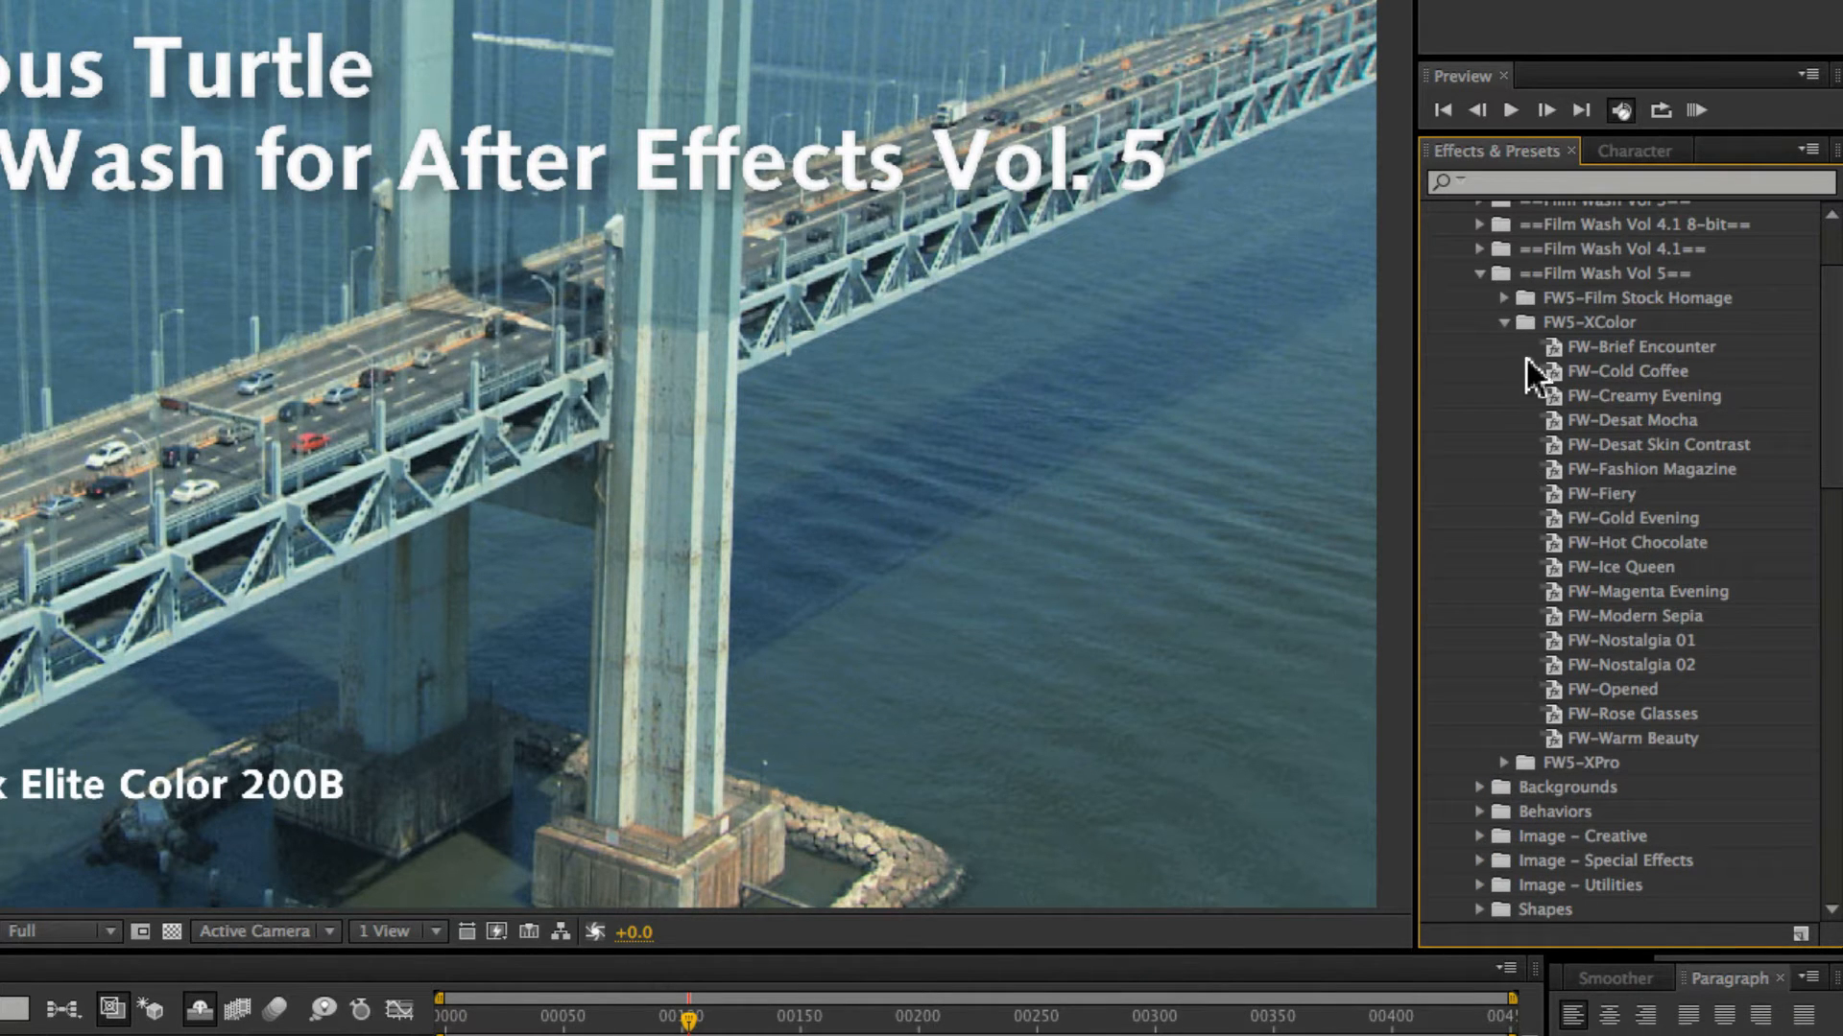
{"action": "left_click", "coordinate": [1505, 322]}
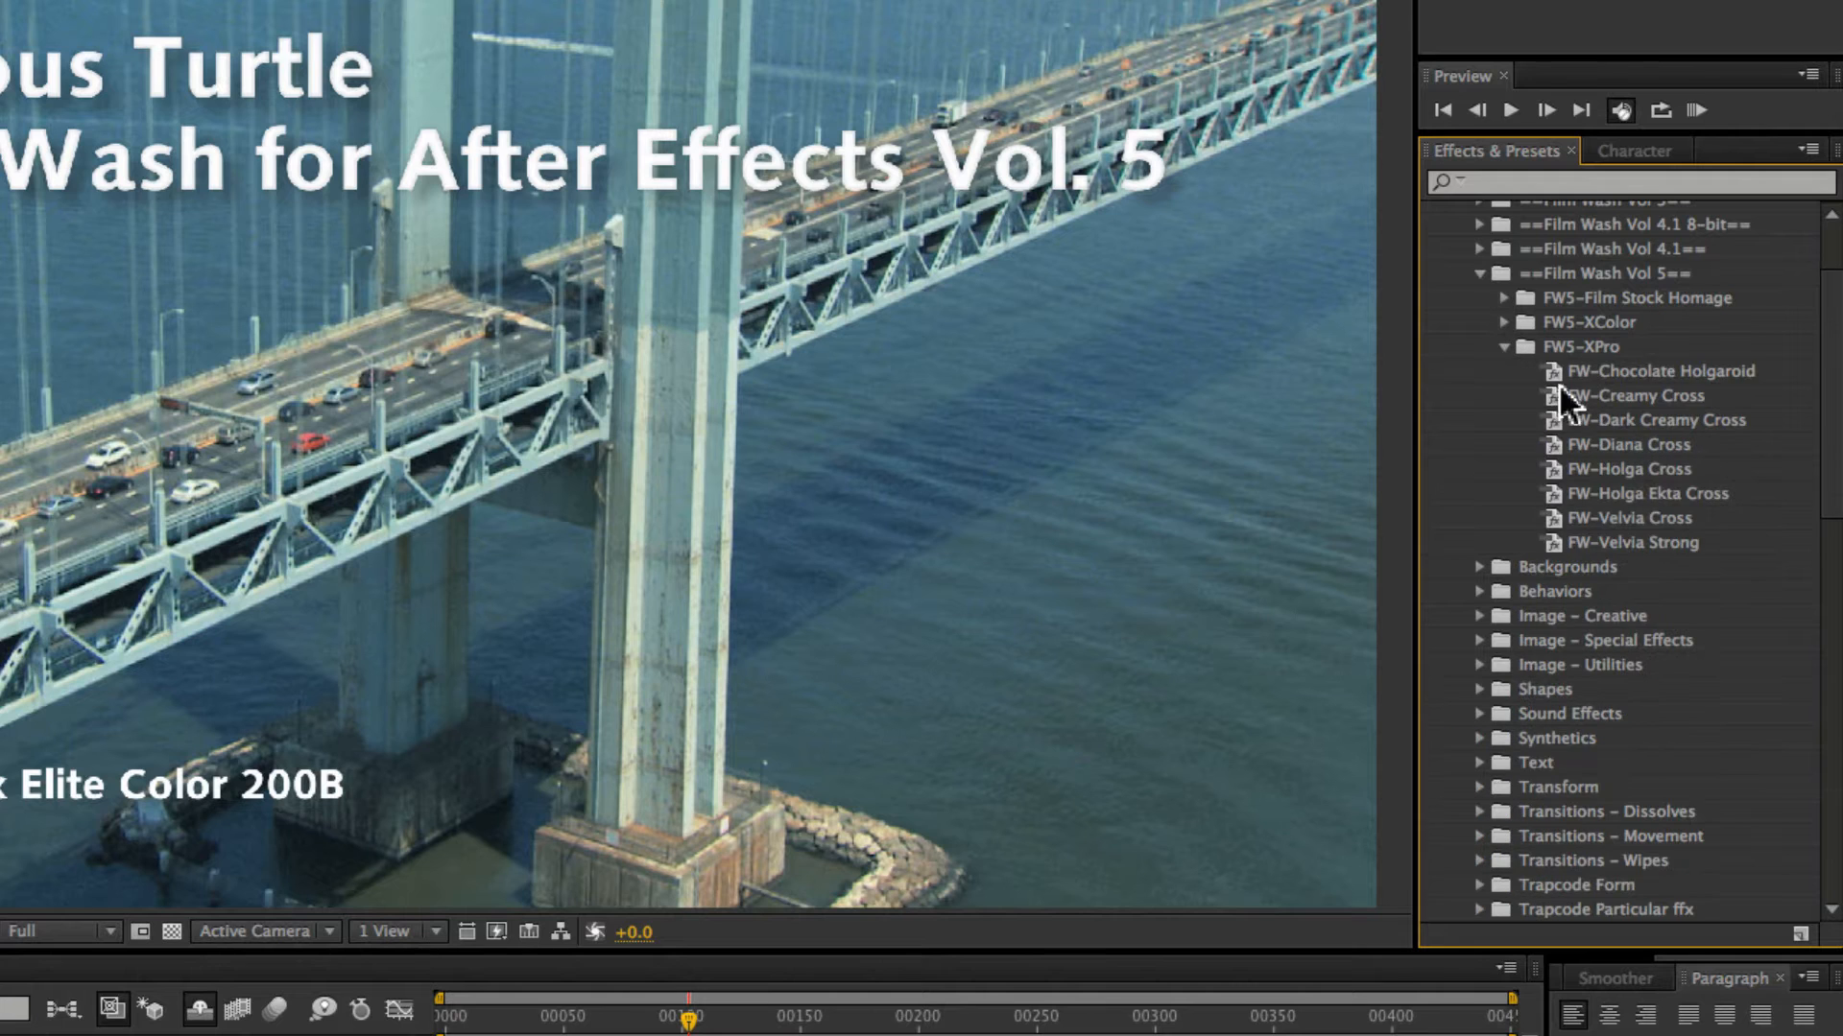
{"action": "mouse_move", "coordinate": [1727, 387]}
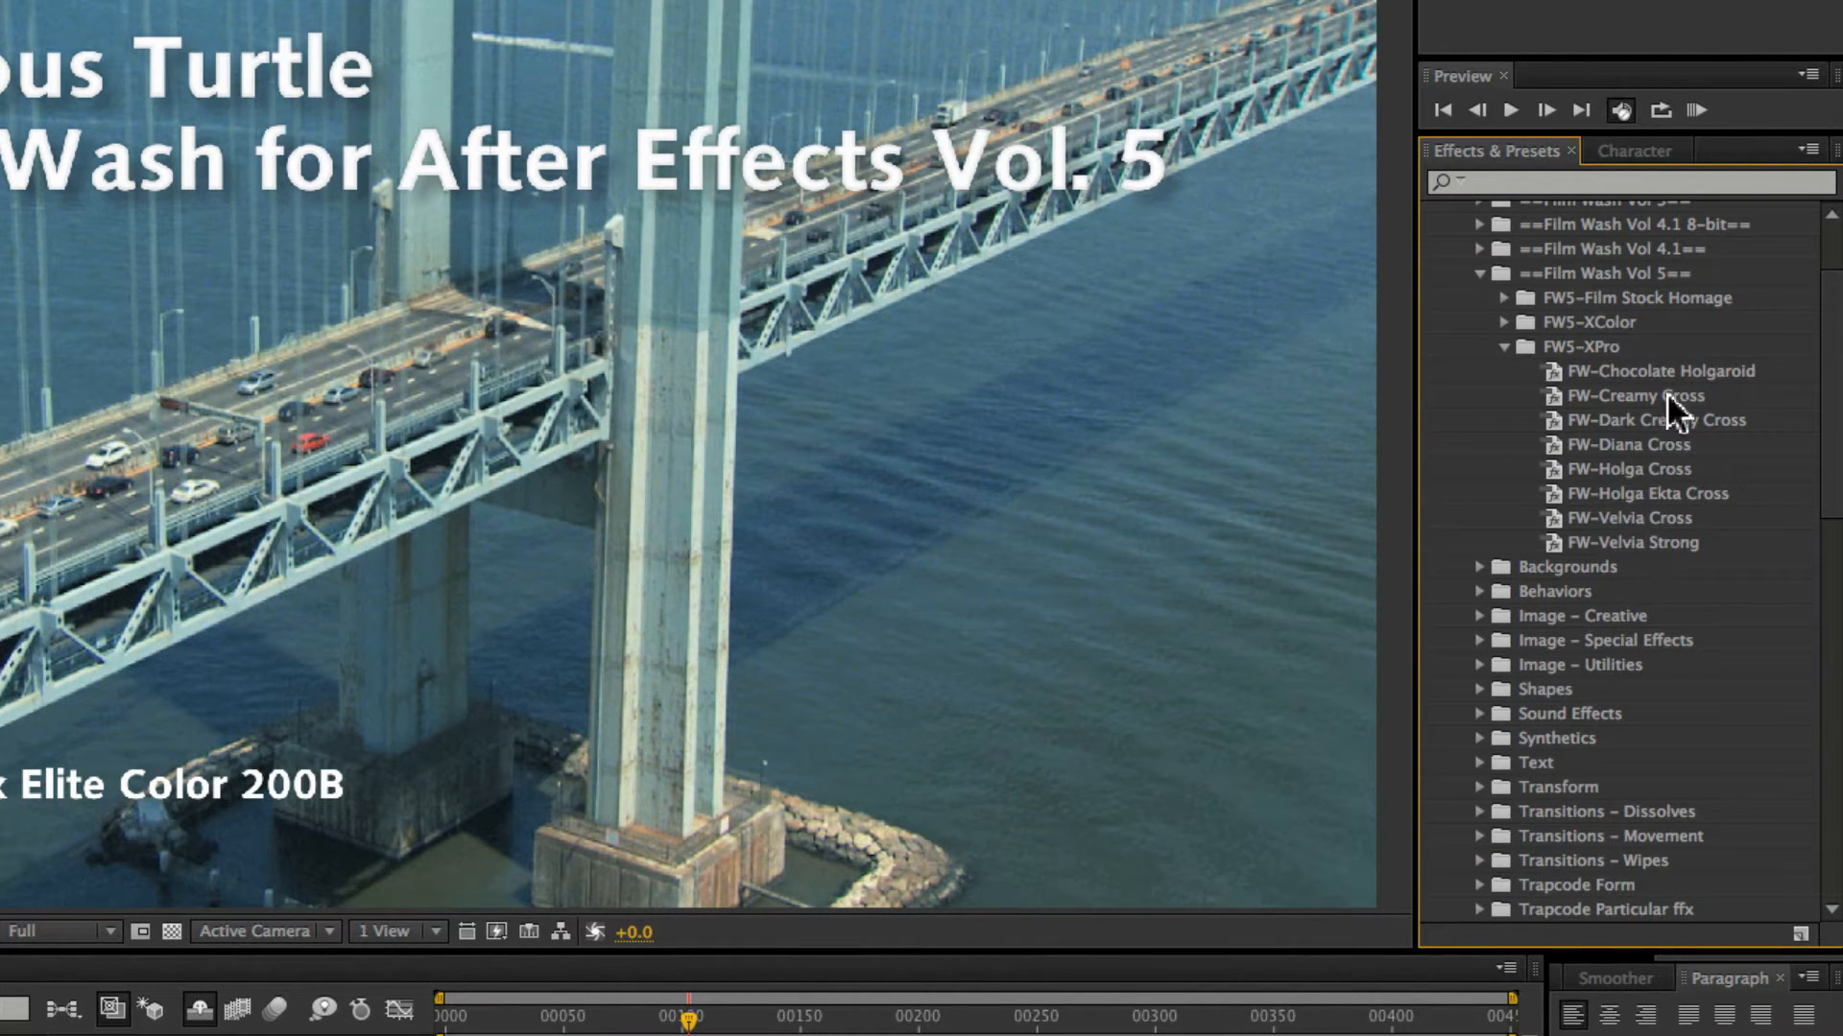
{"action": "mouse_move", "coordinate": [1455, 616]}
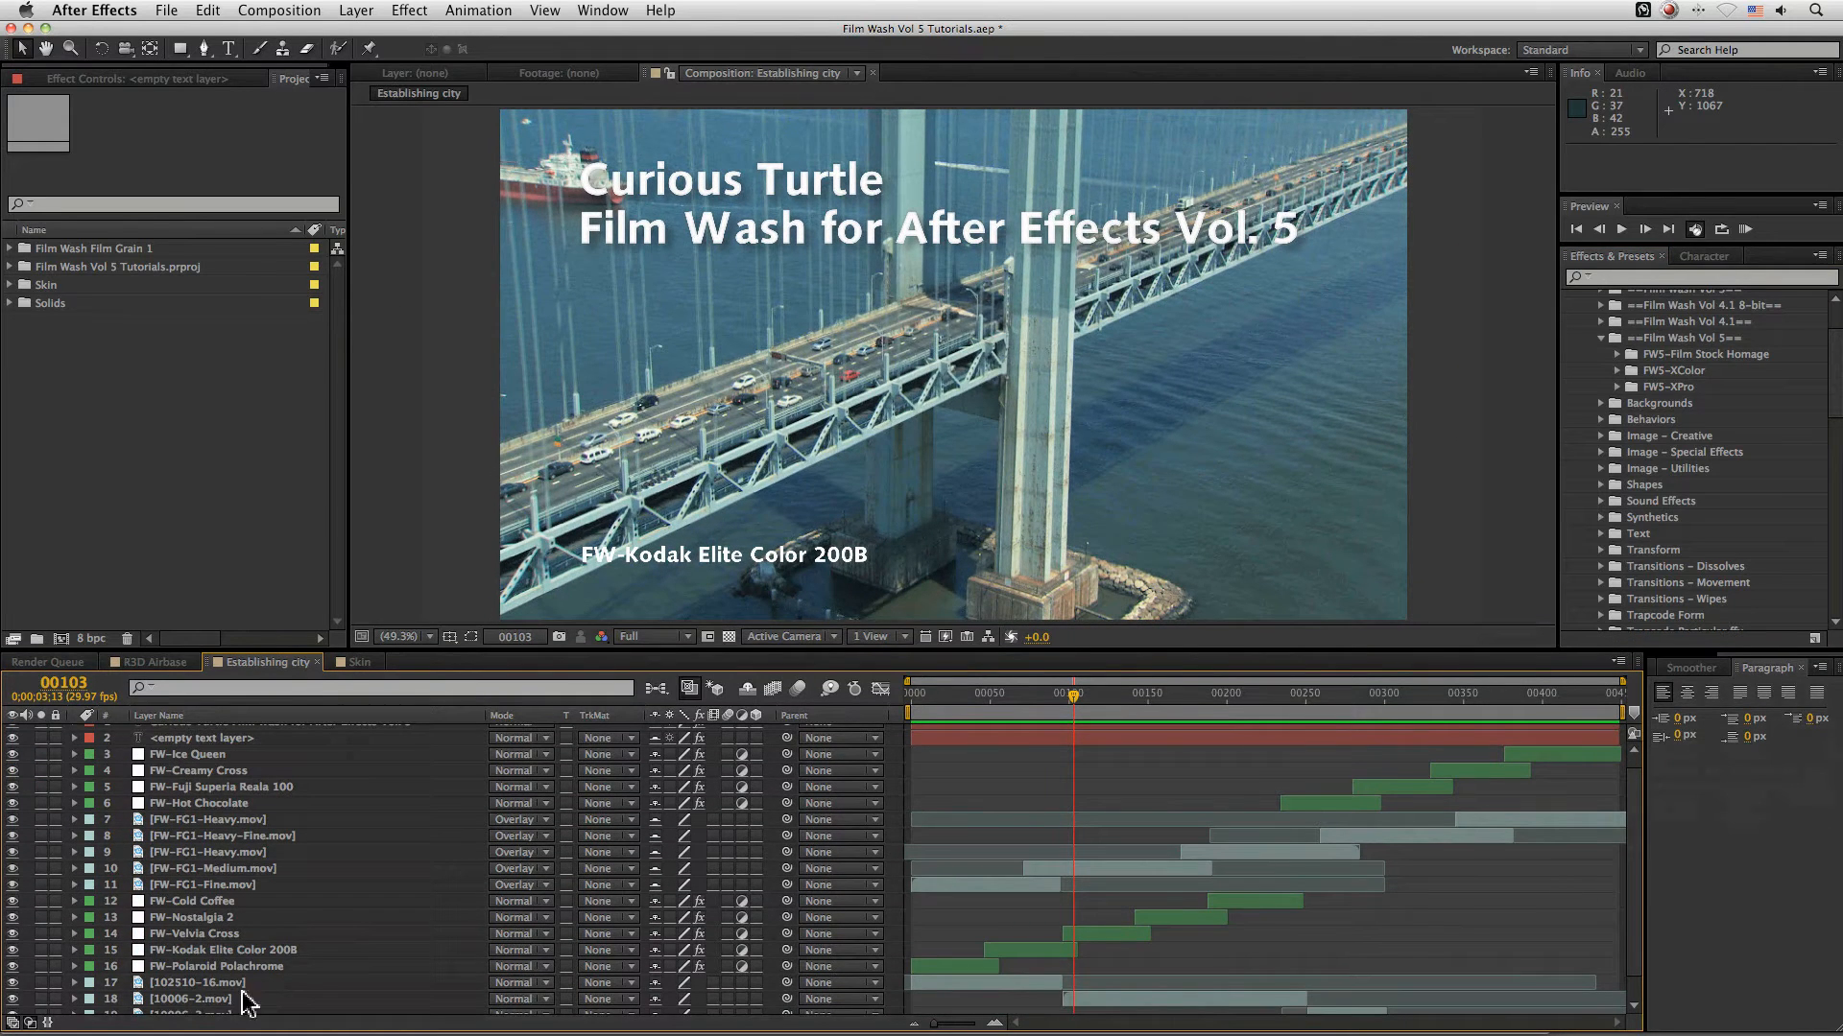
- Hide the title and grading layers and scrub back to the early bridge skyline shot
{"action": "left_click", "coordinate": [215, 966]}
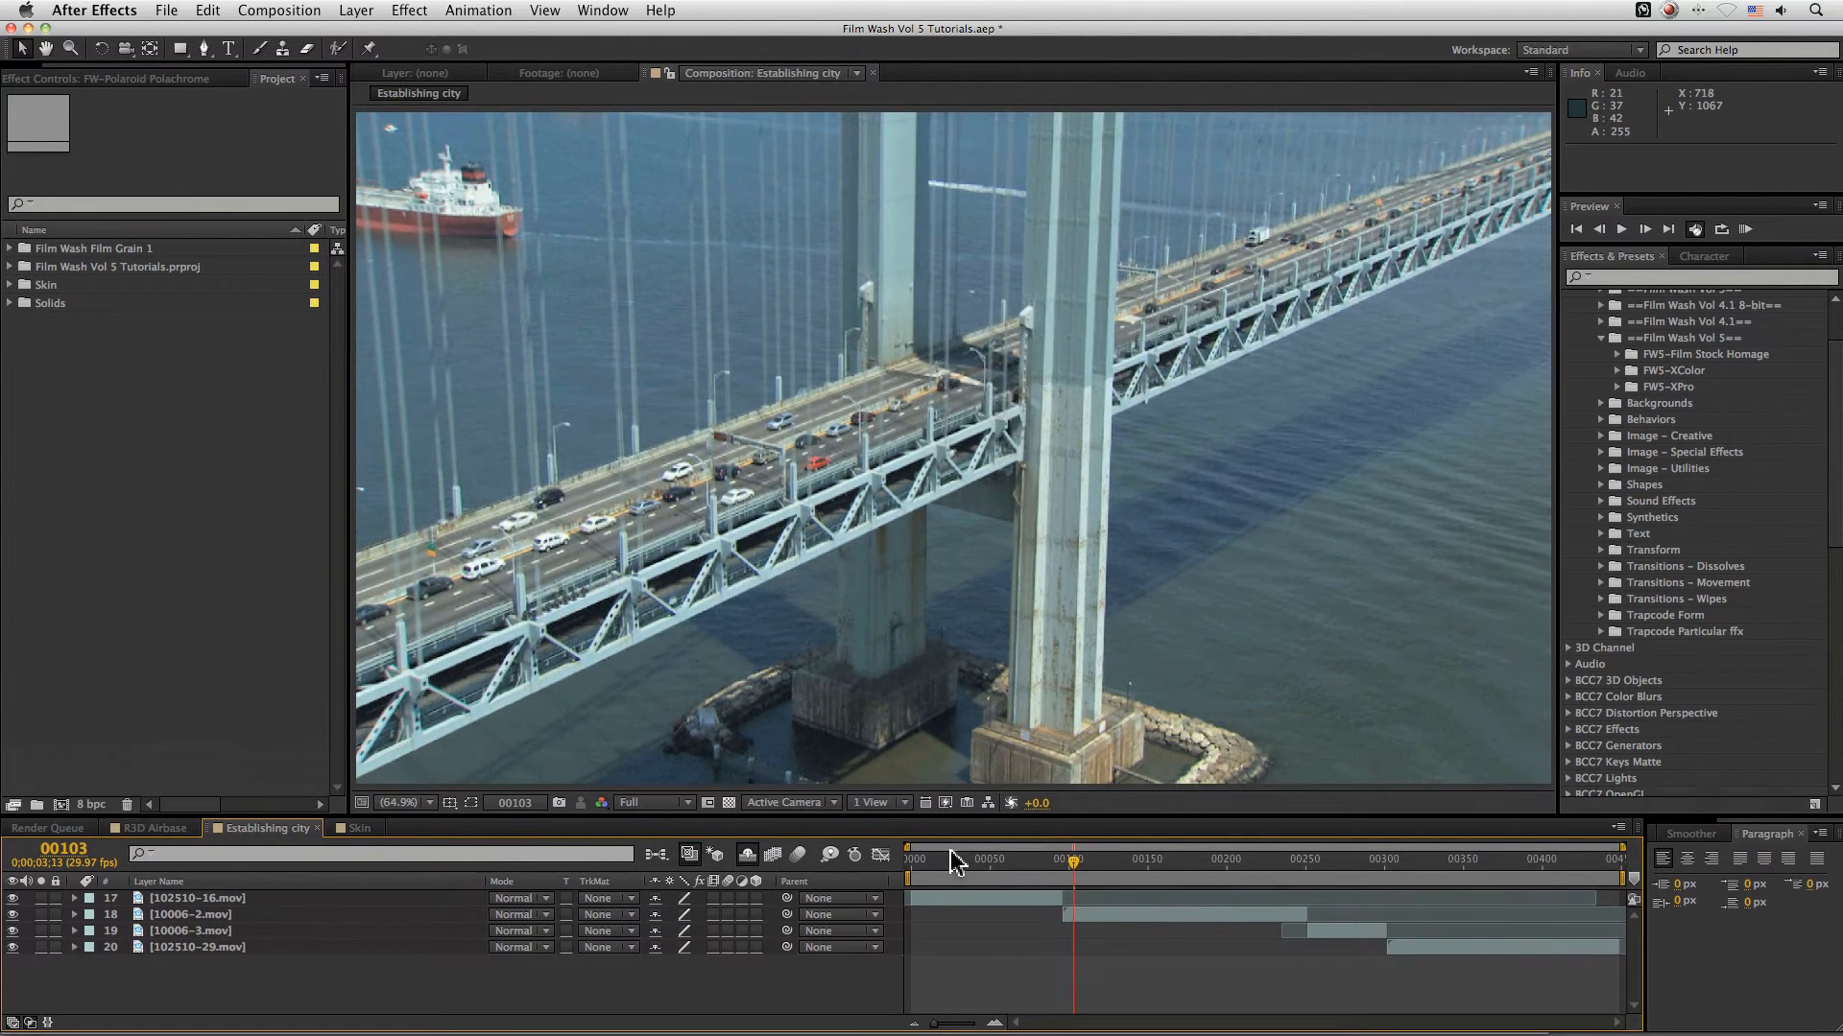
{"action": "left_click_drag", "start_coordinate": [1069, 860], "coordinate": [1300, 860]}
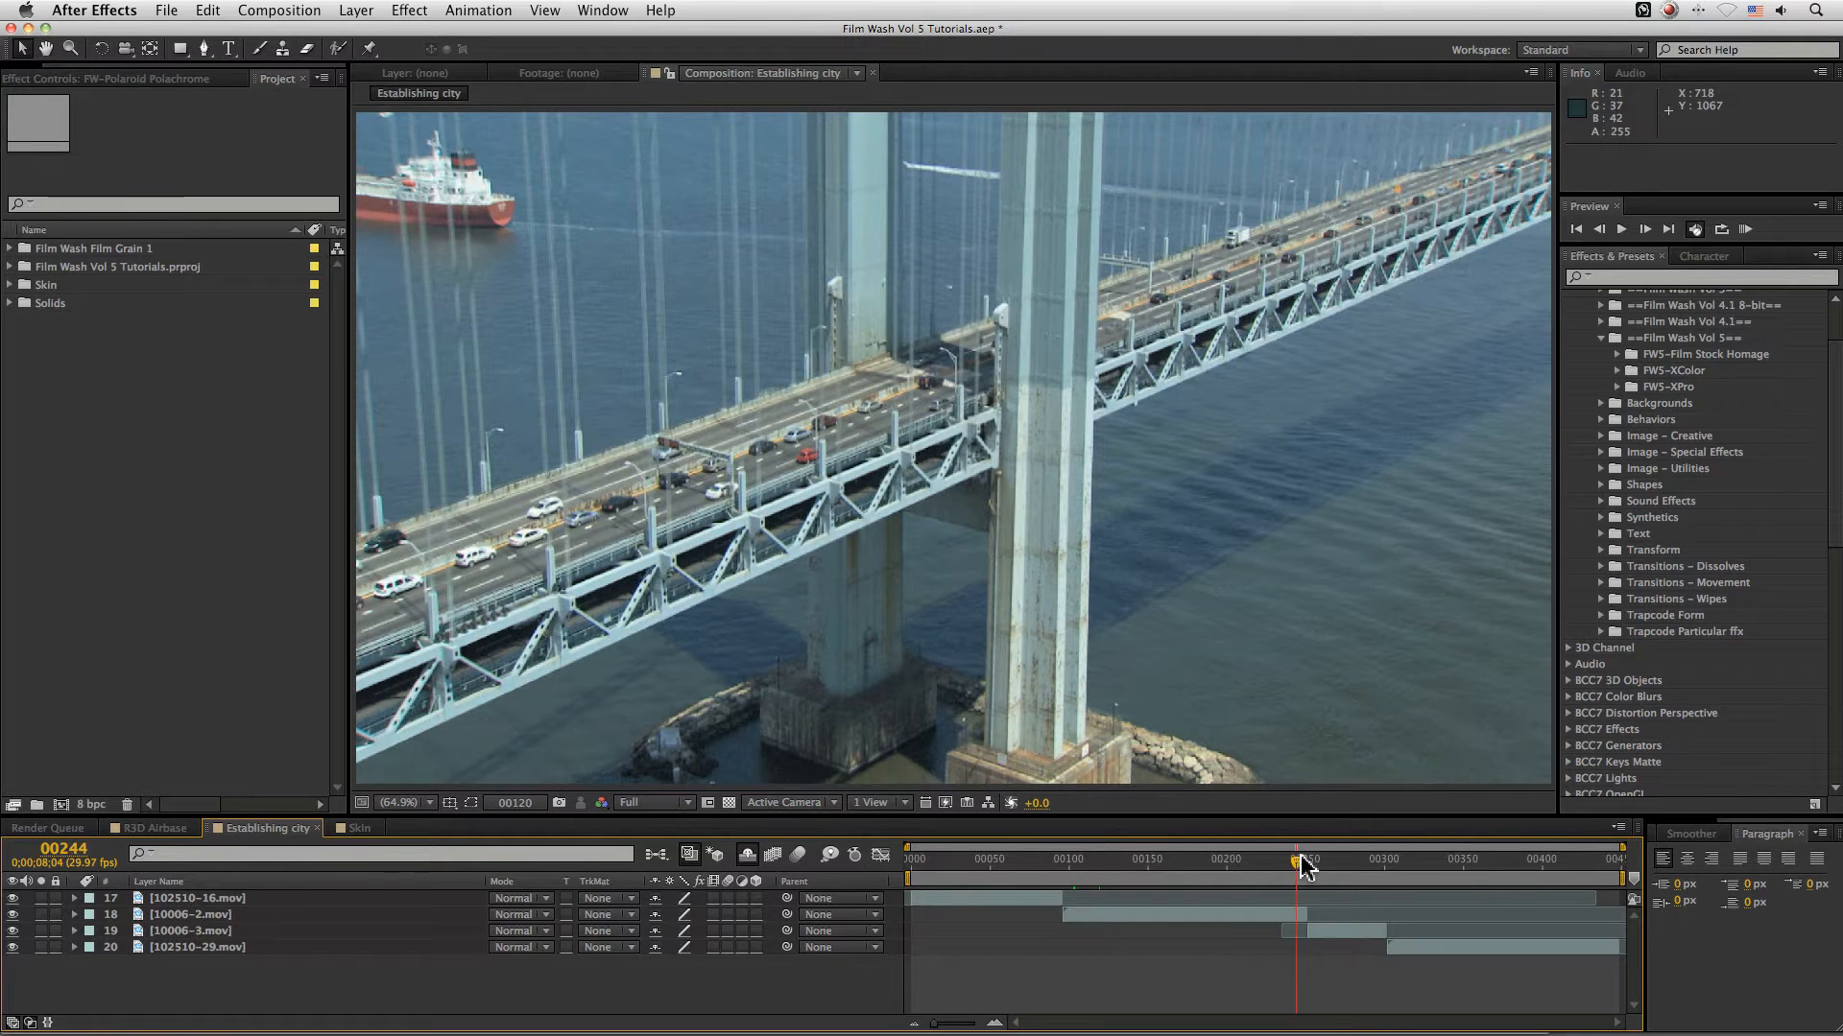
{"action": "left_click_drag", "start_coordinate": [1301, 860], "coordinate": [1464, 860]}
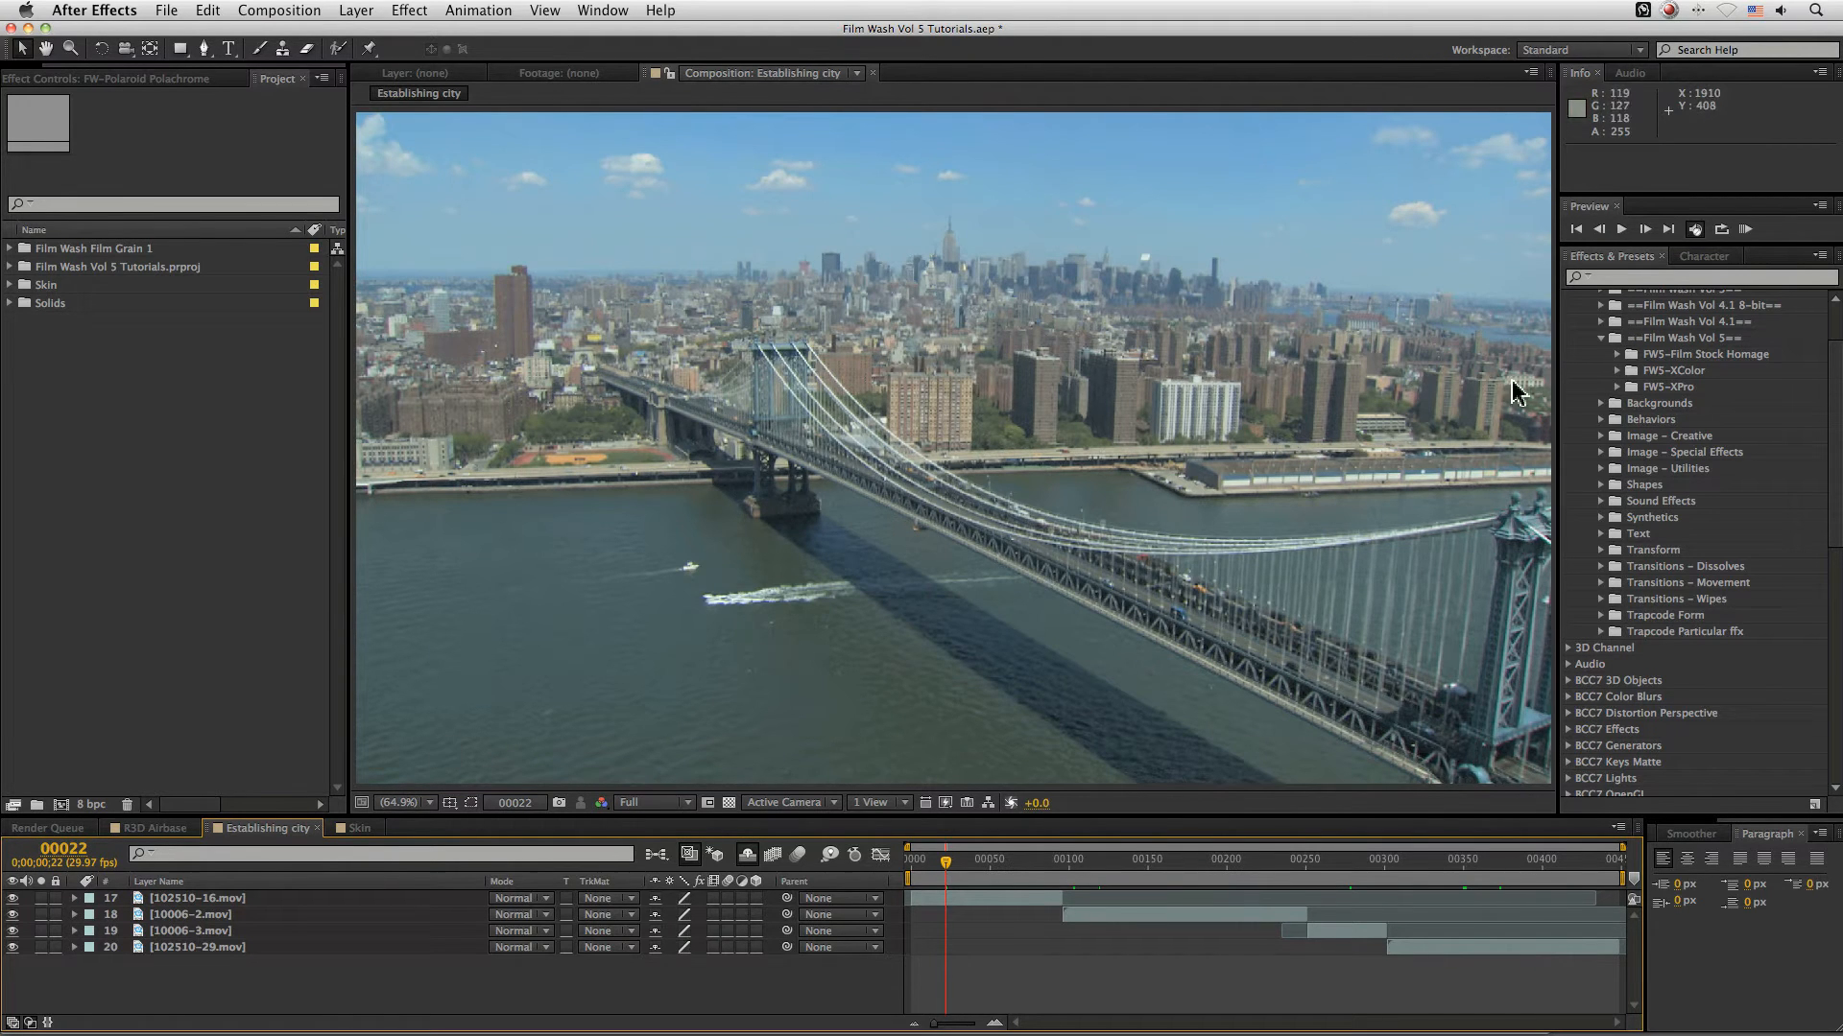
{"action": "mouse_move", "coordinate": [400, 881]}
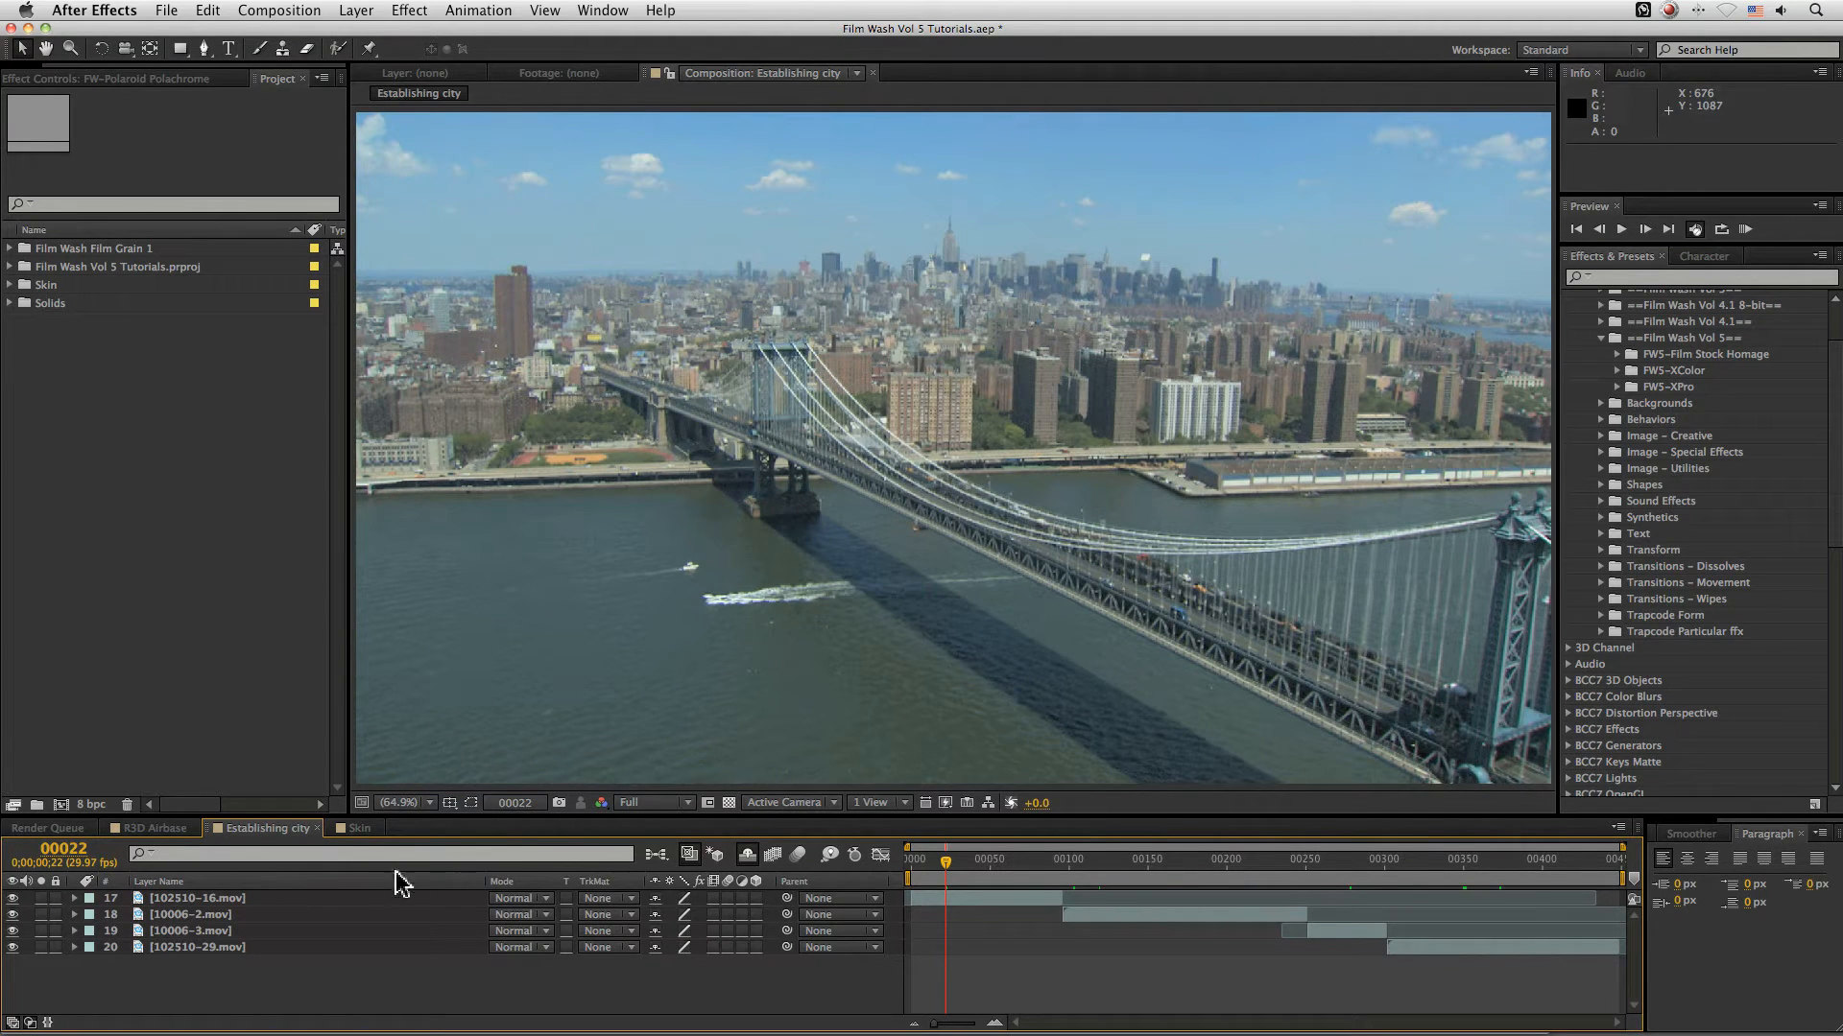
- Add Adjustment Layer 13 via Layer > New > Adjustment Layer
{"action": "left_click", "coordinate": [407, 12]}
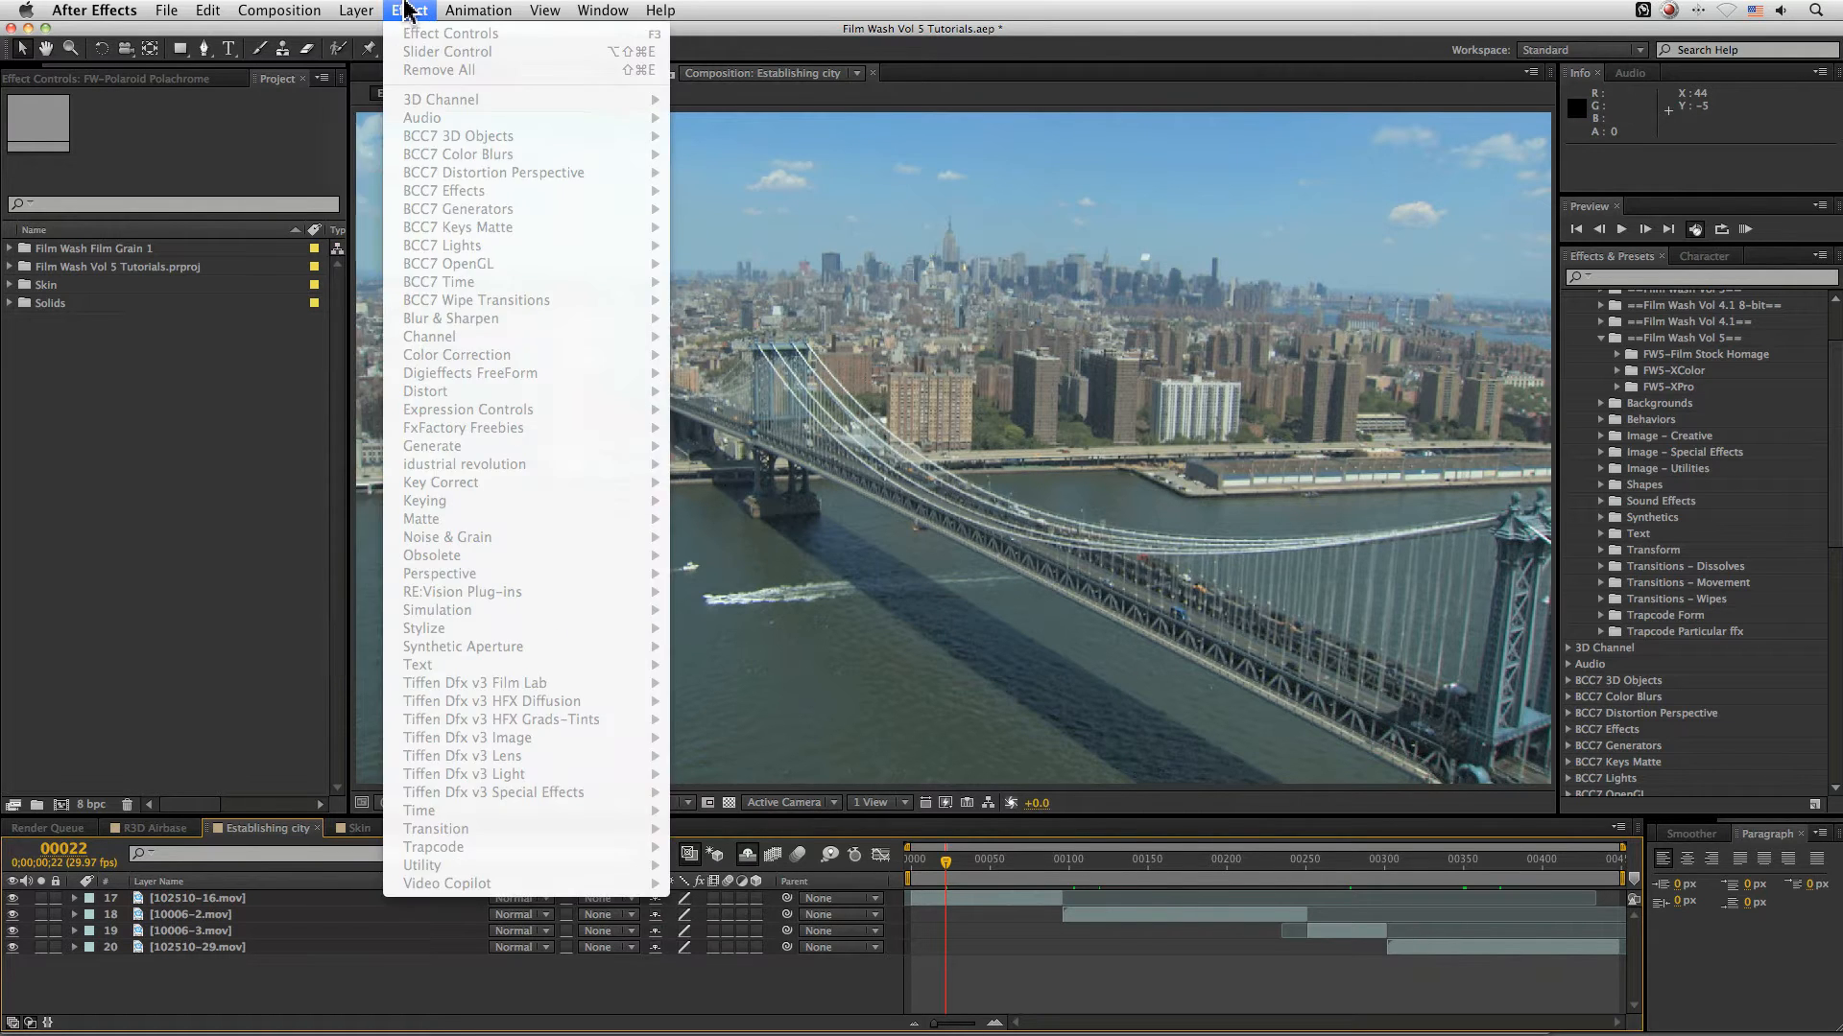
{"action": "left_click", "coordinate": [244, 13]}
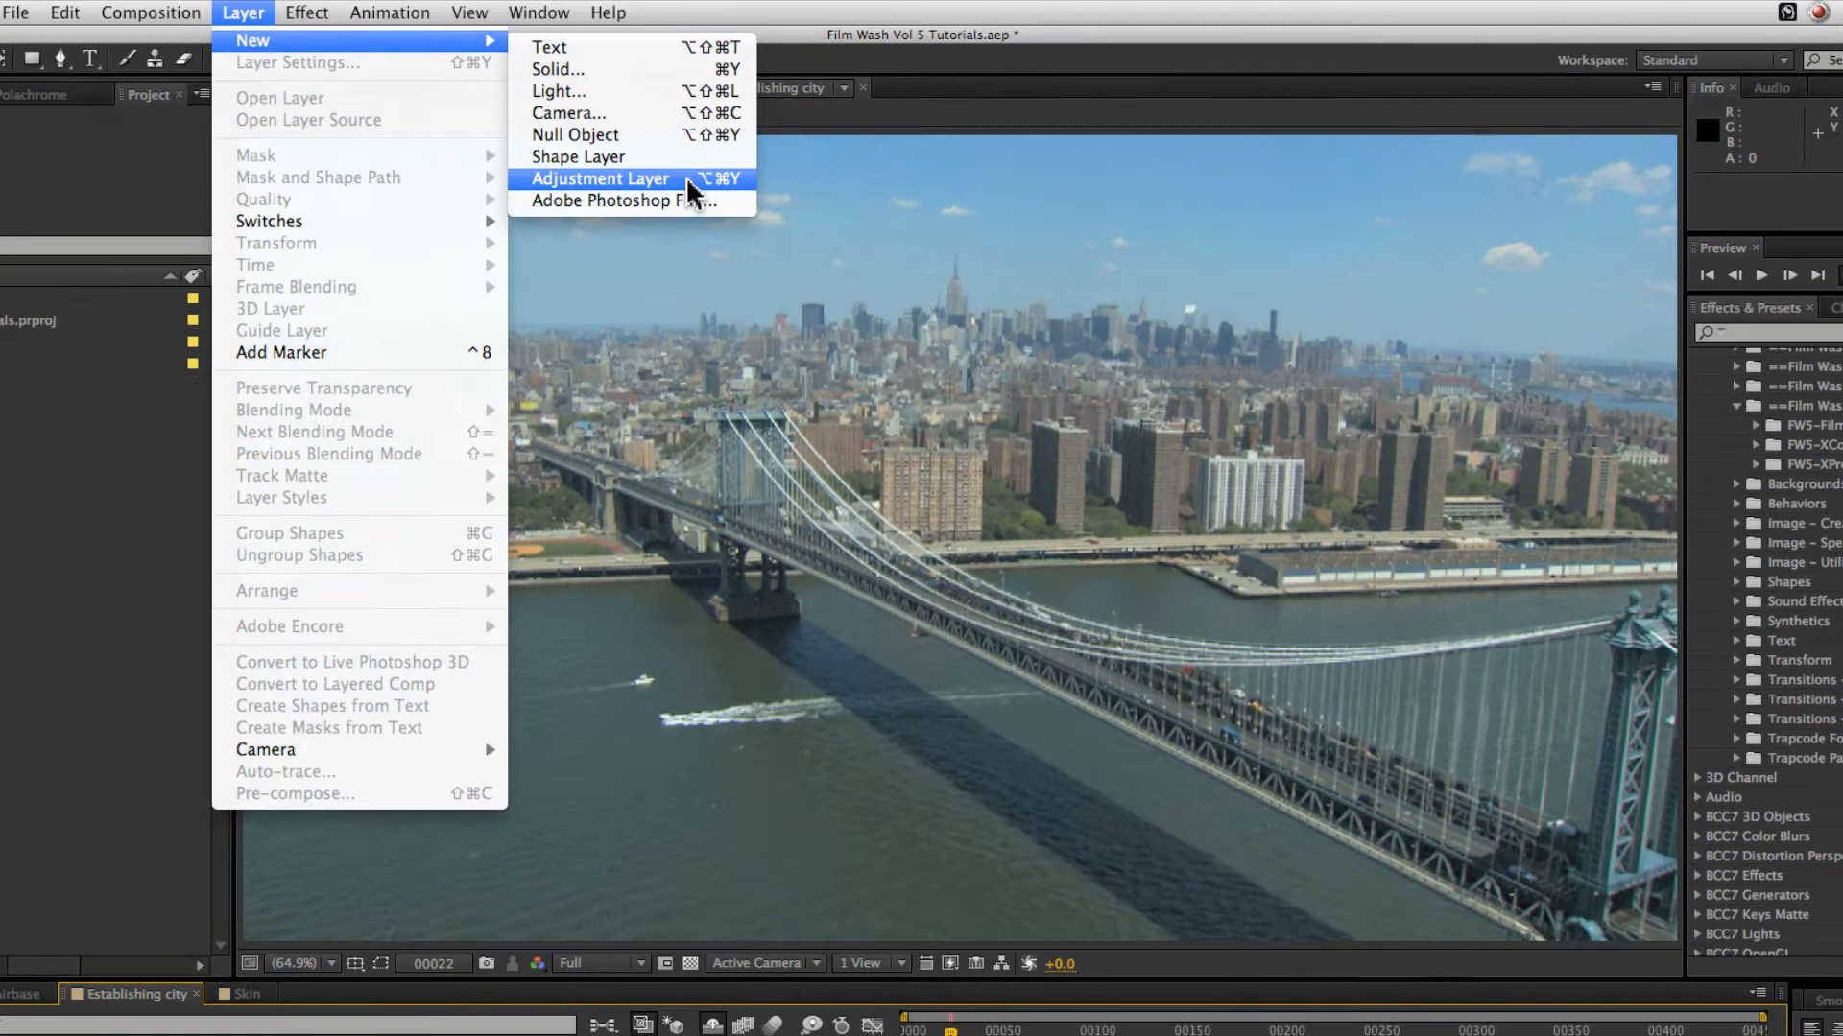
{"action": "left_click", "coordinate": [599, 178]}
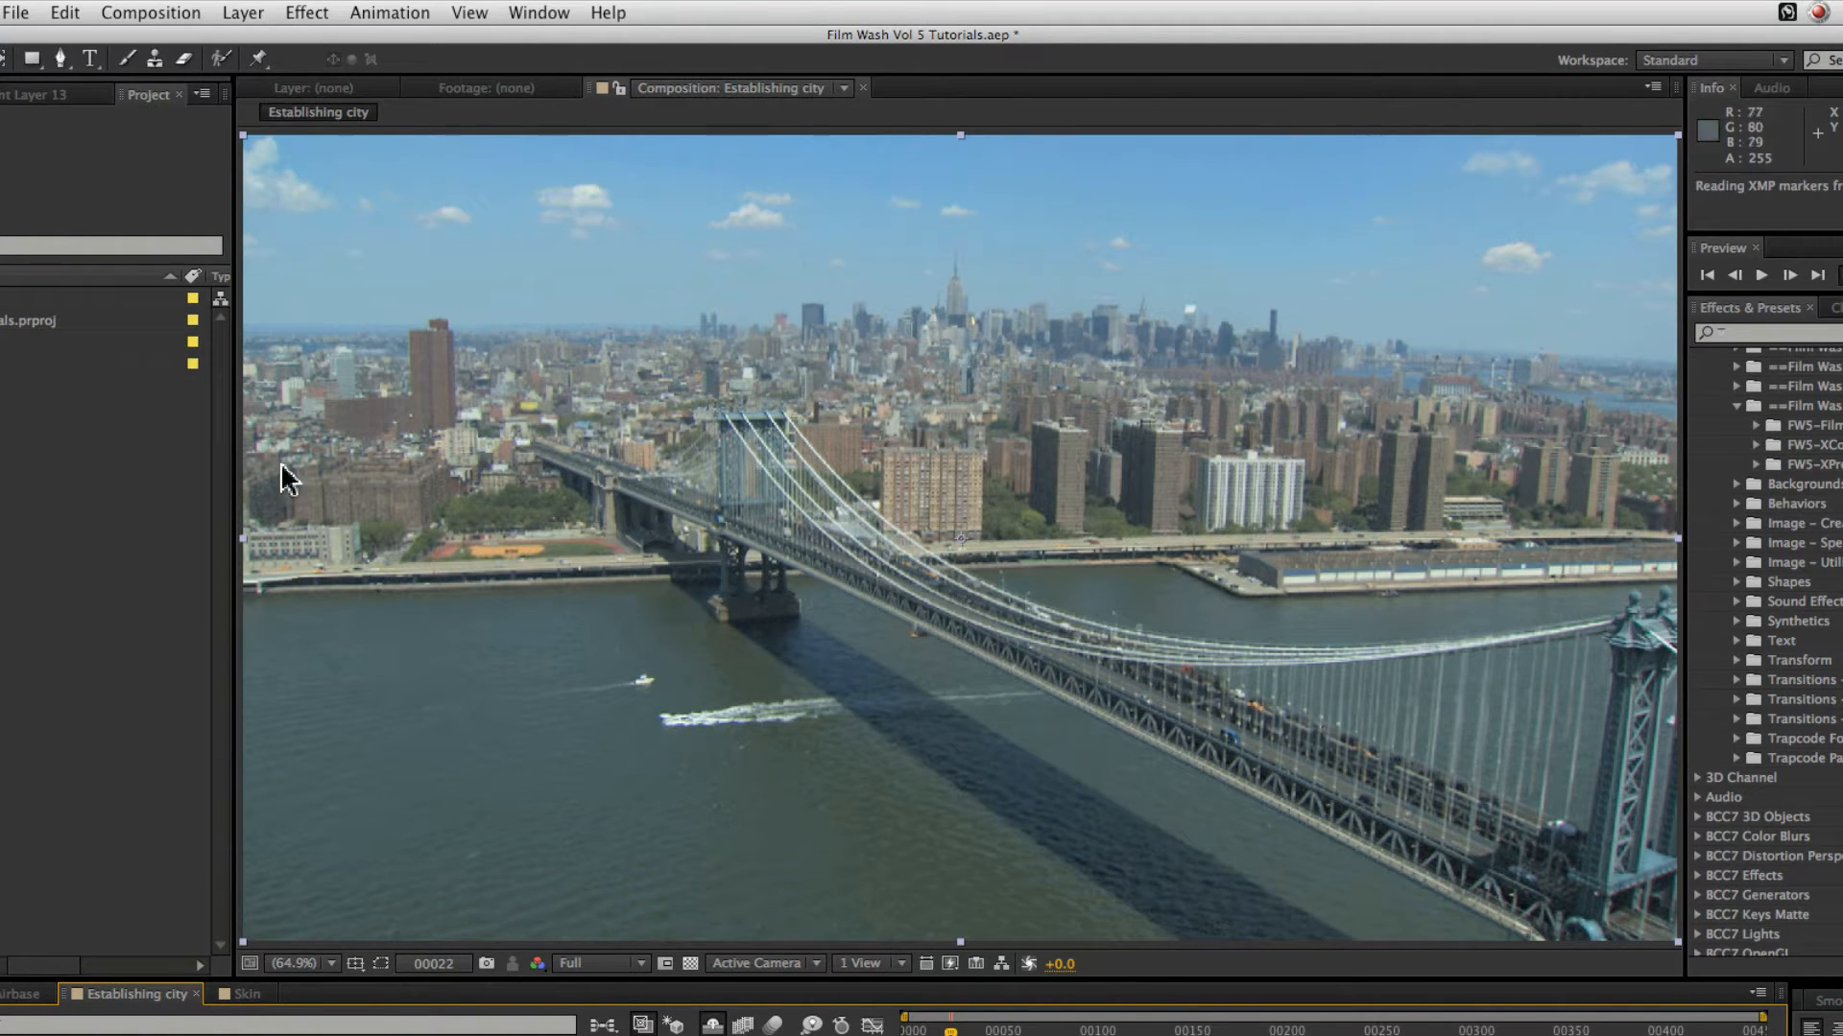
{"action": "left_click", "coordinate": [242, 13]}
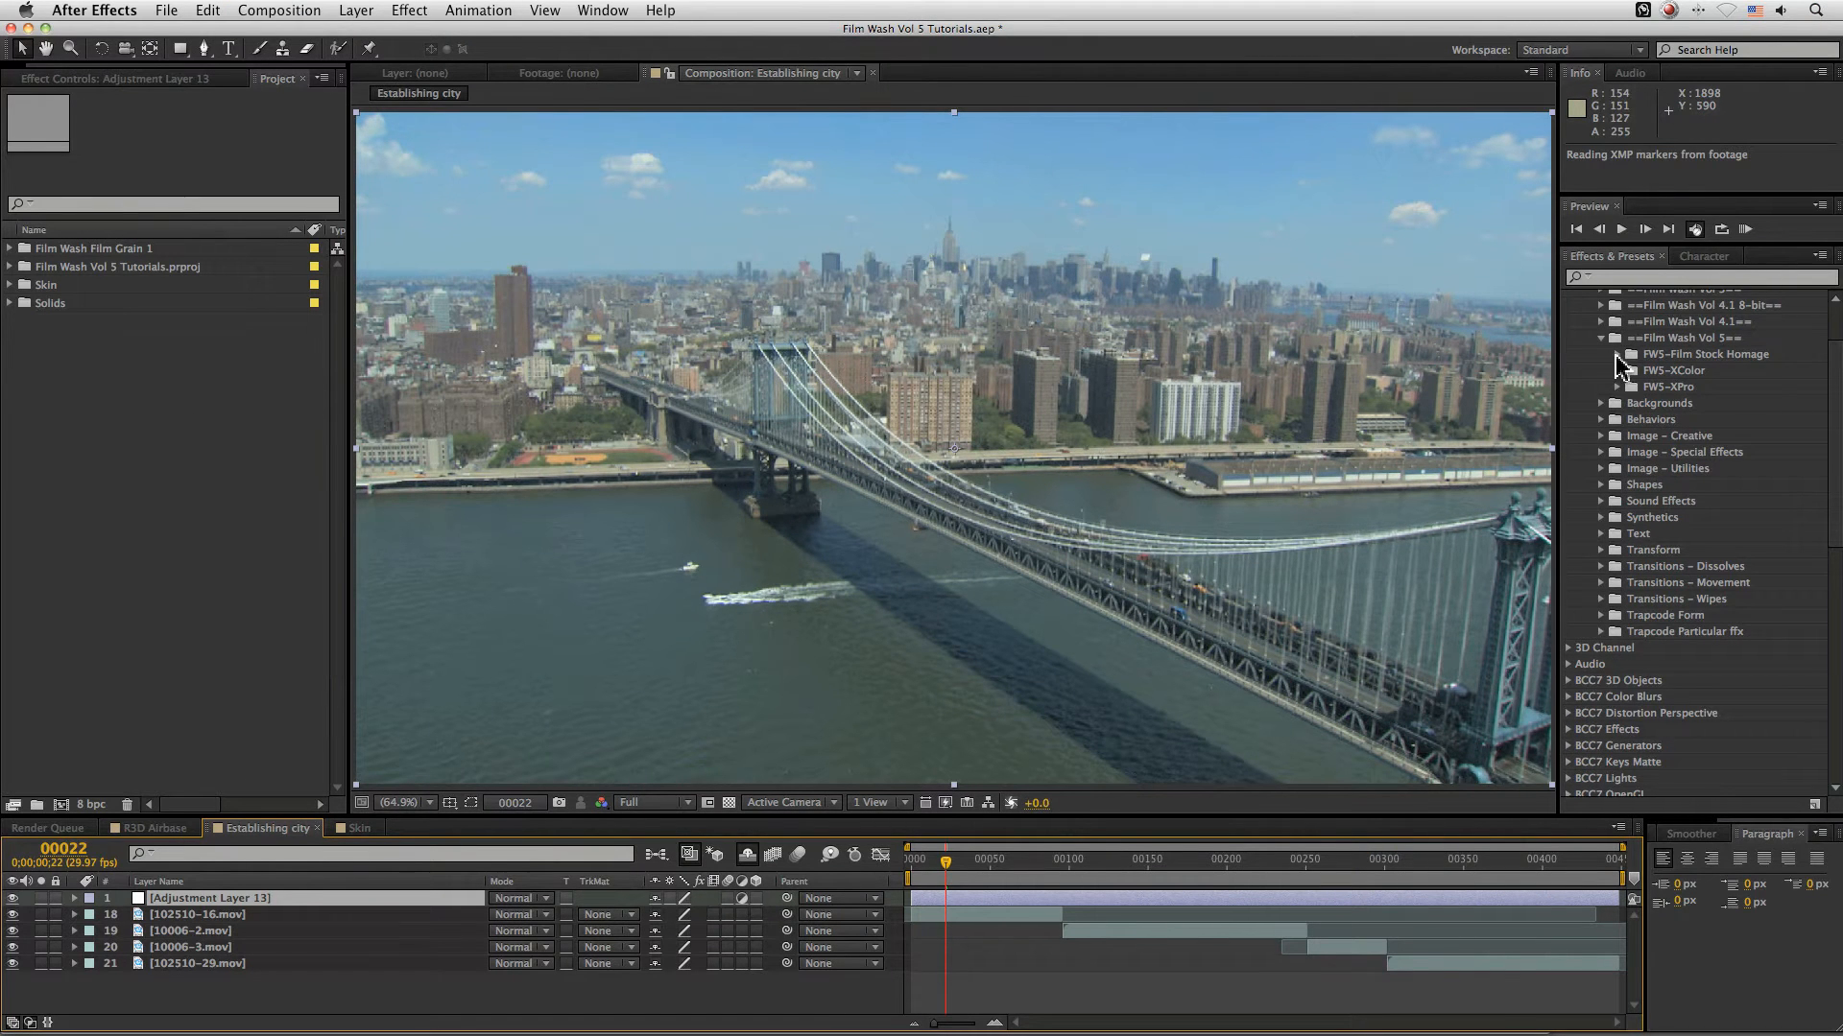
- Apply the FW-Fuji FP100C Film Stock Homage look to Adjustment Layer 13
{"action": "left_click", "coordinate": [1620, 353]}
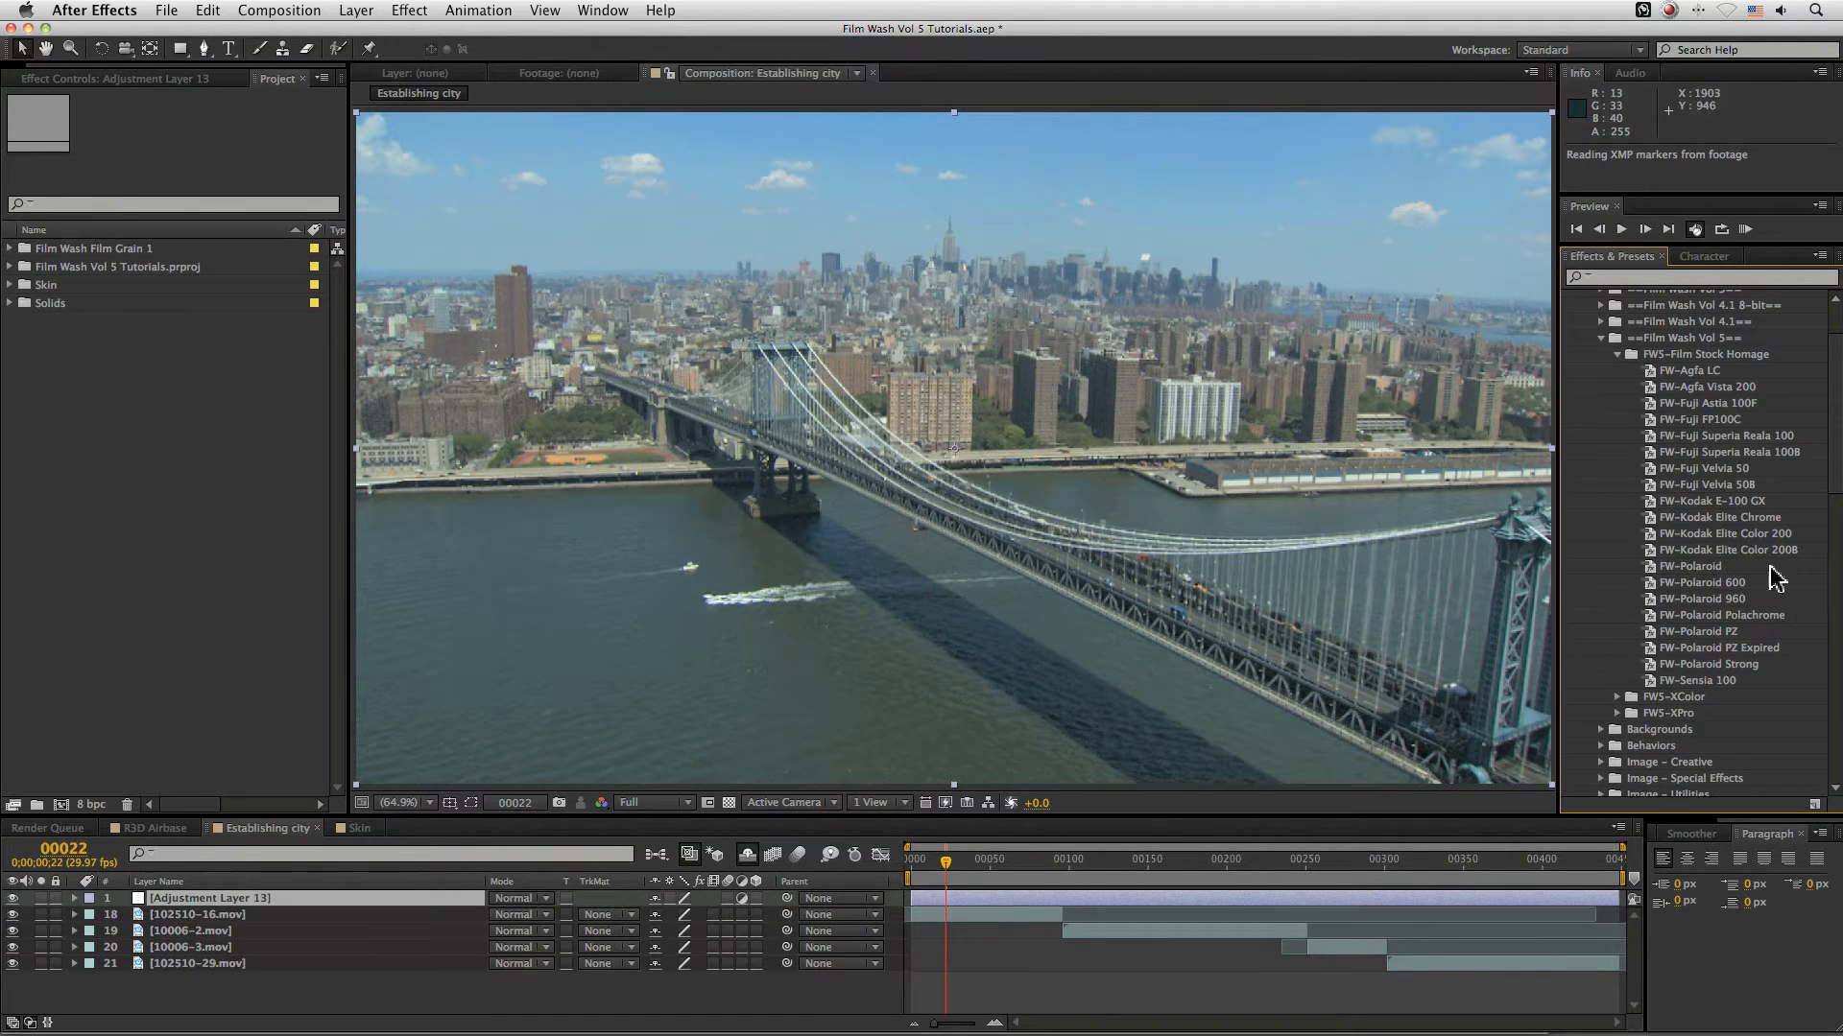
{"action": "mouse_move", "coordinate": [1634, 458]}
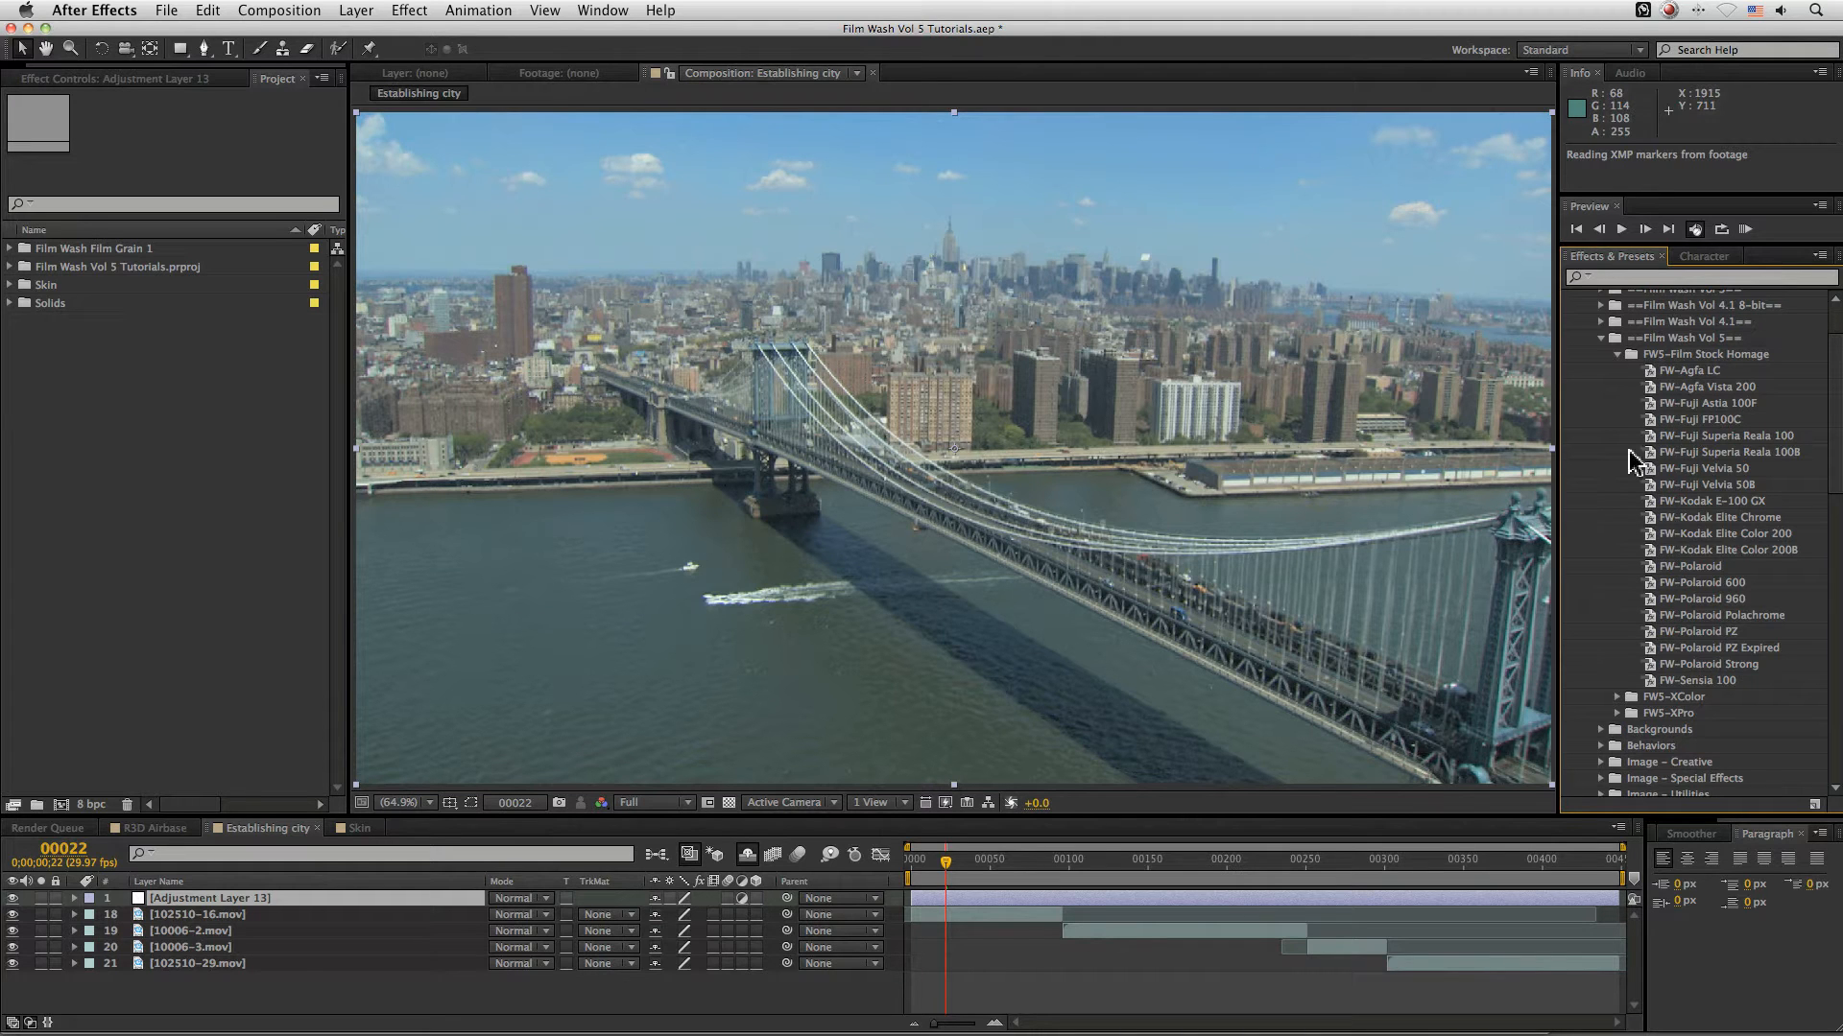
{"action": "left_click", "coordinate": [1699, 420]}
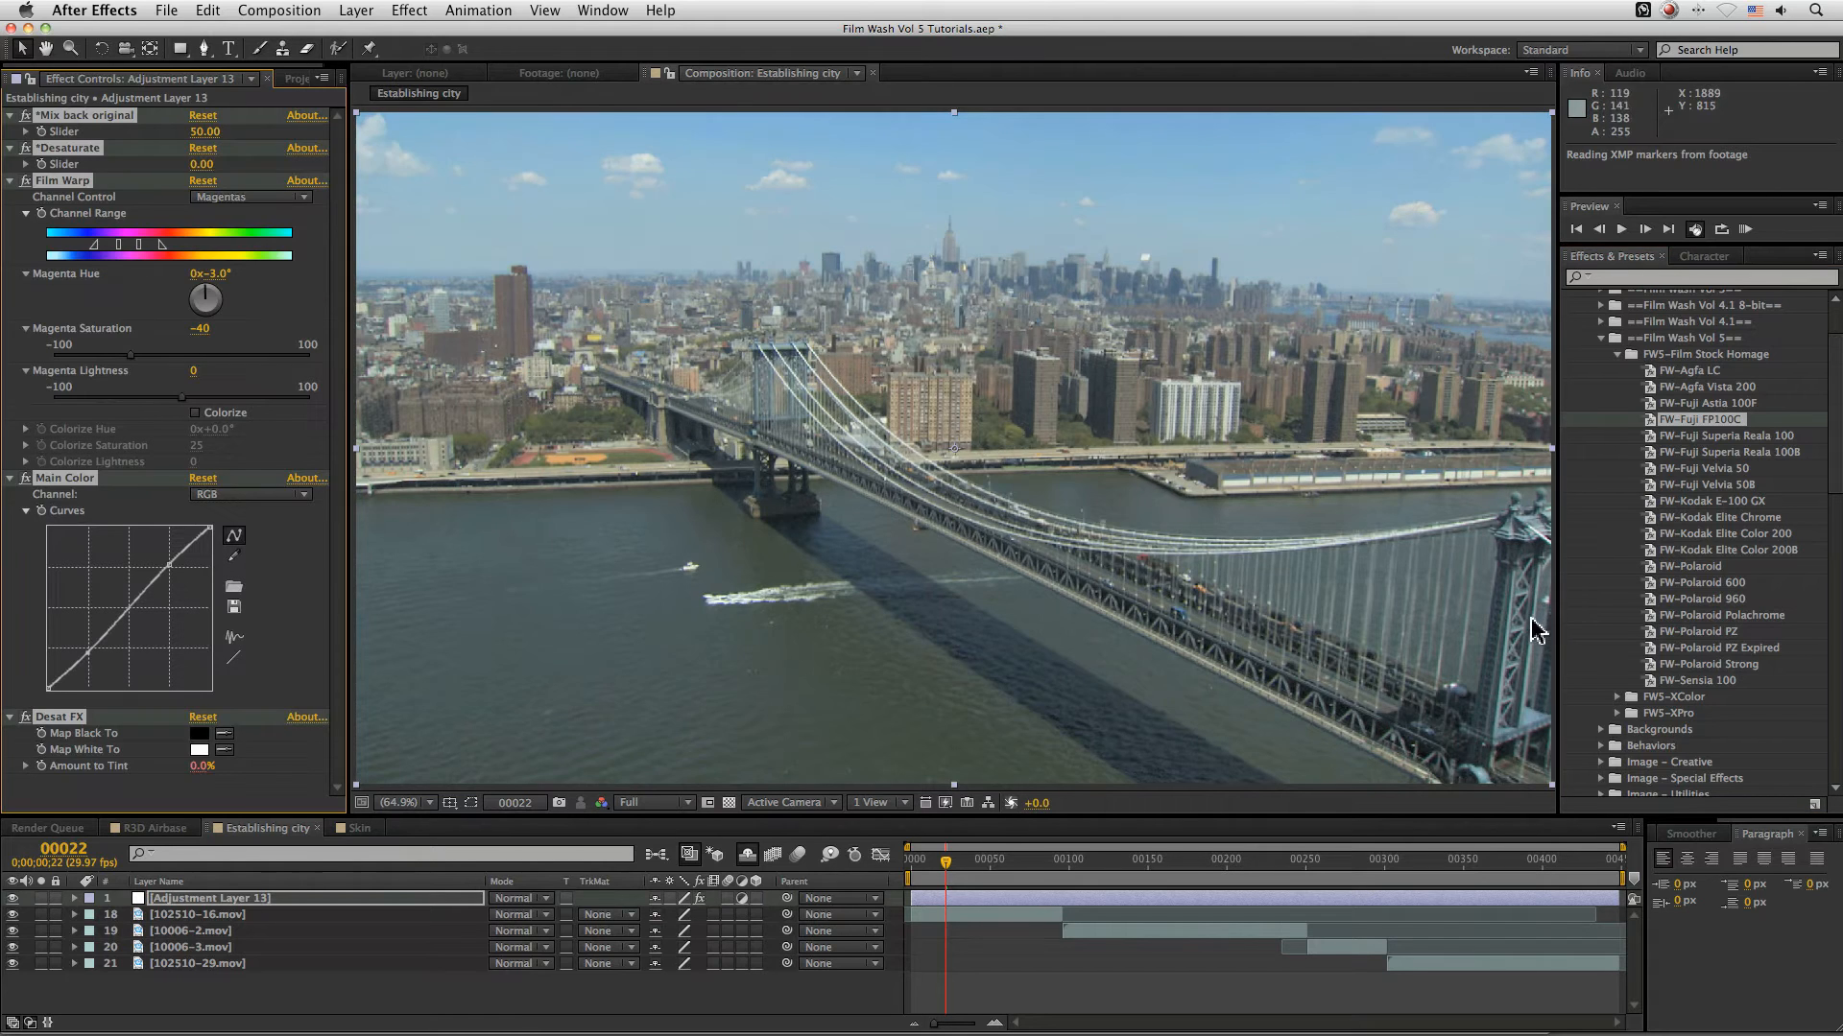
{"action": "mouse_move", "coordinate": [1440, 631]}
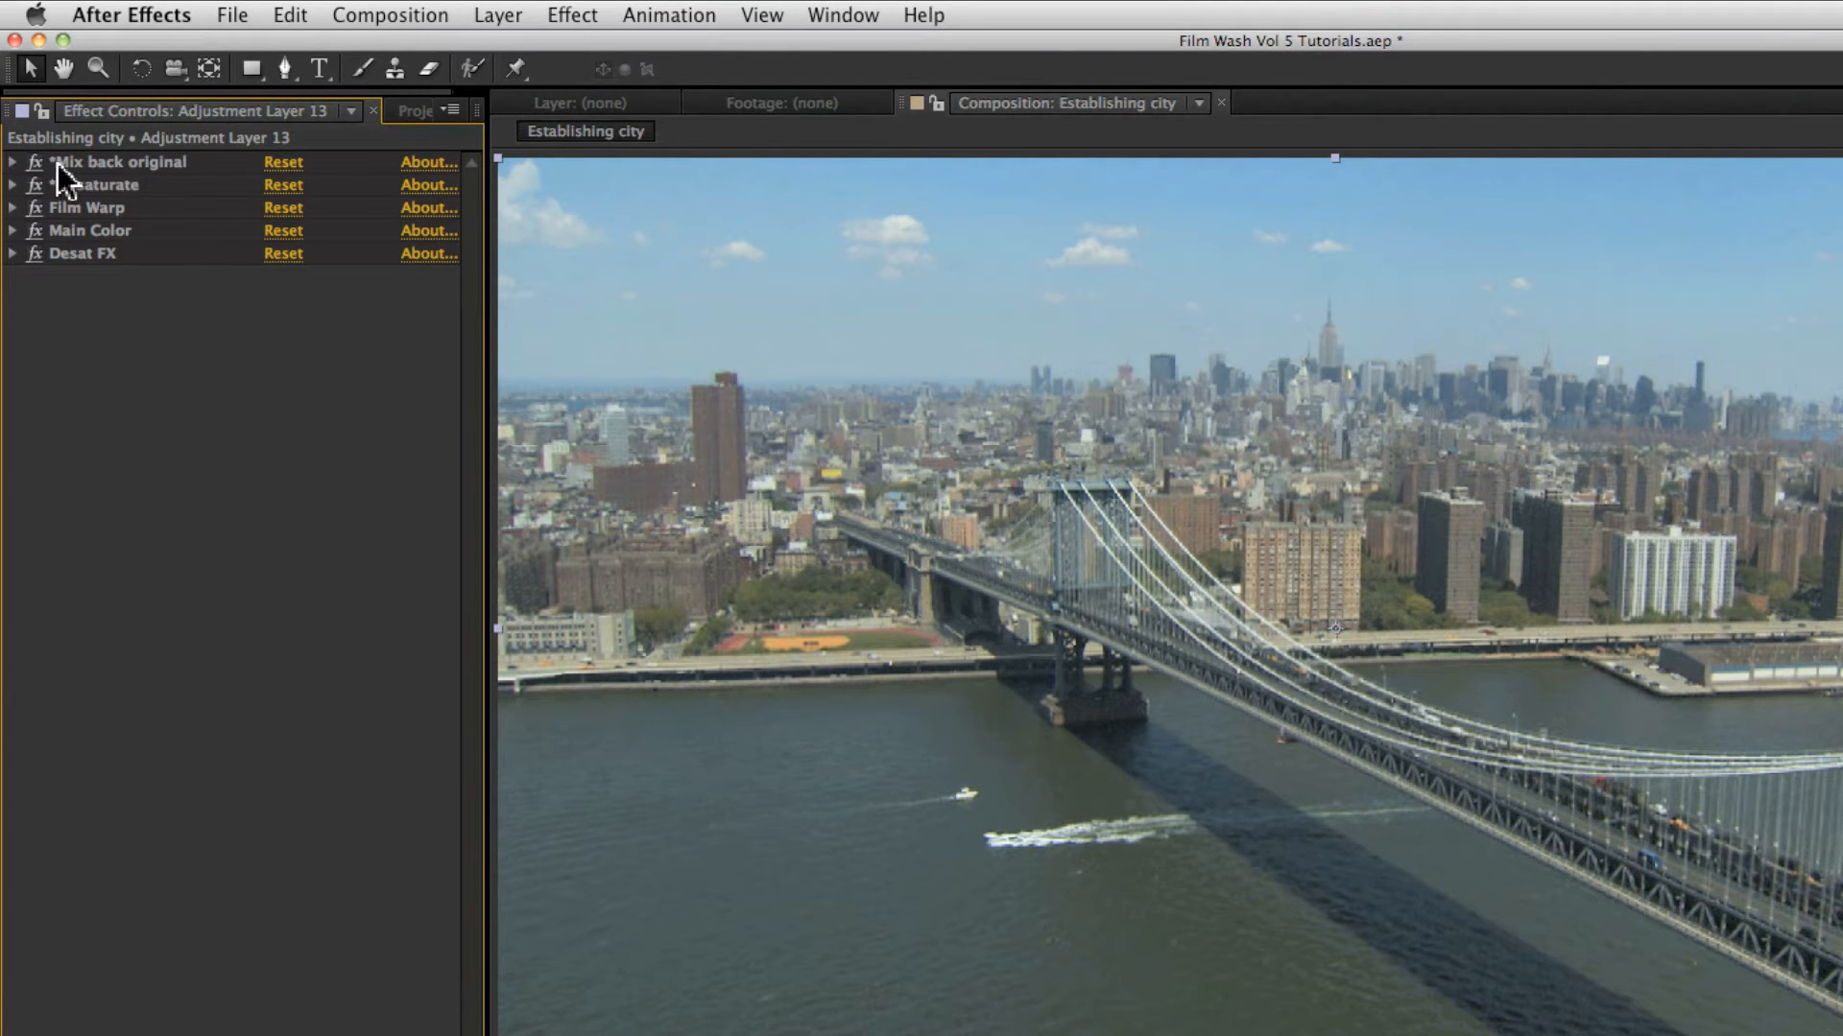
- Scrub Mix back original through full, half and about 78, ending at 0 for the full-strength grade
{"action": "left_click", "coordinate": [11, 162]}
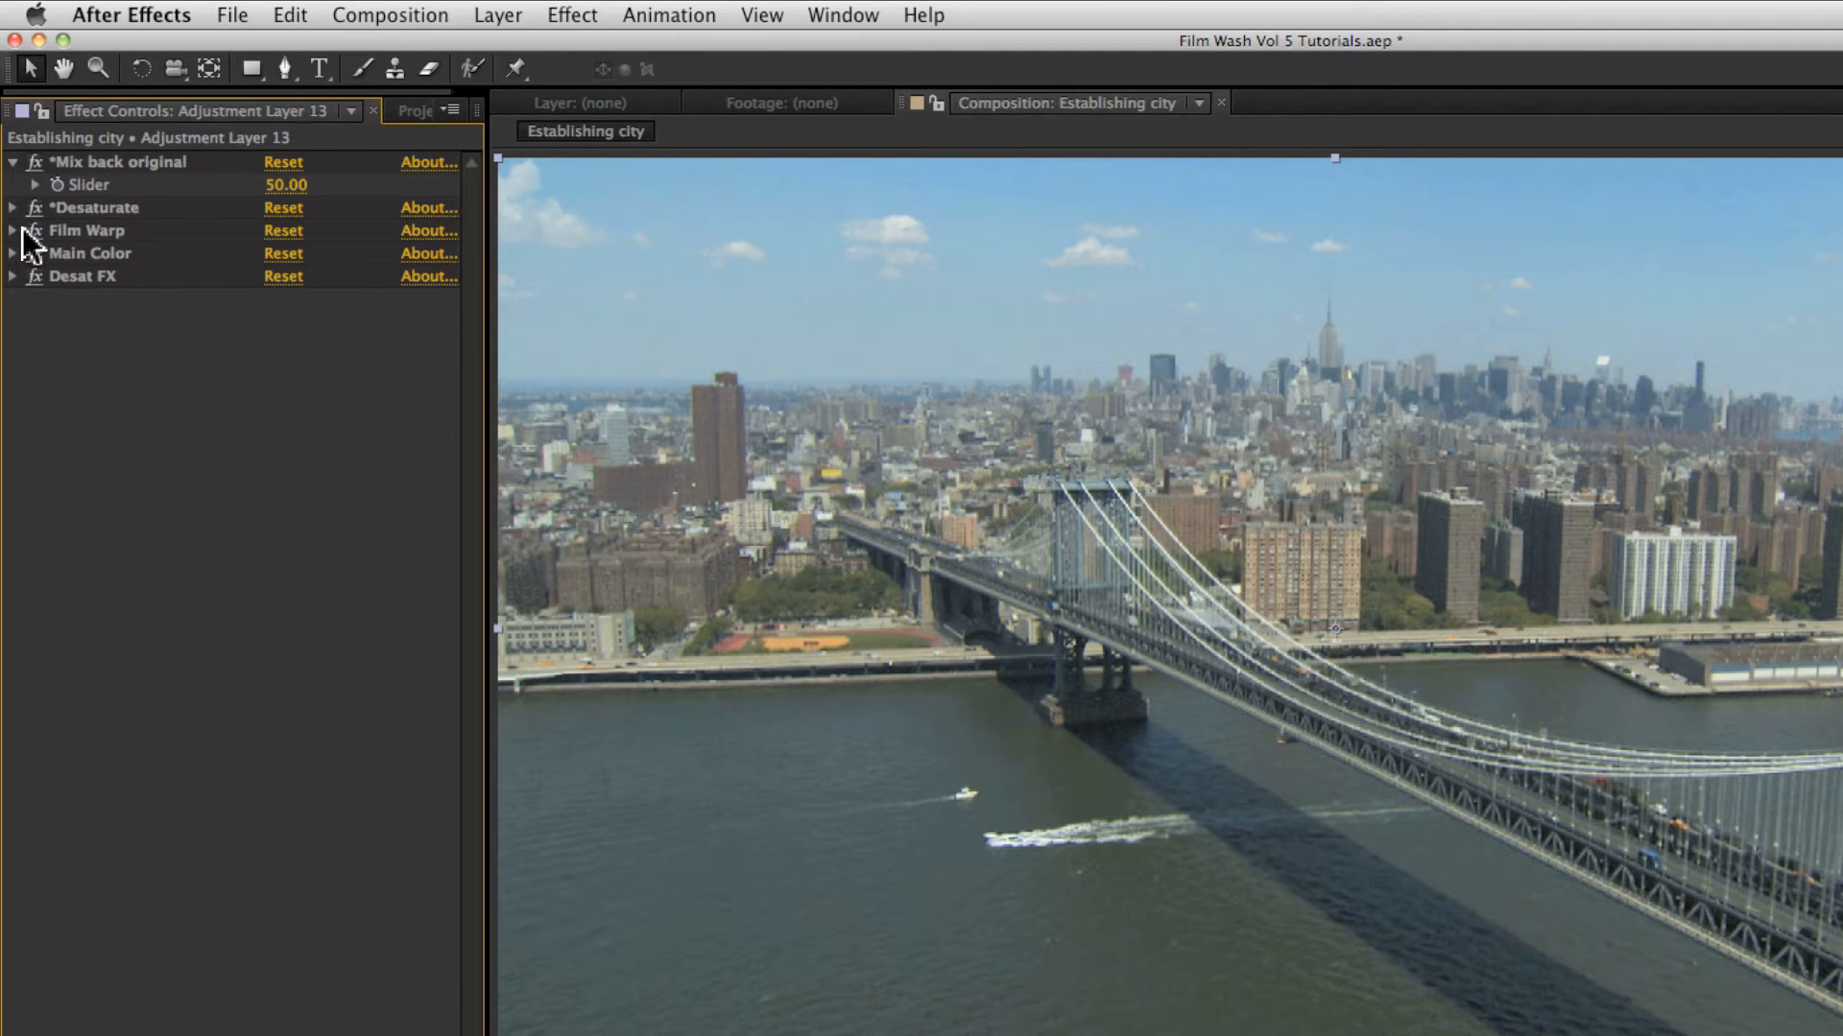
{"action": "left_click", "coordinate": [11, 208]}
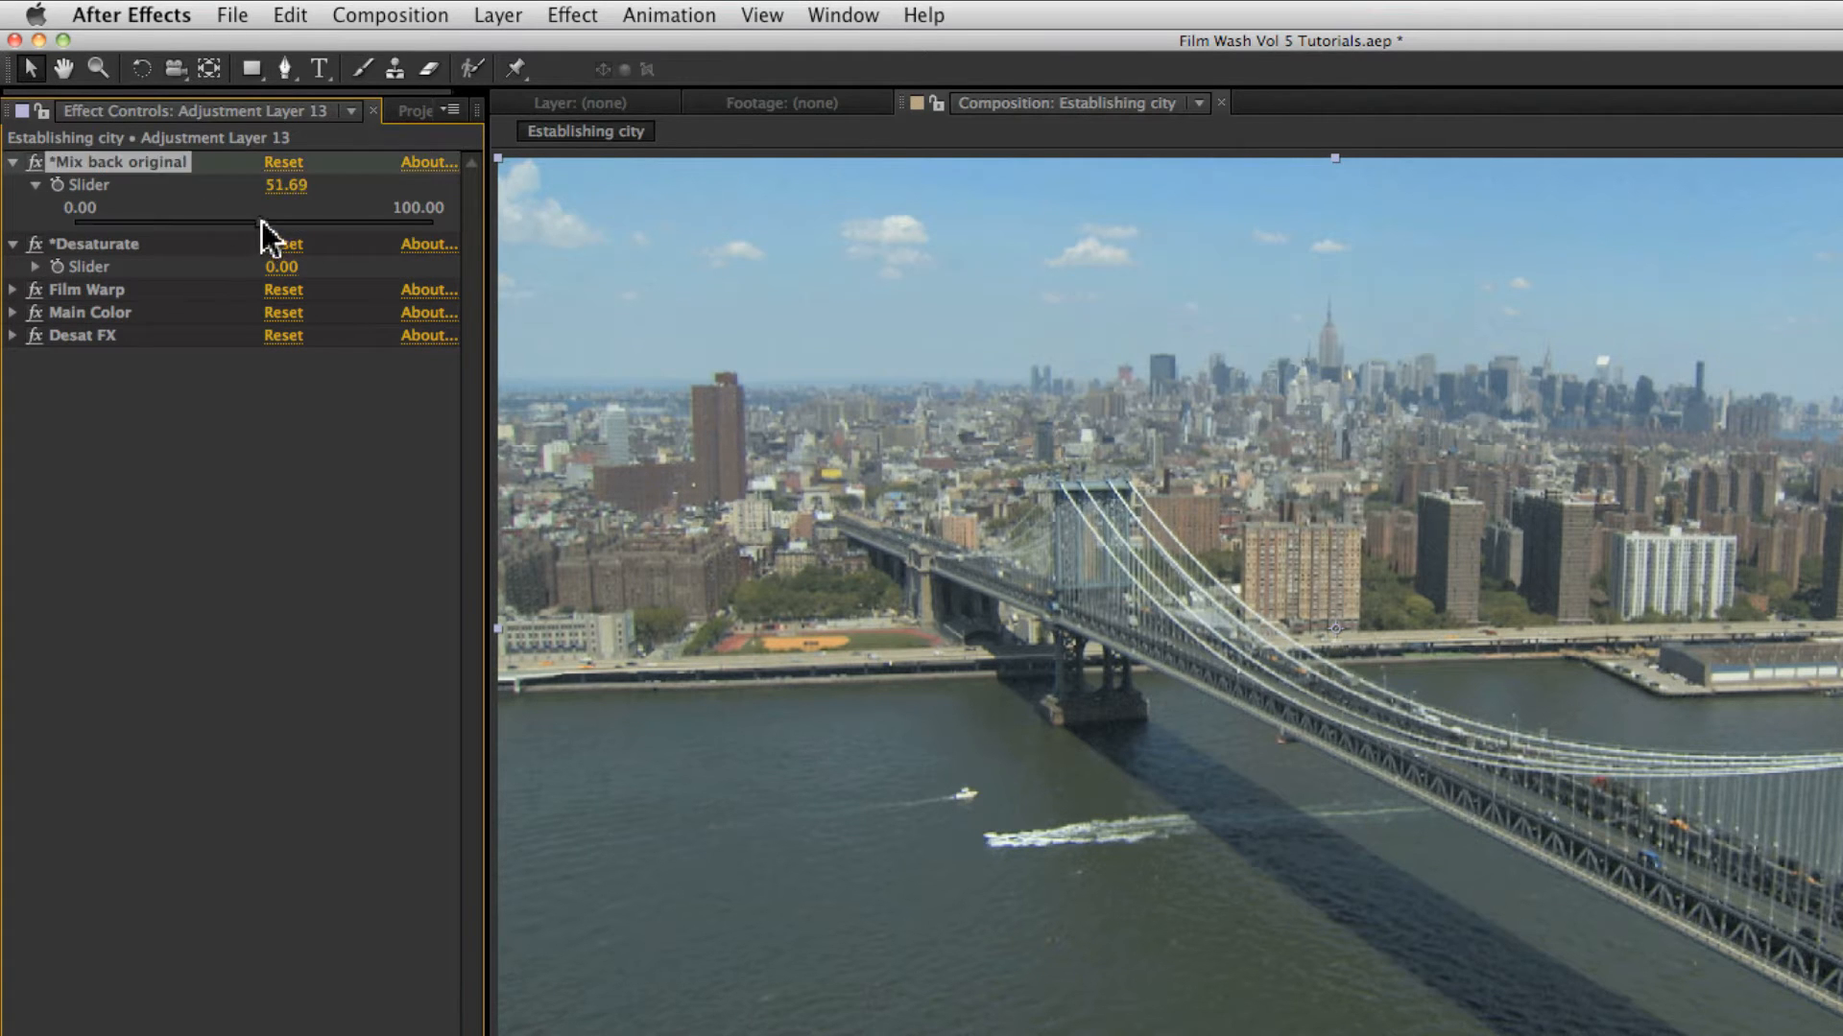
{"action": "left_click_drag", "start_coordinate": [211, 219], "coordinate": [441, 219]}
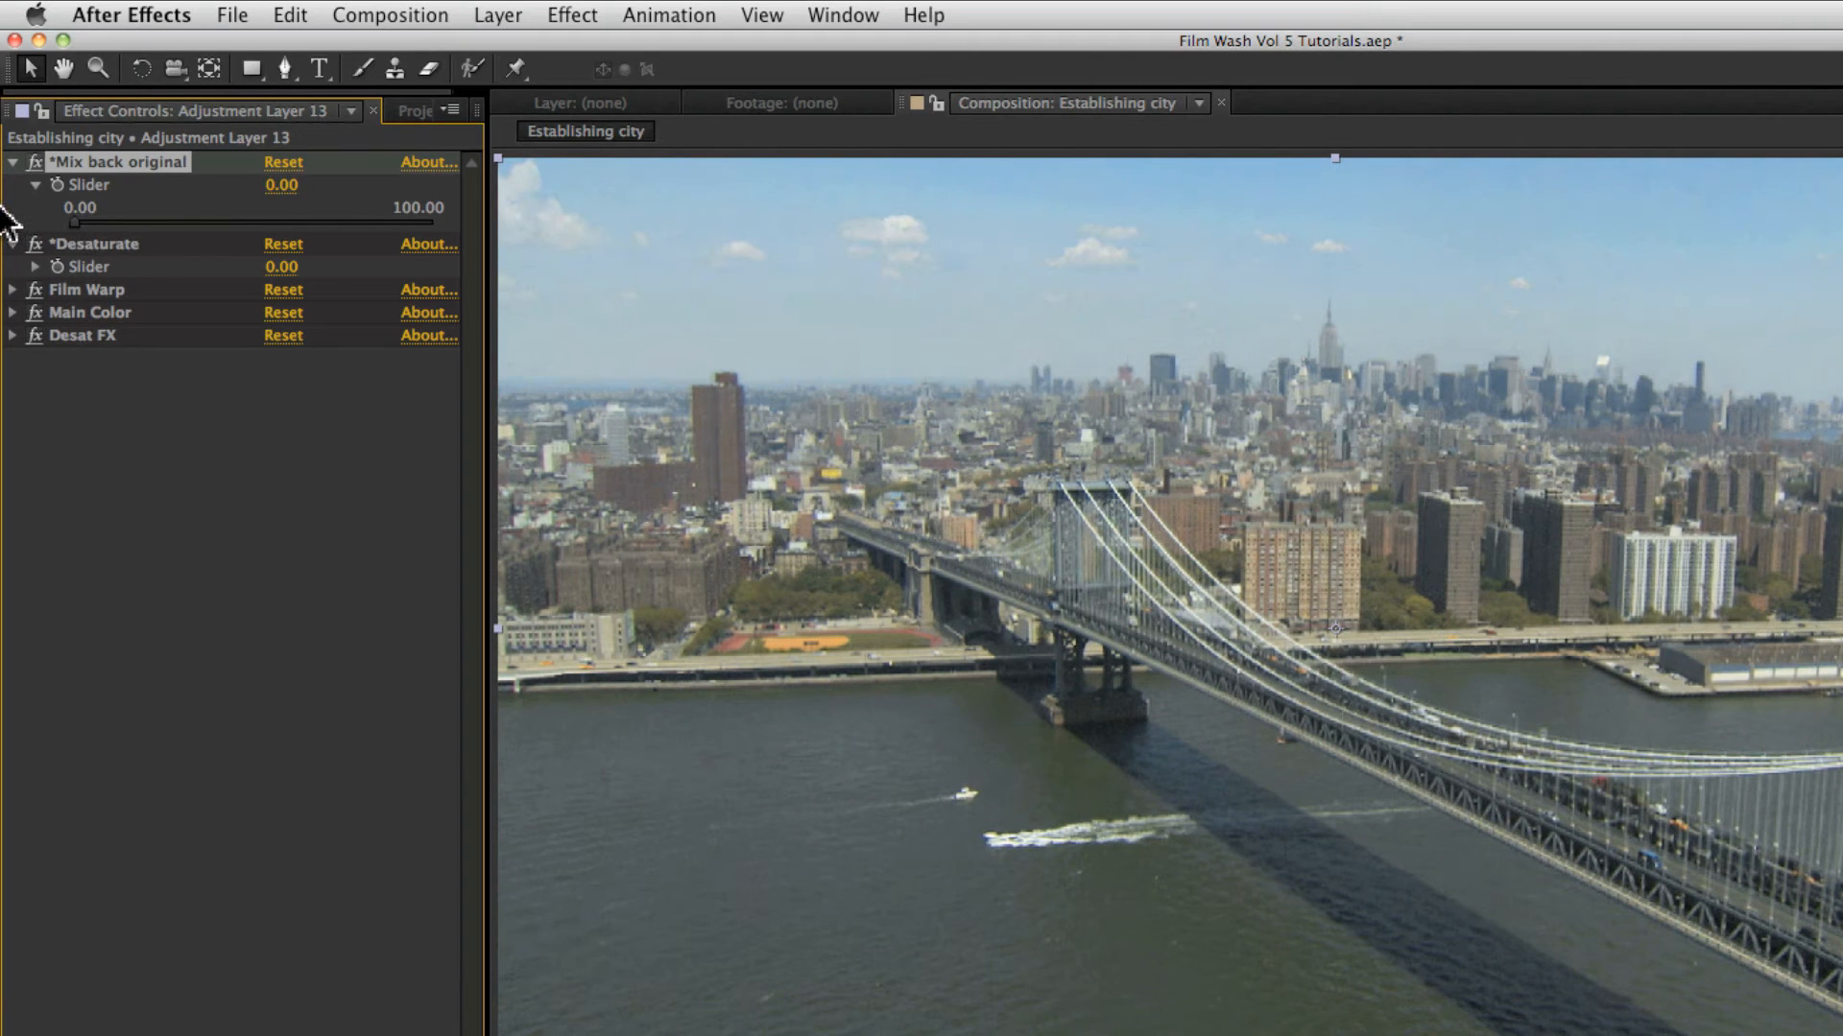
{"action": "left_click_drag", "start_coordinate": [77, 222], "coordinate": [307, 223]}
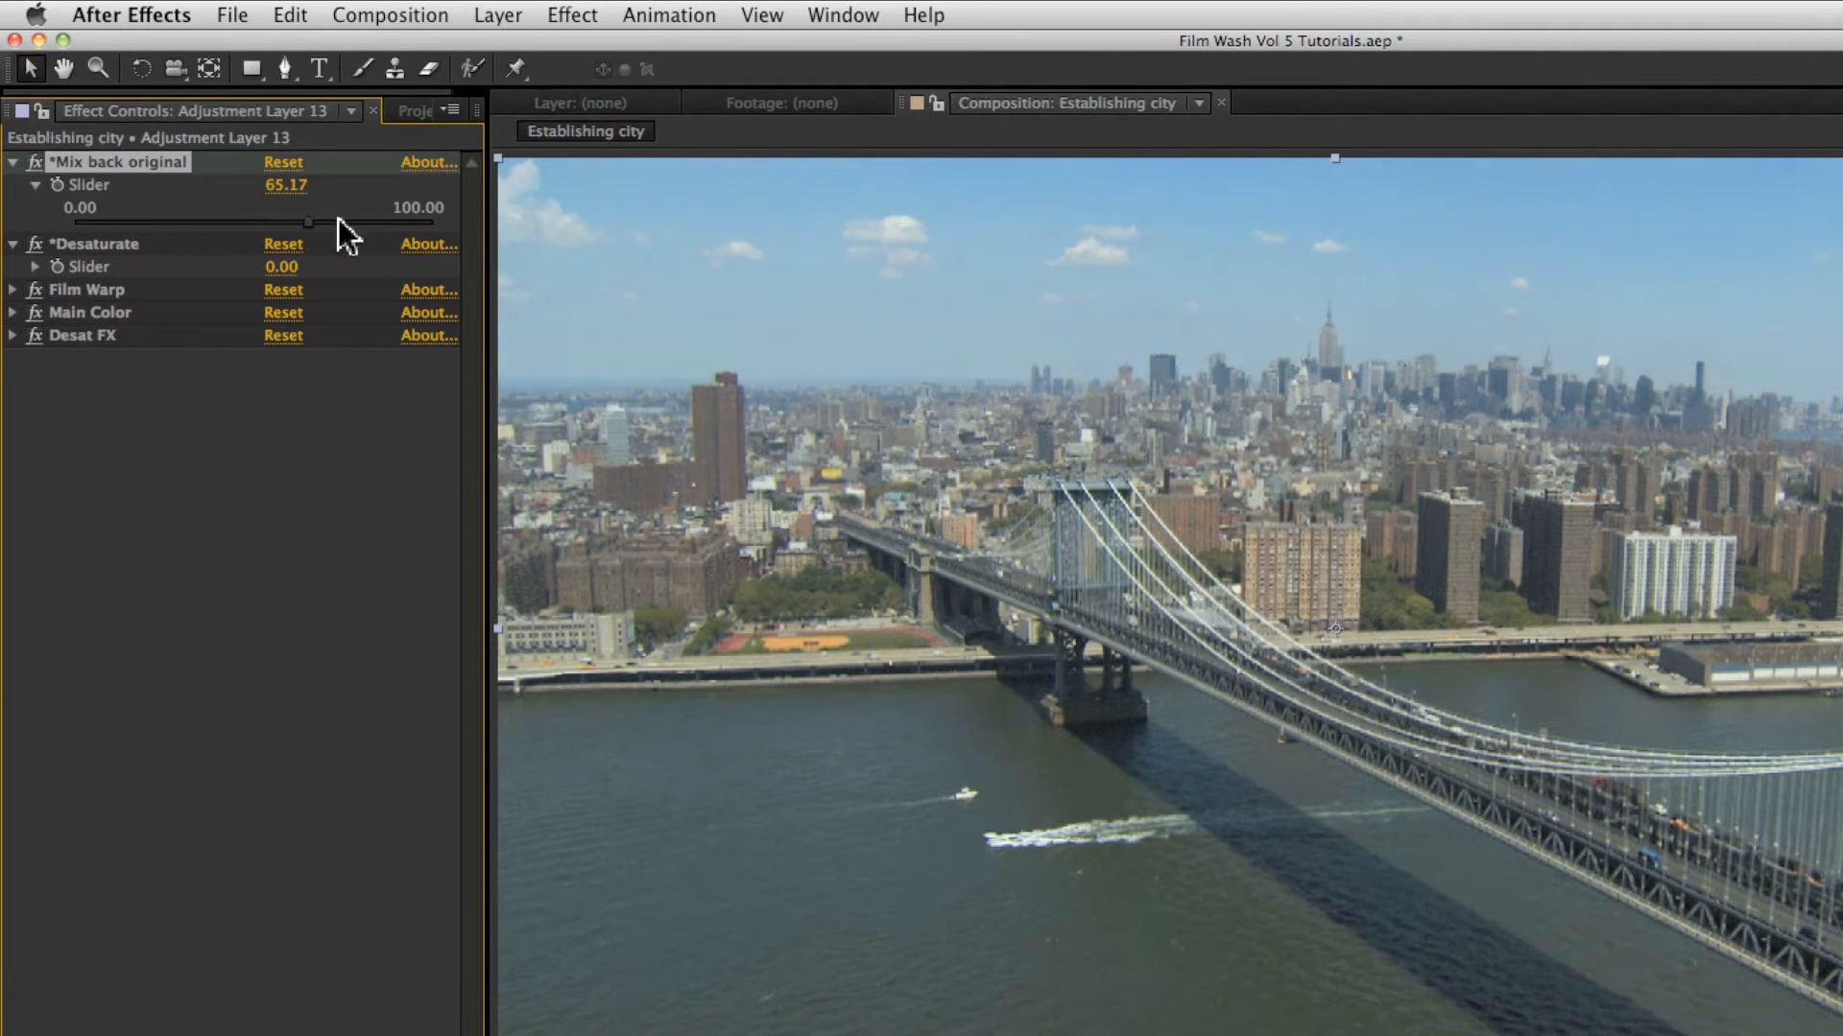
{"action": "left_click_drag", "start_coordinate": [311, 222], "coordinate": [436, 223]}
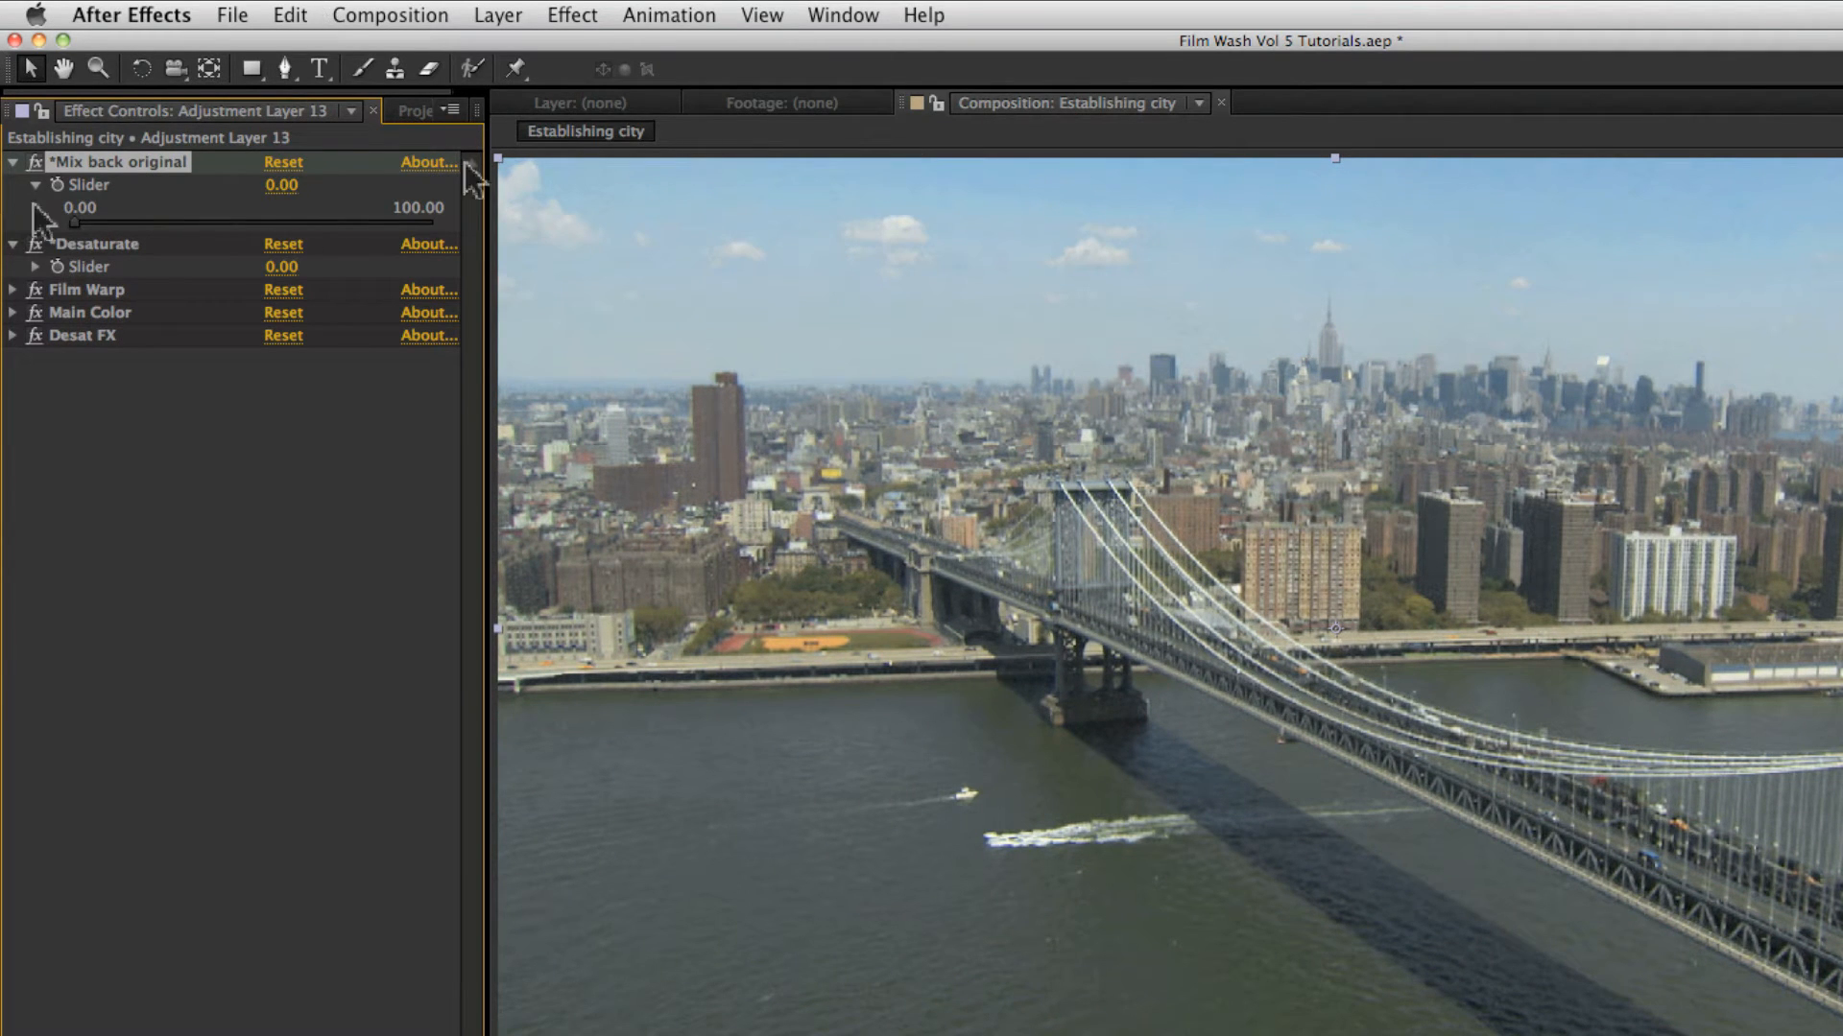
{"action": "left_click_drag", "start_coordinate": [85, 223], "coordinate": [265, 223]}
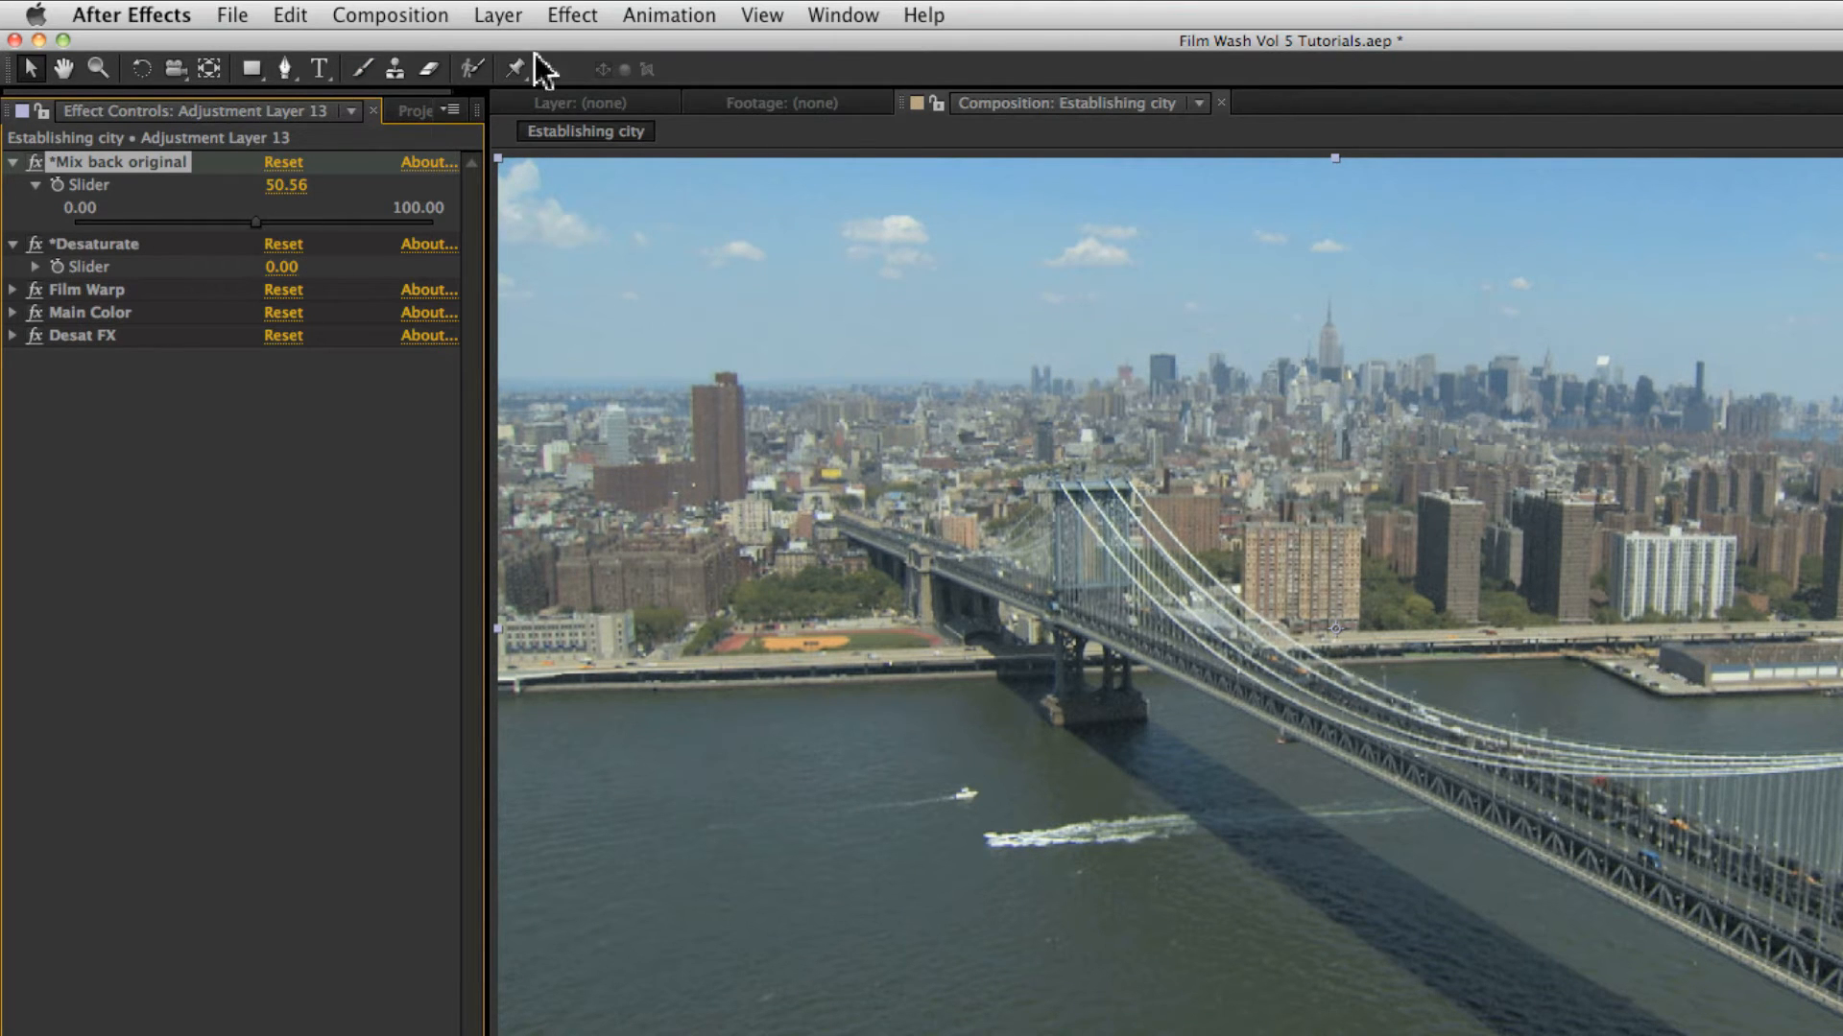
{"action": "left_click_drag", "start_coordinate": [255, 221], "coordinate": [355, 221]}
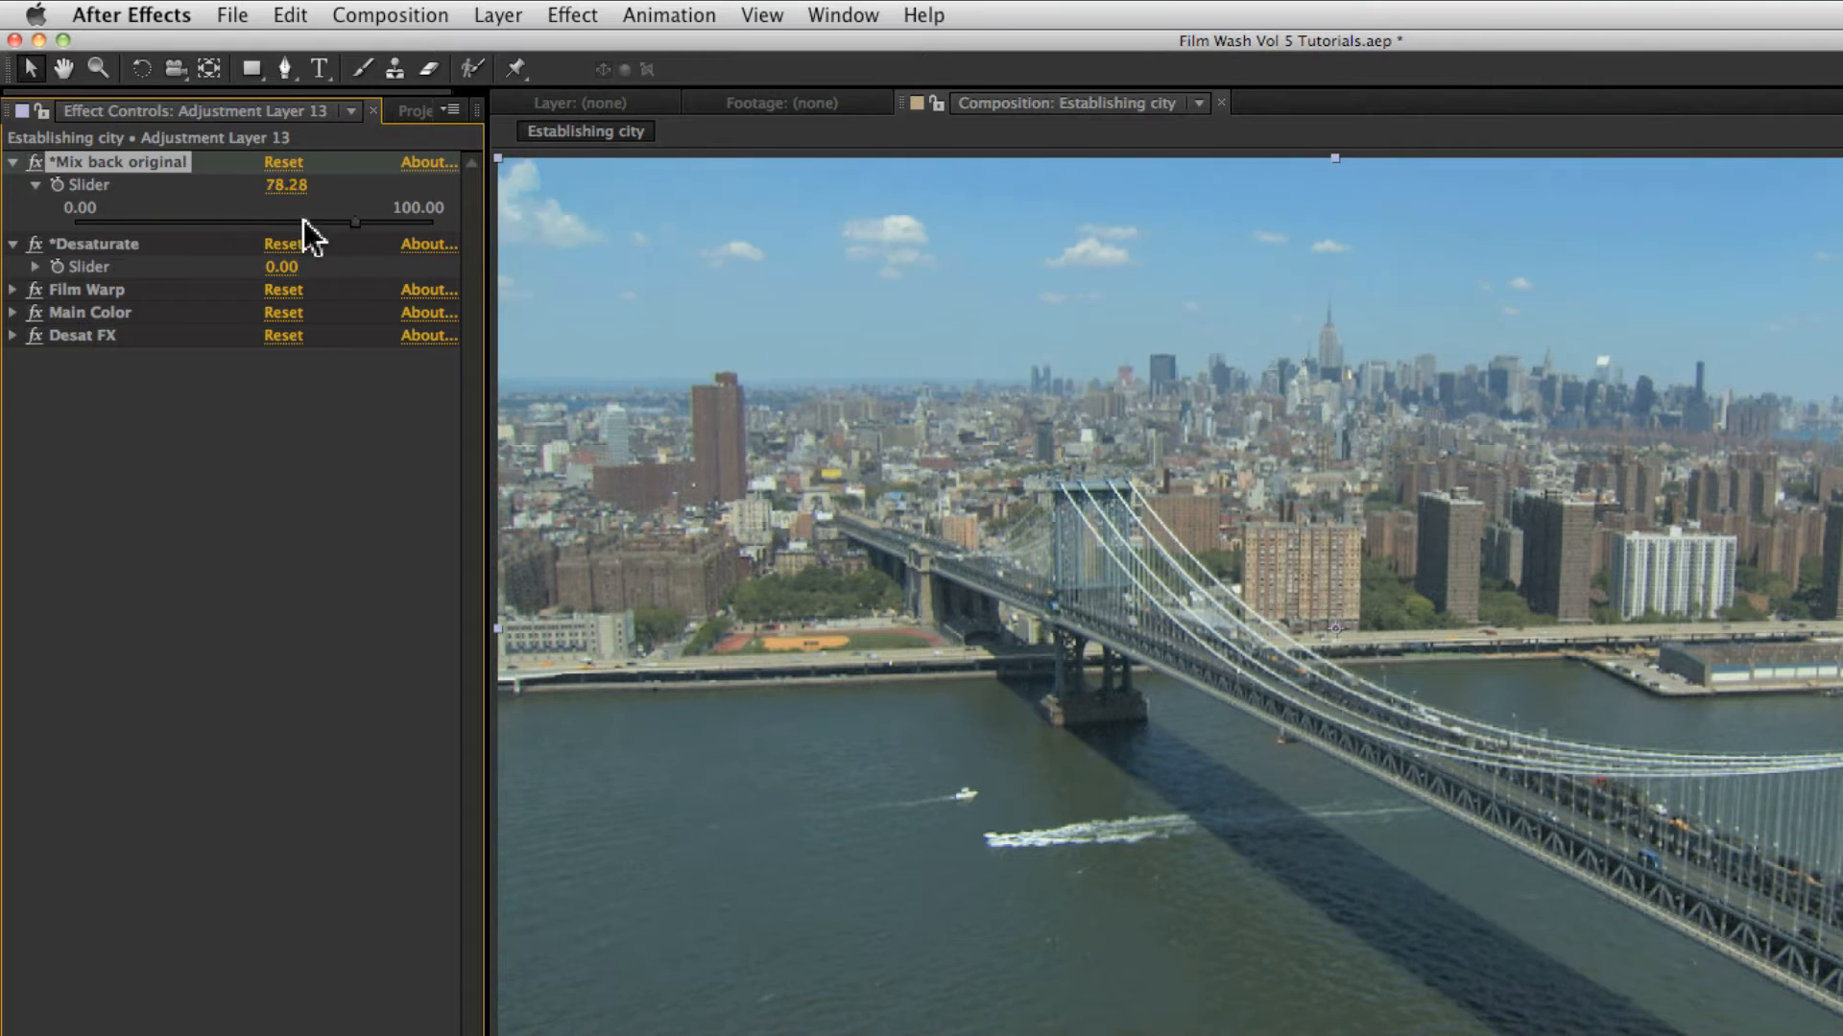
{"action": "left_click_drag", "start_coordinate": [357, 220], "coordinate": [88, 223]}
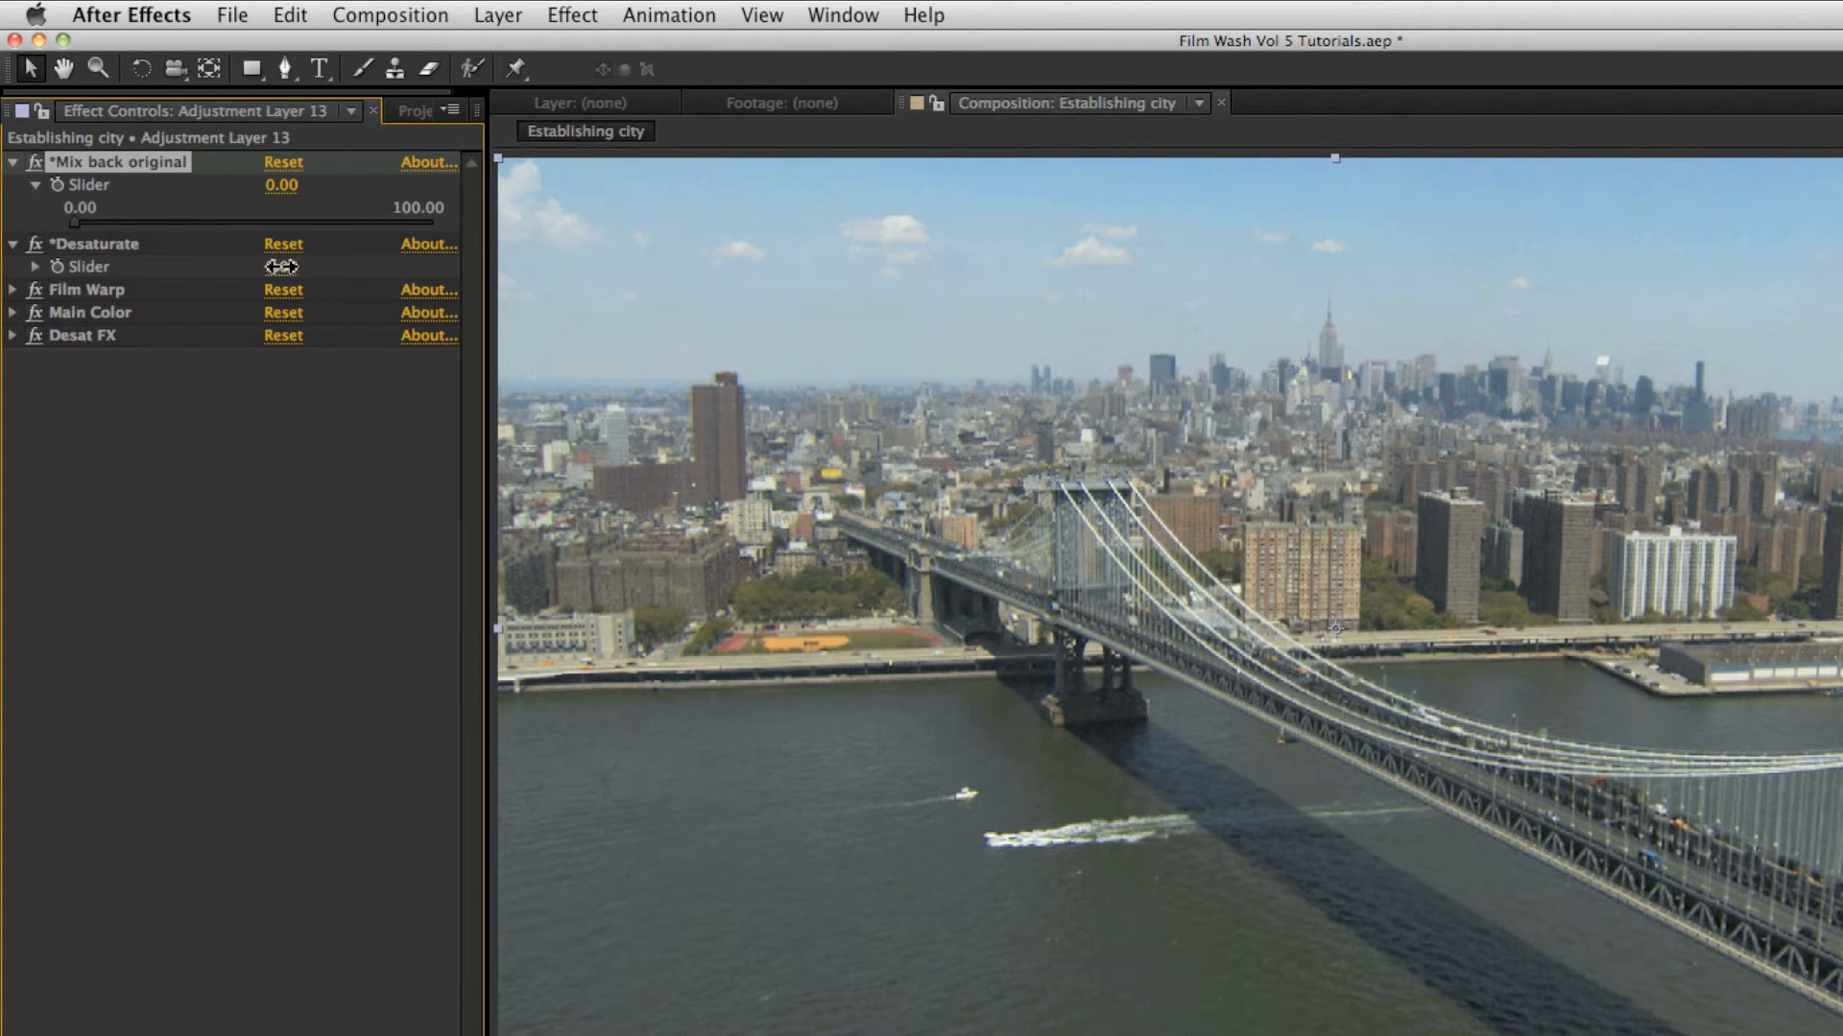
- Scrub Desaturate to 58, then 13, then back to 0
{"action": "left_click_drag", "start_coordinate": [283, 266], "coordinate": [300, 267]}
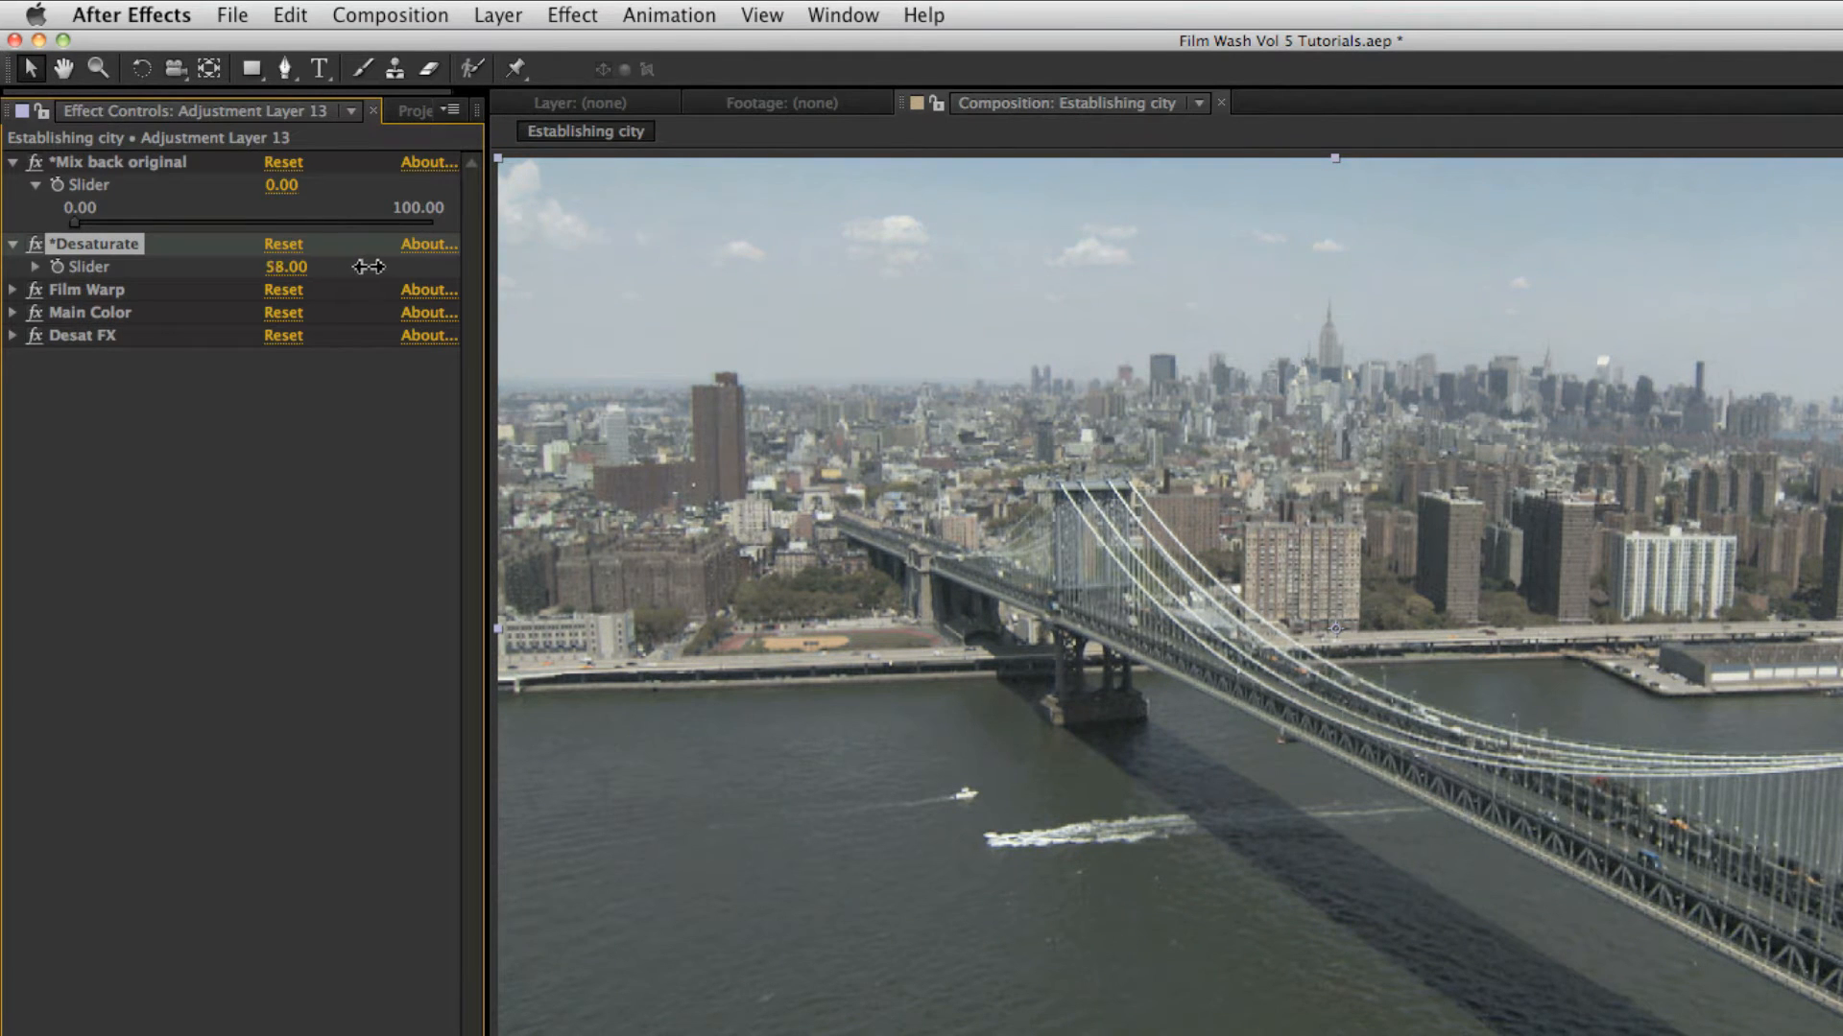
{"action": "left_click_drag", "start_coordinate": [286, 265], "coordinate": [277, 294]}
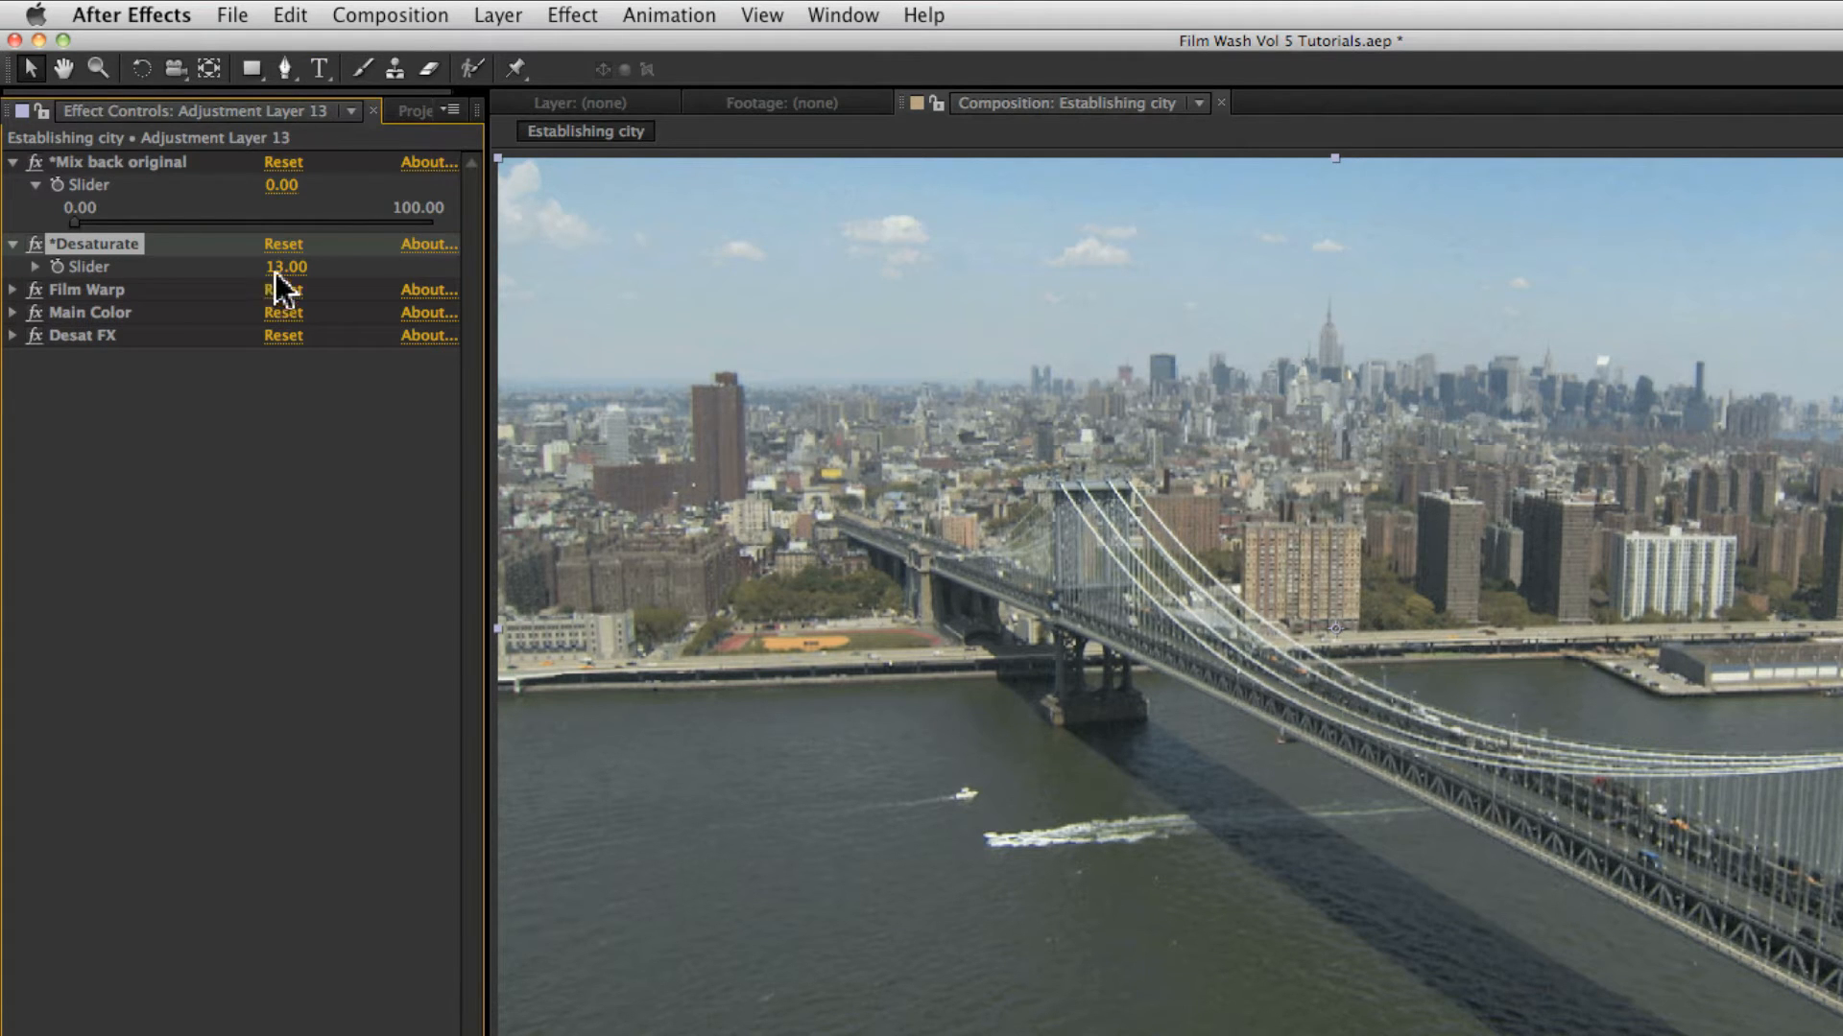
{"action": "left_click_drag", "start_coordinate": [286, 267], "coordinate": [293, 267]}
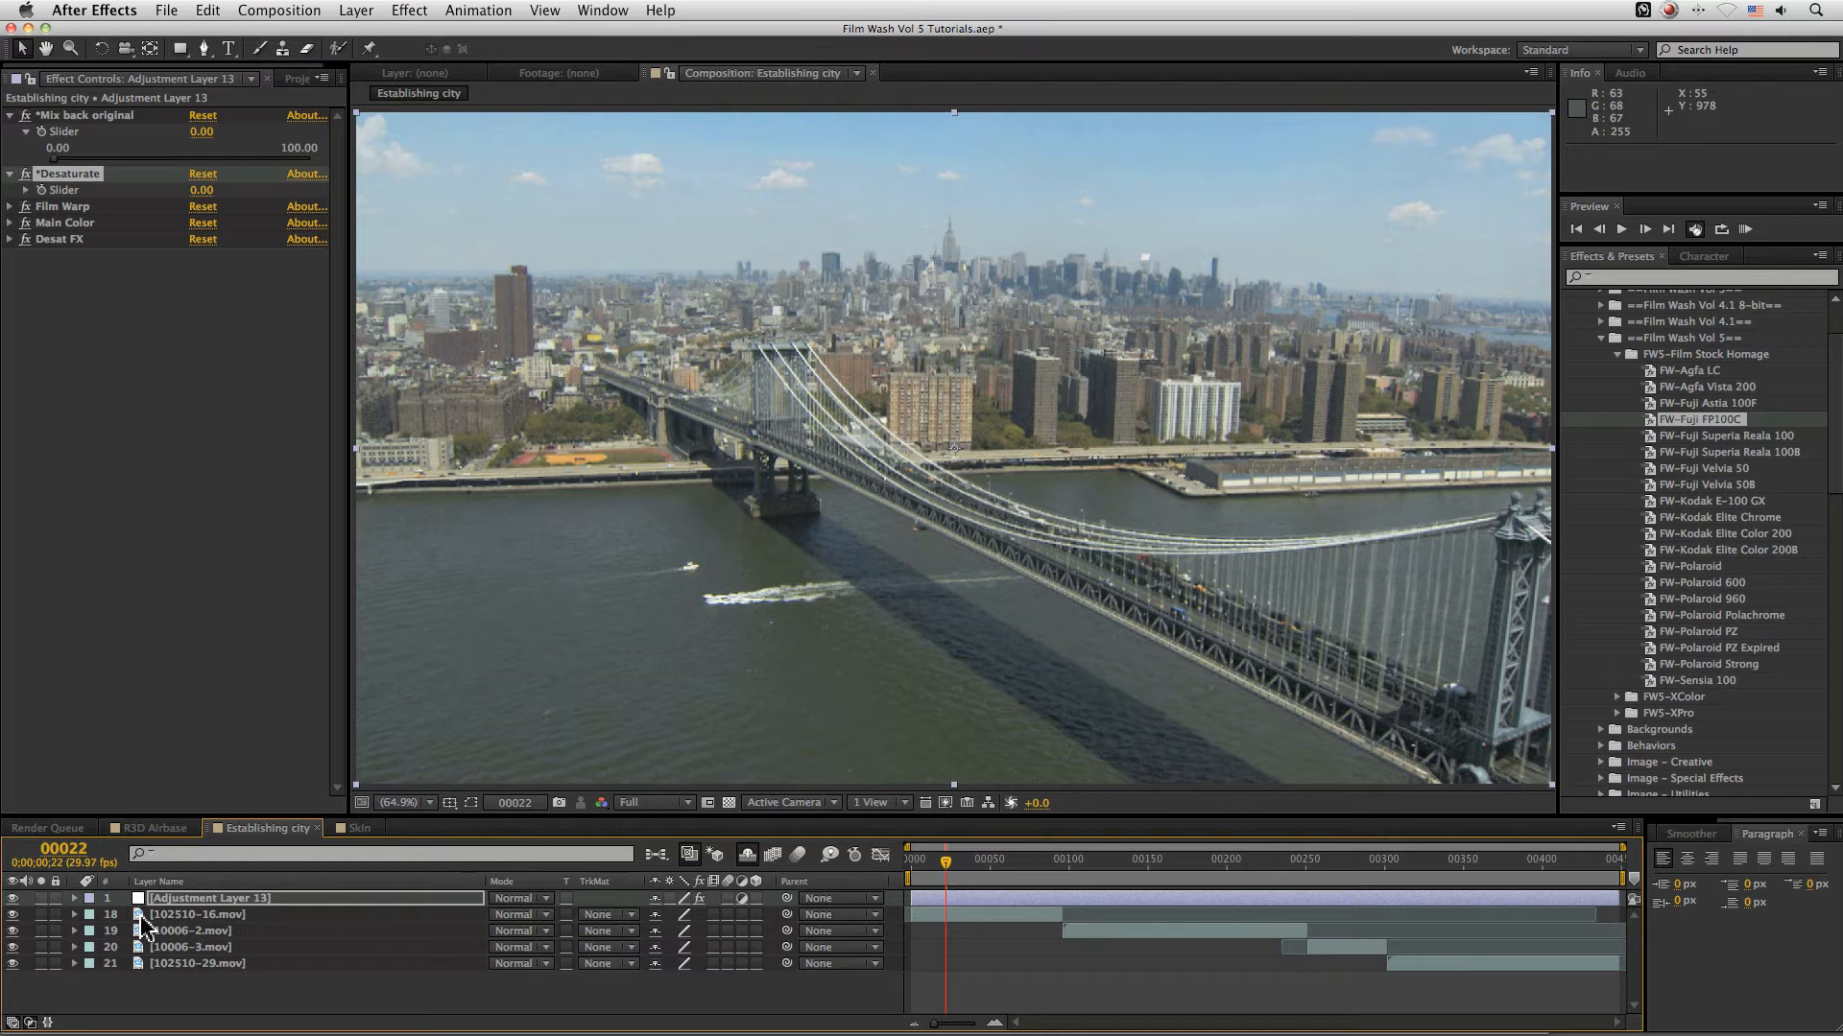
{"action": "mouse_move", "coordinate": [919, 449]}
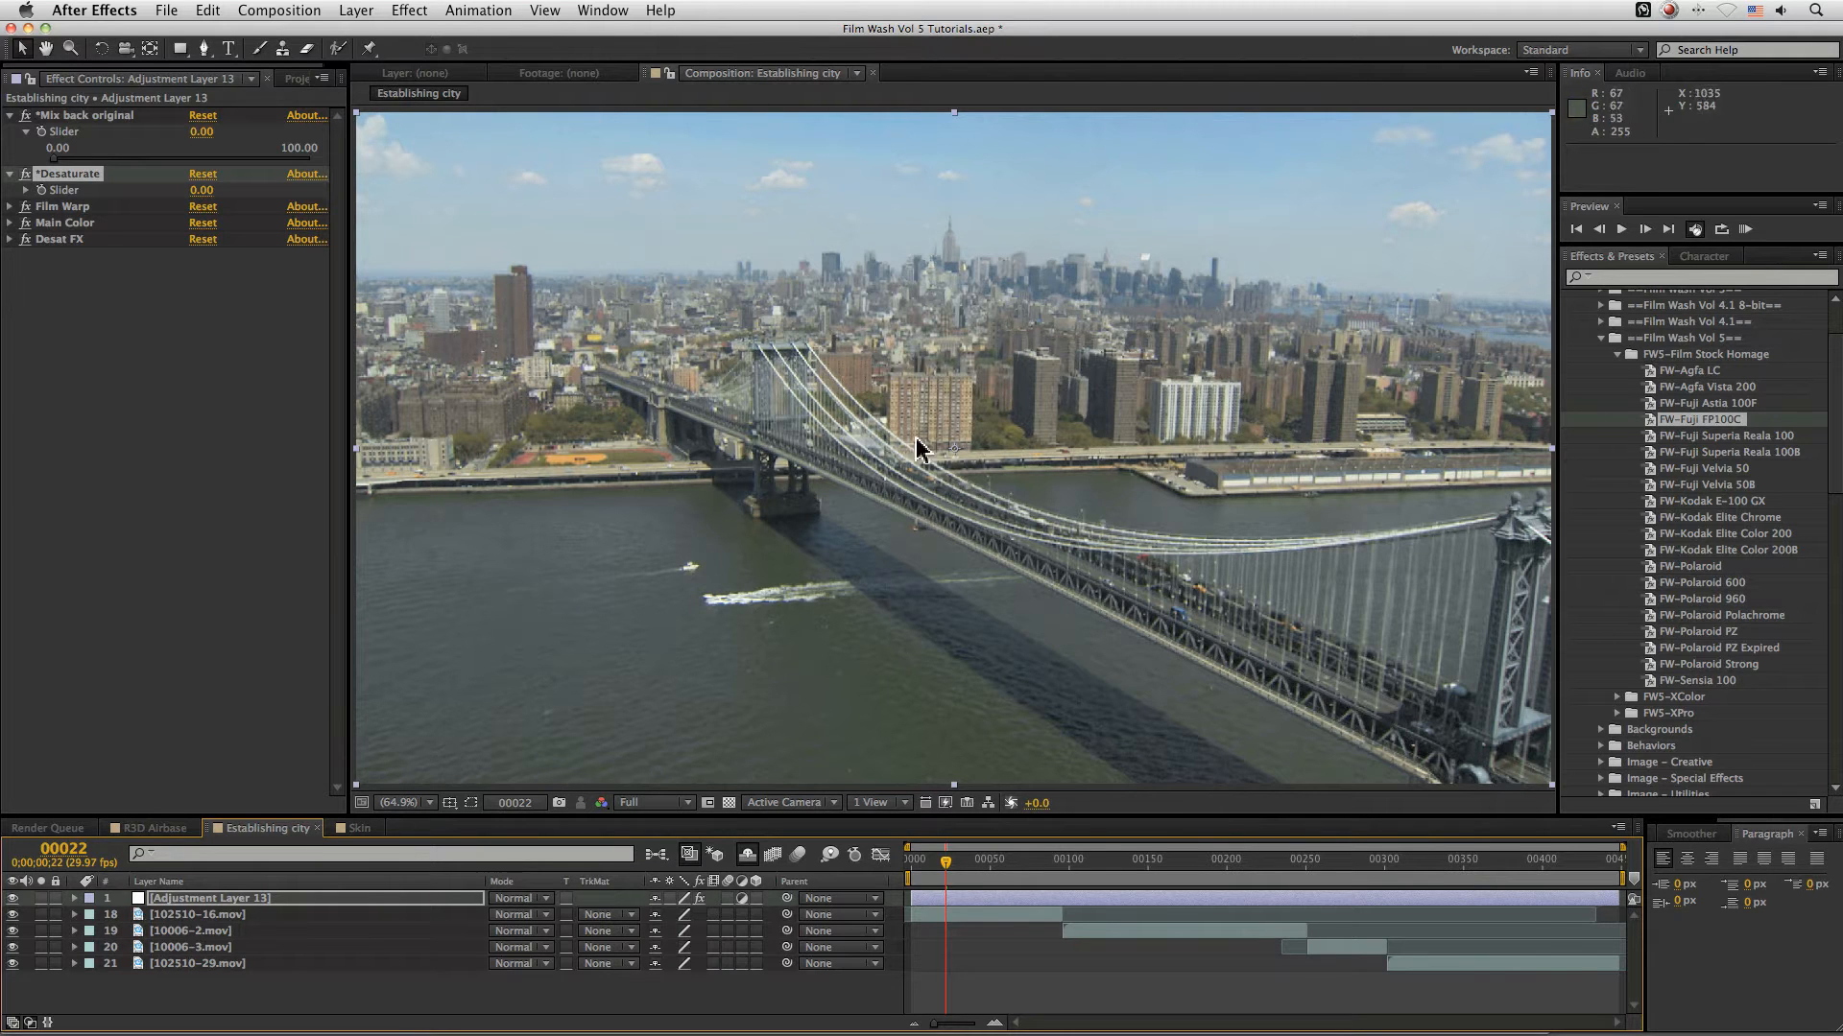
{"action": "mouse_move", "coordinate": [268, 127]}
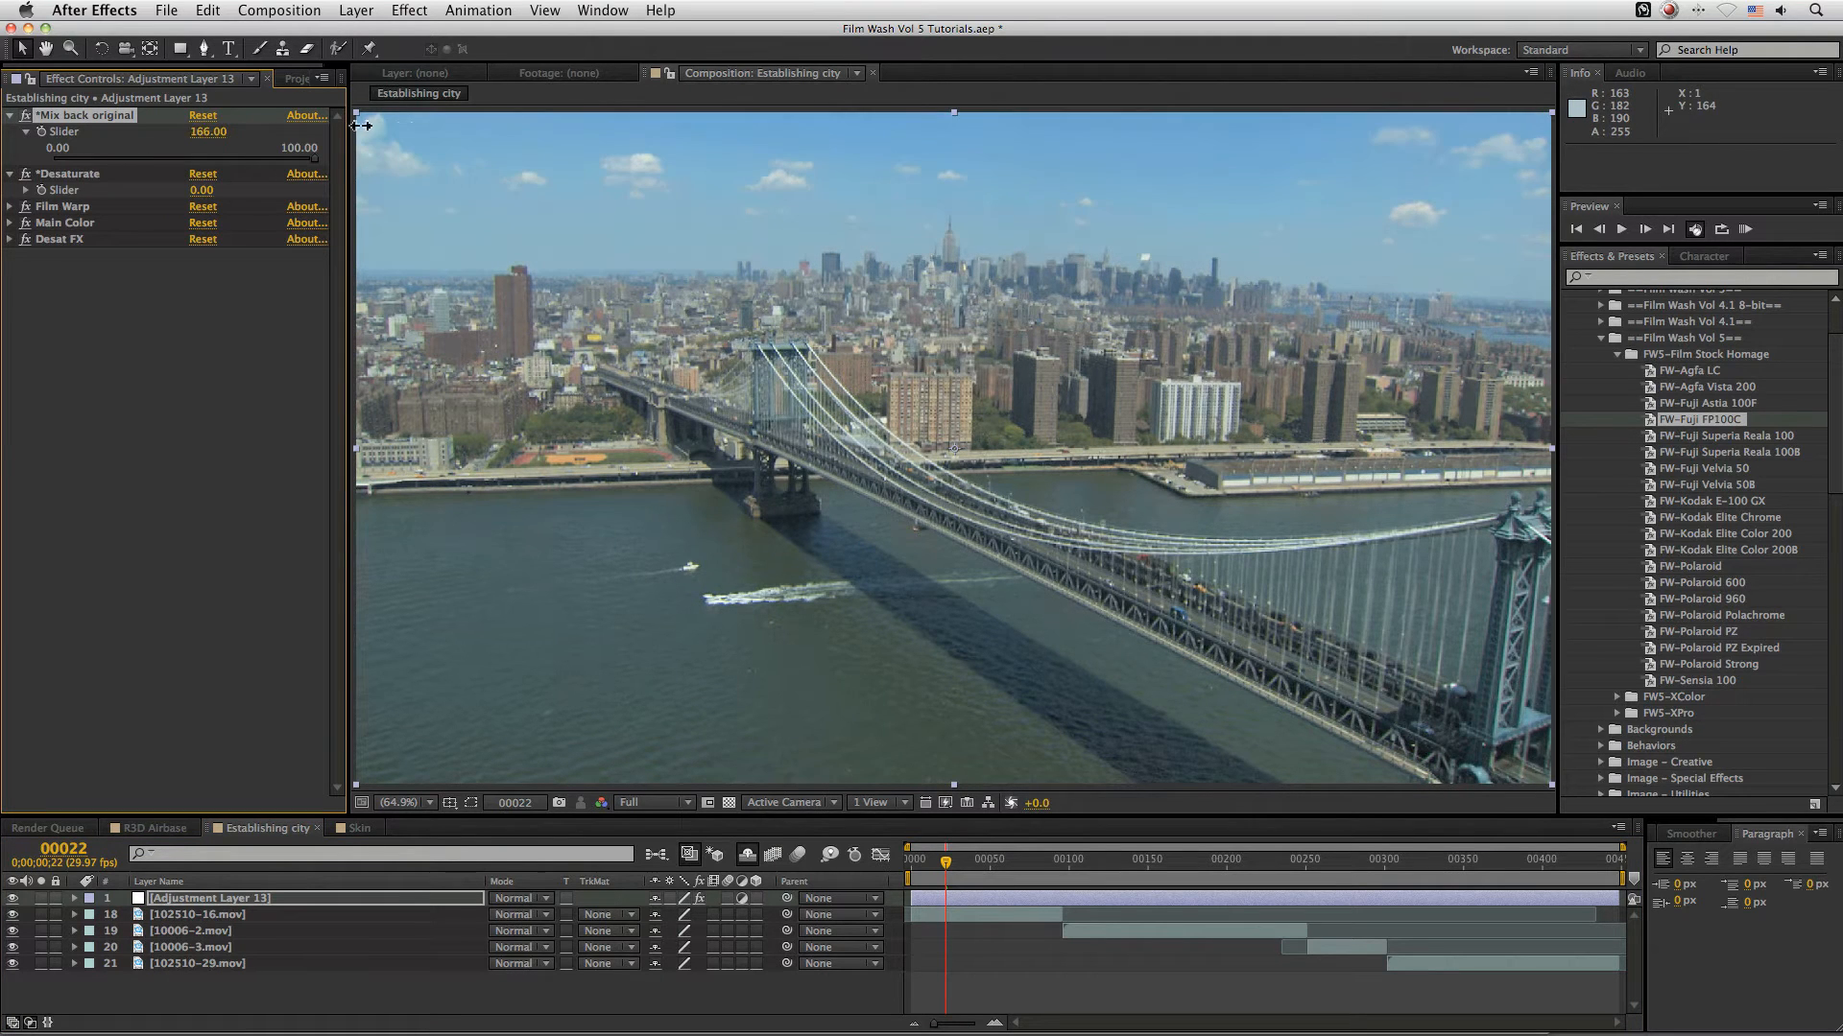
- Set Mix back original to 27 so only part of the original blends back
{"action": "left_click_drag", "start_coordinate": [207, 132], "coordinate": [250, 139]}
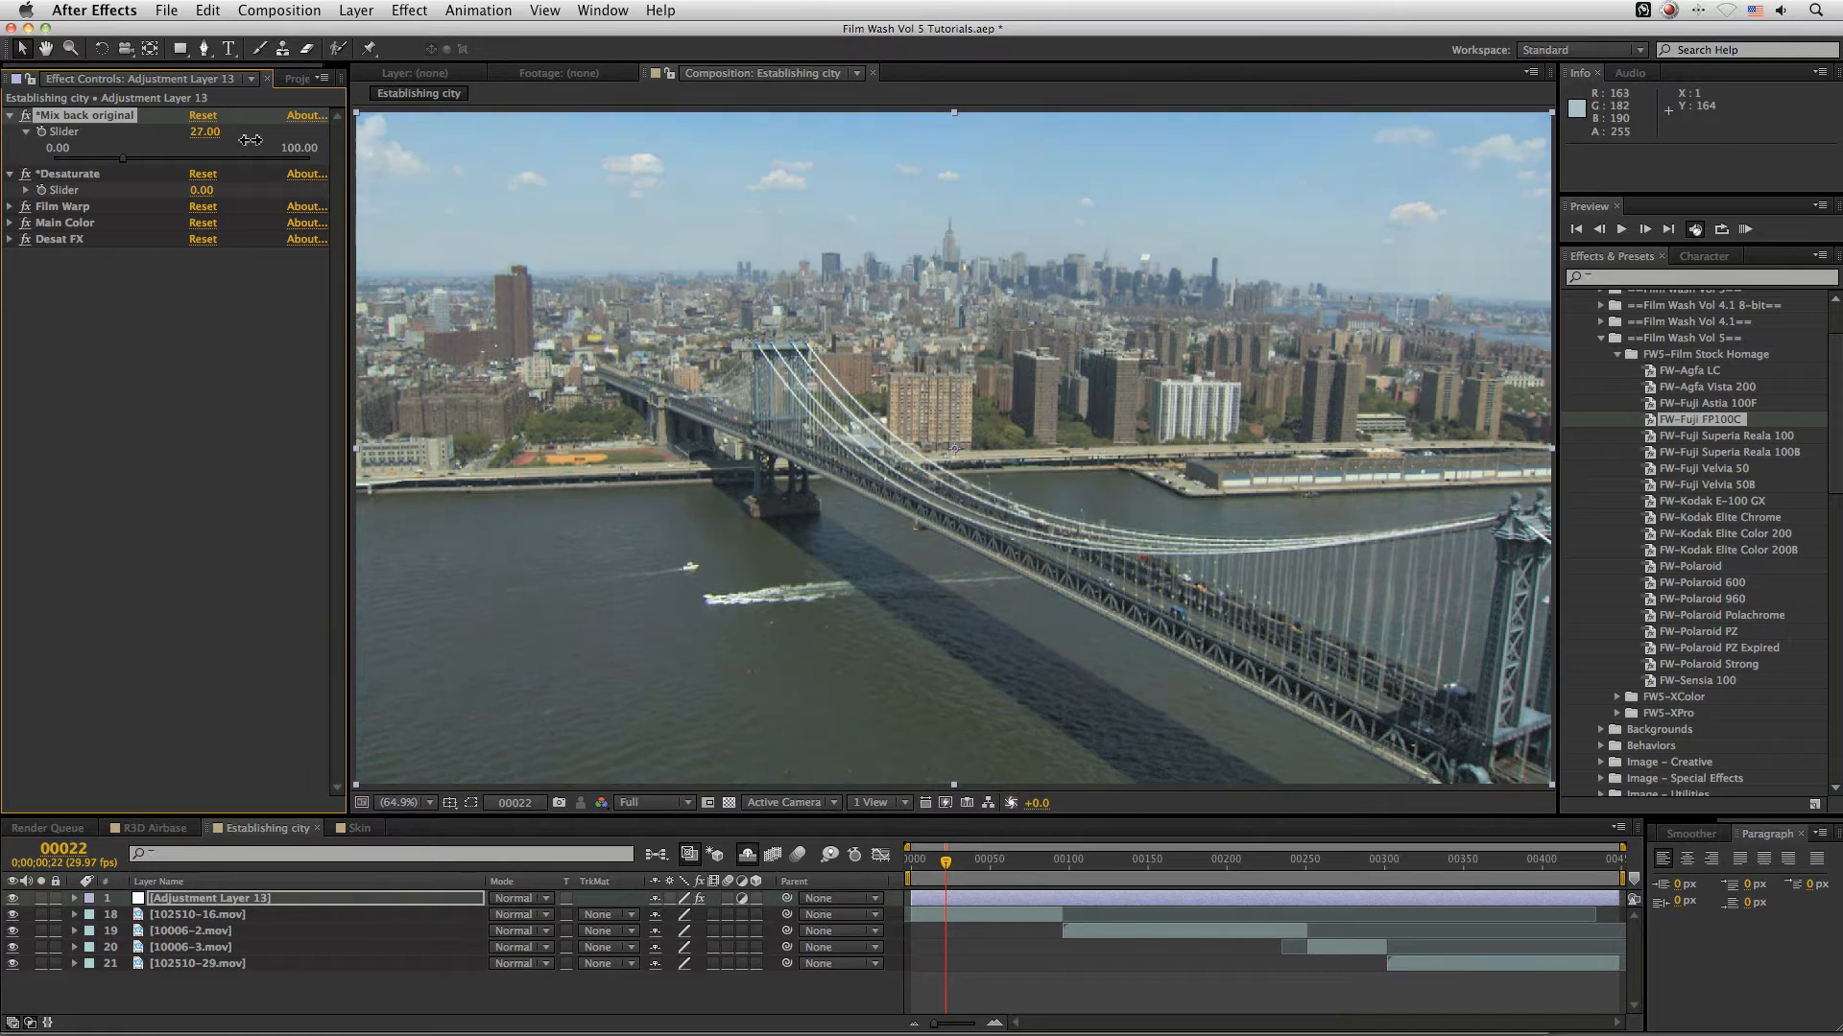
{"action": "left_click_drag", "start_coordinate": [253, 138], "coordinate": [206, 159]}
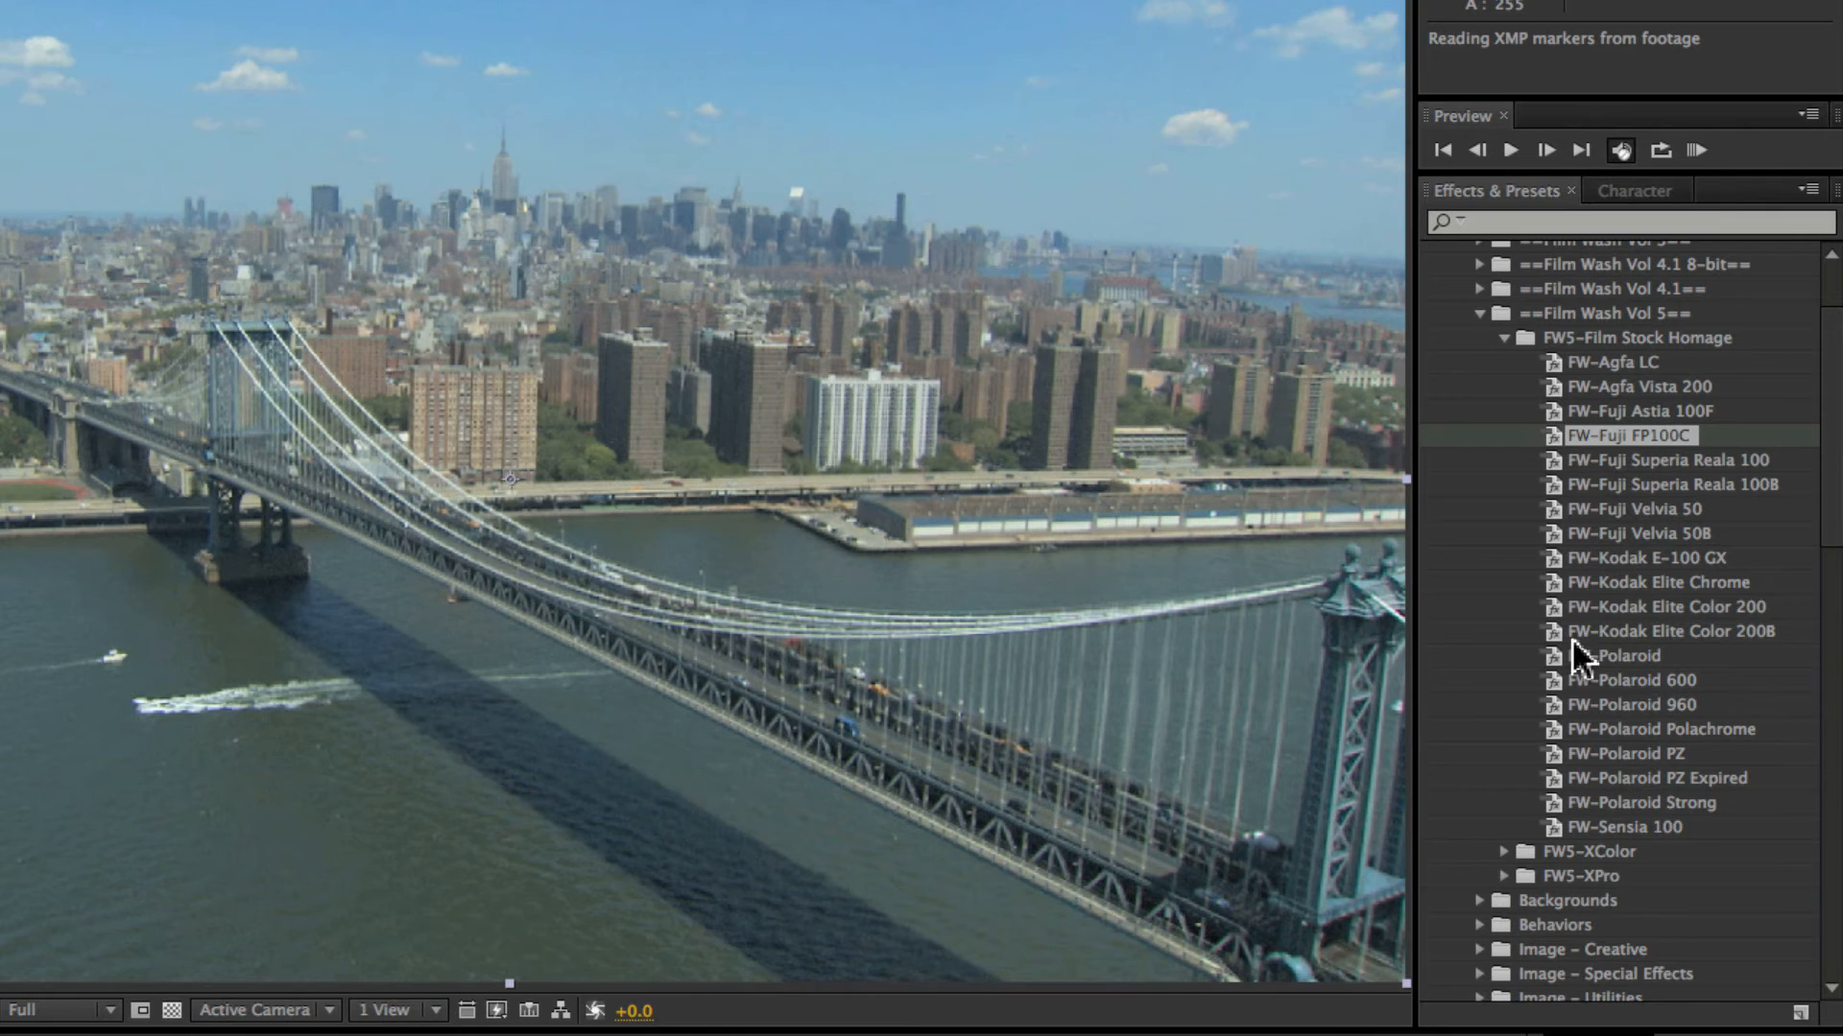
- Apply the FW-Fuji Velvia 50B look with Mix back original at 2 and Desaturate at 3
{"action": "left_click", "coordinate": [1643, 534]}
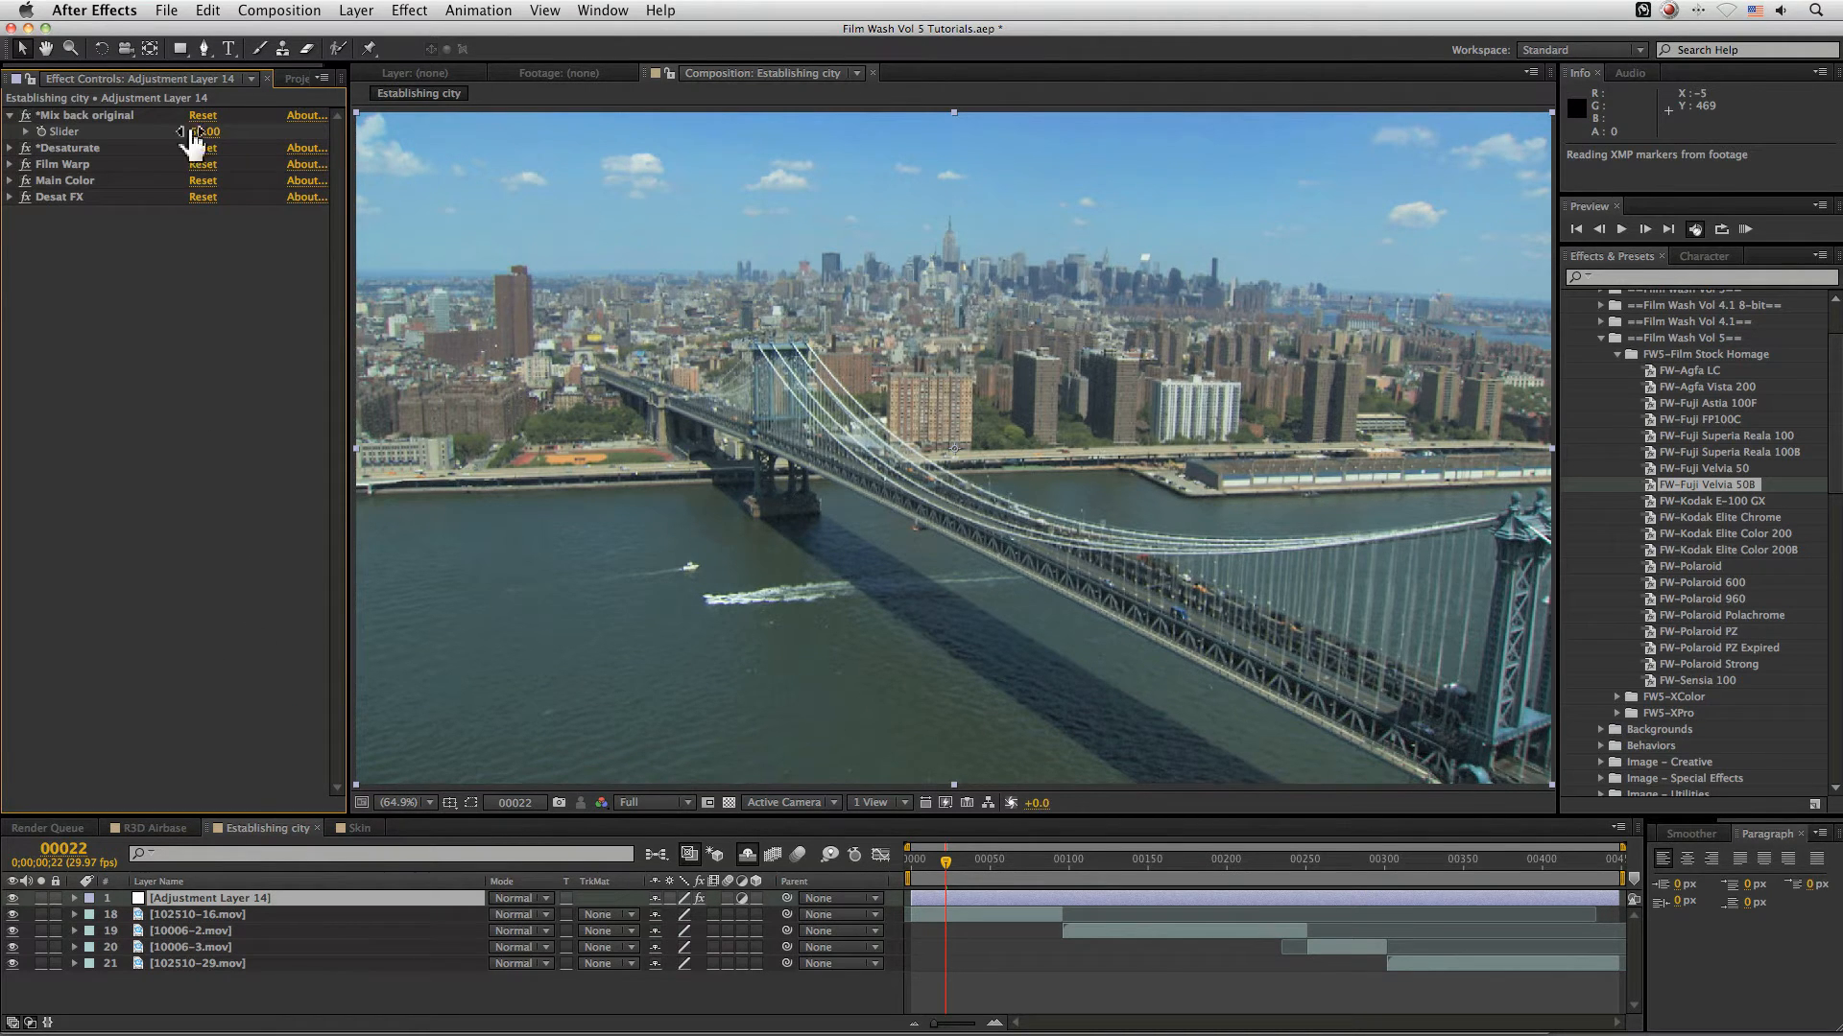
{"action": "left_click_drag", "start_coordinate": [199, 133], "coordinate": [189, 132]}
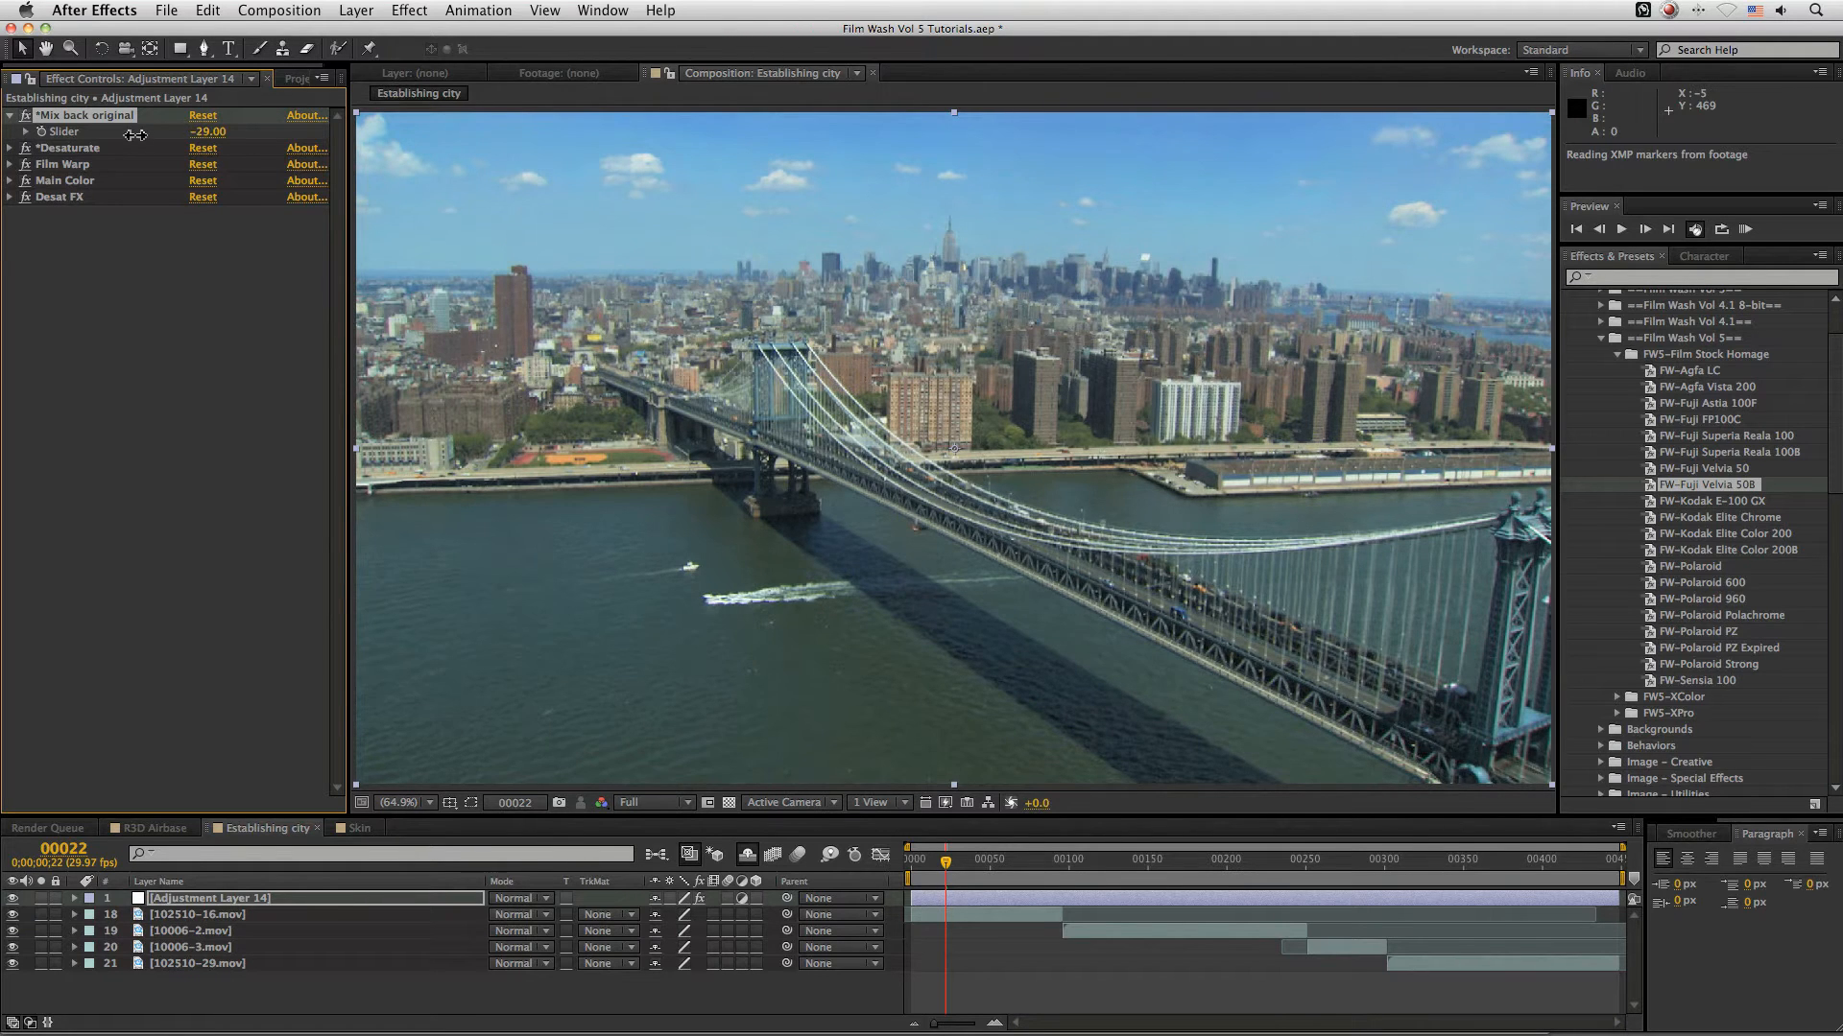
{"action": "left_click_drag", "start_coordinate": [208, 132], "coordinate": [208, 132]}
{"action": "type", "text": "2"}
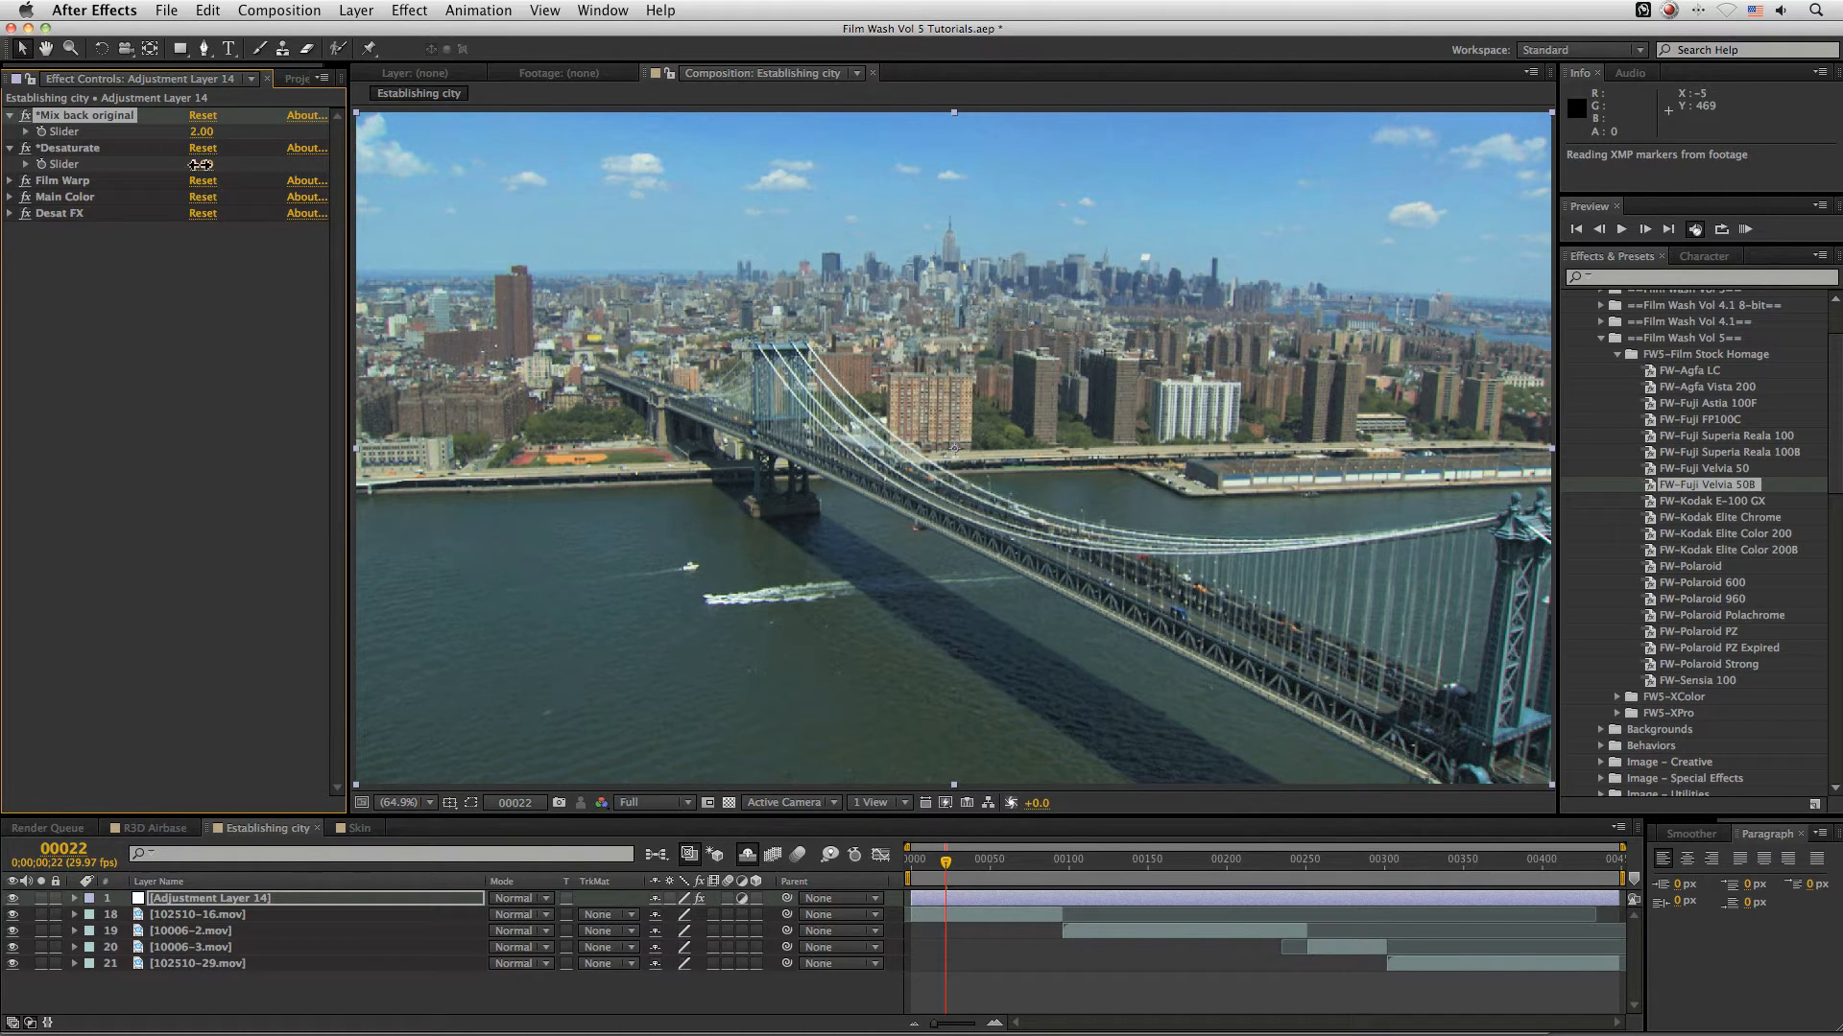
{"action": "left_click_drag", "start_coordinate": [211, 163], "coordinate": [234, 163]}
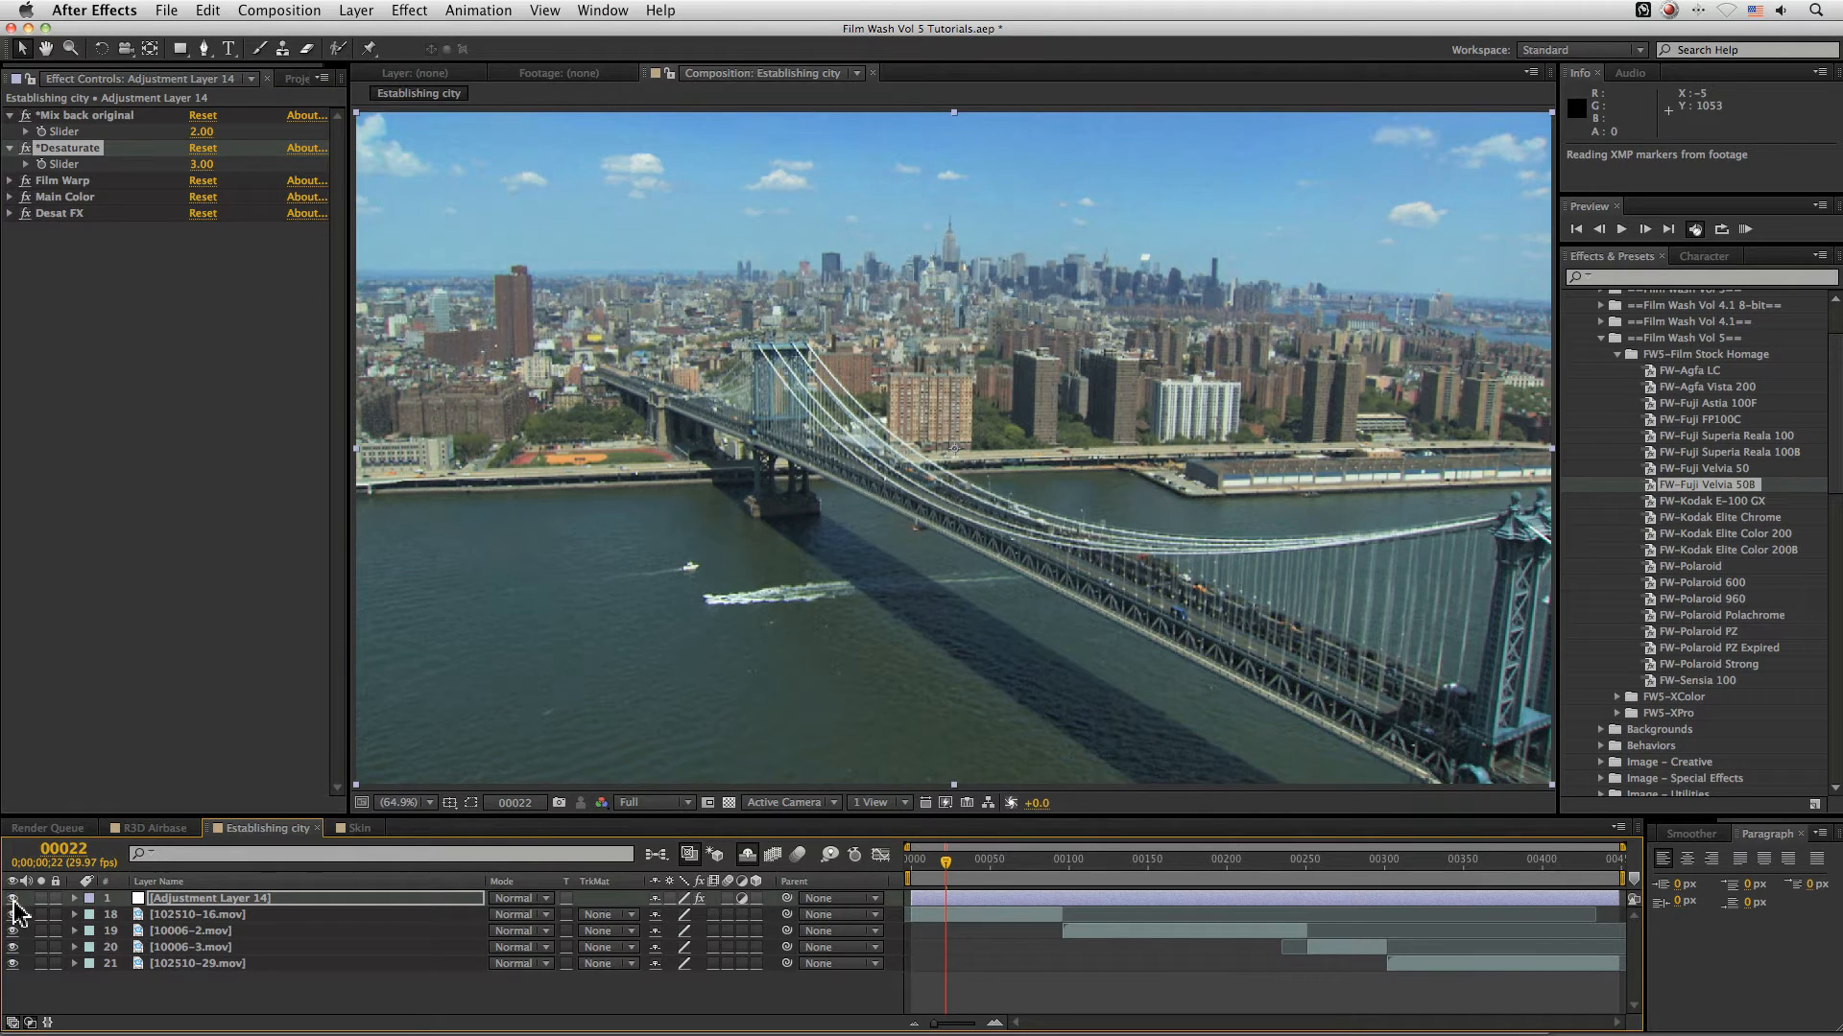
- Rename the adjustment layer to FW-Fuji Velvia 50B
{"action": "double_click", "coordinate": [207, 898]}
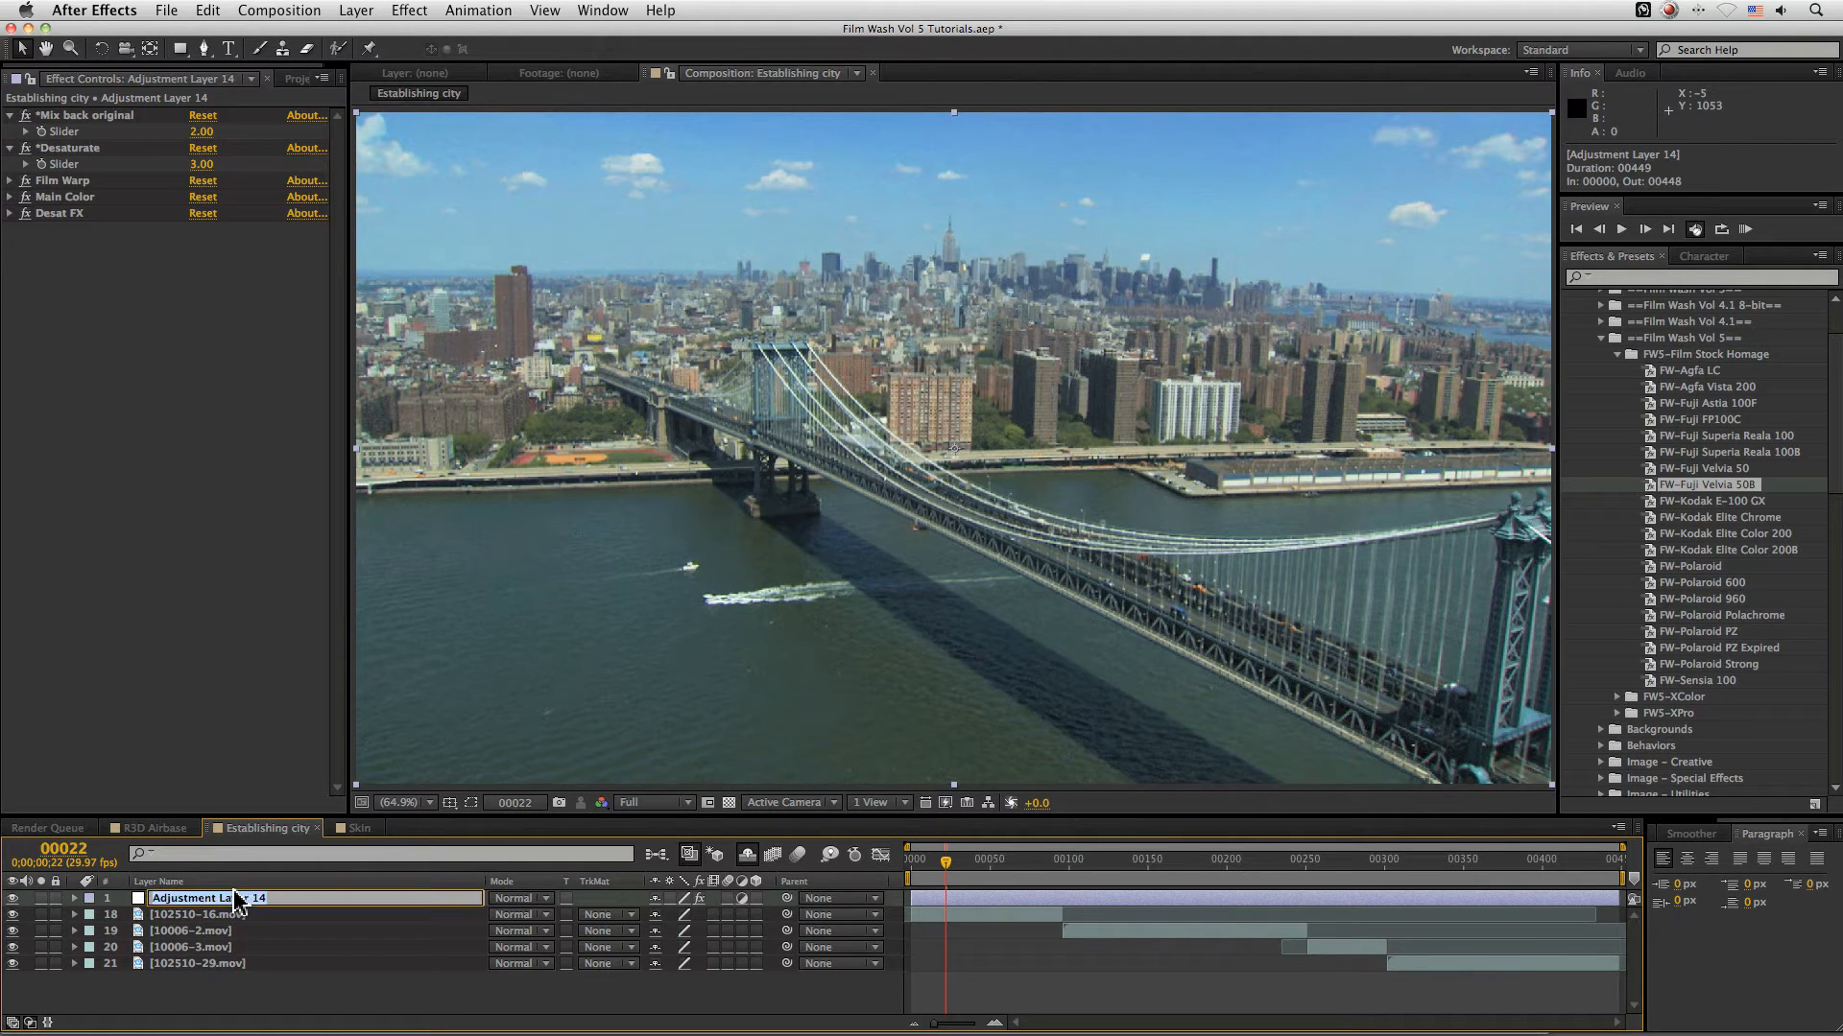
{"action": "type", "text": "FW-Fuji Velvia"}
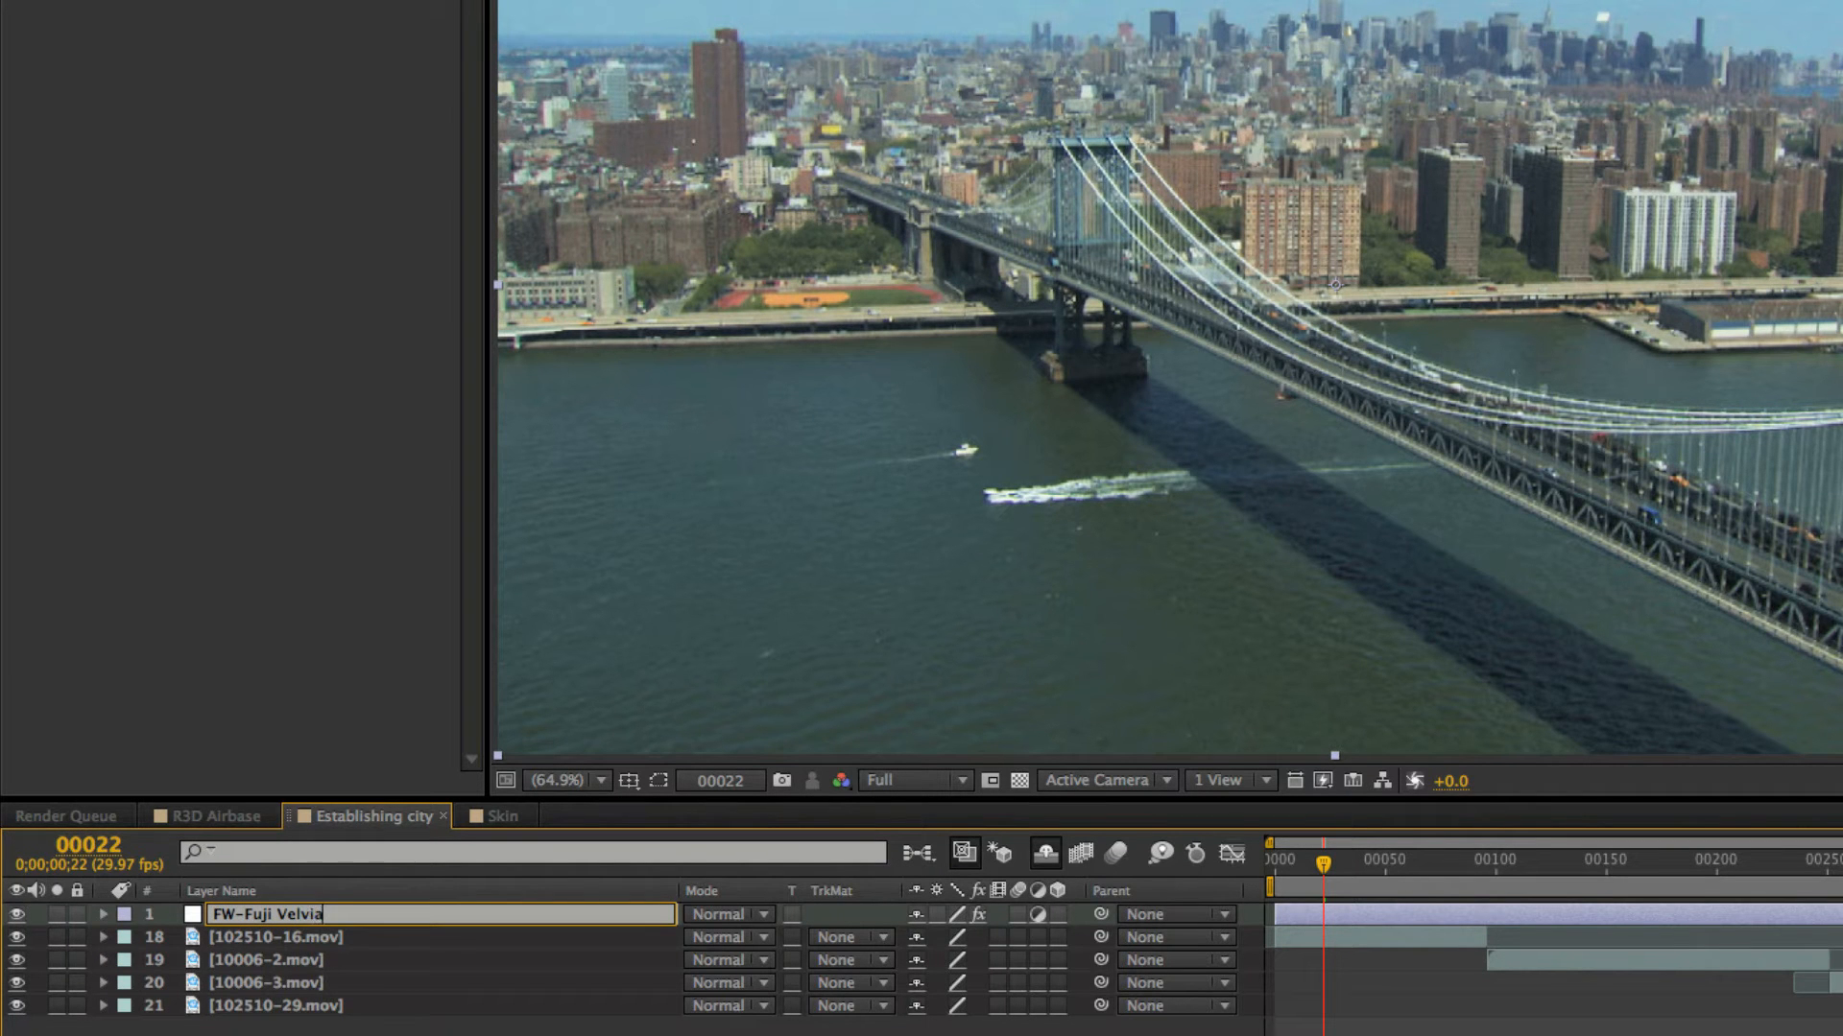
{"action": "type", "text": "50B"}
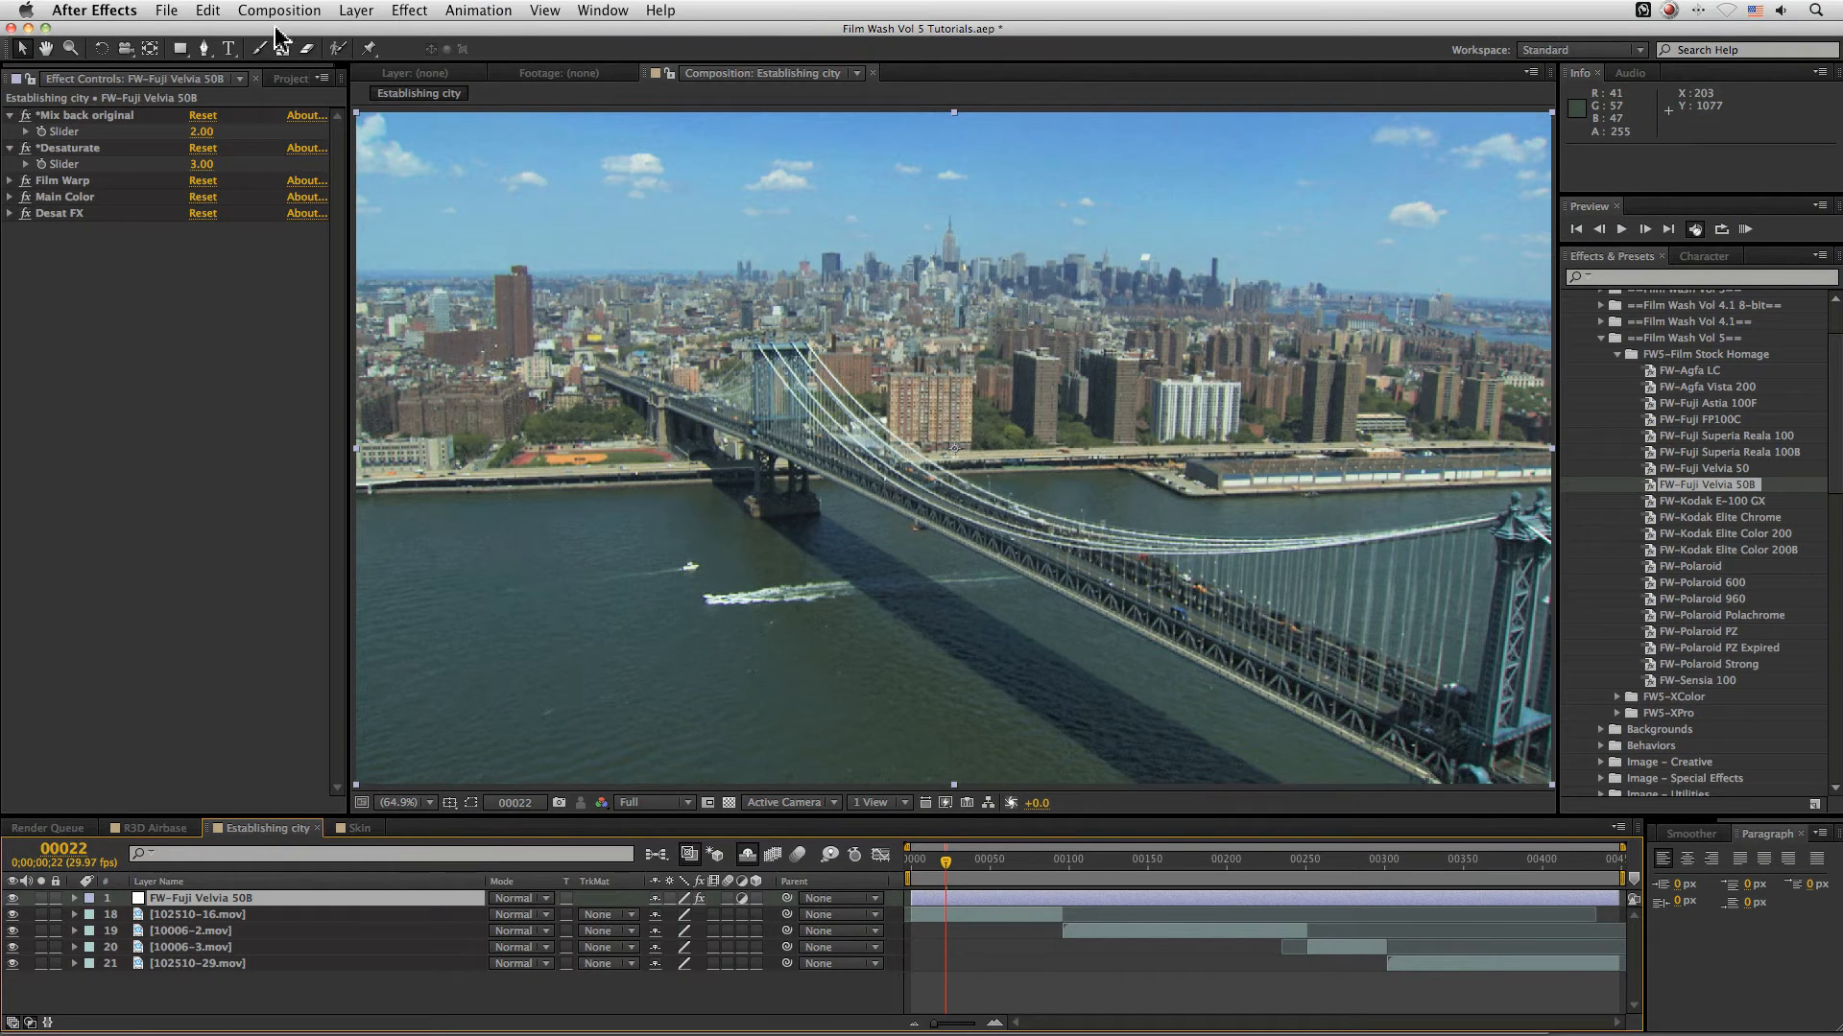
- Apply the FW-Cold Coffee cross-process look on a new adjustment layer above FW-Fuji Velvia 50B
{"action": "left_click", "coordinate": [355, 10]}
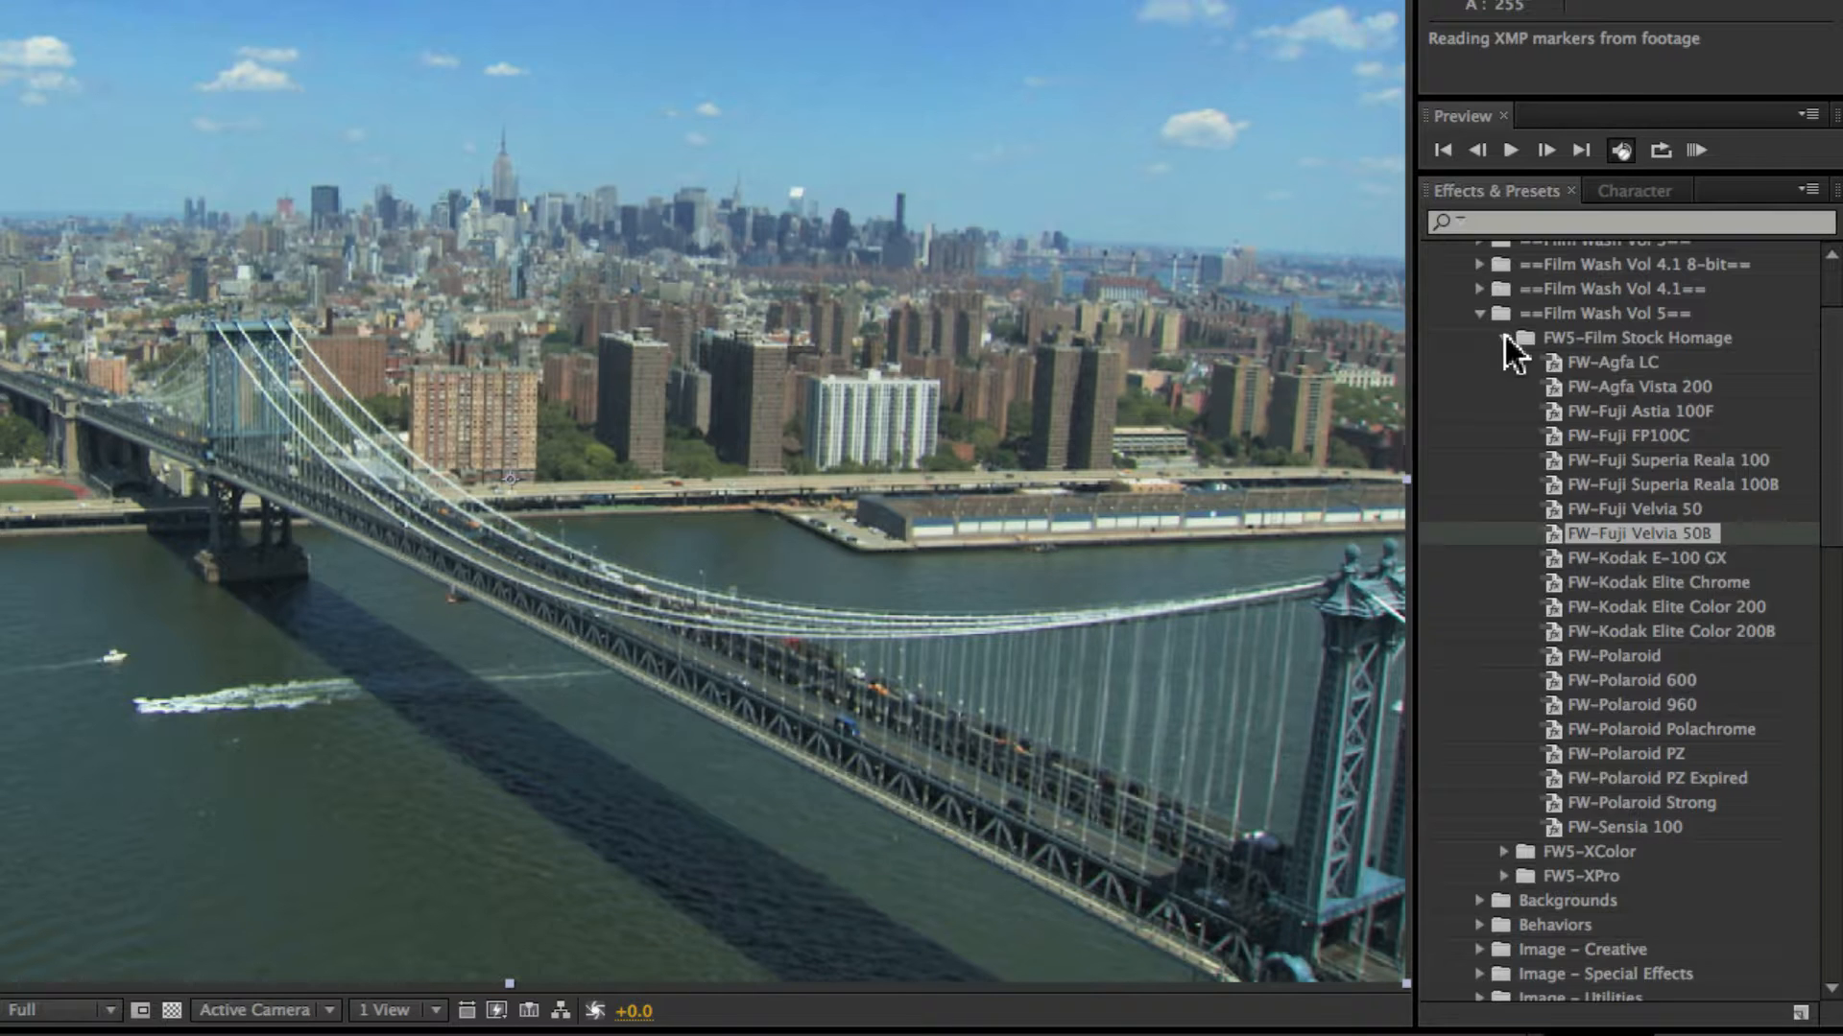
{"action": "left_click", "coordinate": [1505, 338]}
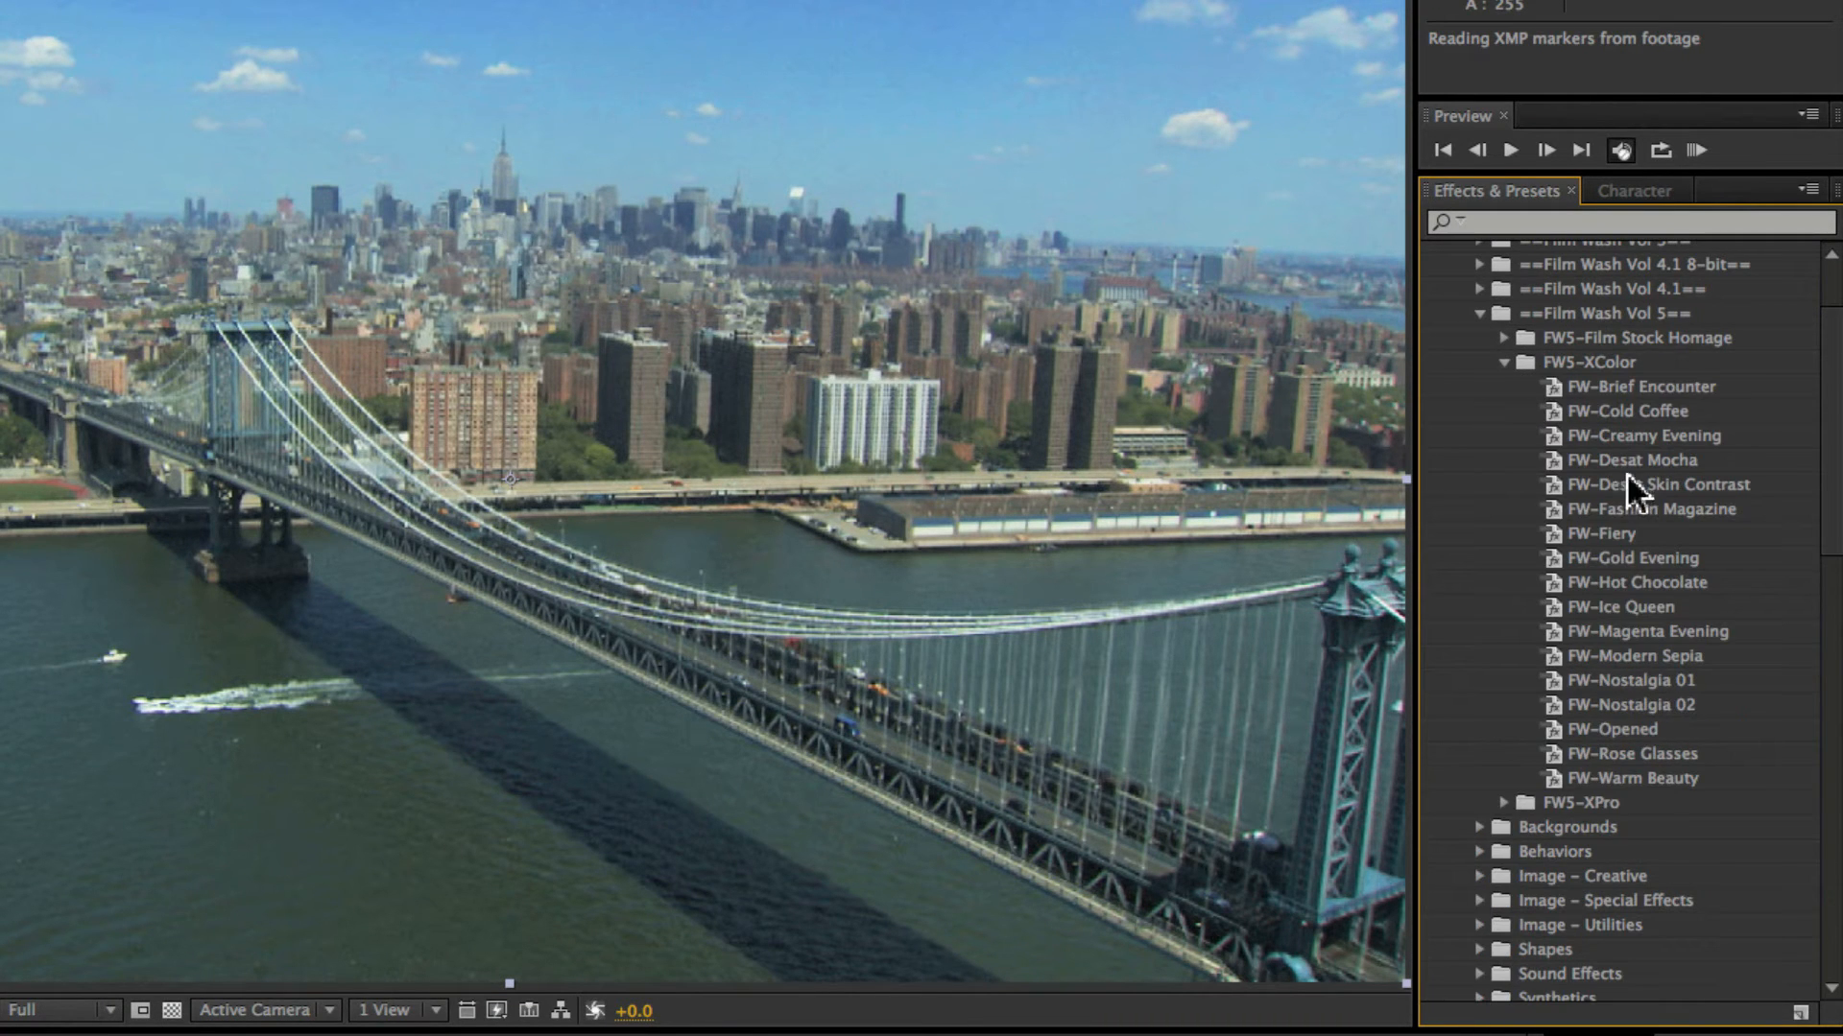
{"action": "mouse_move", "coordinate": [1622, 399]}
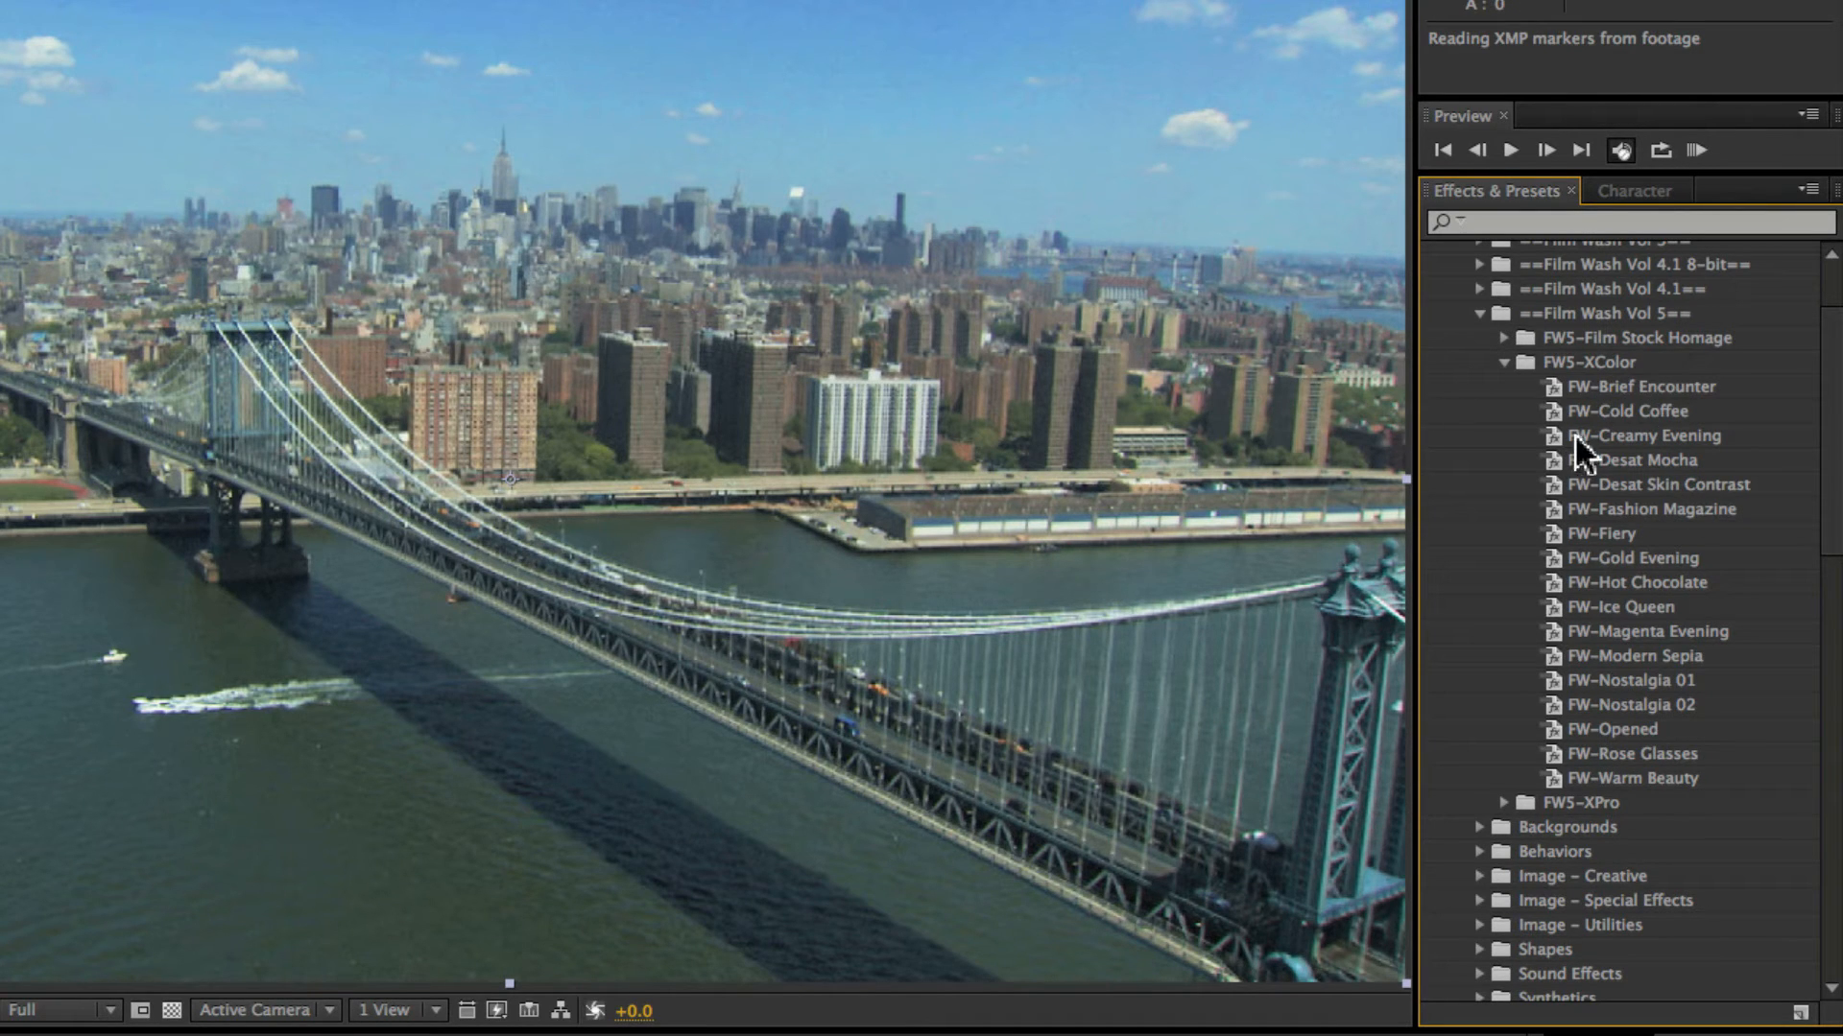
{"action": "left_click", "coordinate": [1630, 411]}
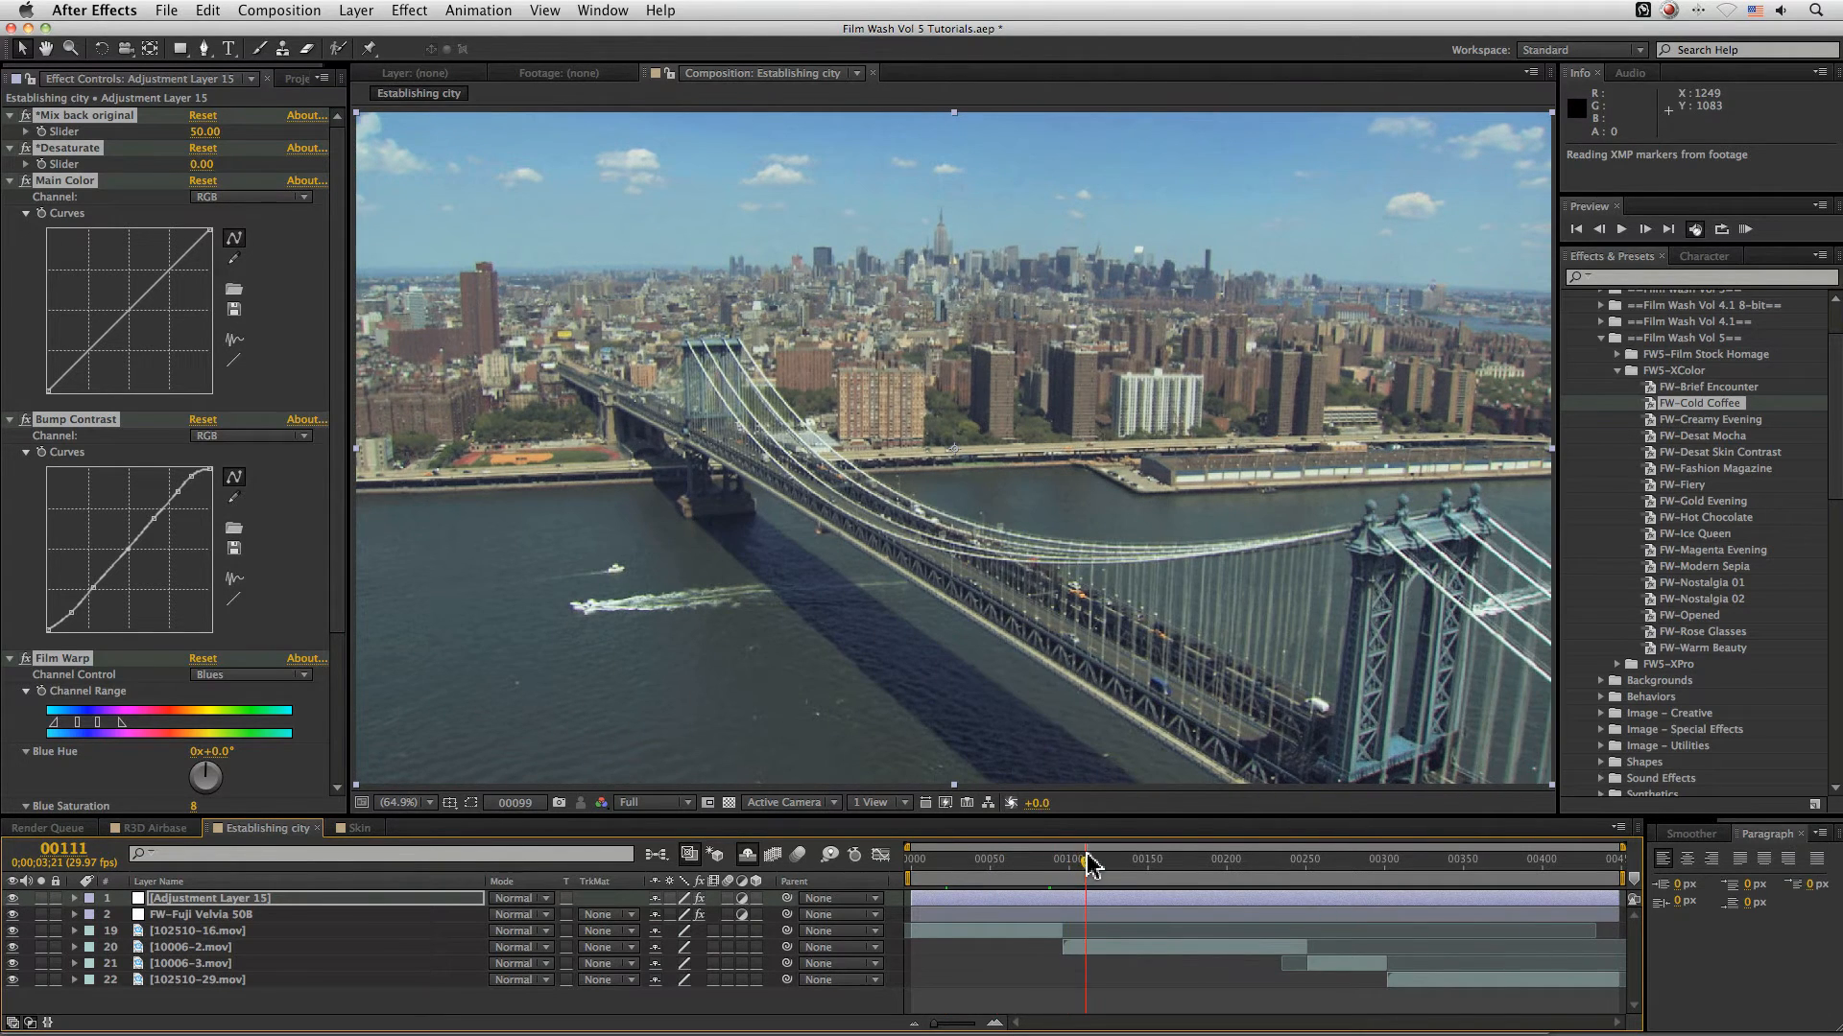
- Scrub from the bridge shots into the aerial city clip to review the FW-Cold Coffee grade
{"action": "left_click_drag", "start_coordinate": [1084, 860], "coordinate": [1148, 860]}
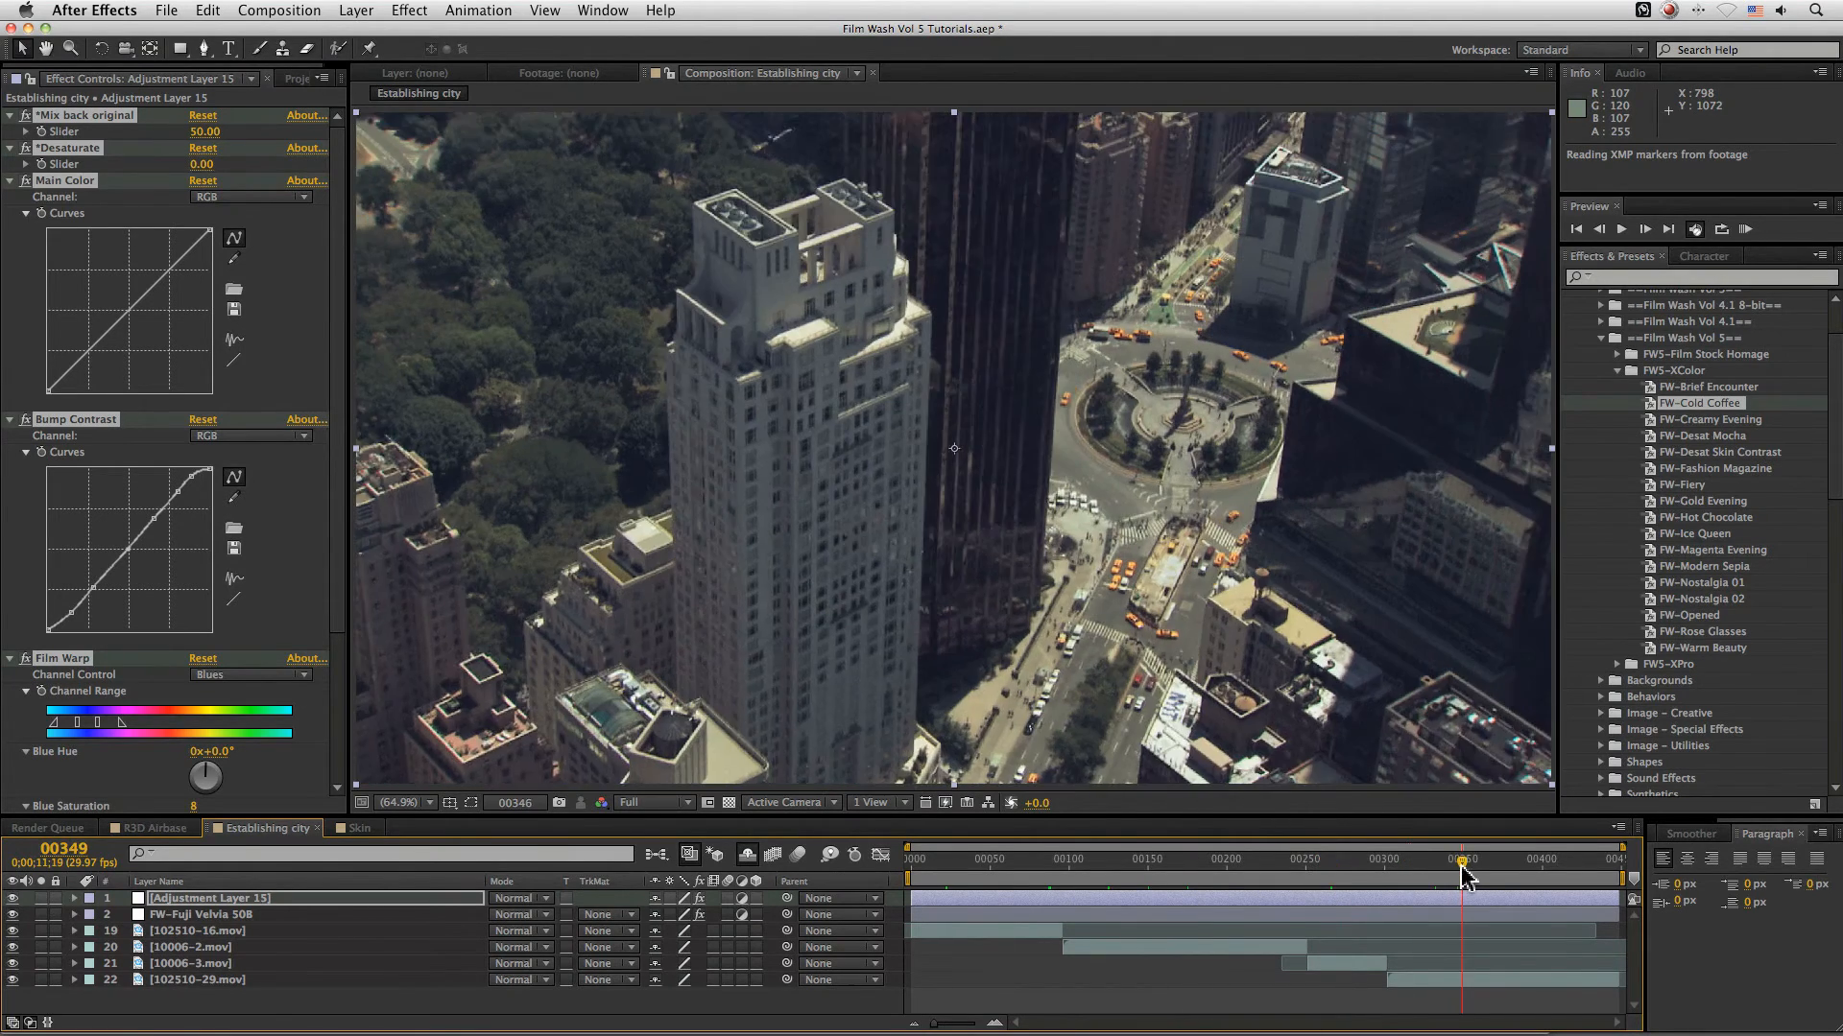
{"action": "left_click", "coordinate": [1173, 860]}
{"action": "type", "text": "FW-Cold Coffee"}
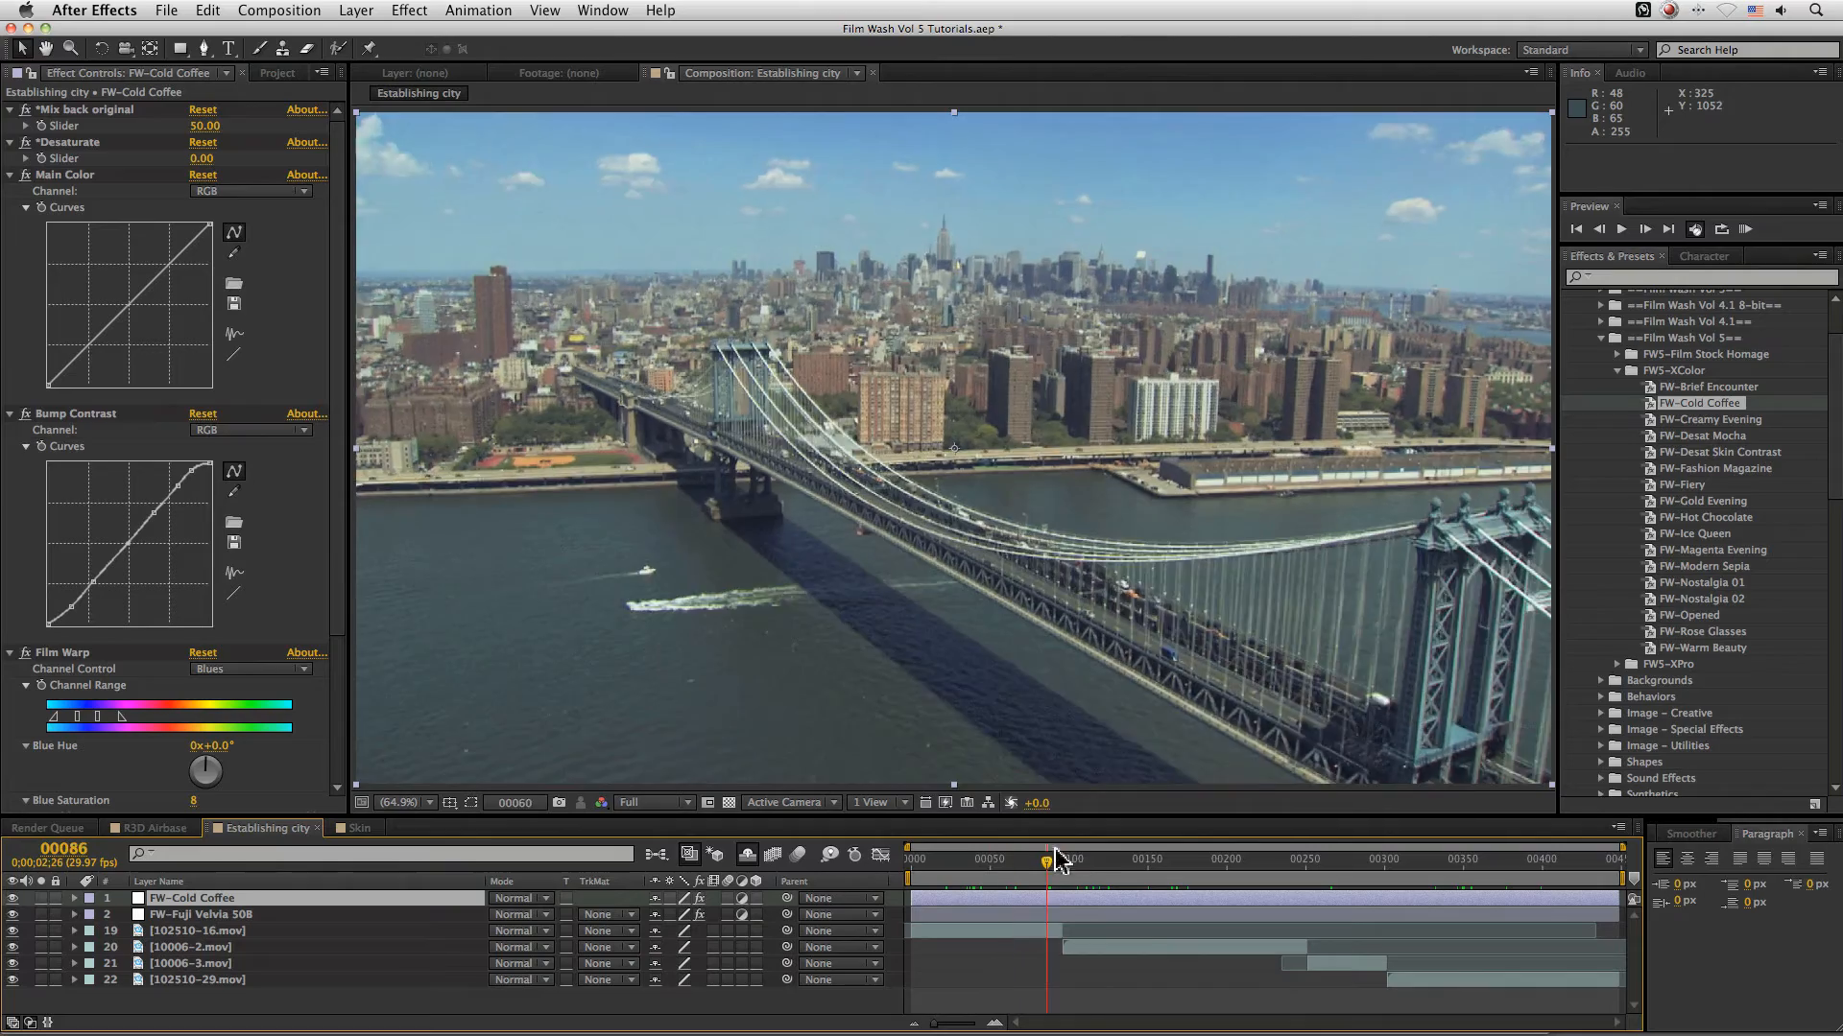
{"action": "left_click", "coordinate": [1242, 860]}
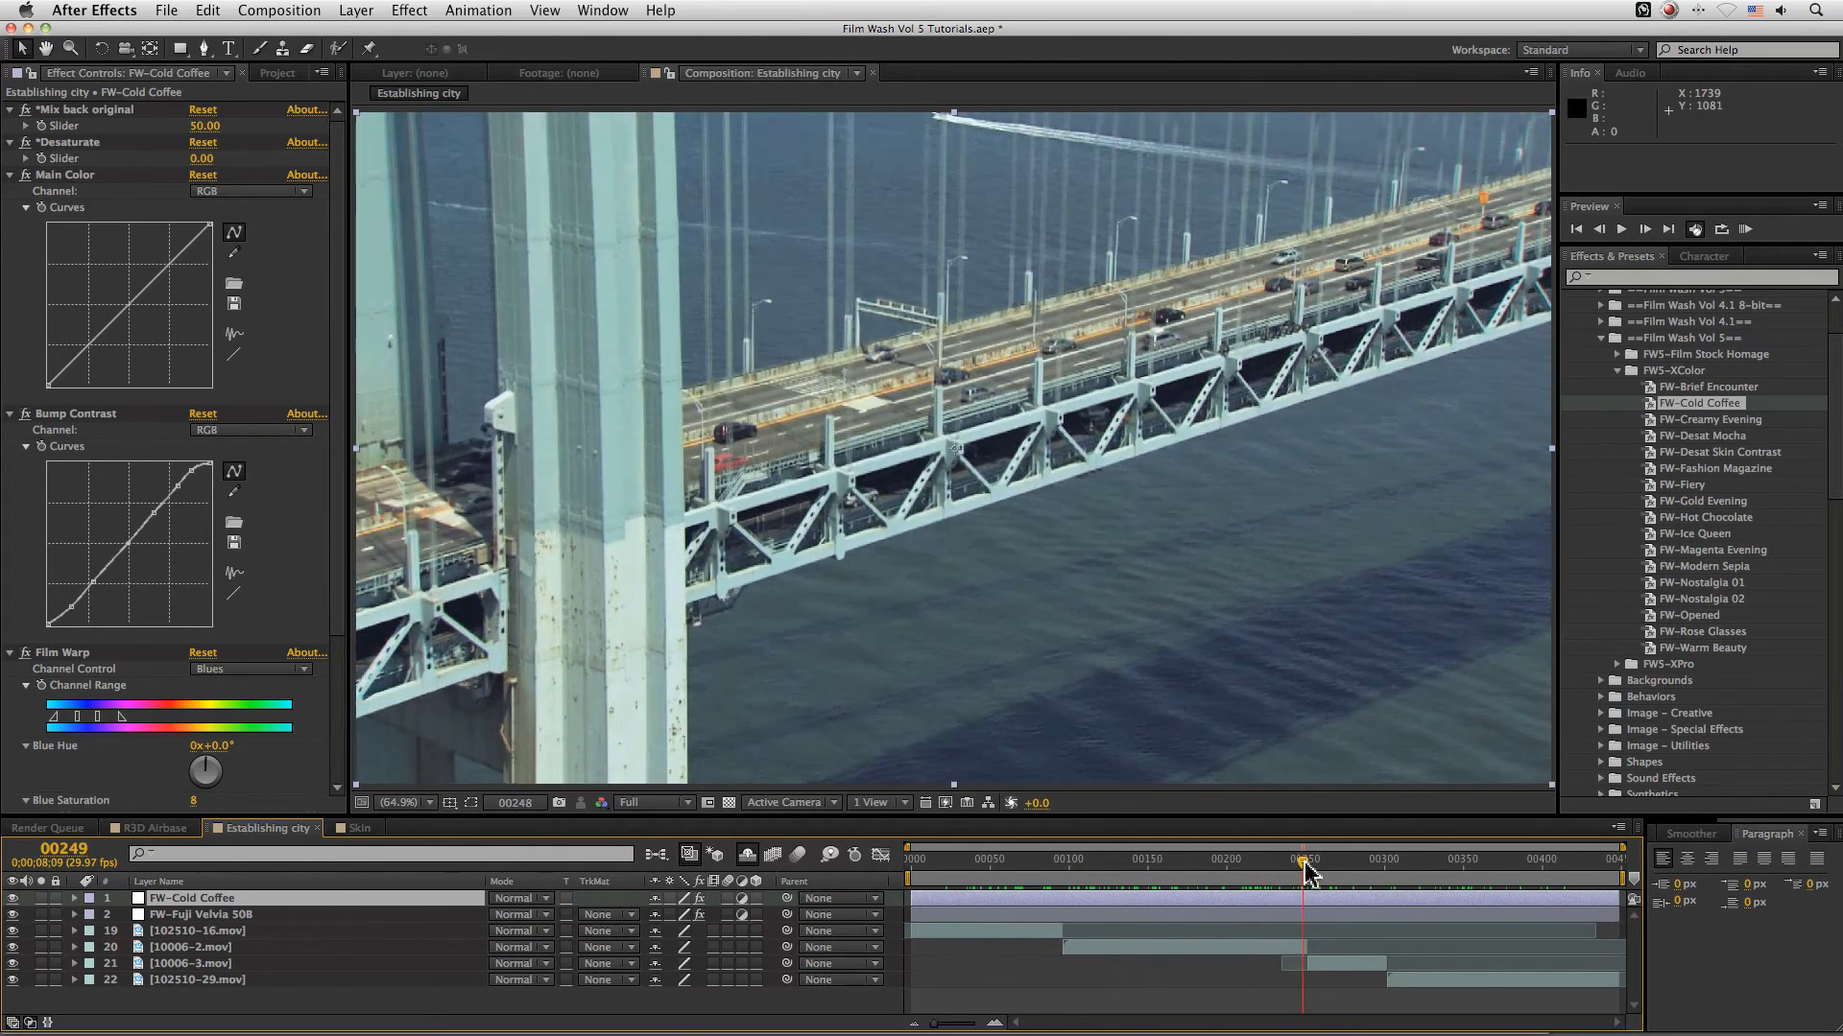
{"action": "left_click_drag", "start_coordinate": [1306, 858], "coordinate": [1451, 858]}
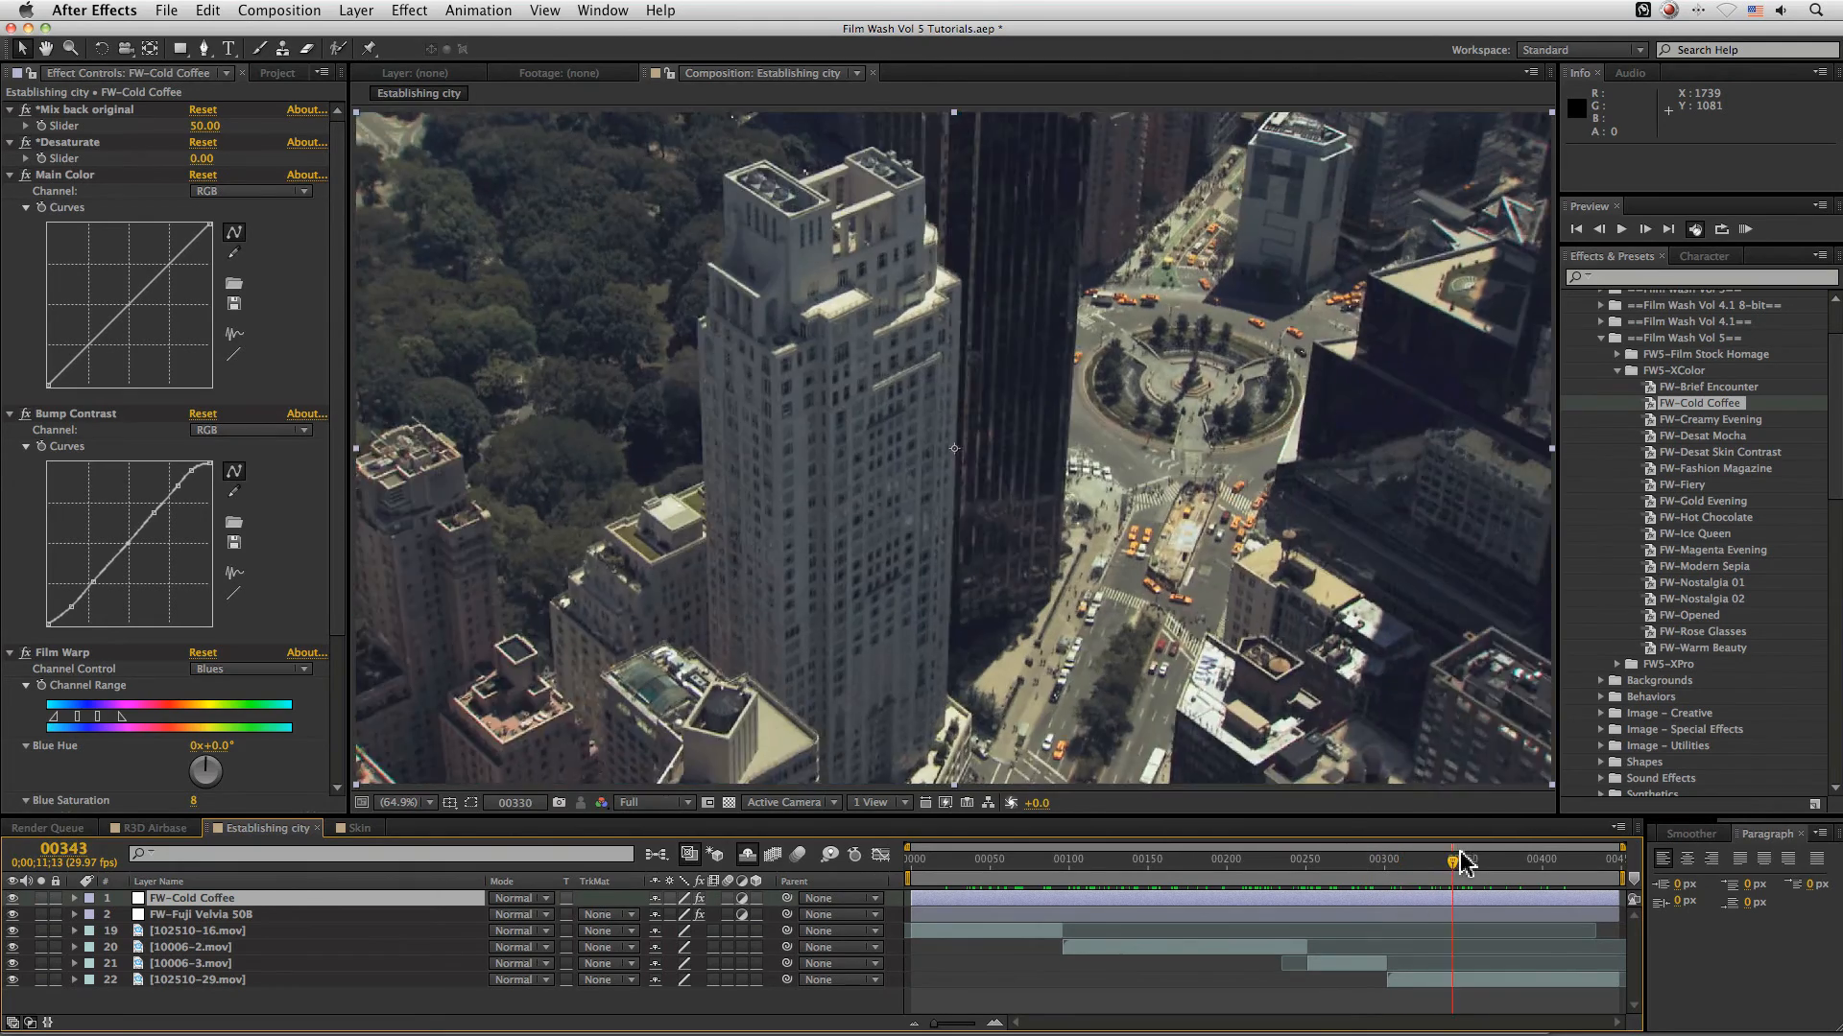
{"action": "left_click_drag", "start_coordinate": [1463, 858], "coordinate": [1501, 858]}
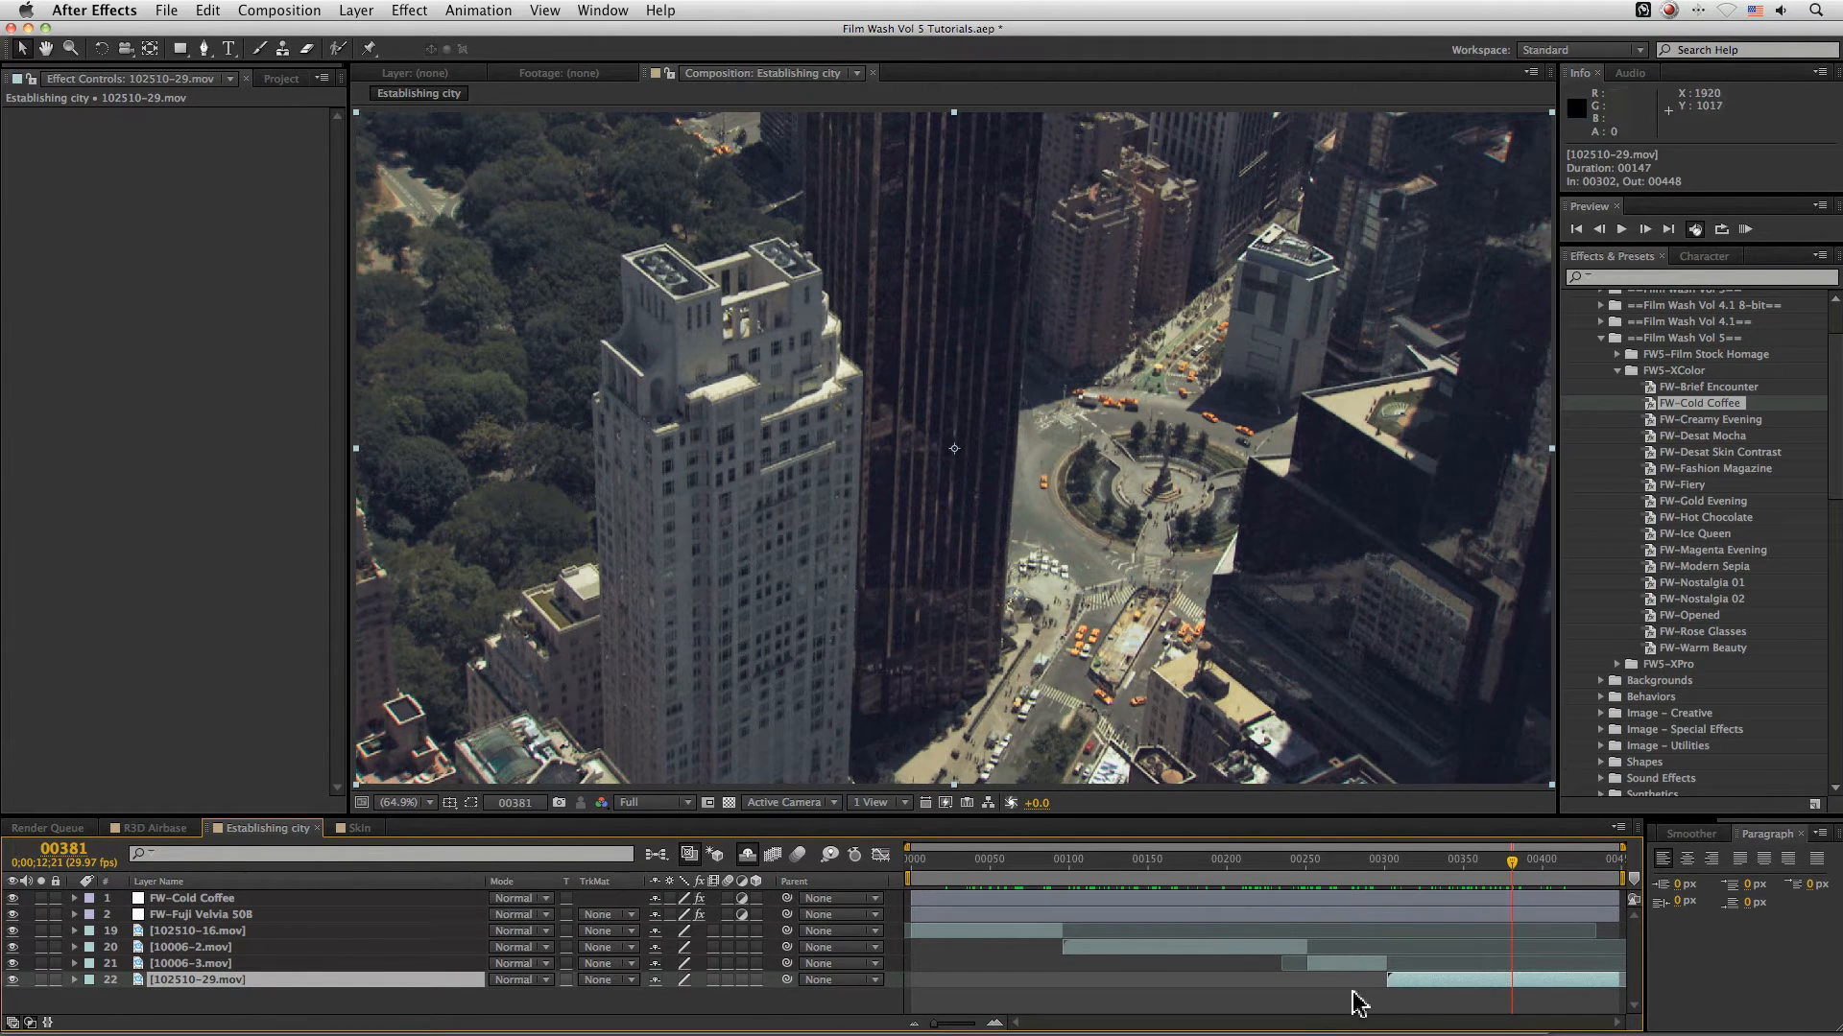
- Add Curves to 102510-29.mov, lifting its RGB midtones and highlights, then switch to Blue
{"action": "left_click", "coordinate": [407, 12]}
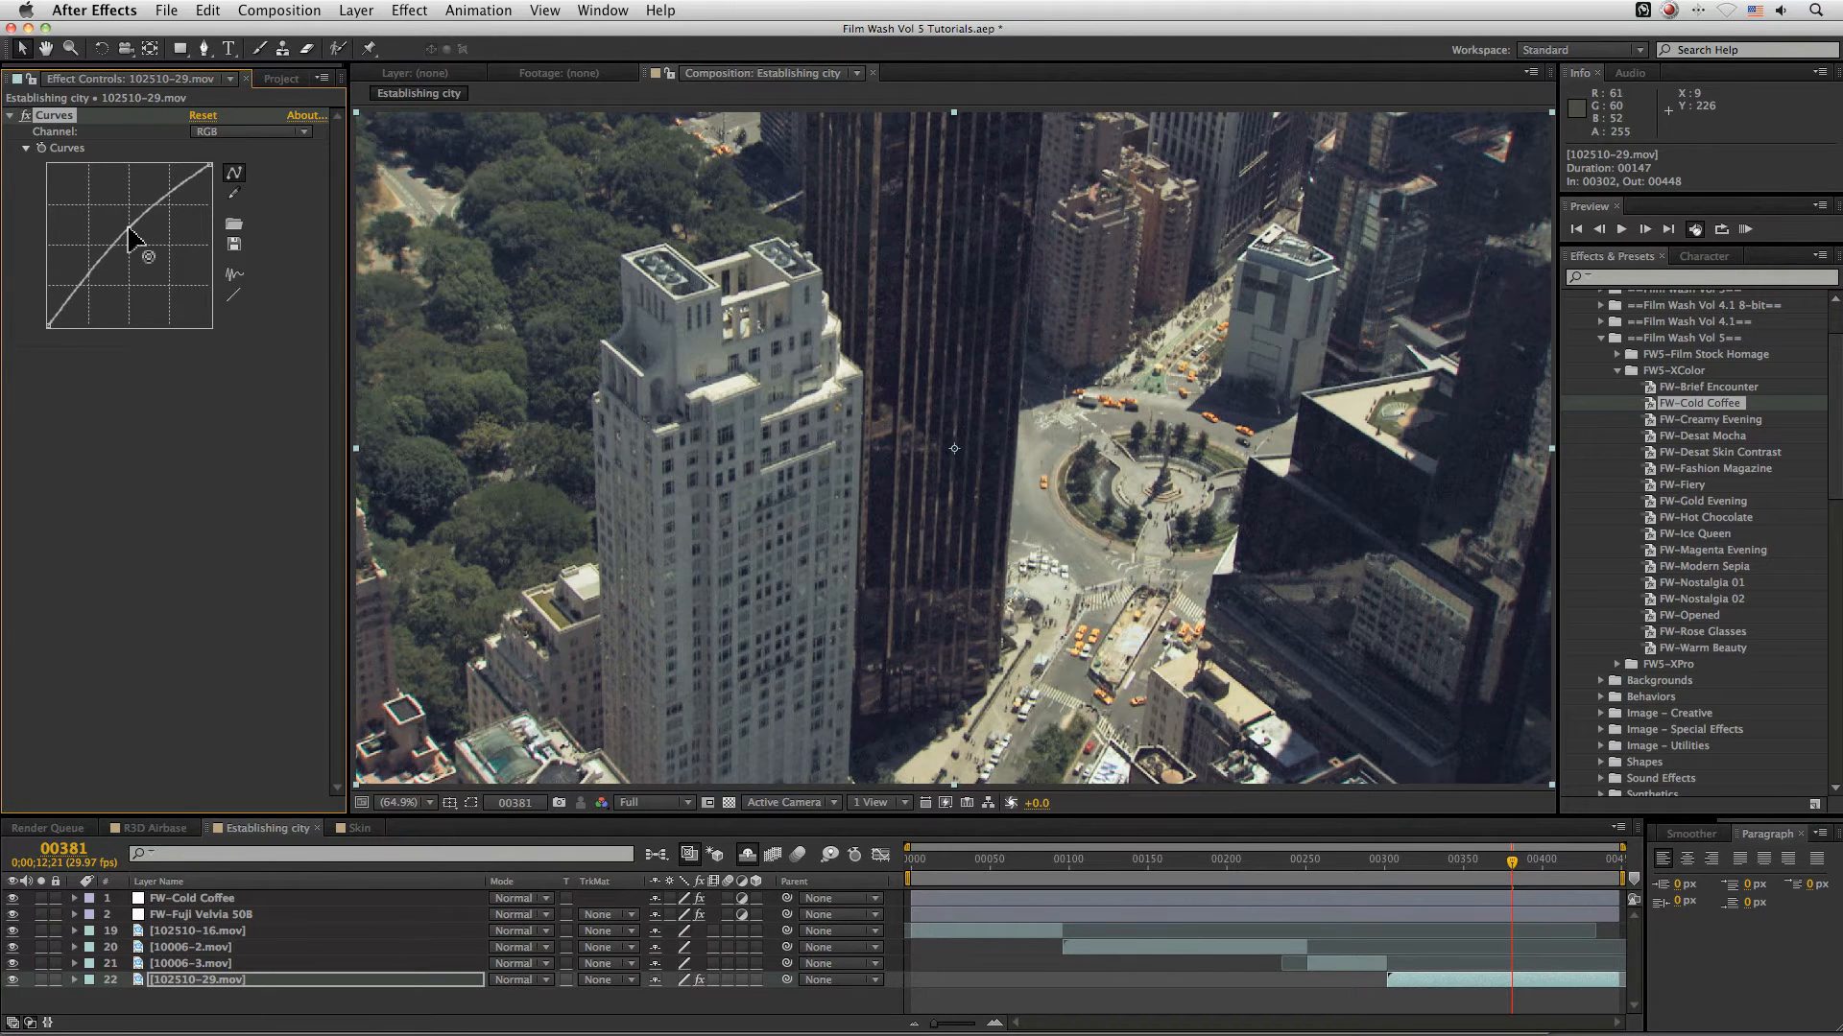
{"action": "left_click_drag", "start_coordinate": [132, 234], "coordinate": [177, 190]}
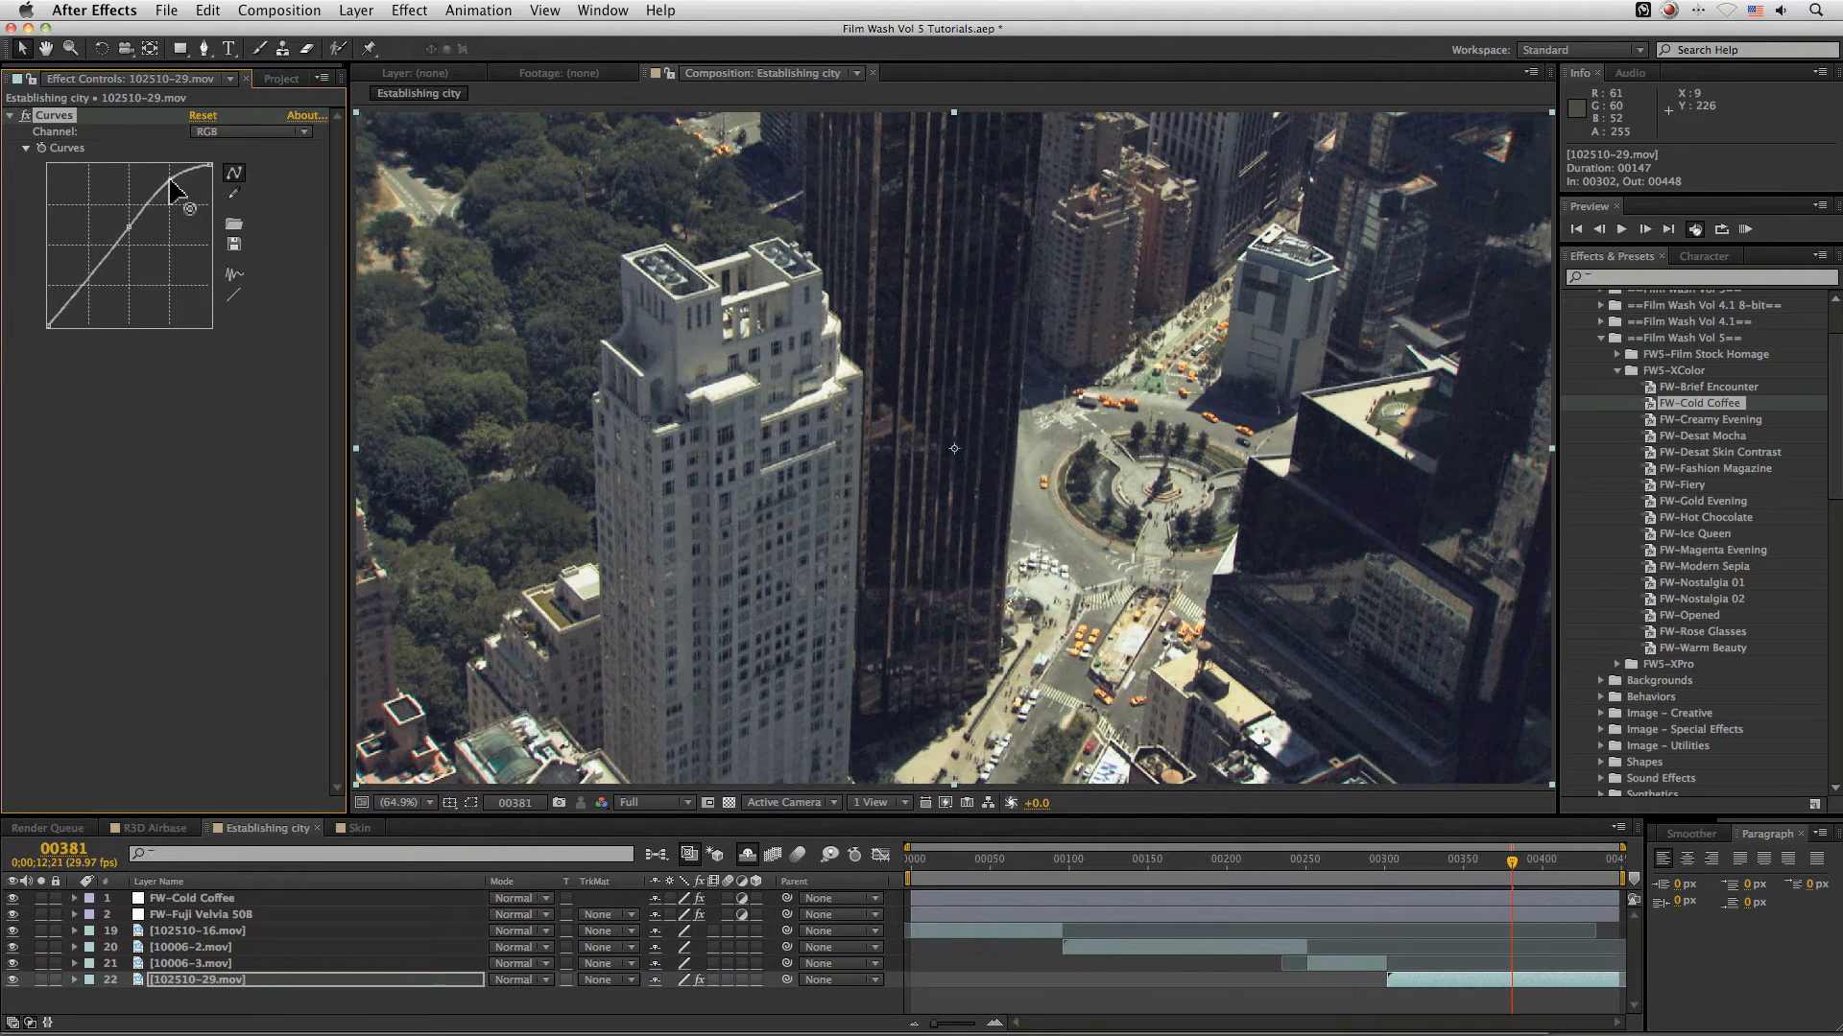
{"action": "left_click_drag", "start_coordinate": [174, 192], "coordinate": [92, 295]}
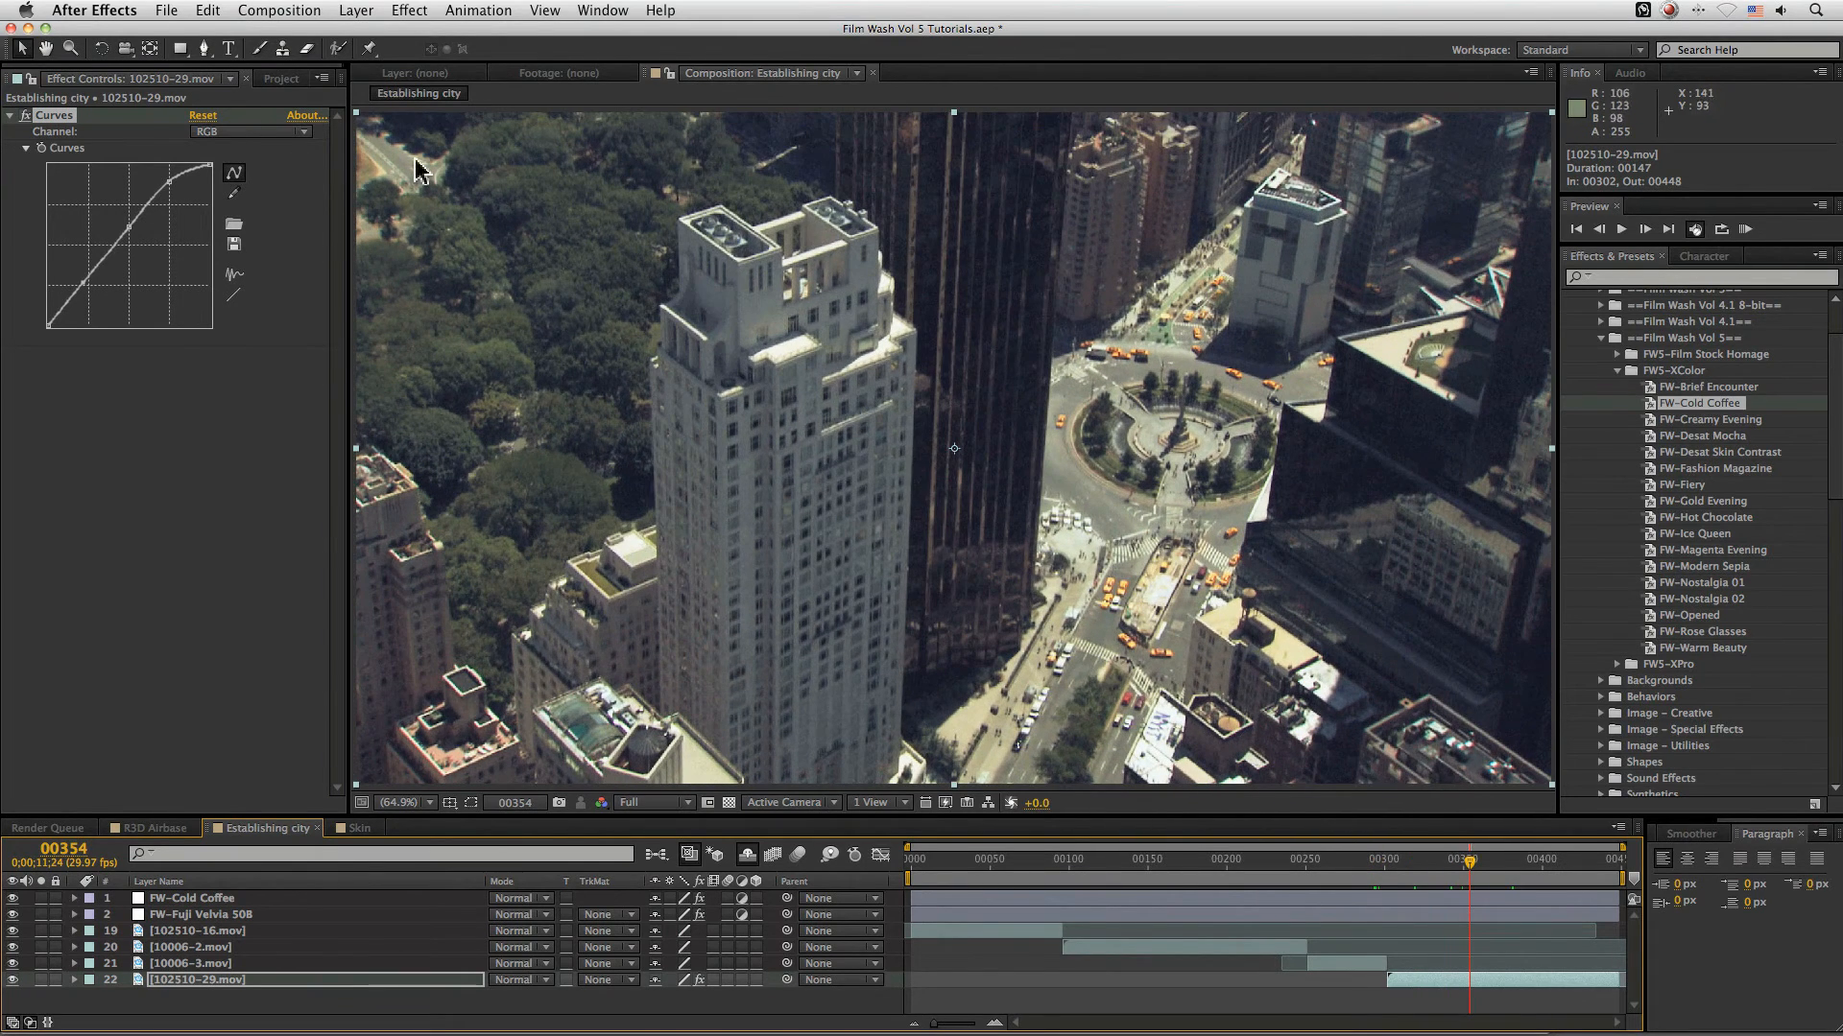
{"action": "left_click", "coordinate": [250, 133]}
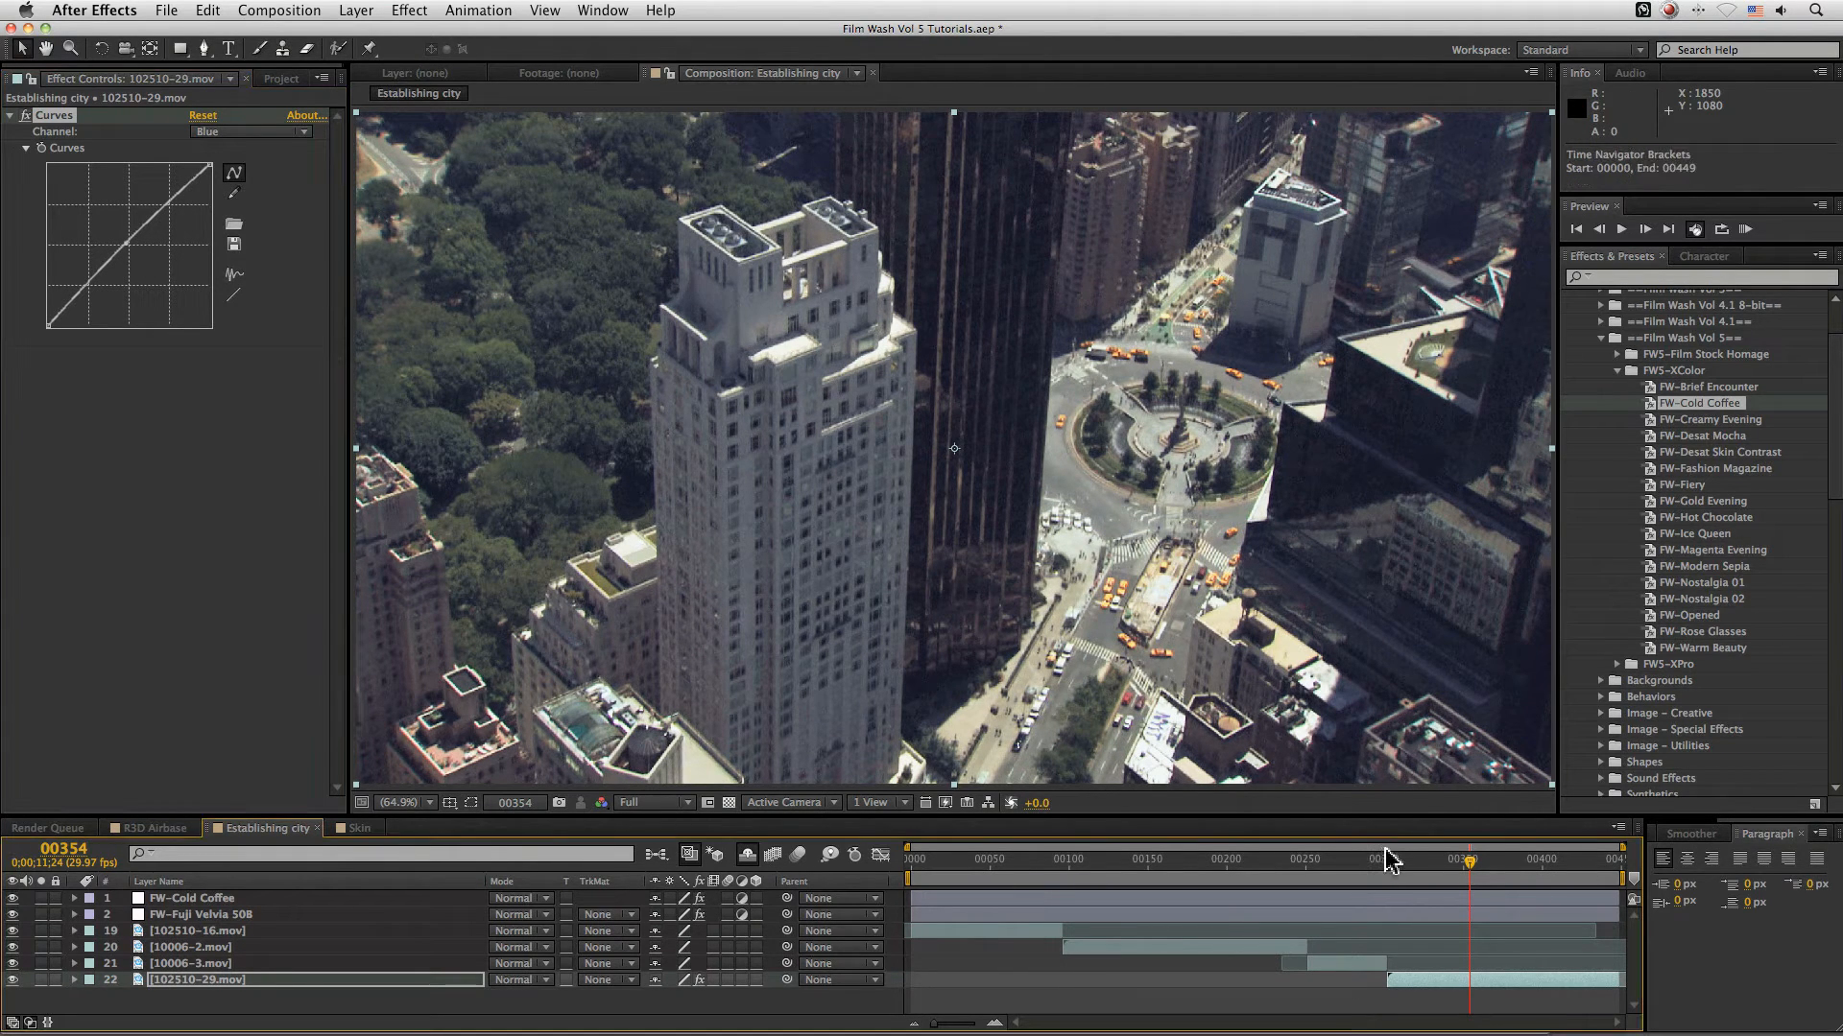
- Compare against the bridge shots and adjust the city clip's Blue channel curve
{"action": "left_click_drag", "start_coordinate": [1468, 860], "coordinate": [1405, 860]}
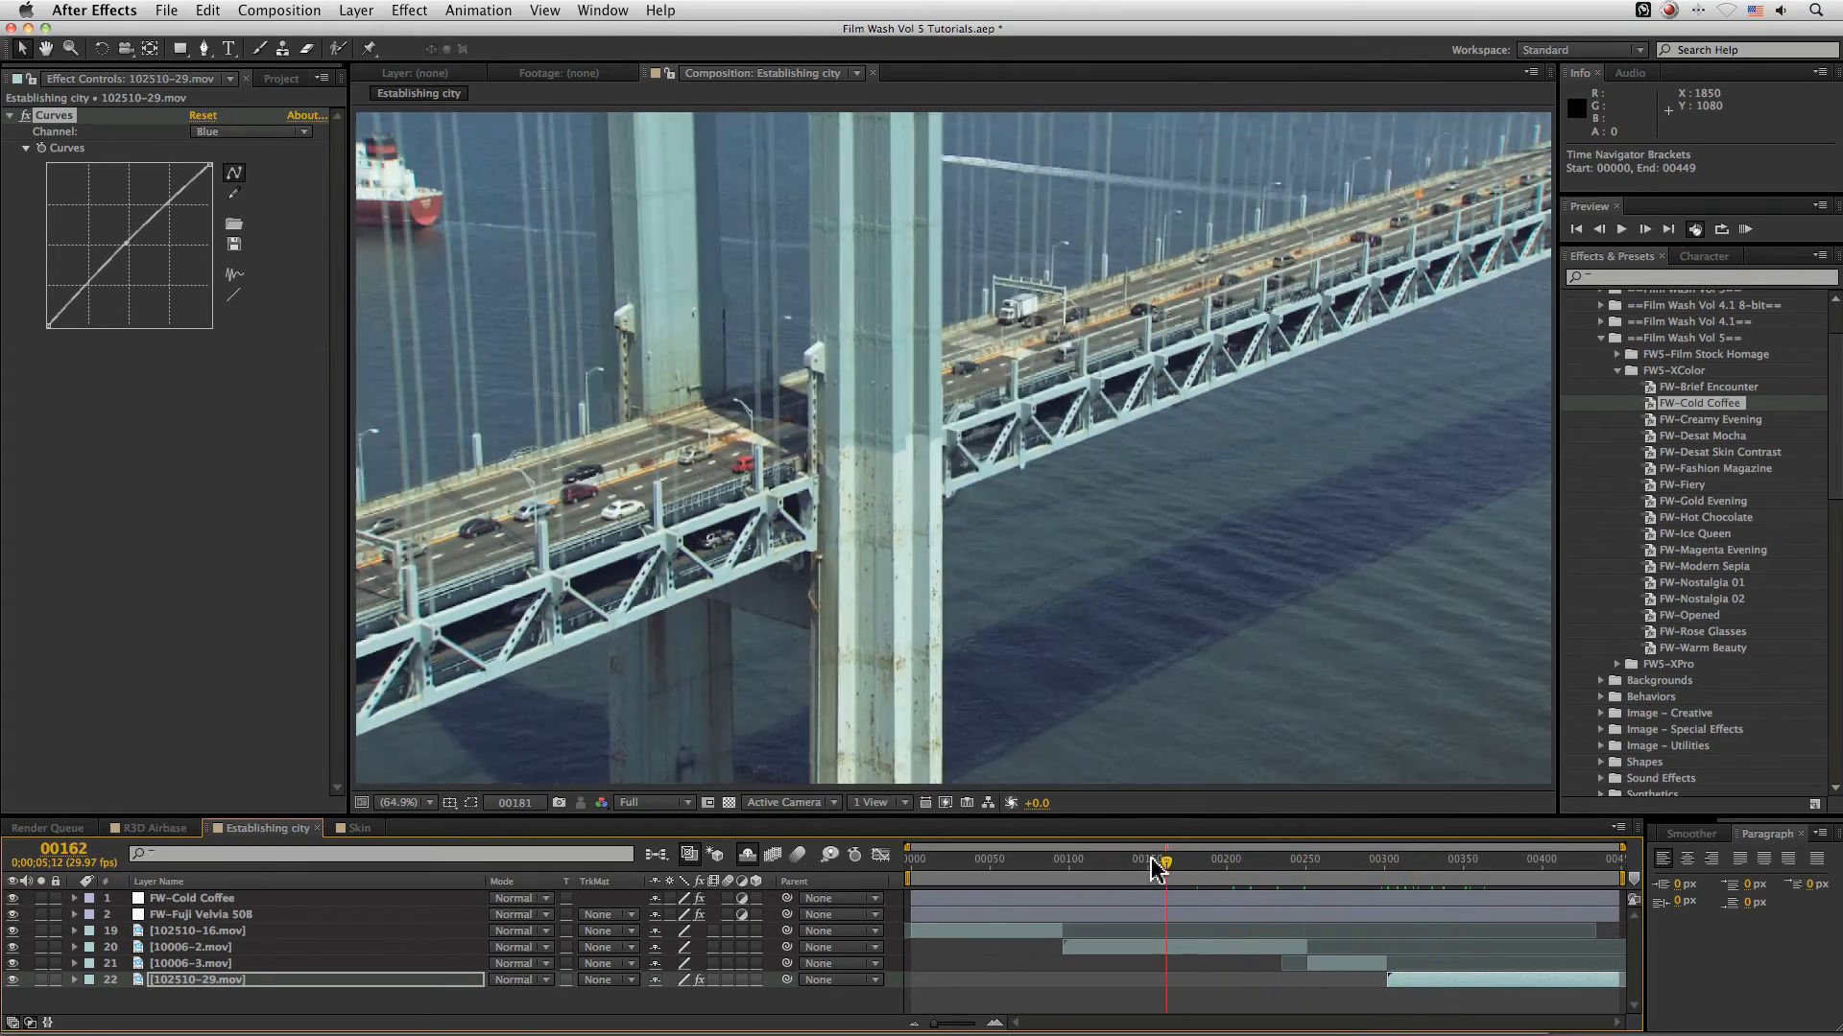
{"action": "left_click_drag", "start_coordinate": [1154, 860], "coordinate": [1205, 860]}
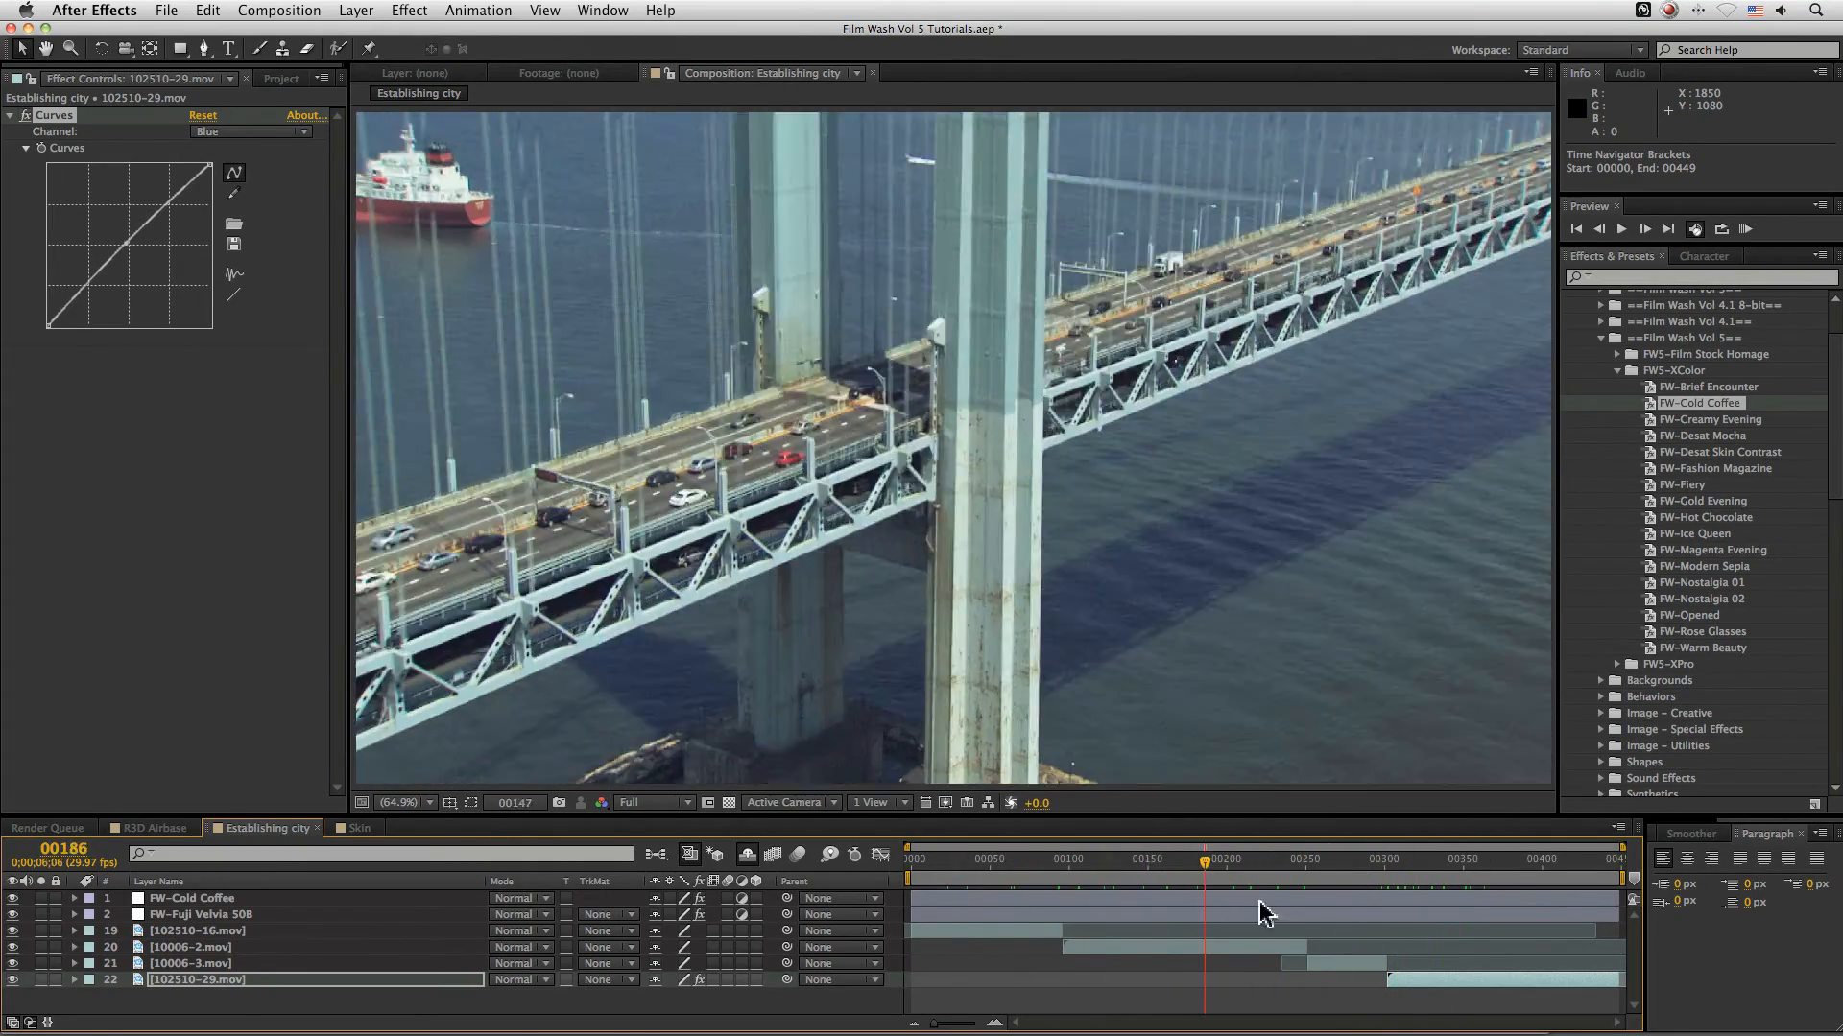
{"action": "left_click", "coordinate": [1505, 858]}
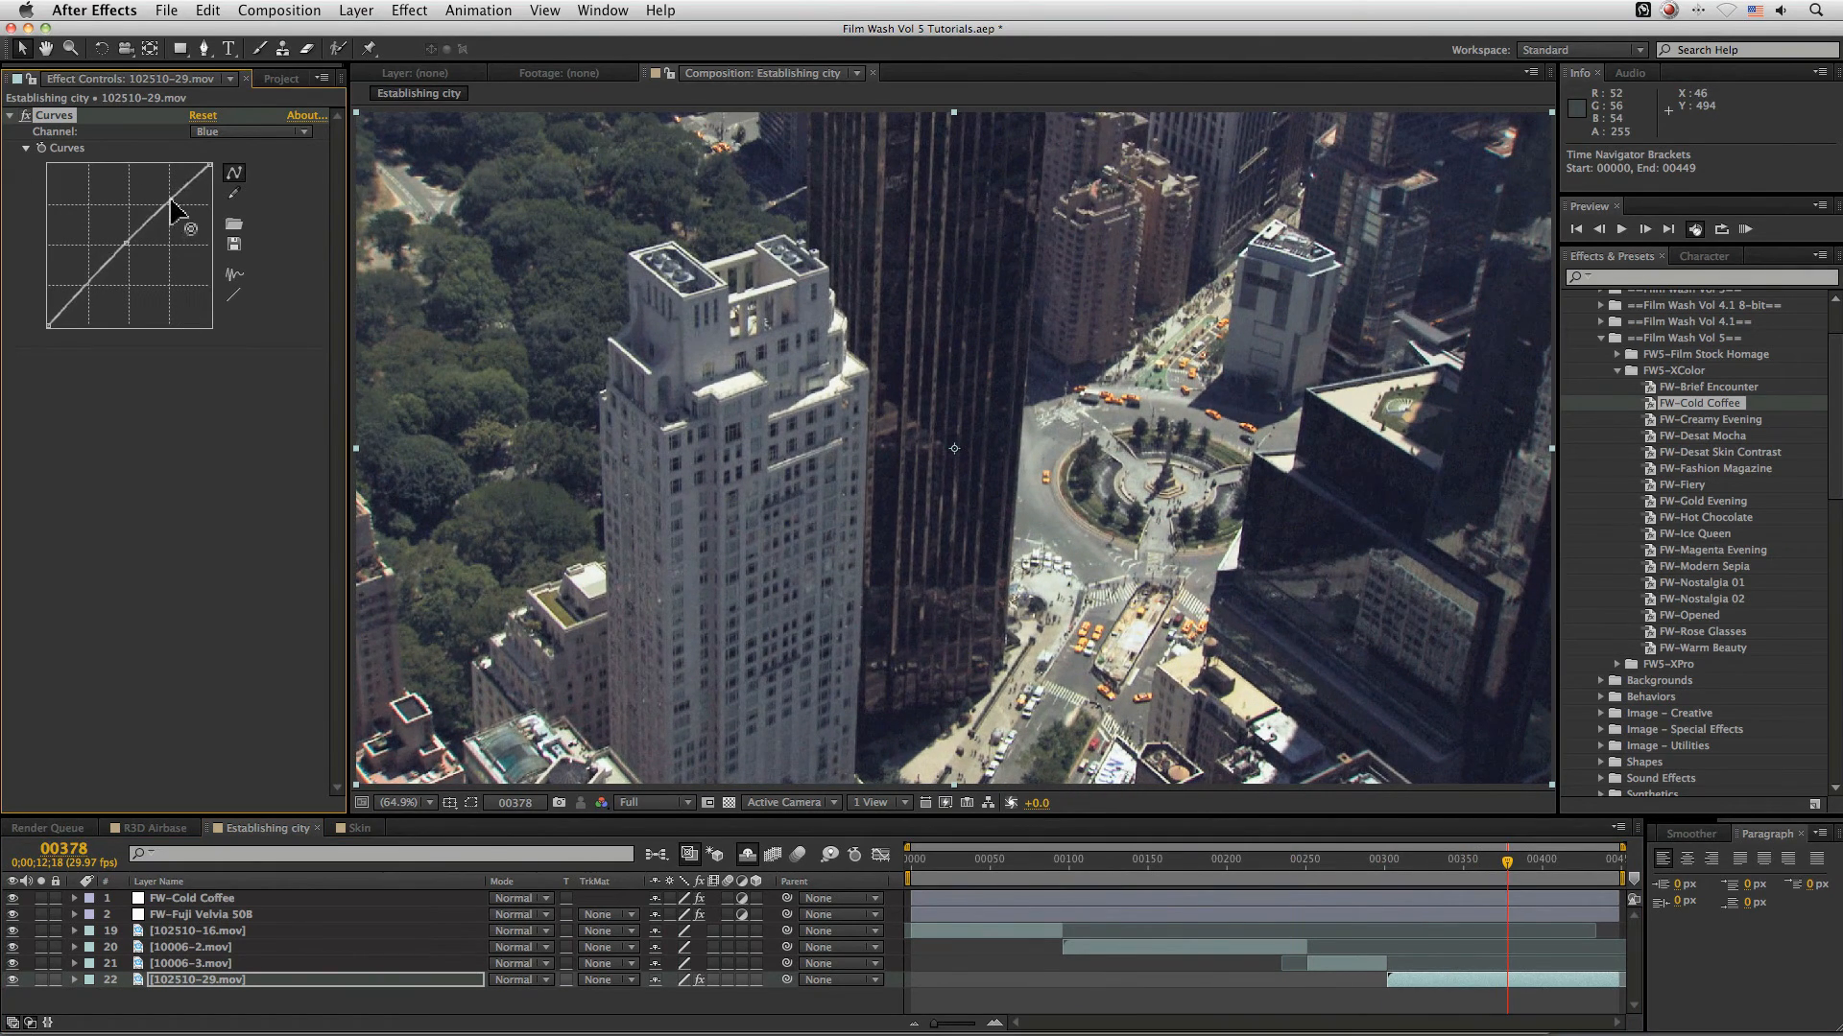
{"action": "left_click_drag", "start_coordinate": [171, 210], "coordinate": [85, 278]}
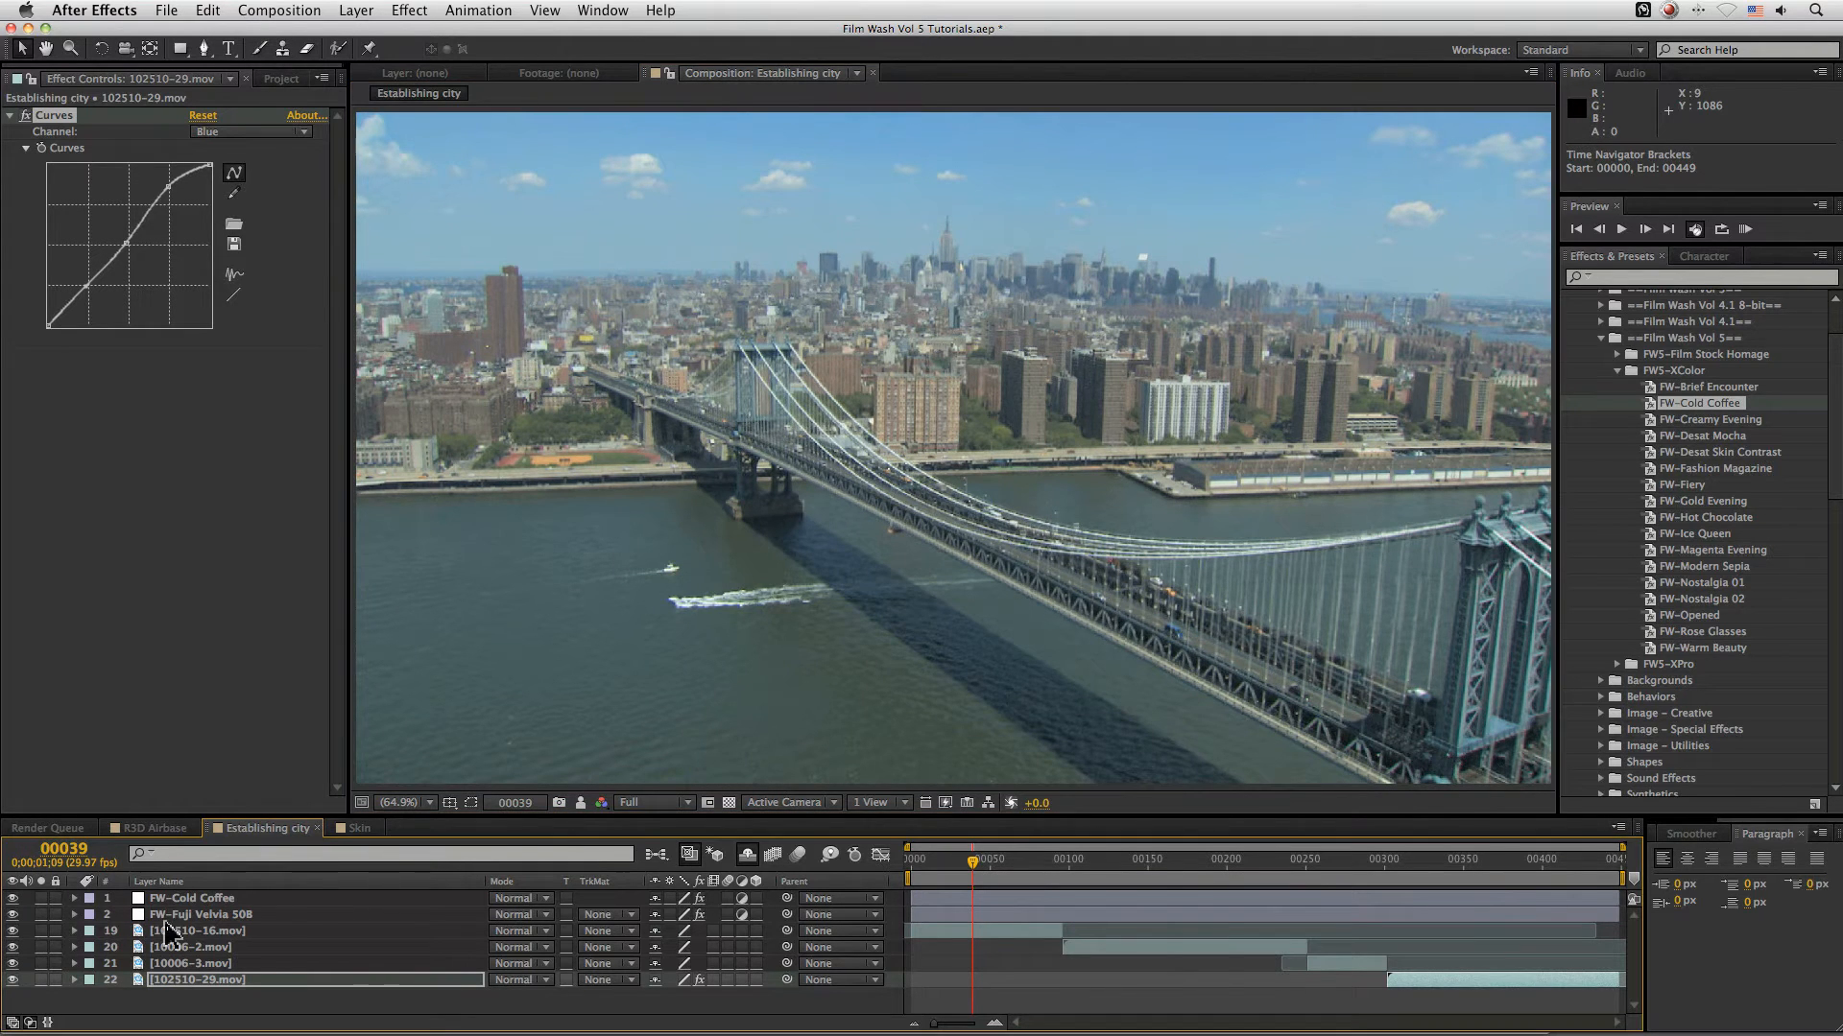
- Snapshot the Manhattan Bridge frame and show FW-Cold Coffee's Effect Controls
{"action": "left_click", "coordinate": [577, 802]}
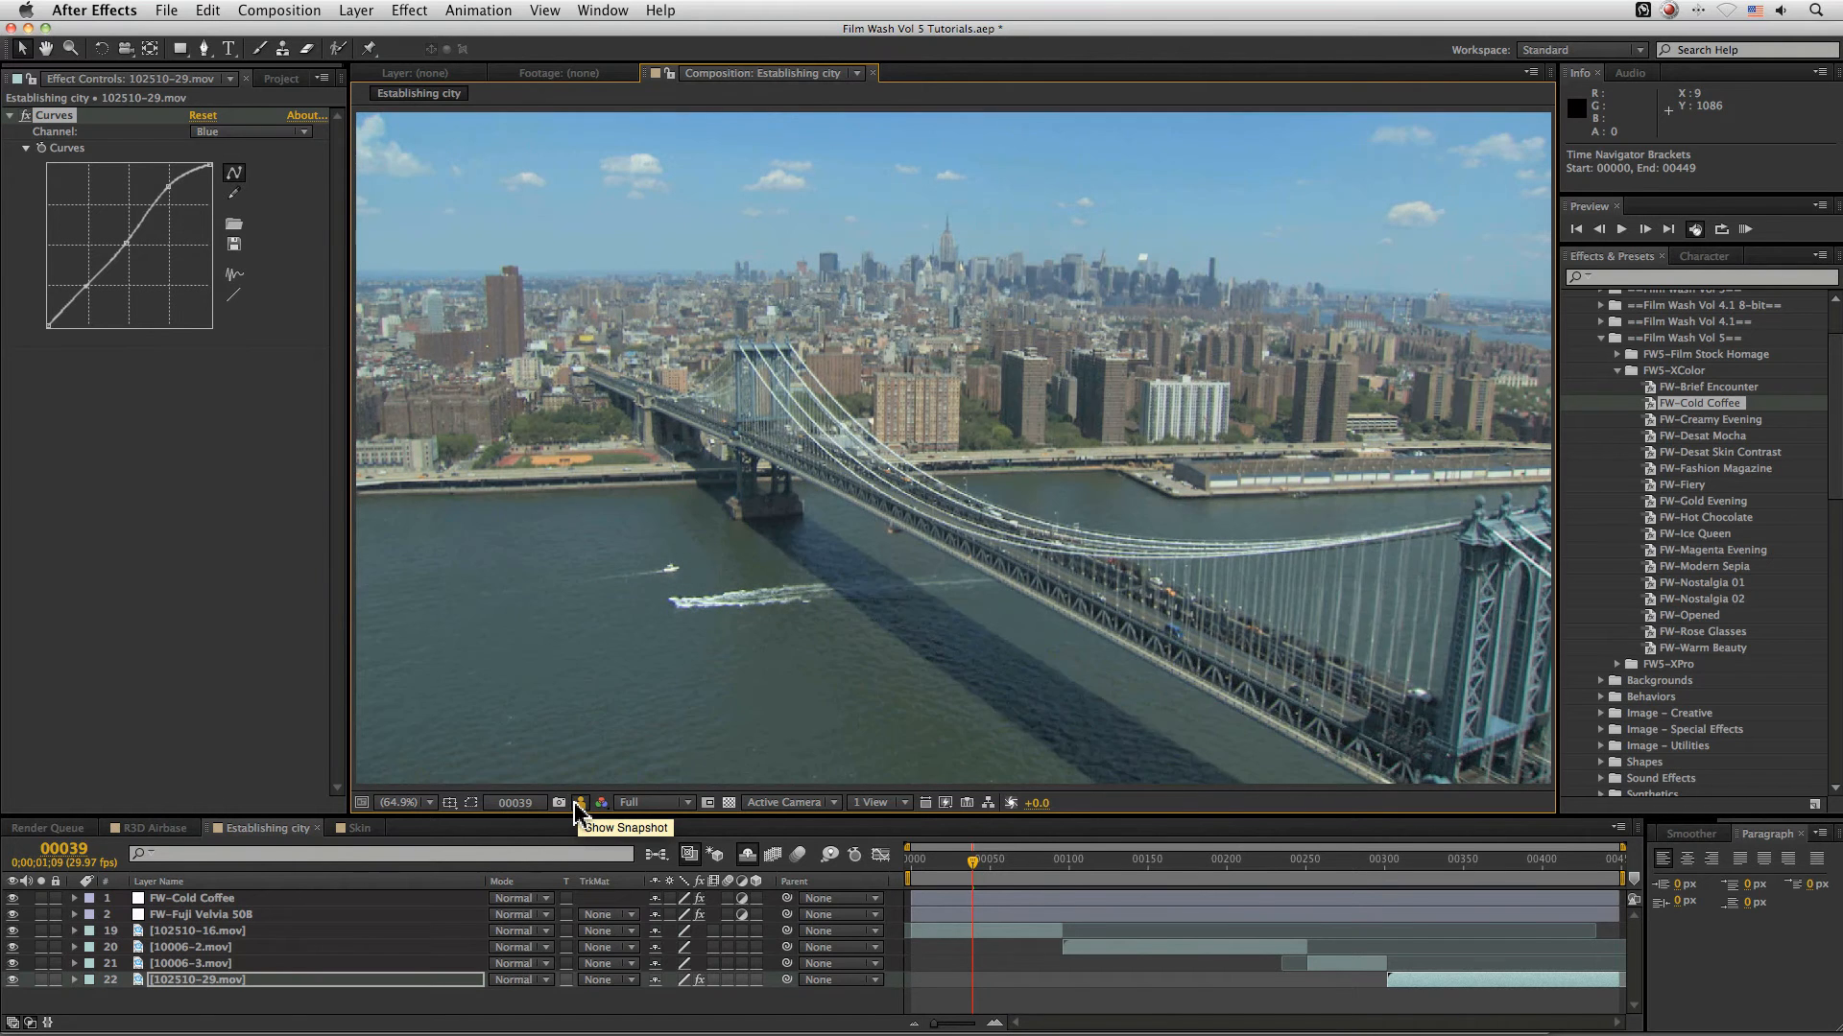
{"action": "left_click", "coordinate": [190, 898]}
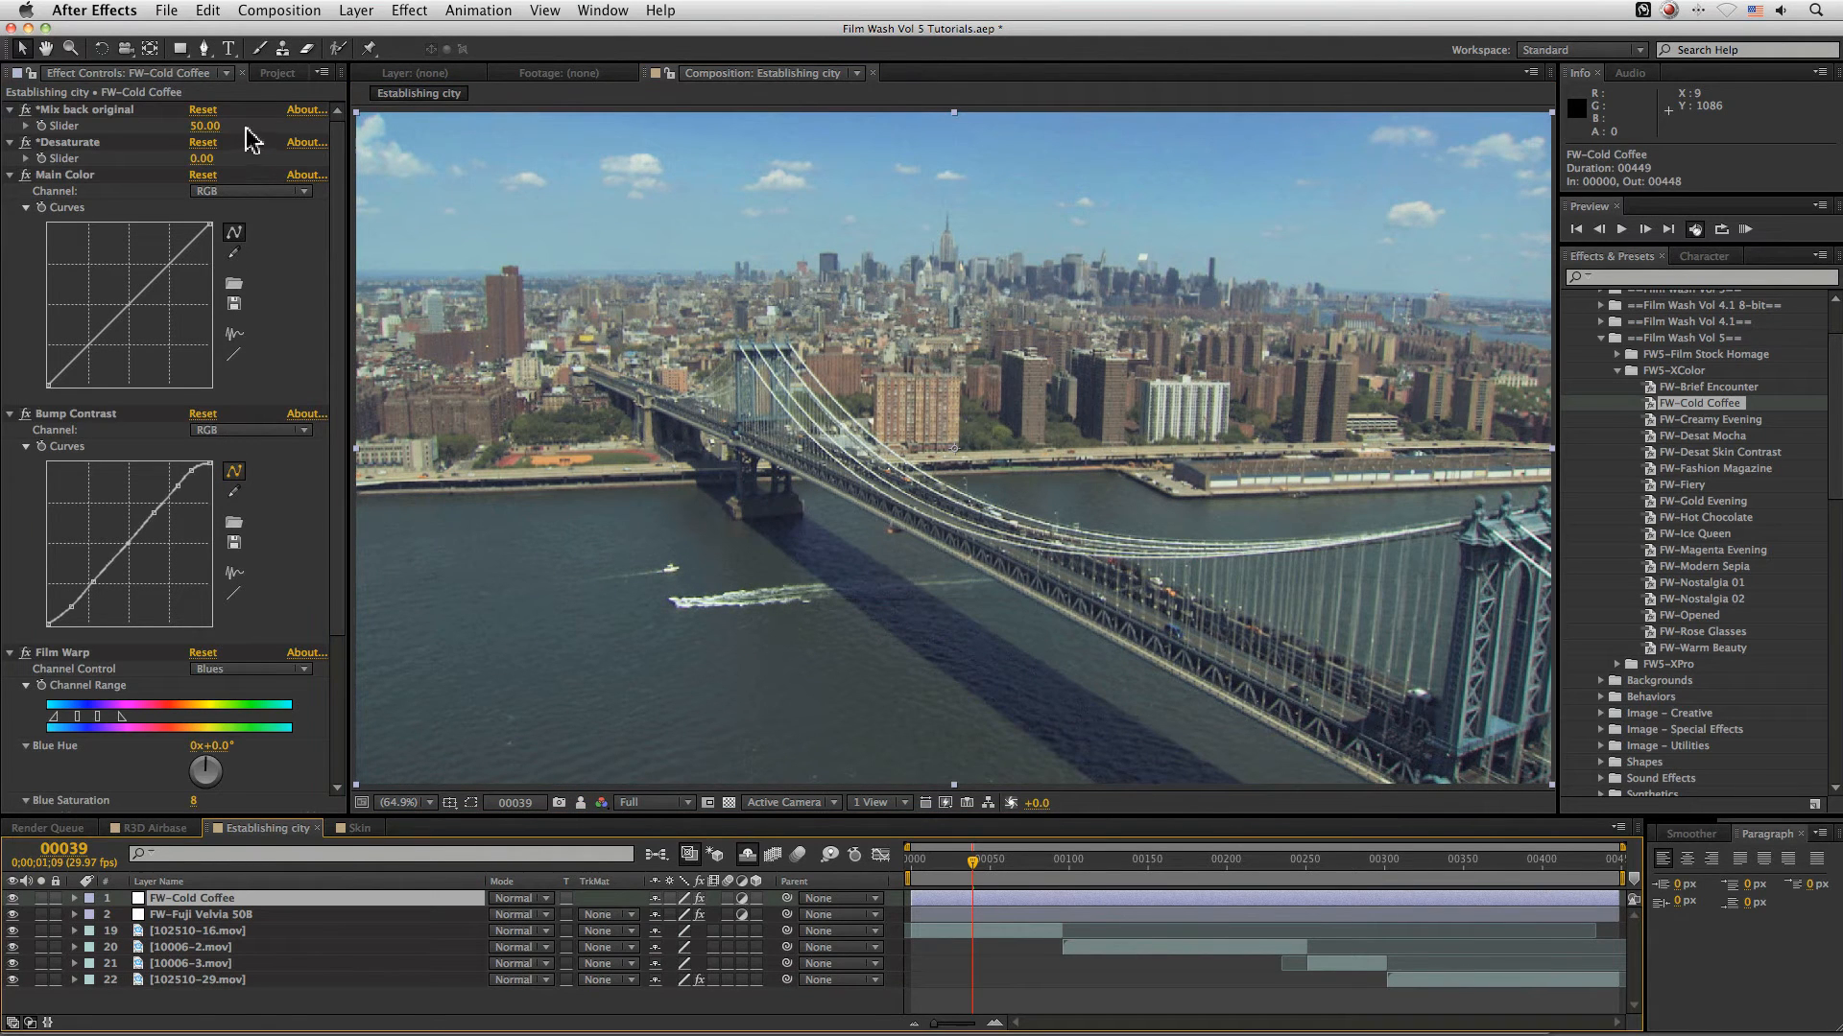
- Lower FW-Cold Coffee's Mix back original to 1.00 and review the bridge shot at full grade
{"action": "left_click_drag", "start_coordinate": [206, 127], "coordinate": [139, 126]}
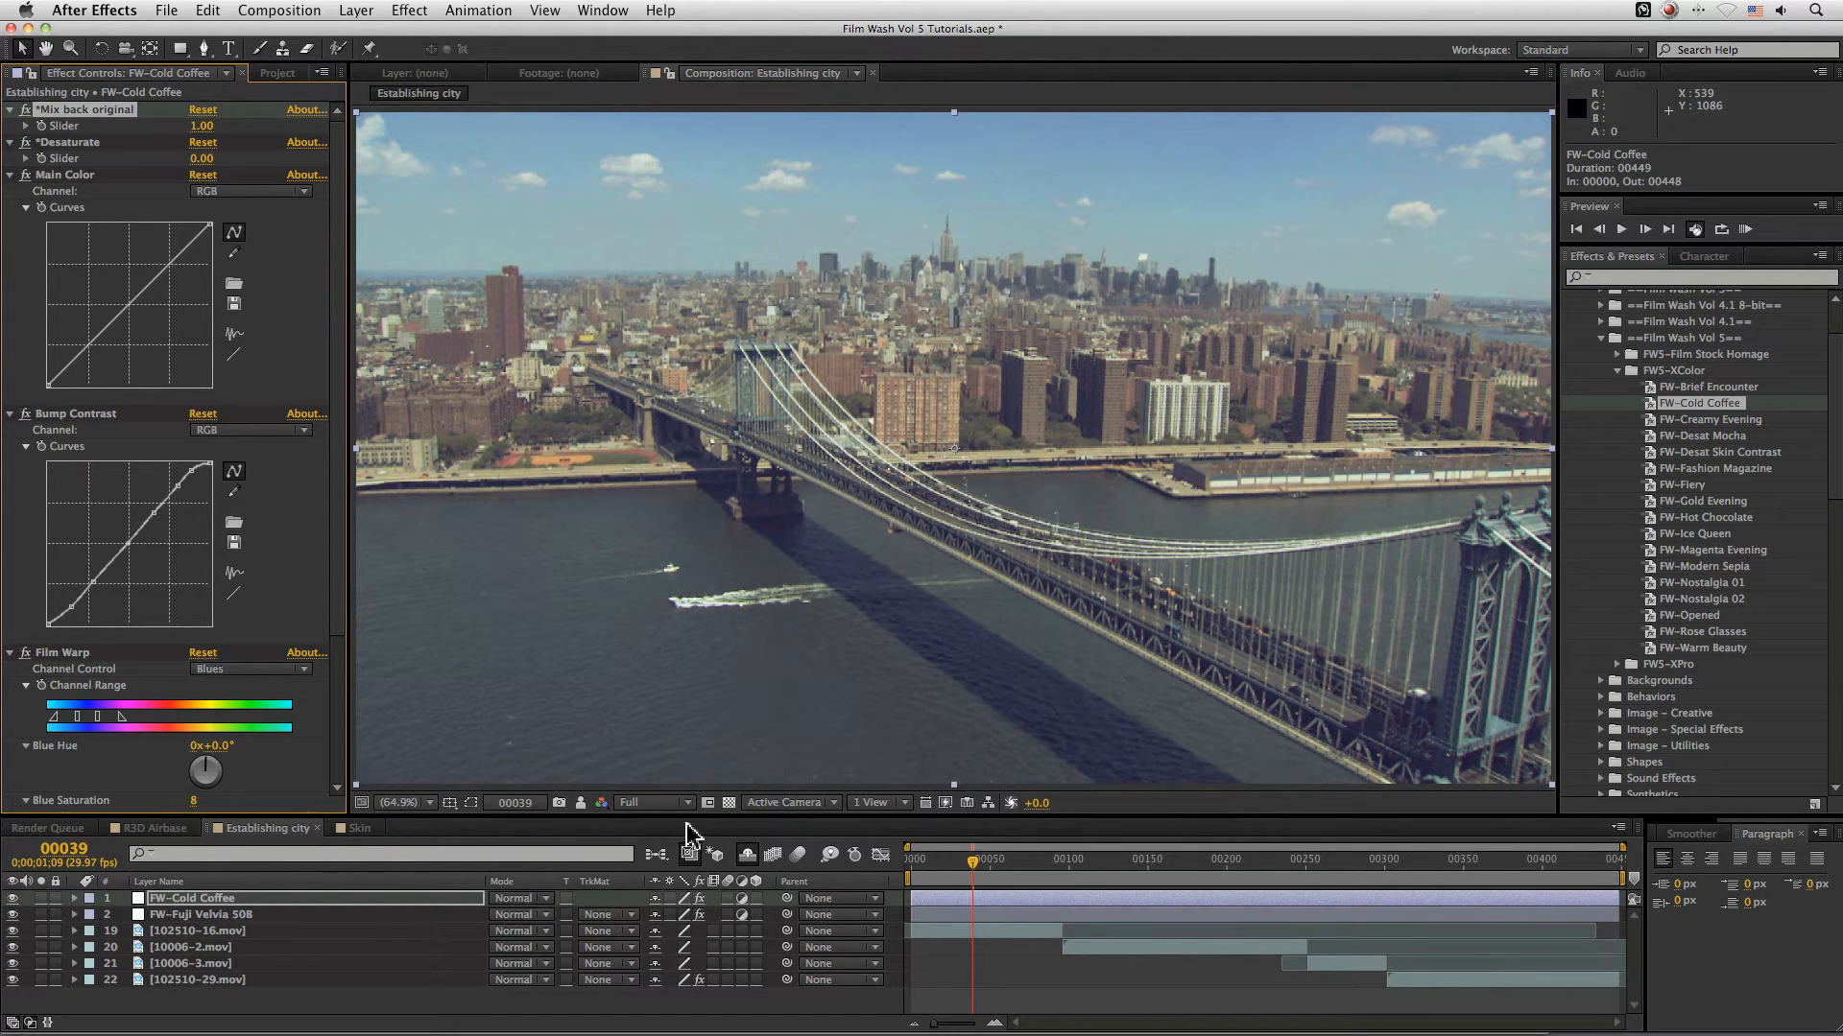
{"action": "mouse_move", "coordinate": [579, 802]}
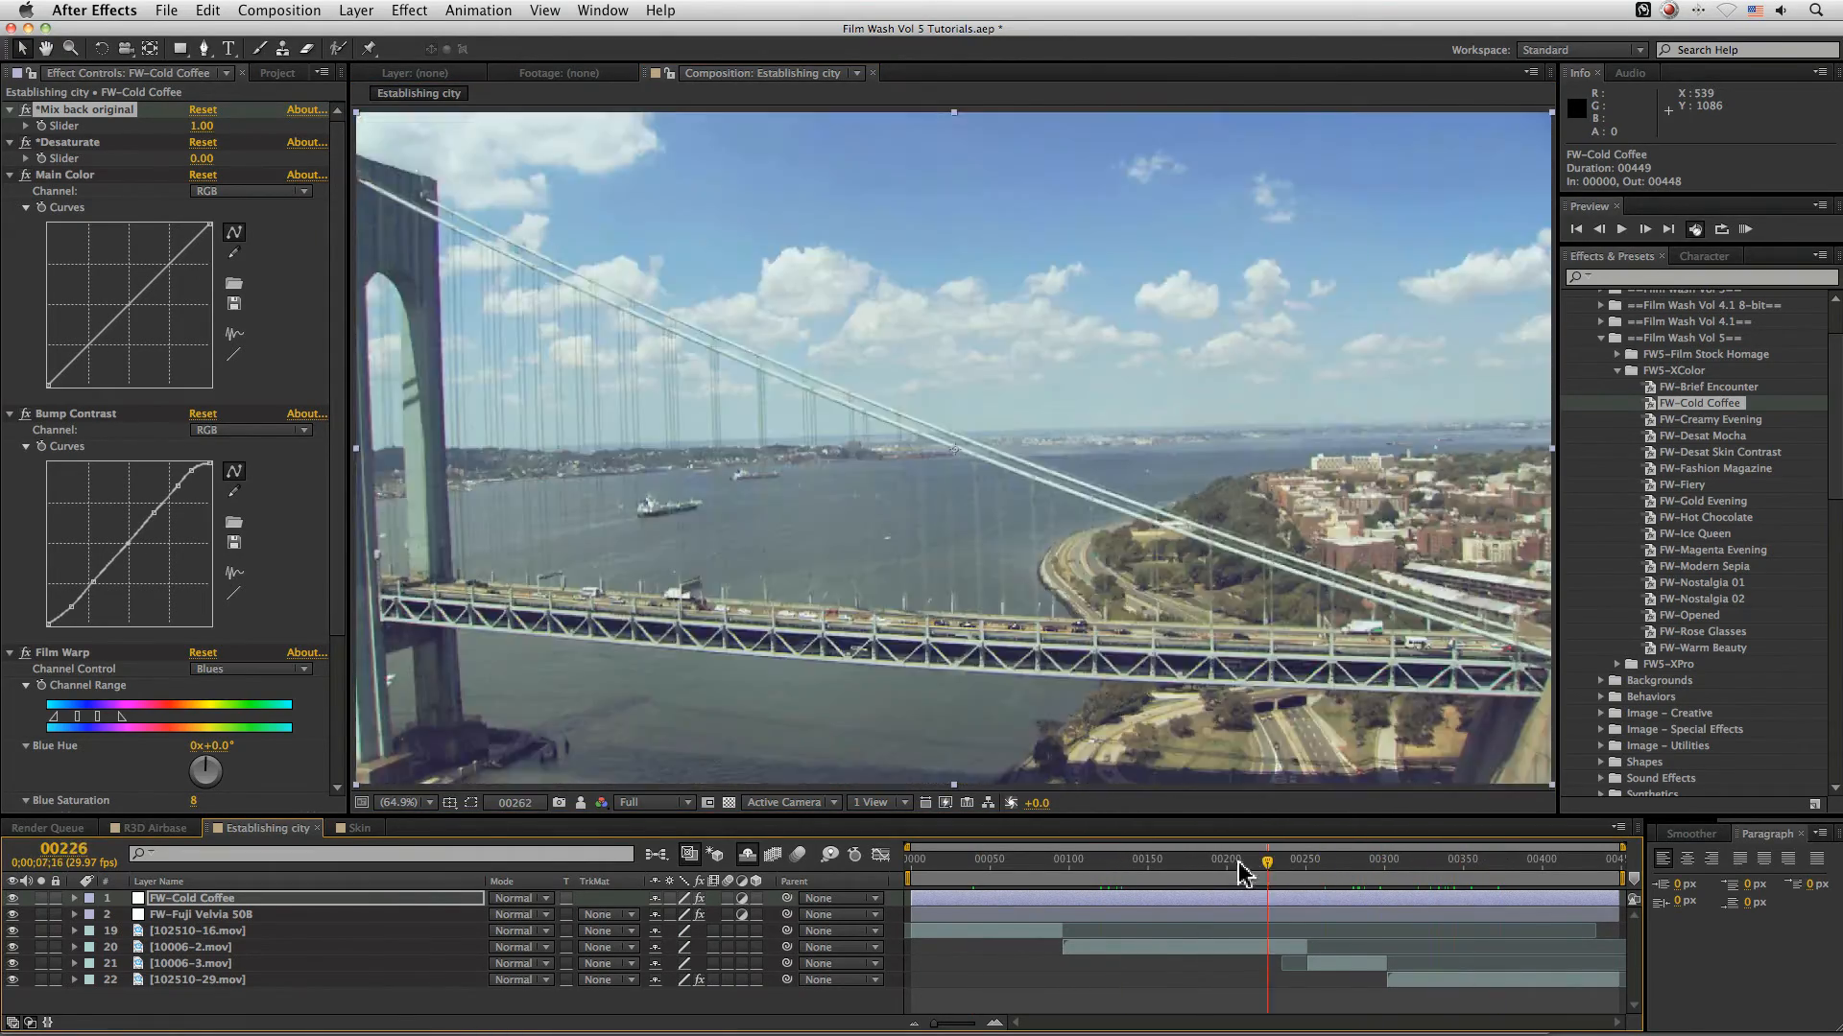
{"action": "left_click", "coordinate": [1002, 860]}
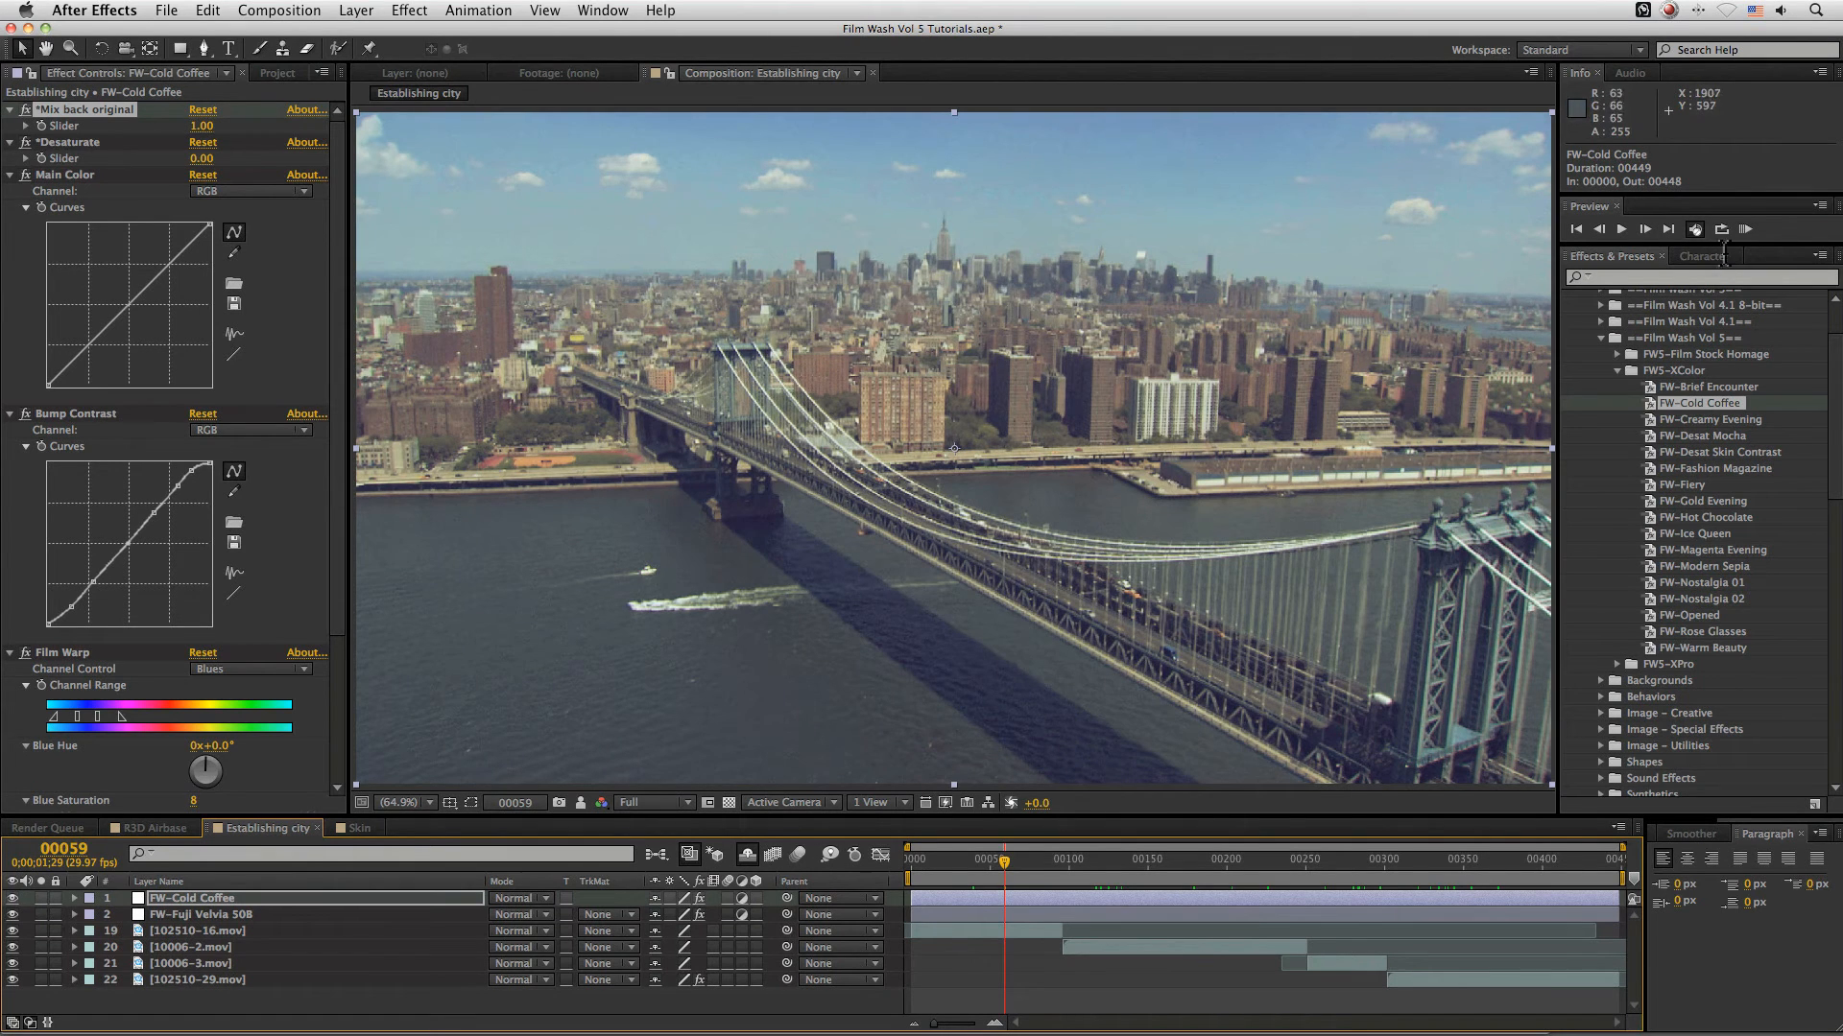
{"action": "mouse_move", "coordinate": [1722, 437]}
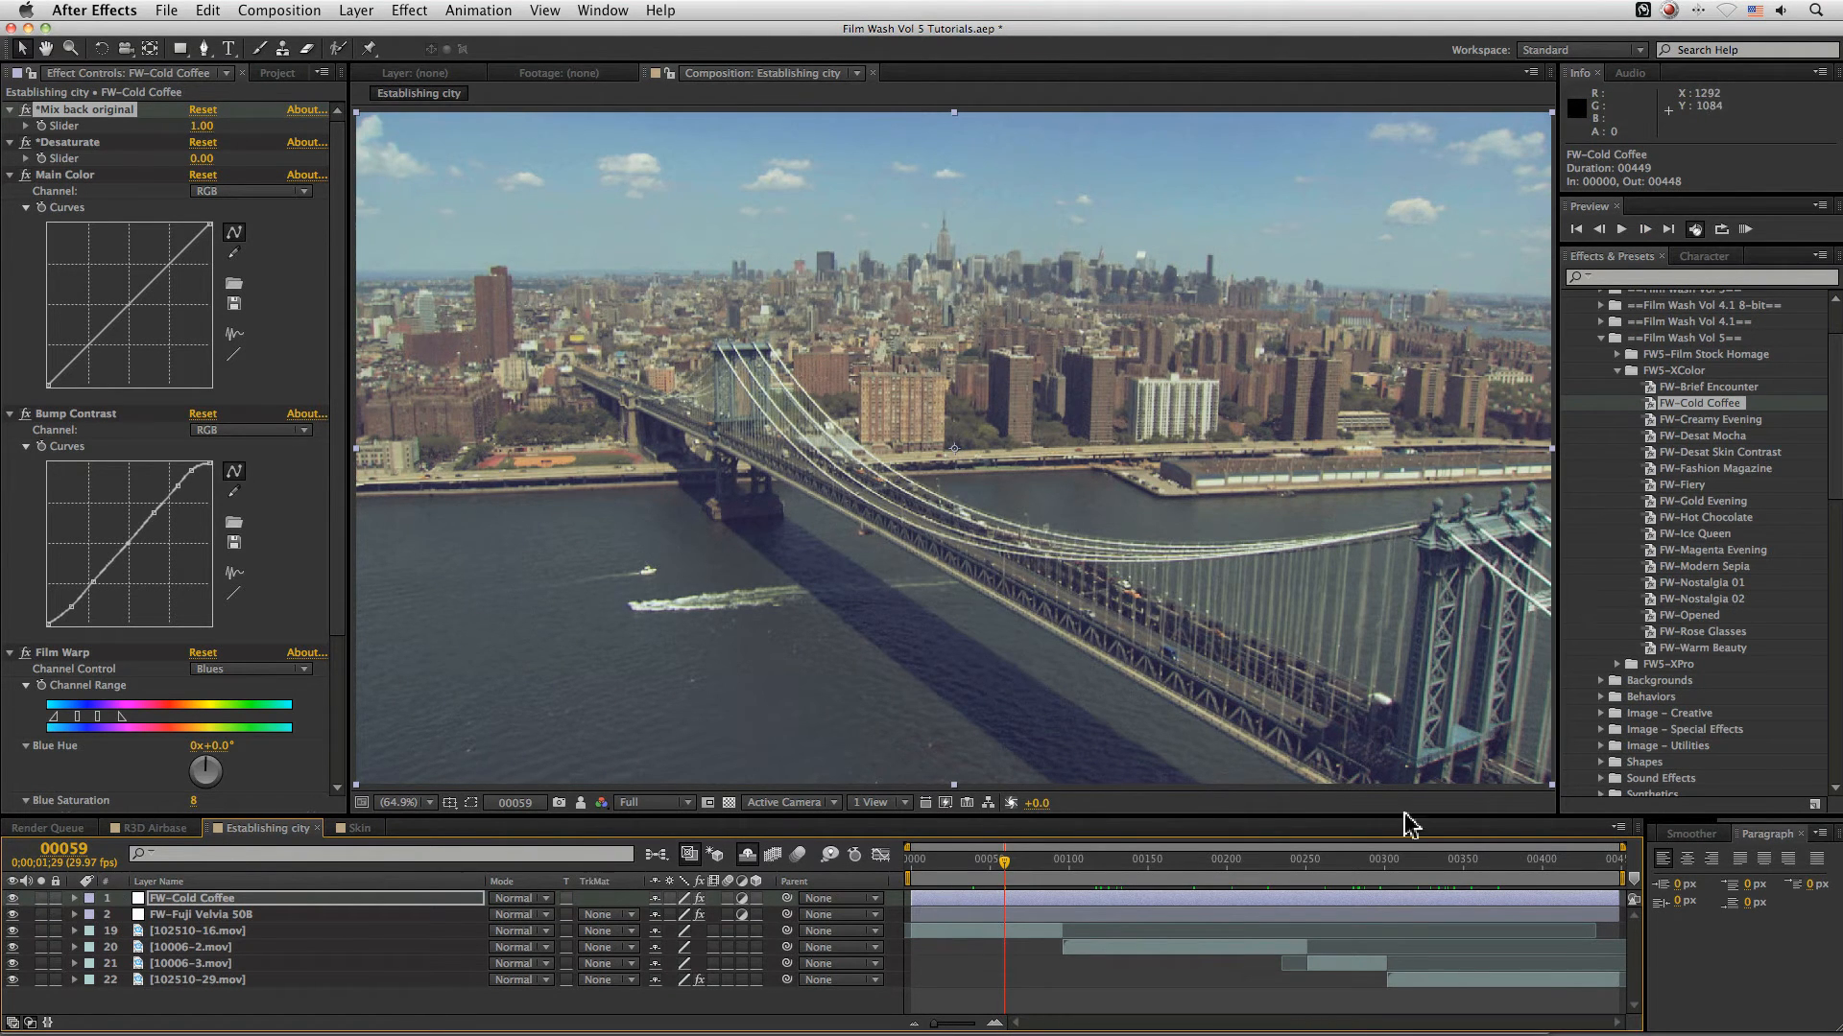
{"action": "mouse_move", "coordinate": [468, 935]}
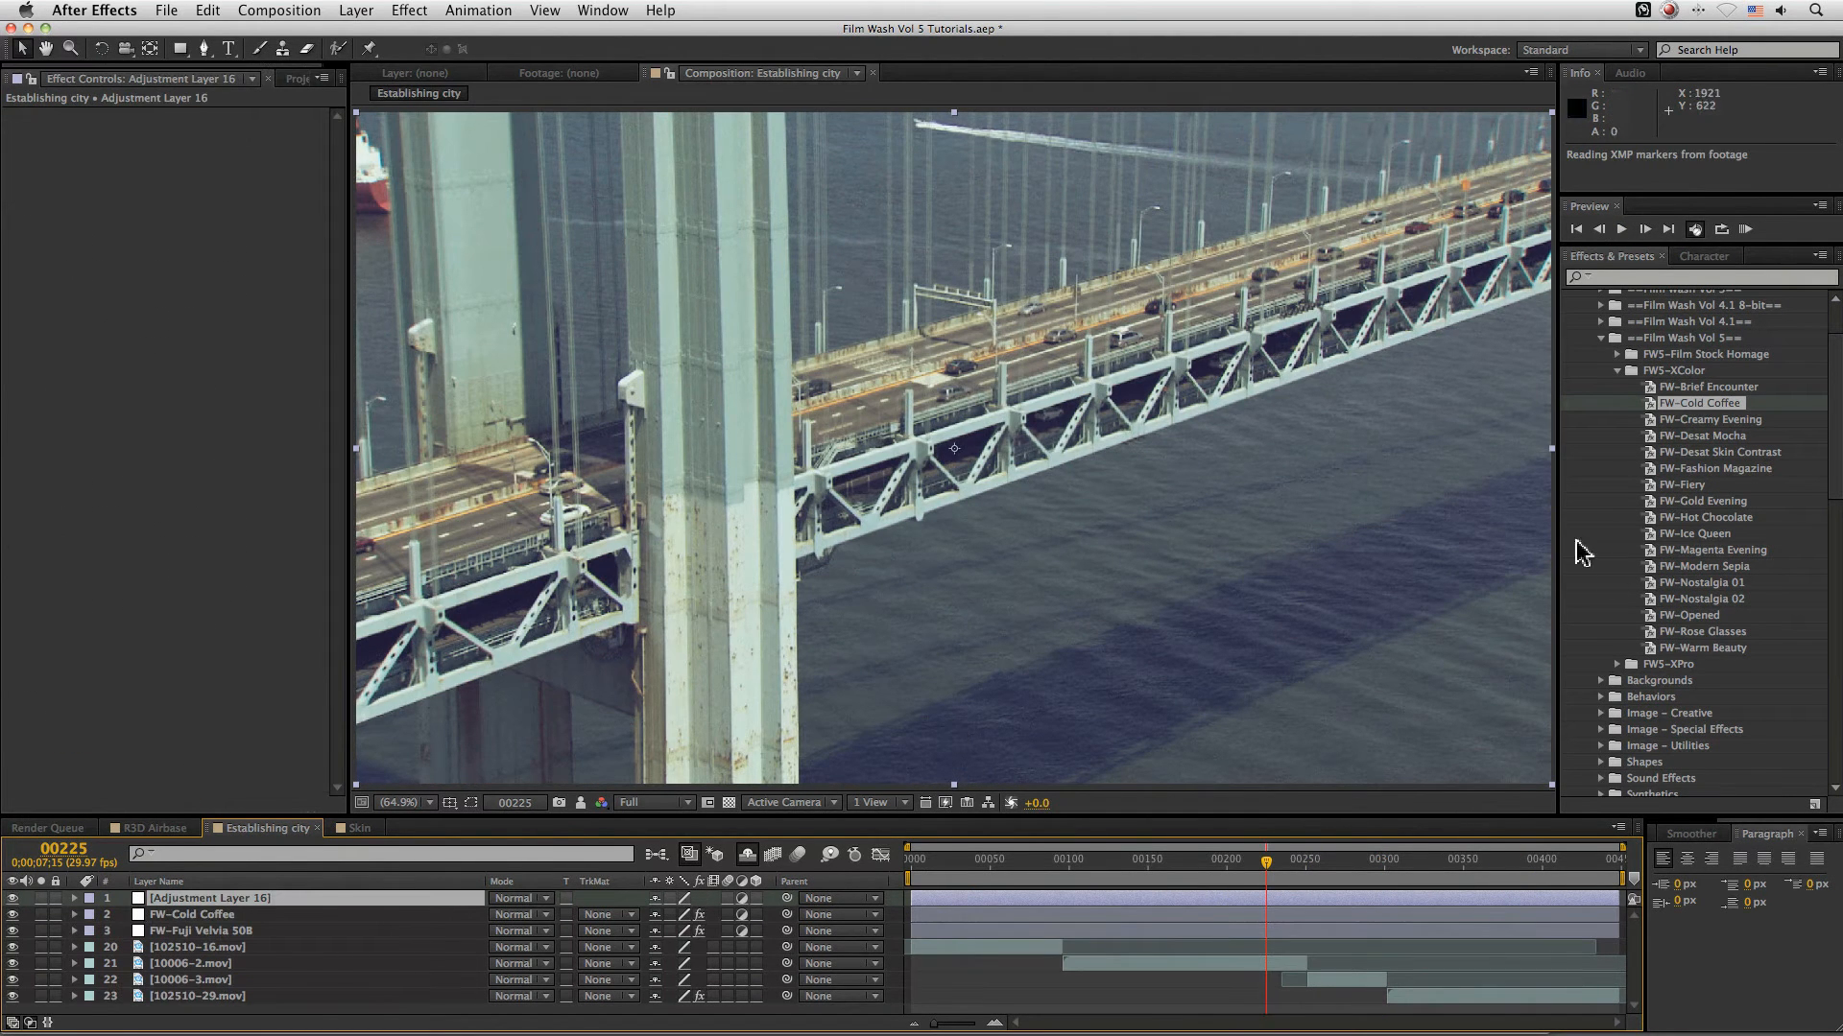
- Try the FW-Opened look on a new adjustment layer, varying Mix back original to compare
{"action": "left_click", "coordinate": [1689, 614]}
{"action": "type", "text": "FW"}
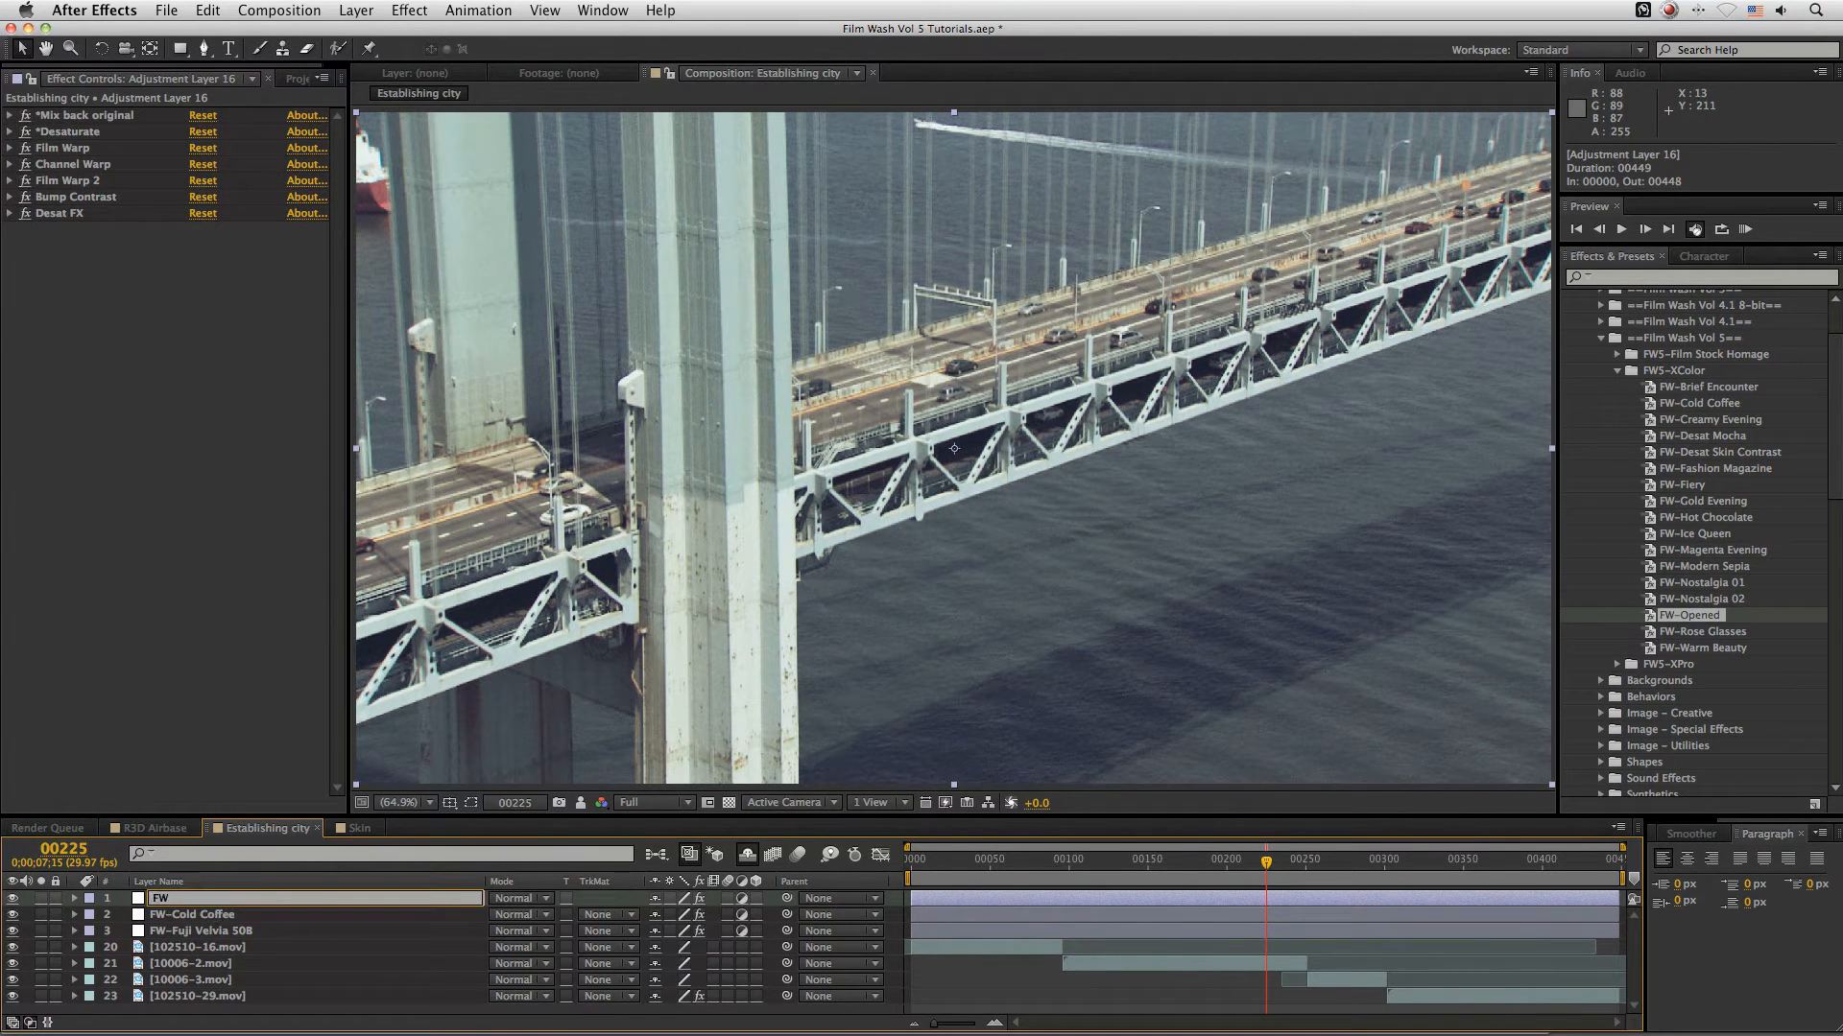
{"action": "double_click", "coordinate": [160, 898]}
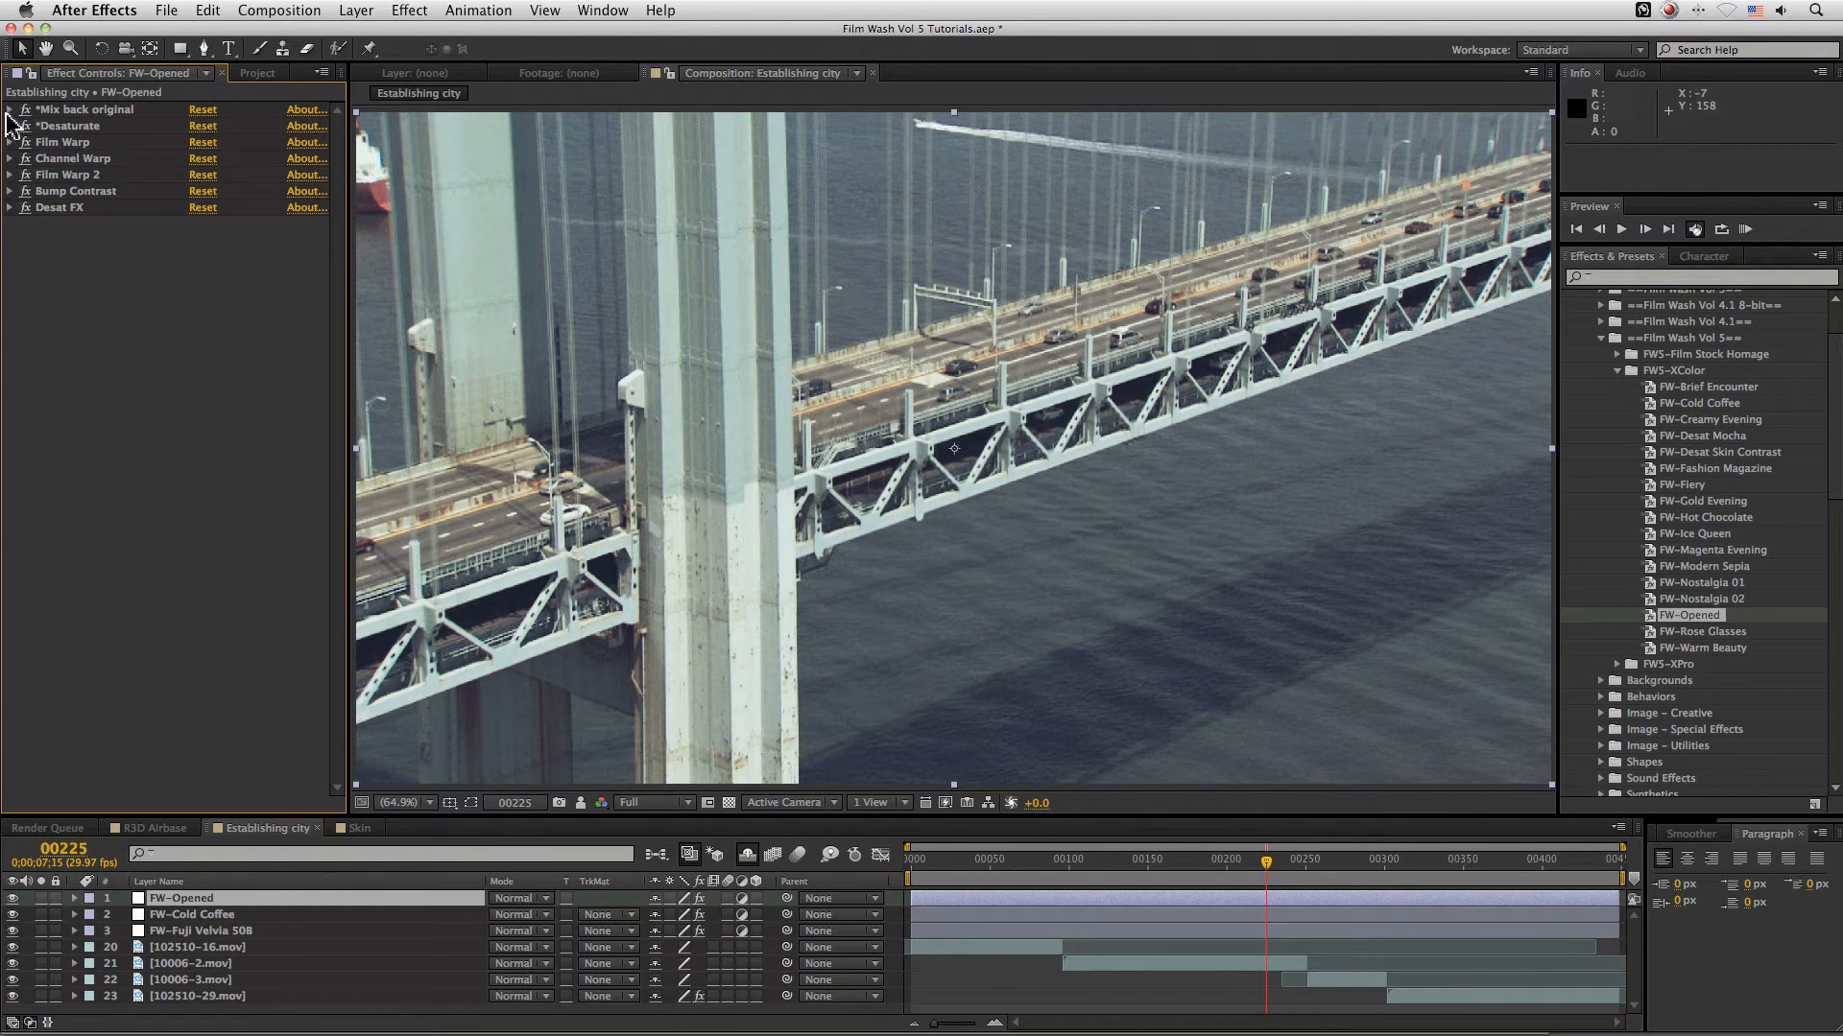
{"action": "left_click", "coordinate": [10, 109]}
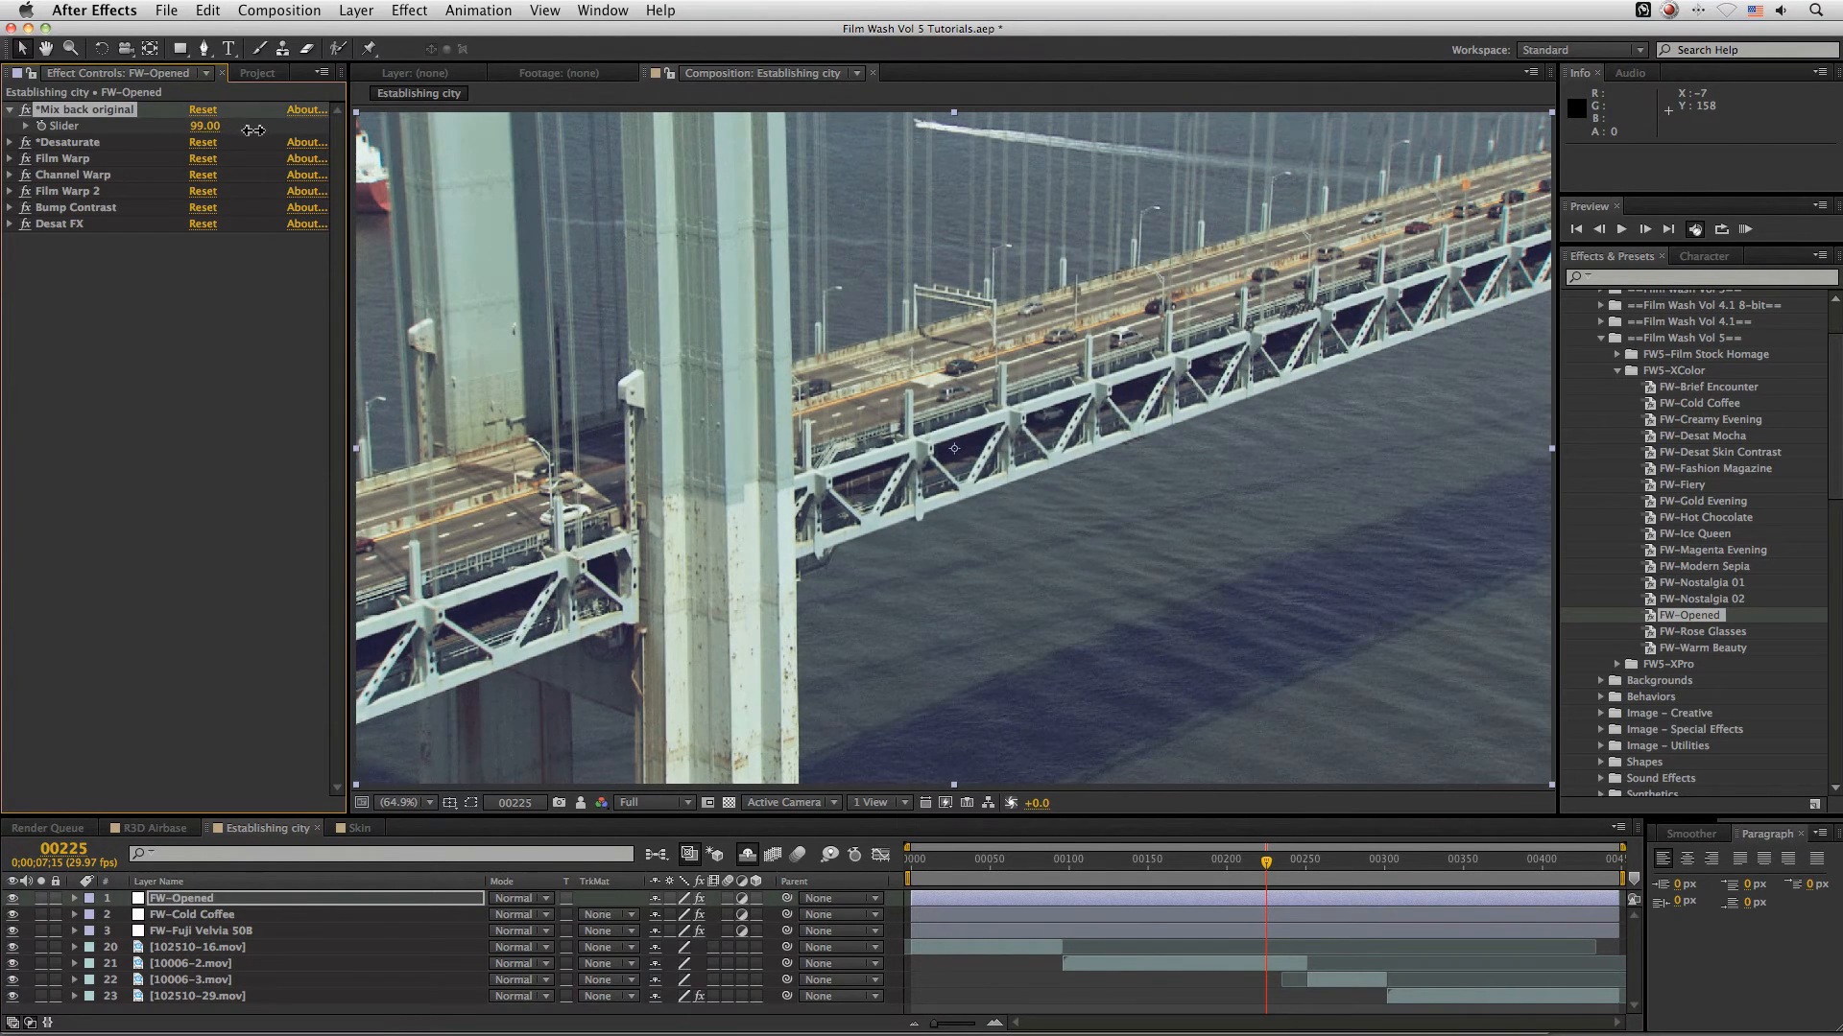
{"action": "left_click_drag", "start_coordinate": [211, 126], "coordinate": [202, 127]}
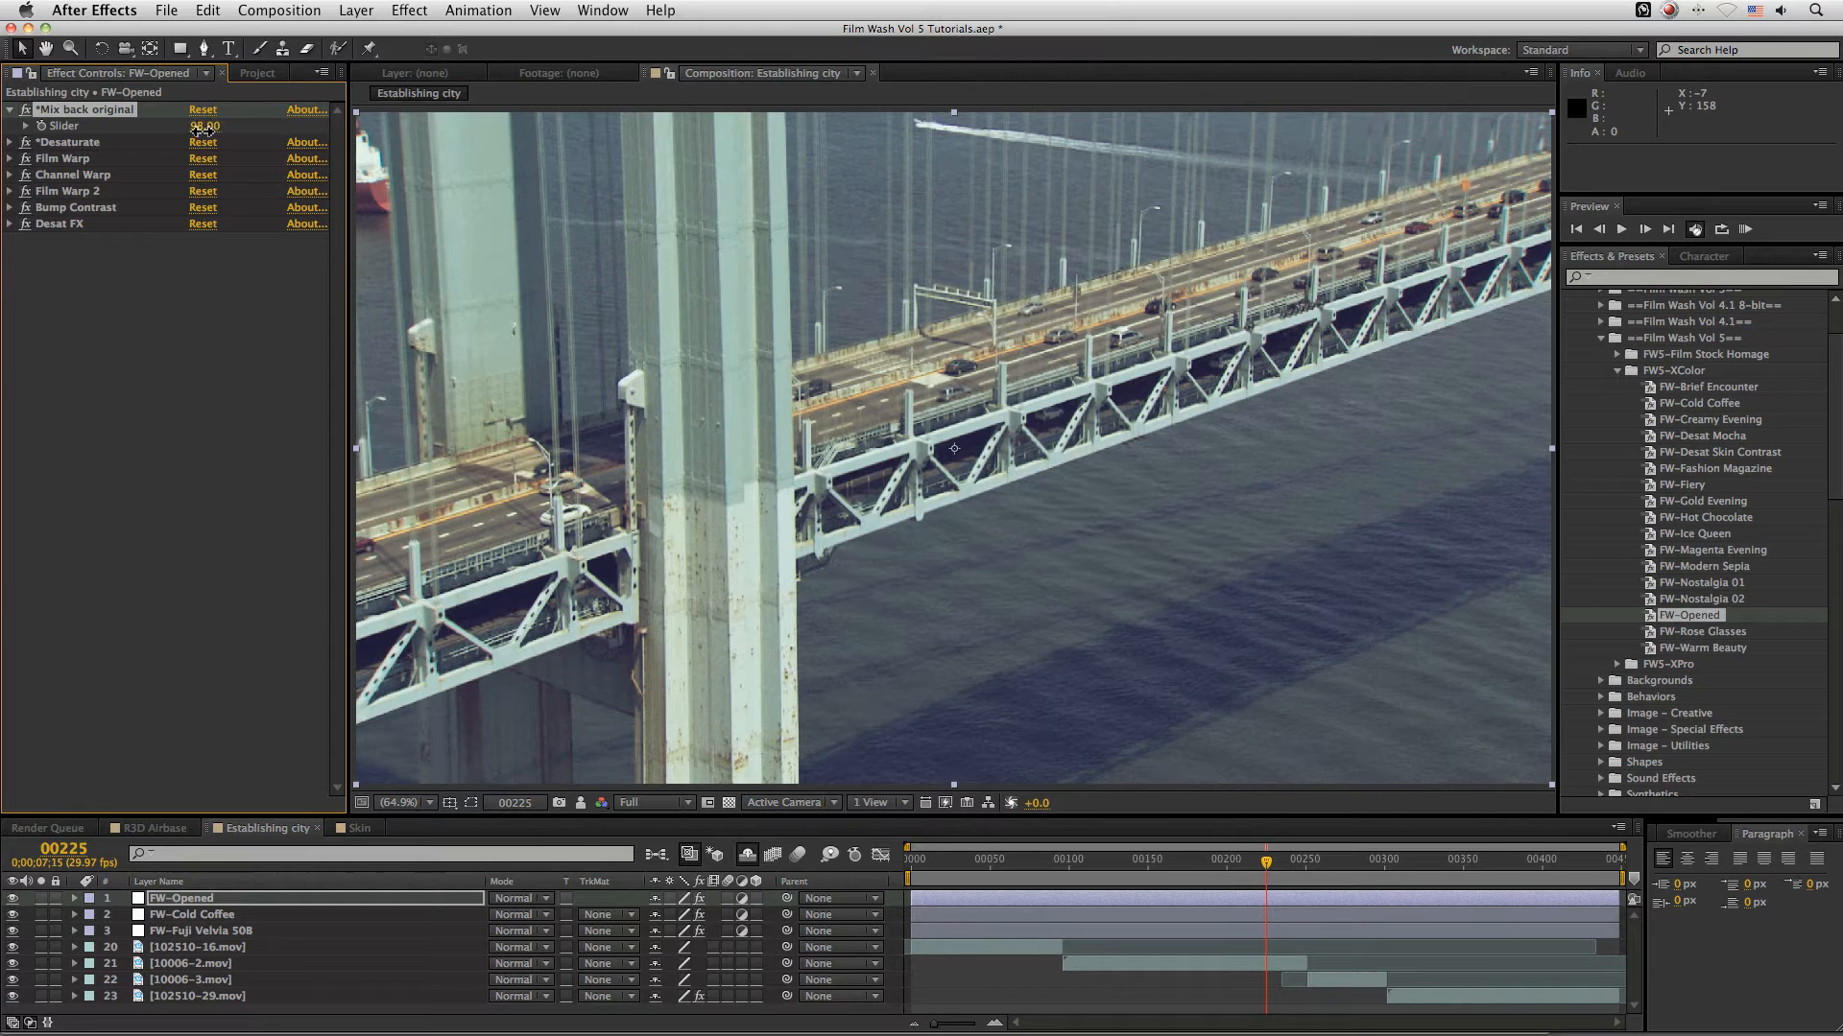
{"action": "left_click_drag", "start_coordinate": [200, 126], "coordinate": [171, 126]}
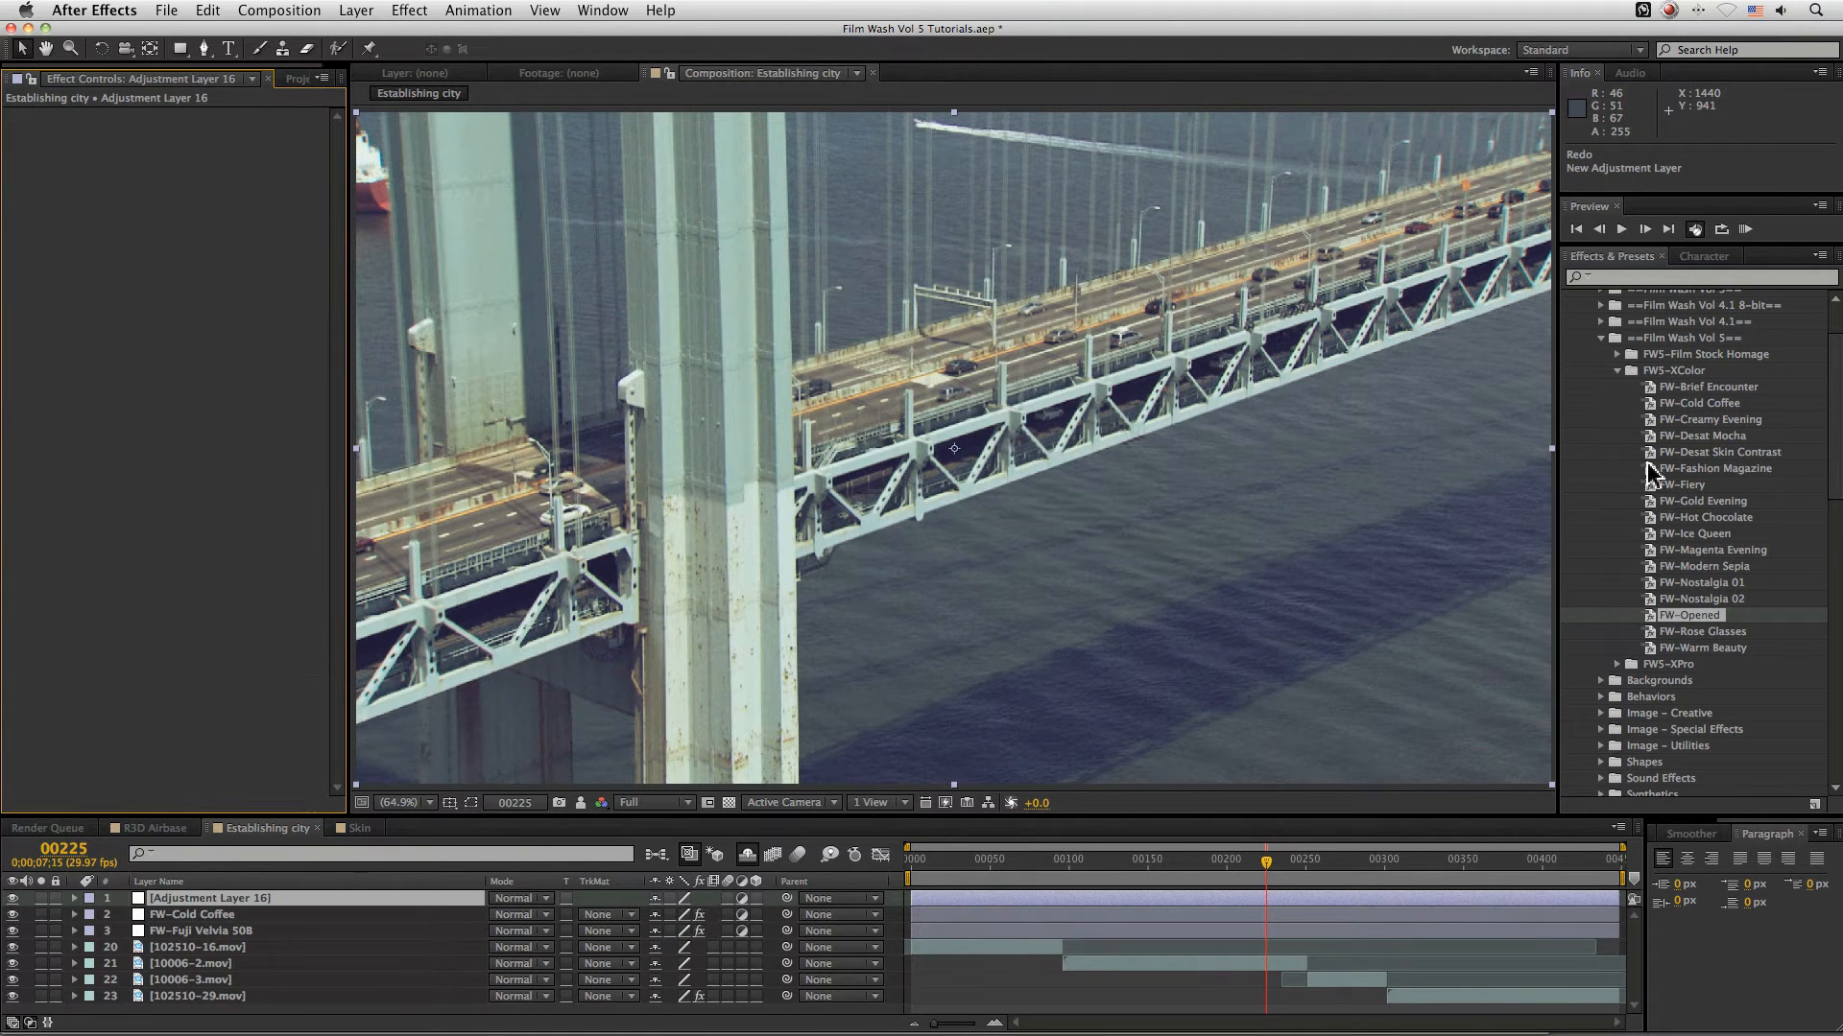
- Replace it with the FW-Fiery look and set Mix back original to 96
{"action": "double_click", "coordinate": [1683, 484]}
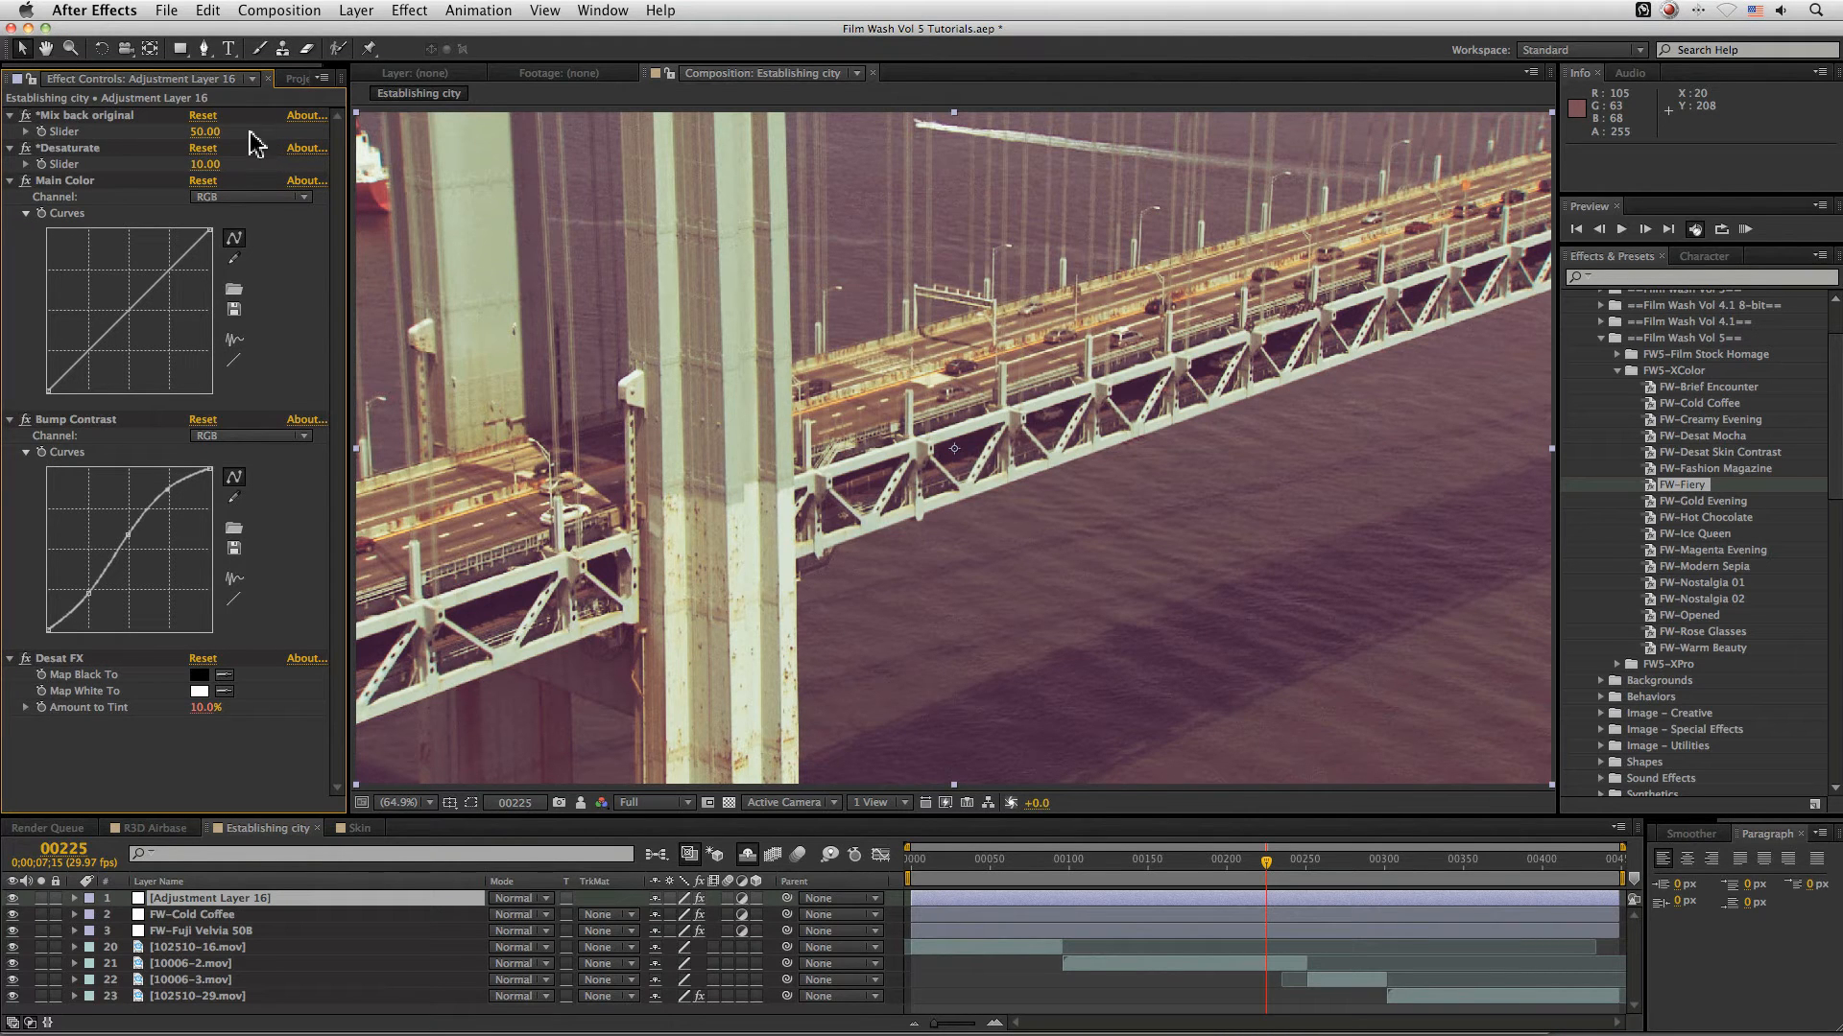
{"action": "left_click_drag", "start_coordinate": [206, 132], "coordinate": [235, 132]}
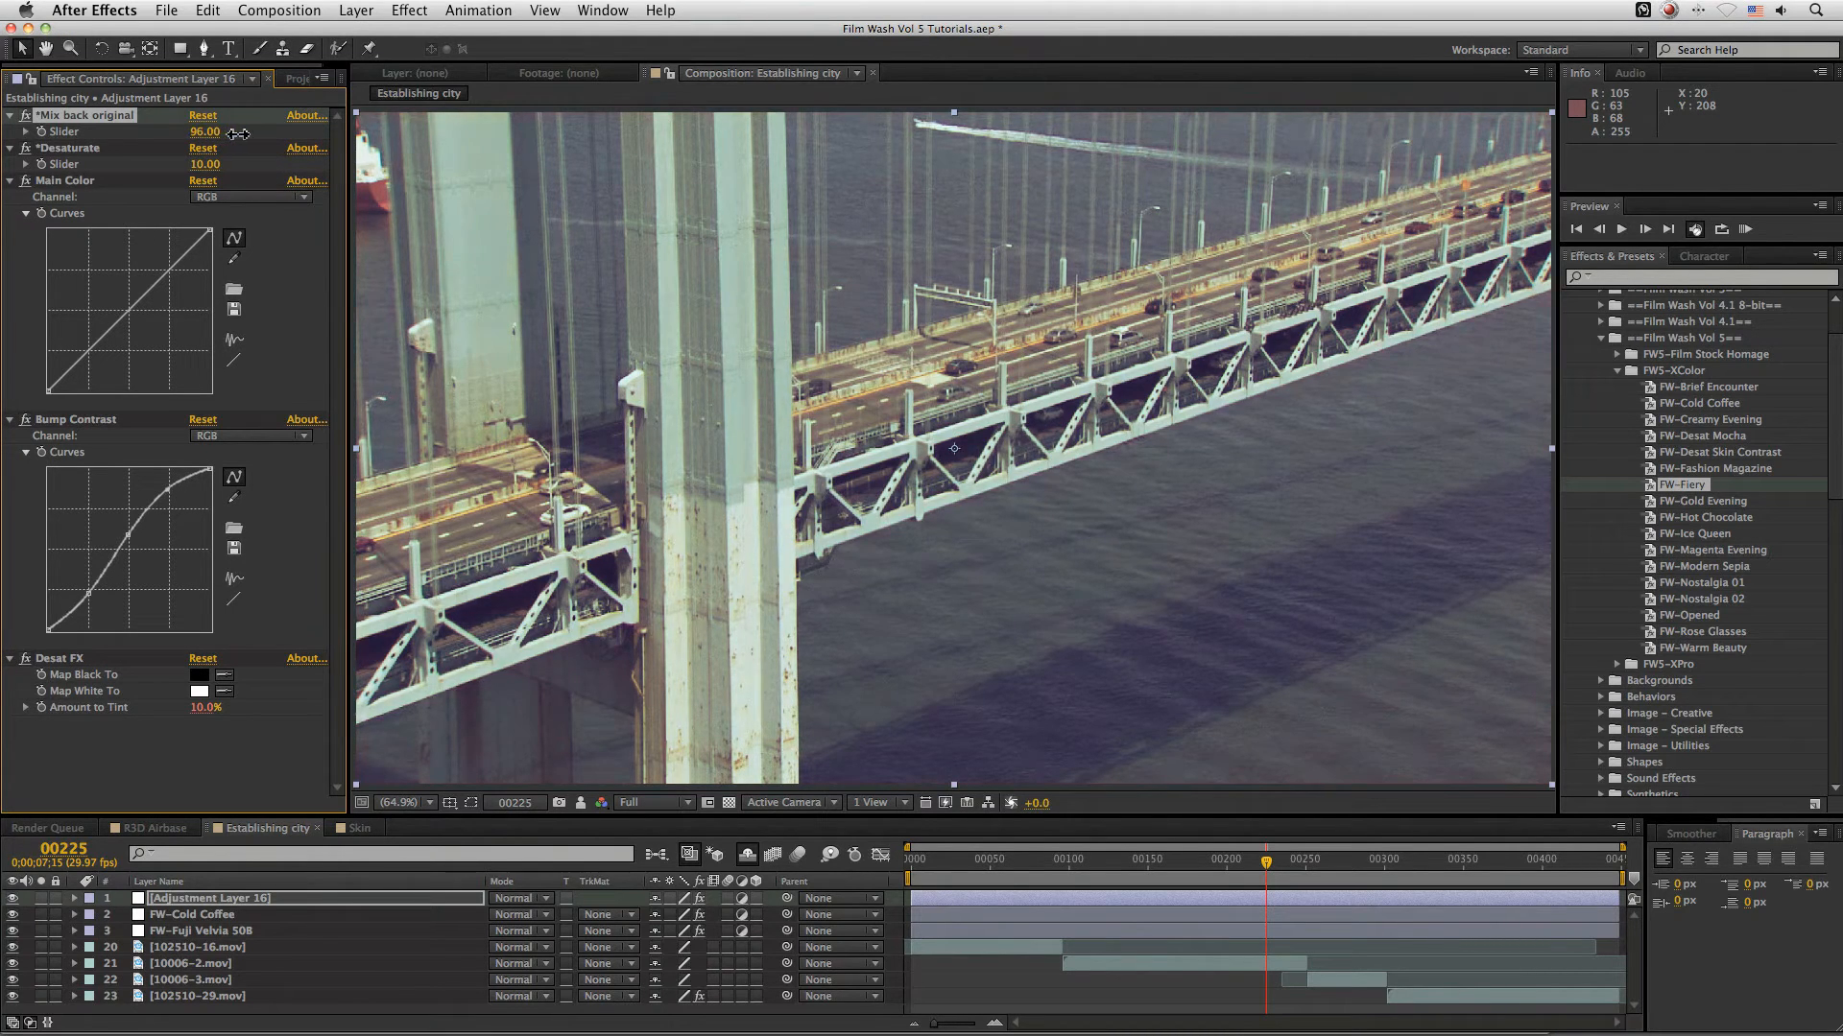
{"action": "left_click_drag", "start_coordinate": [205, 133], "coordinate": [182, 133]}
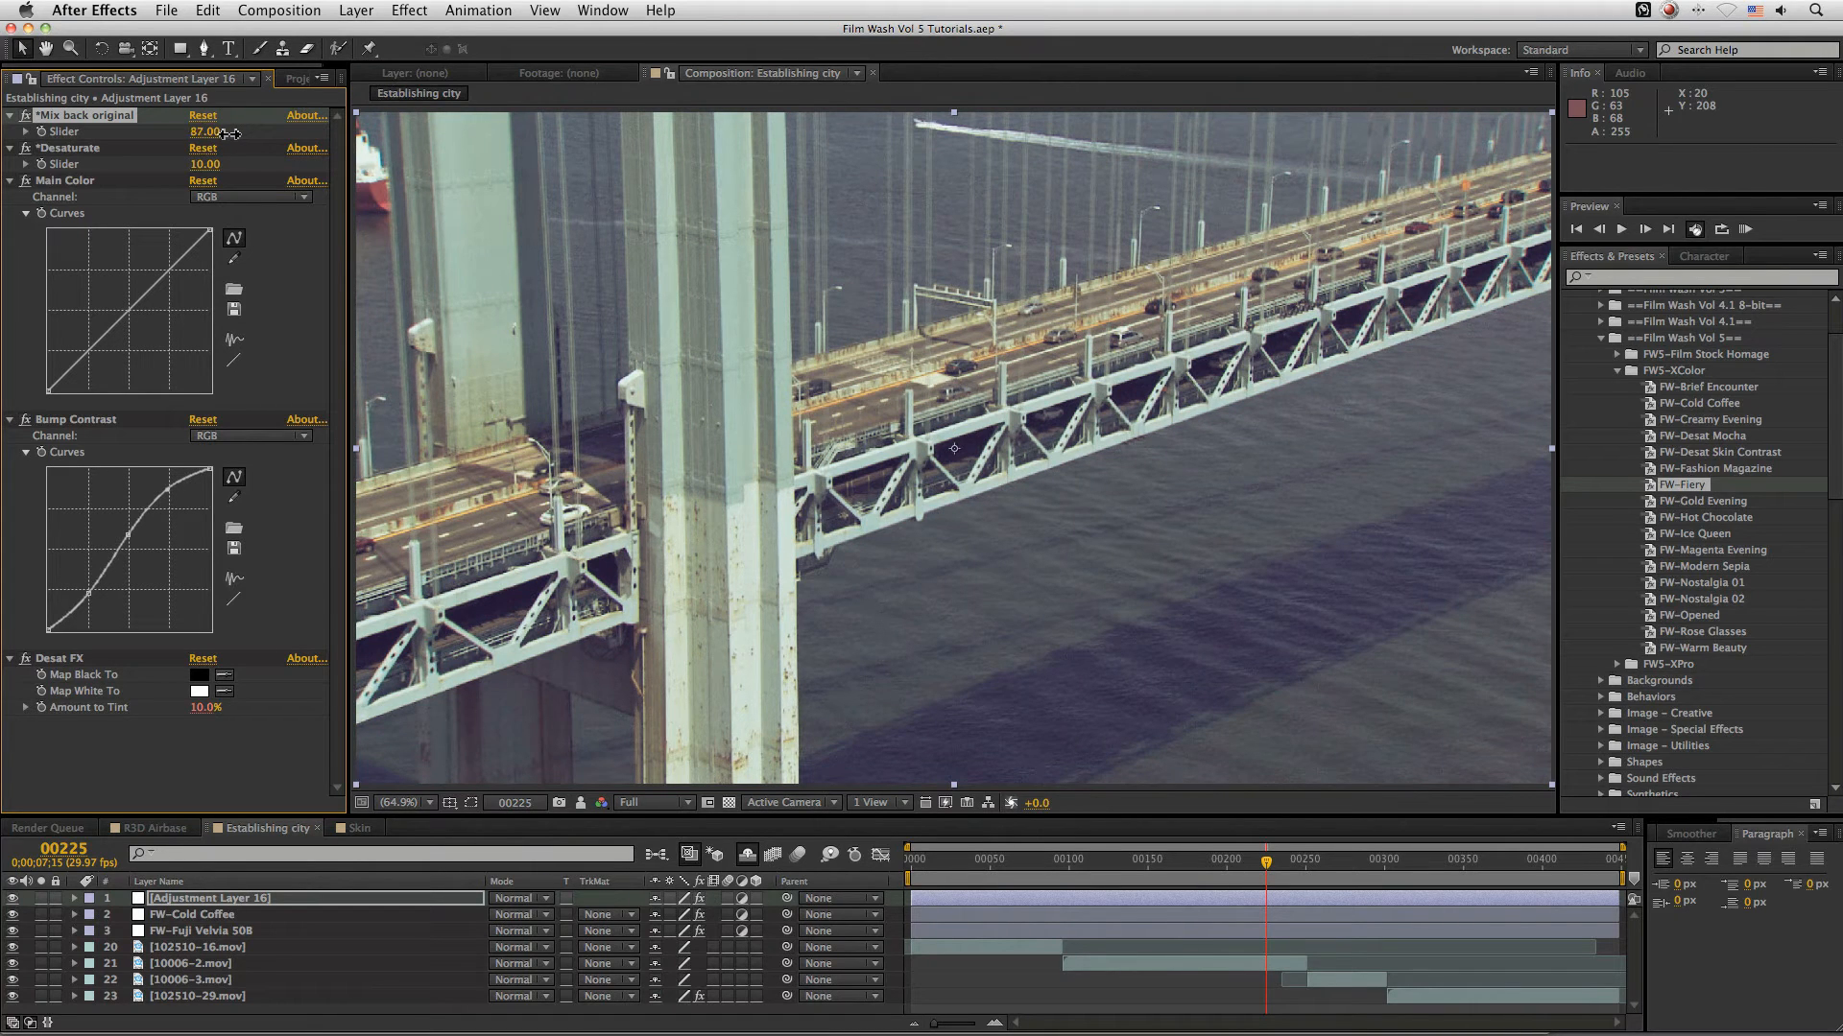
{"action": "left_click_drag", "start_coordinate": [211, 132], "coordinate": [202, 133]}
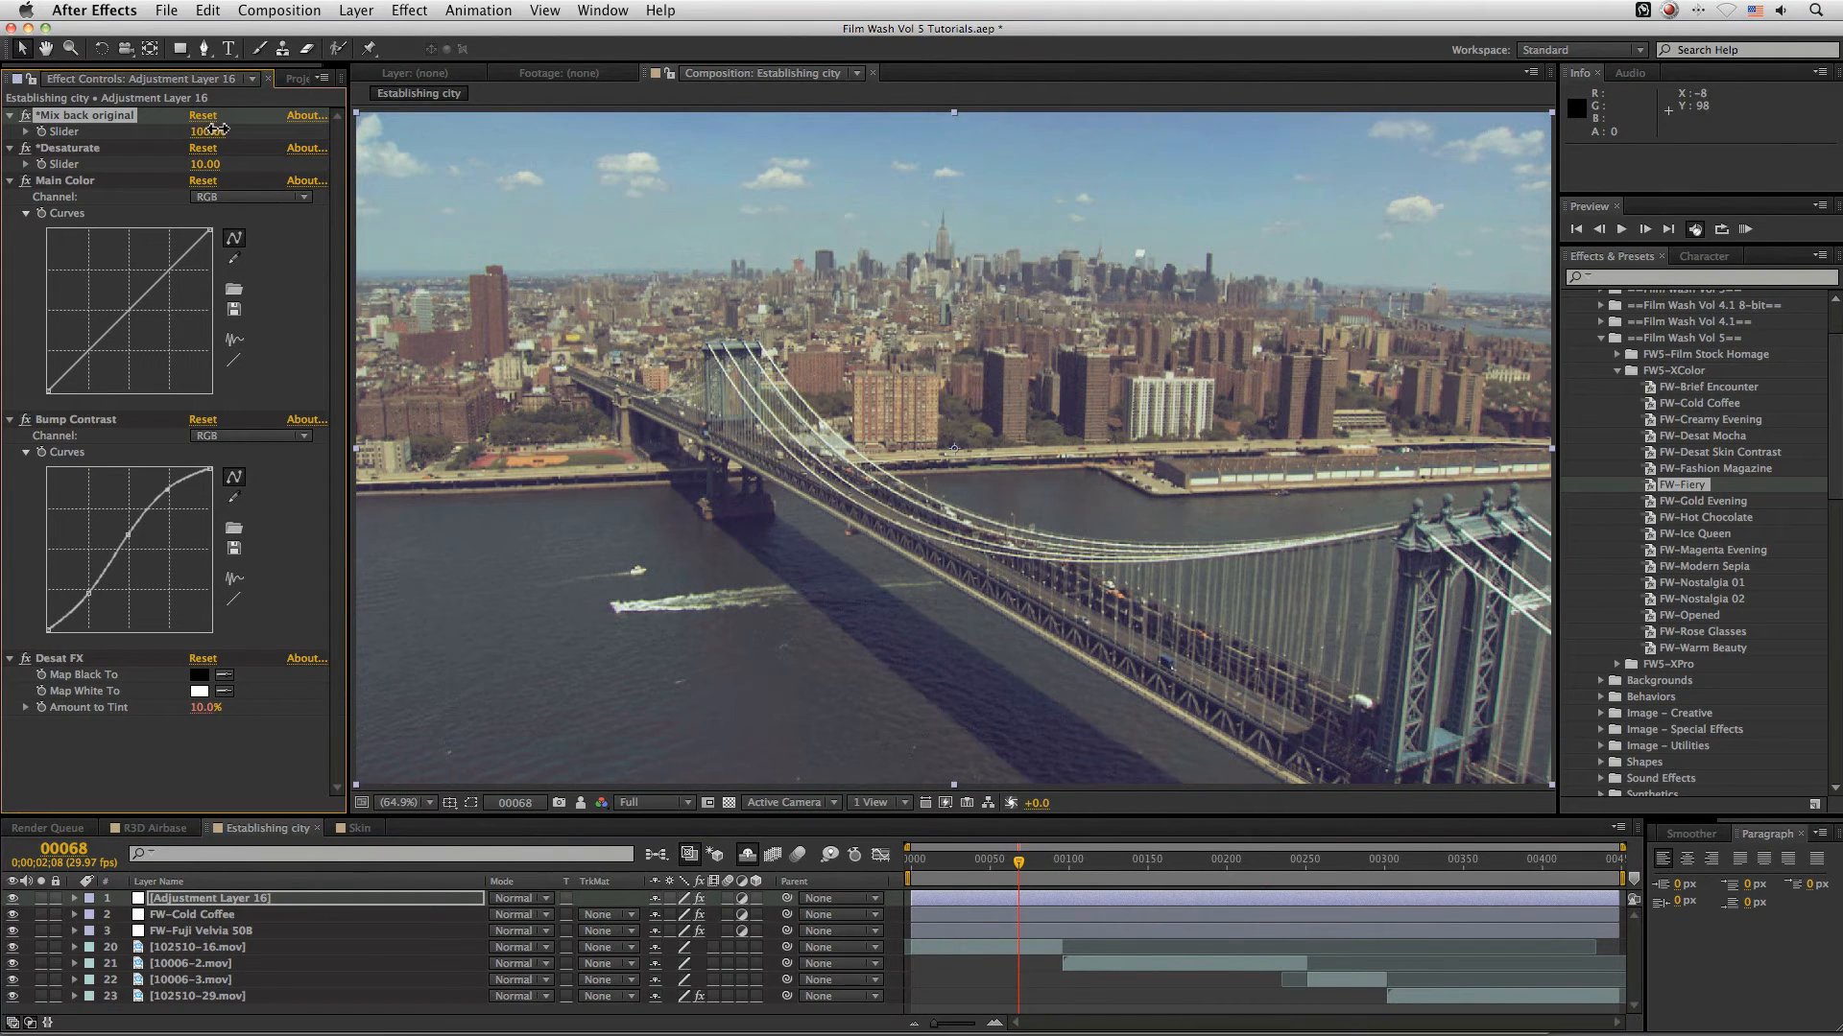
{"action": "left_click_drag", "start_coordinate": [206, 130], "coordinate": [194, 131]}
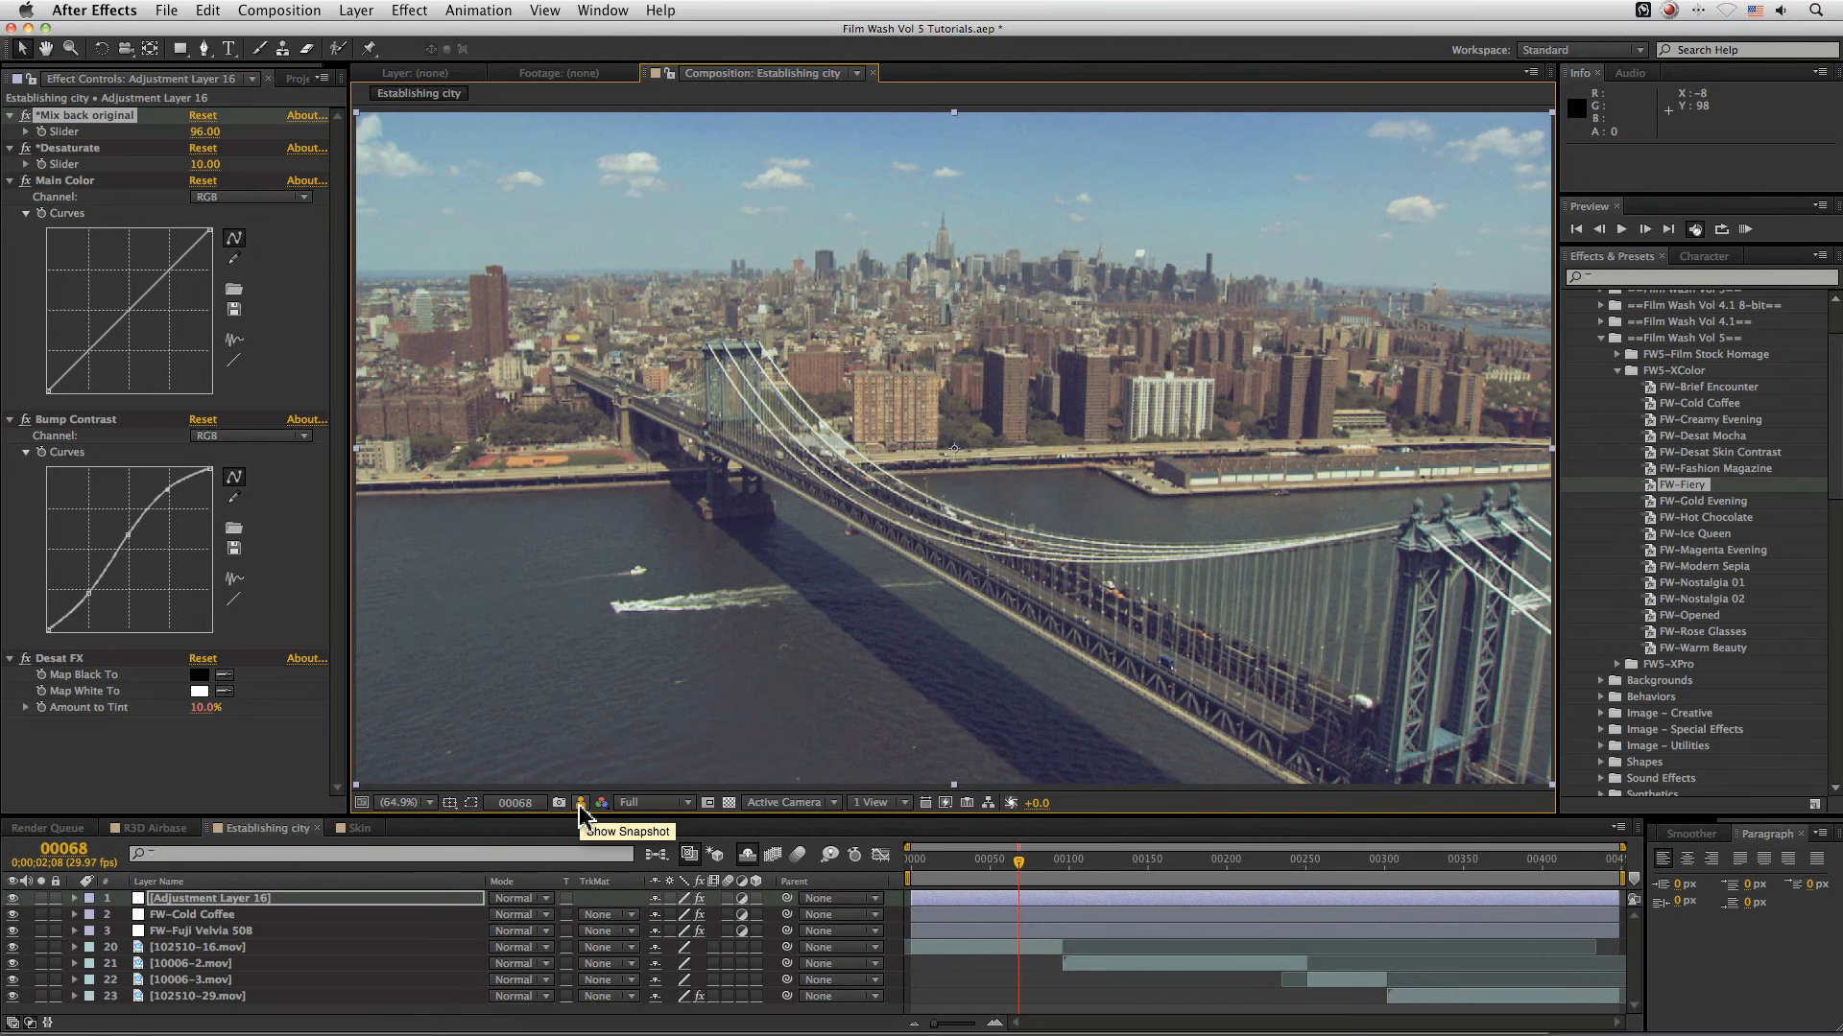
- Snapshot the city grade for comparison, then switch to the Skin test composition
{"action": "left_click", "coordinate": [580, 803]}
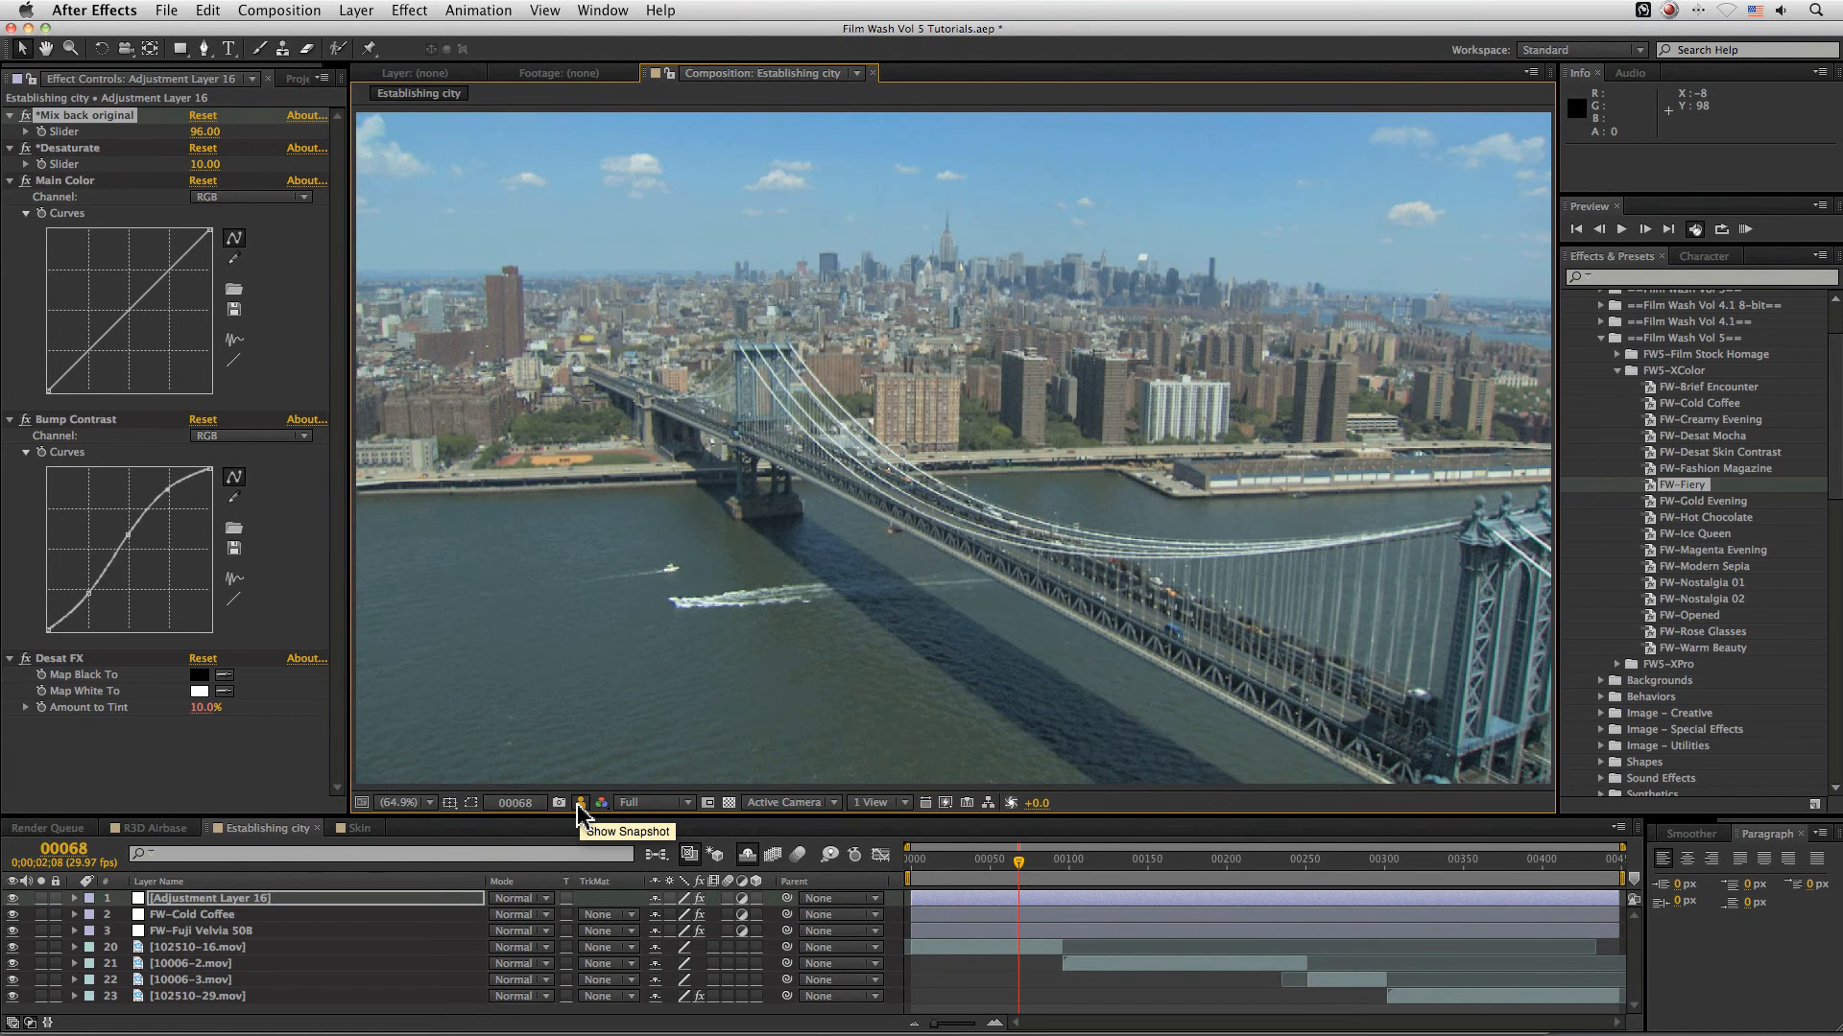
{"action": "left_click", "coordinate": [580, 802]}
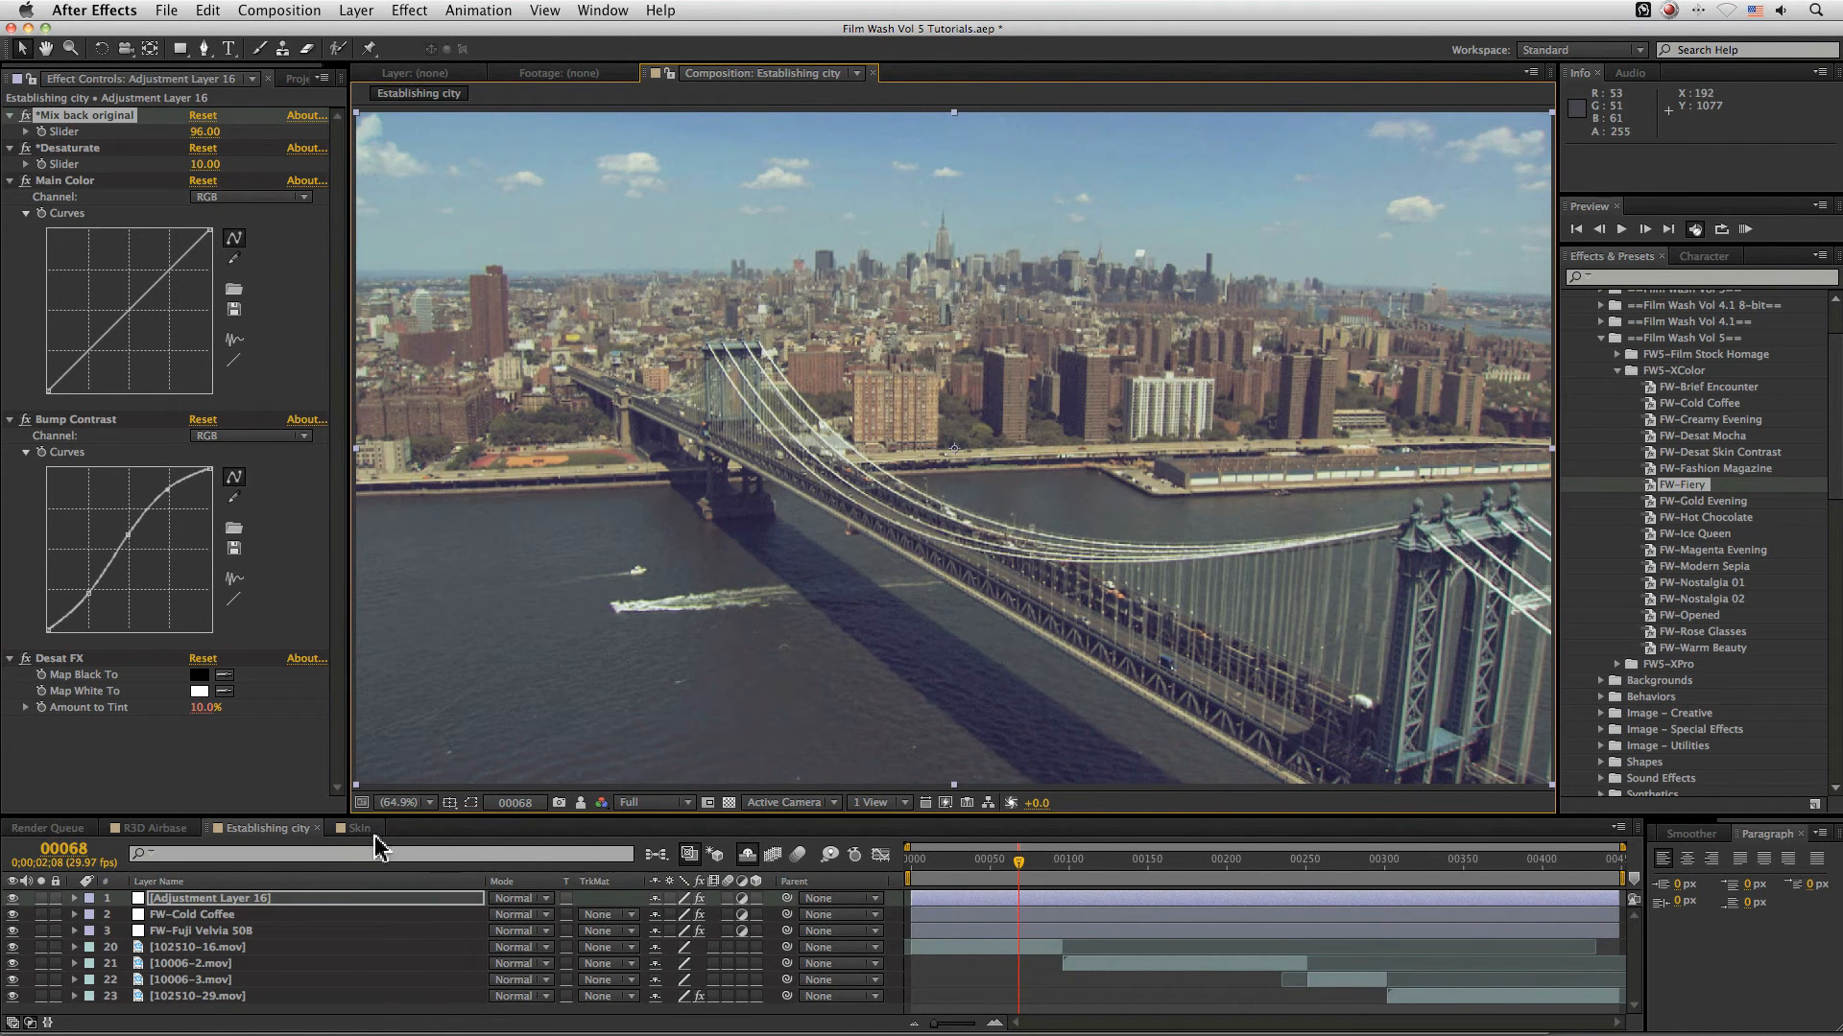
{"action": "left_click", "coordinate": [357, 829]}
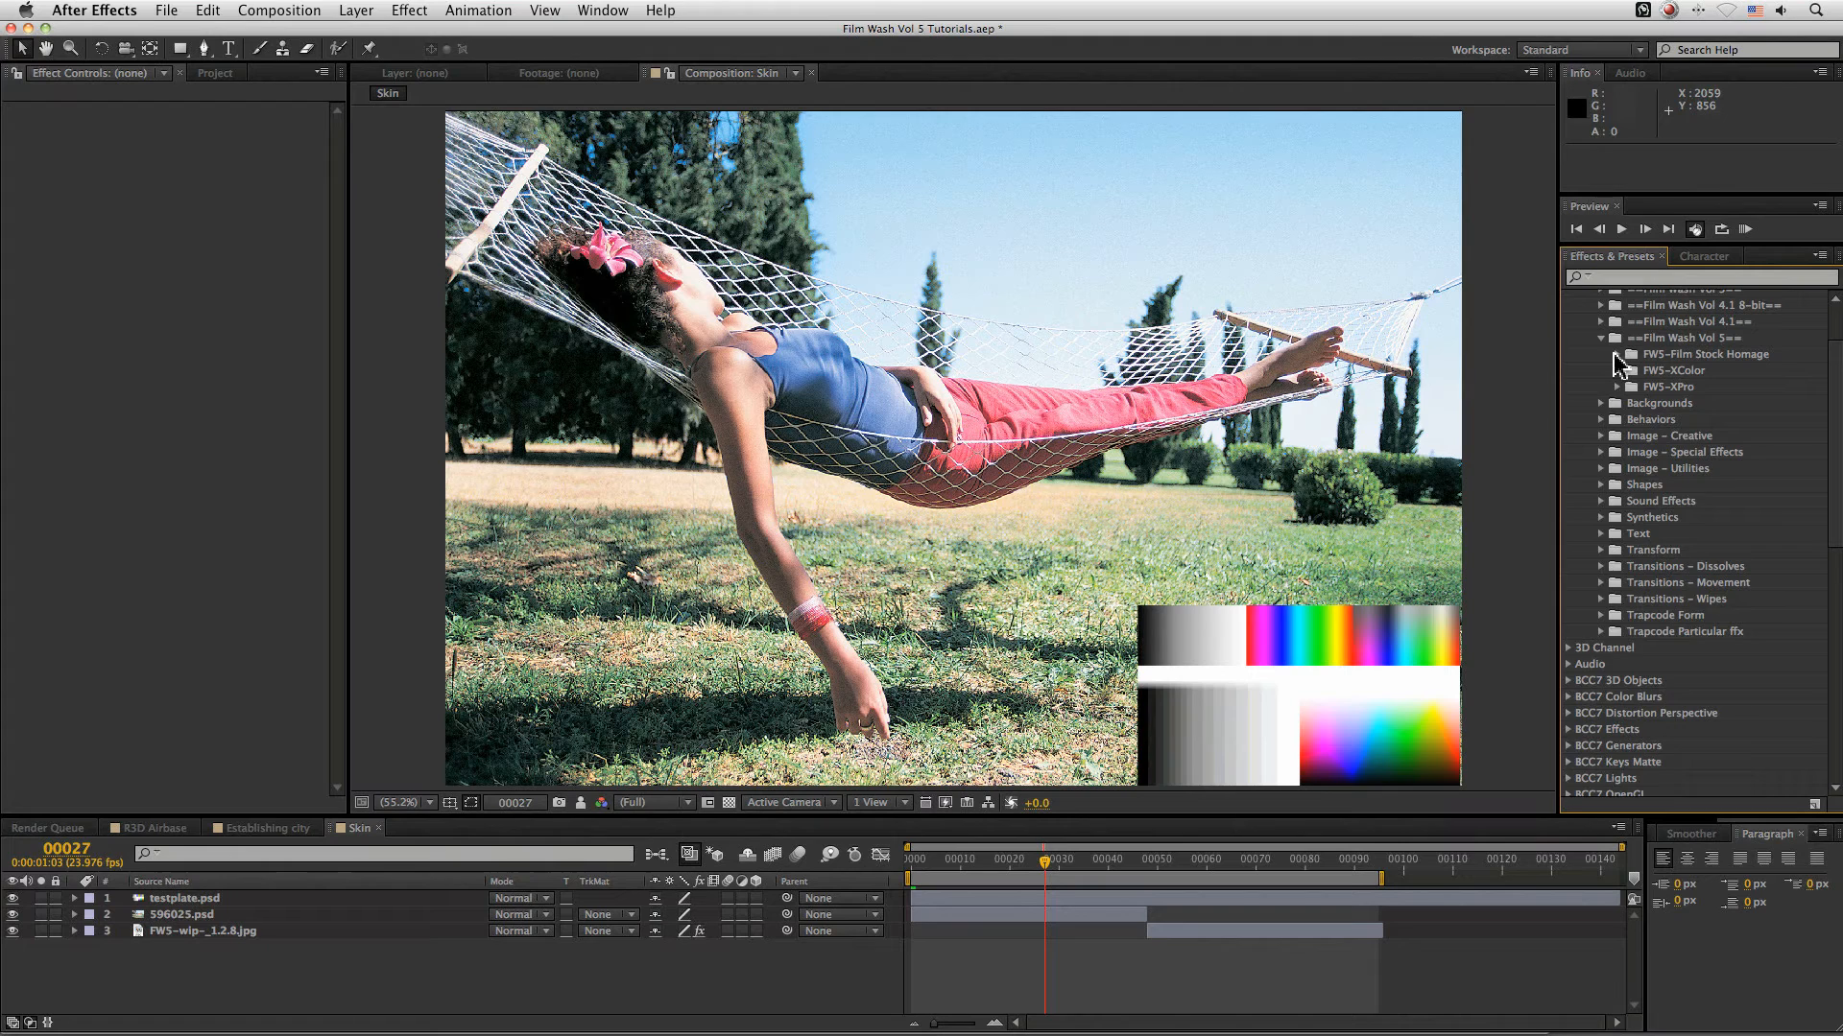
- Apply the FW-Sensia 100 film-stock look to the hammock comp and vary Mix back original to judge it
{"action": "left_click", "coordinate": [1601, 353]}
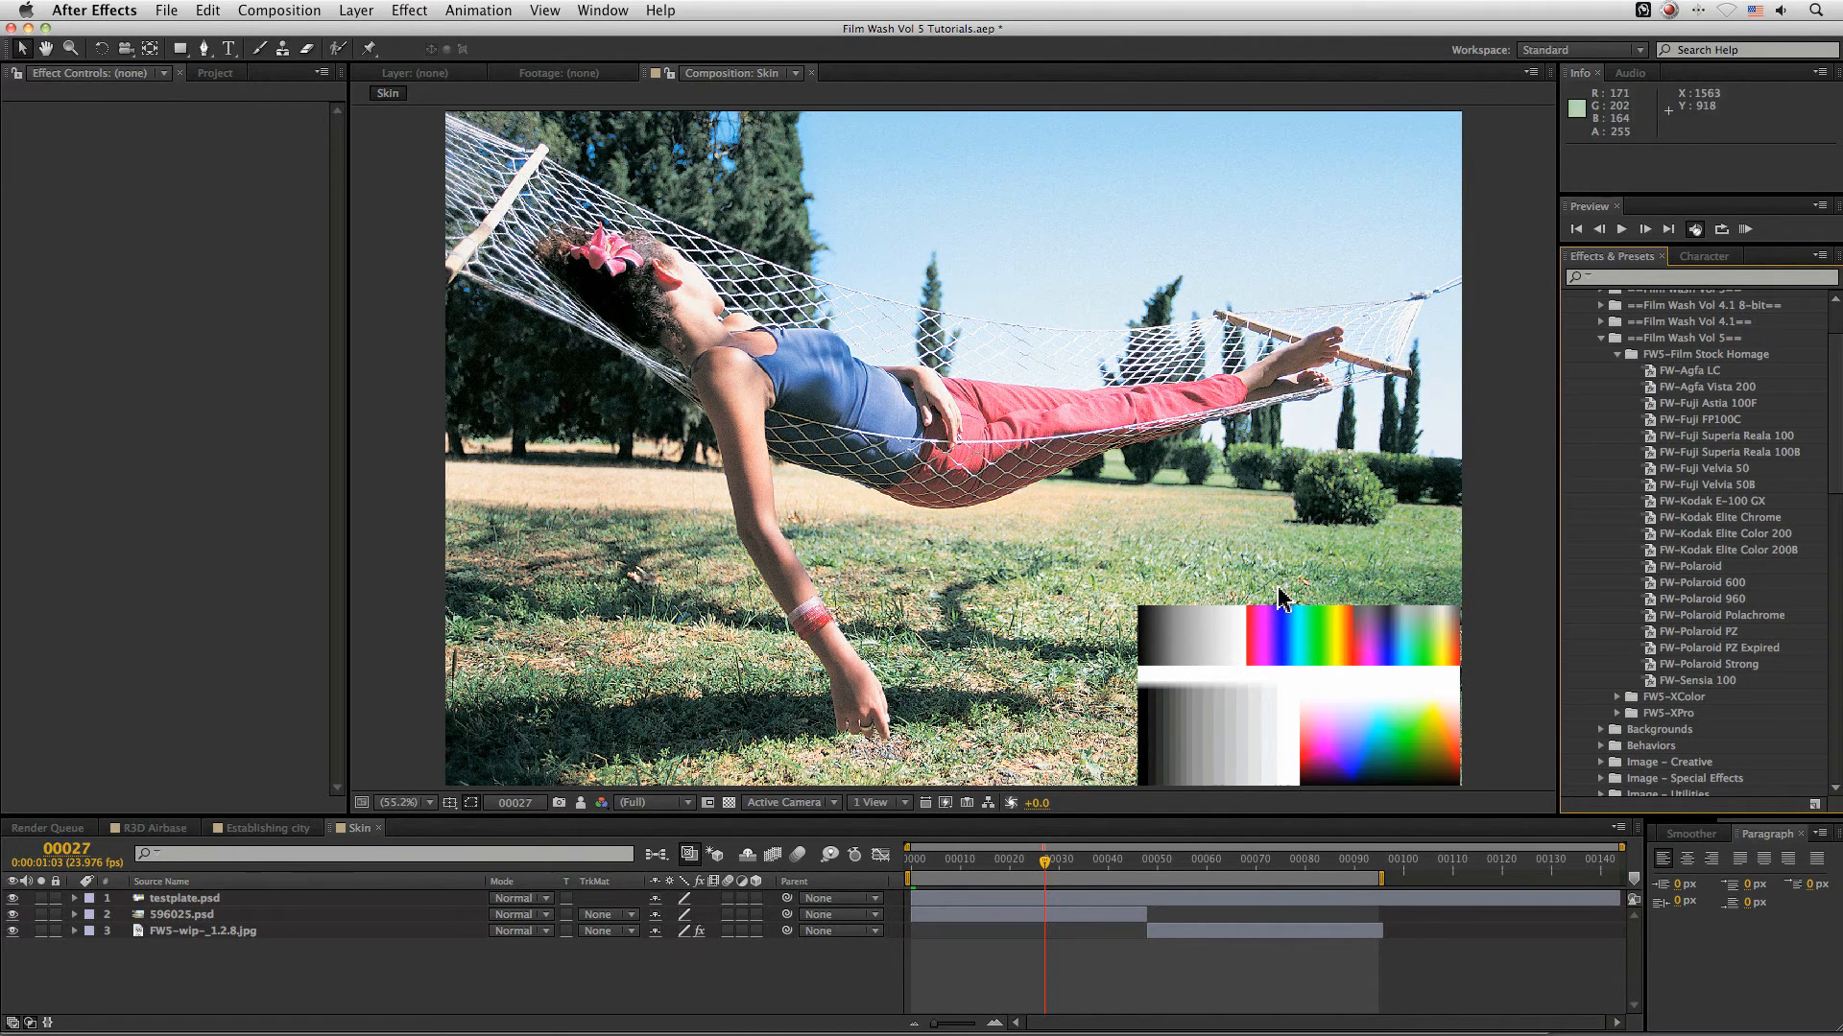
{"action": "mouse_move", "coordinate": [1087, 459]}
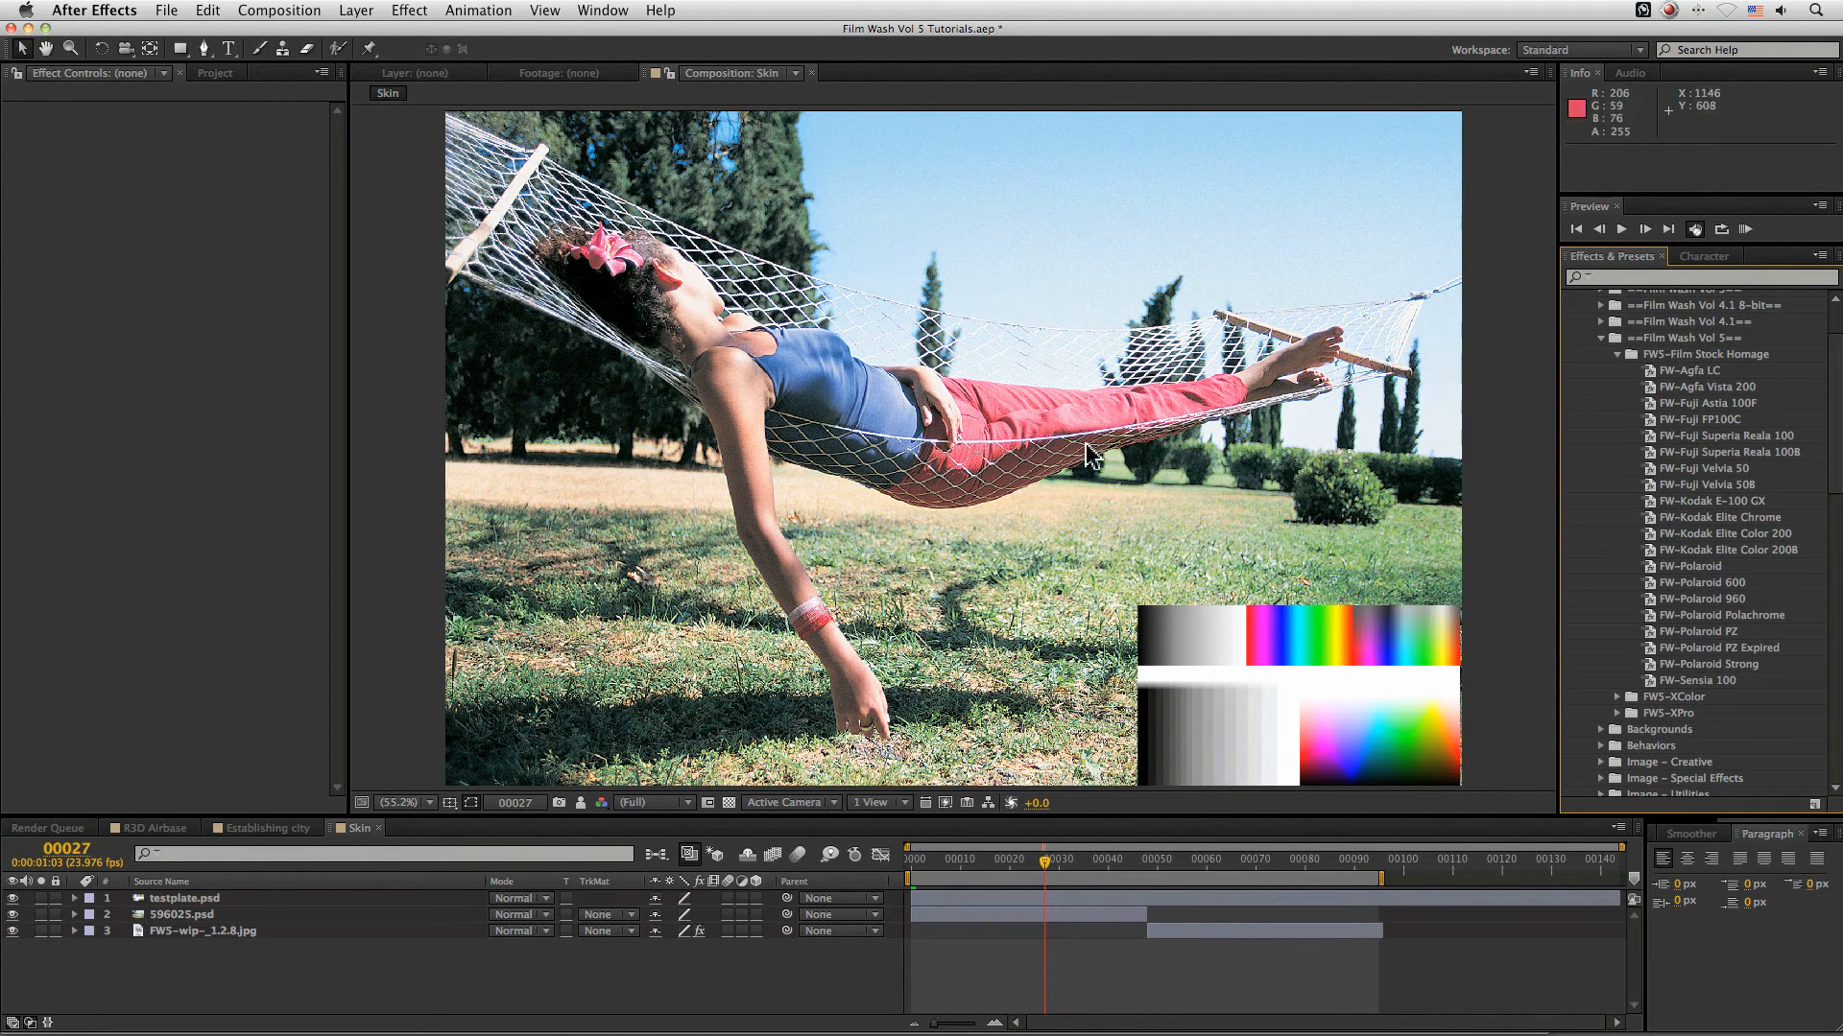
{"action": "mouse_move", "coordinate": [1804, 563]}
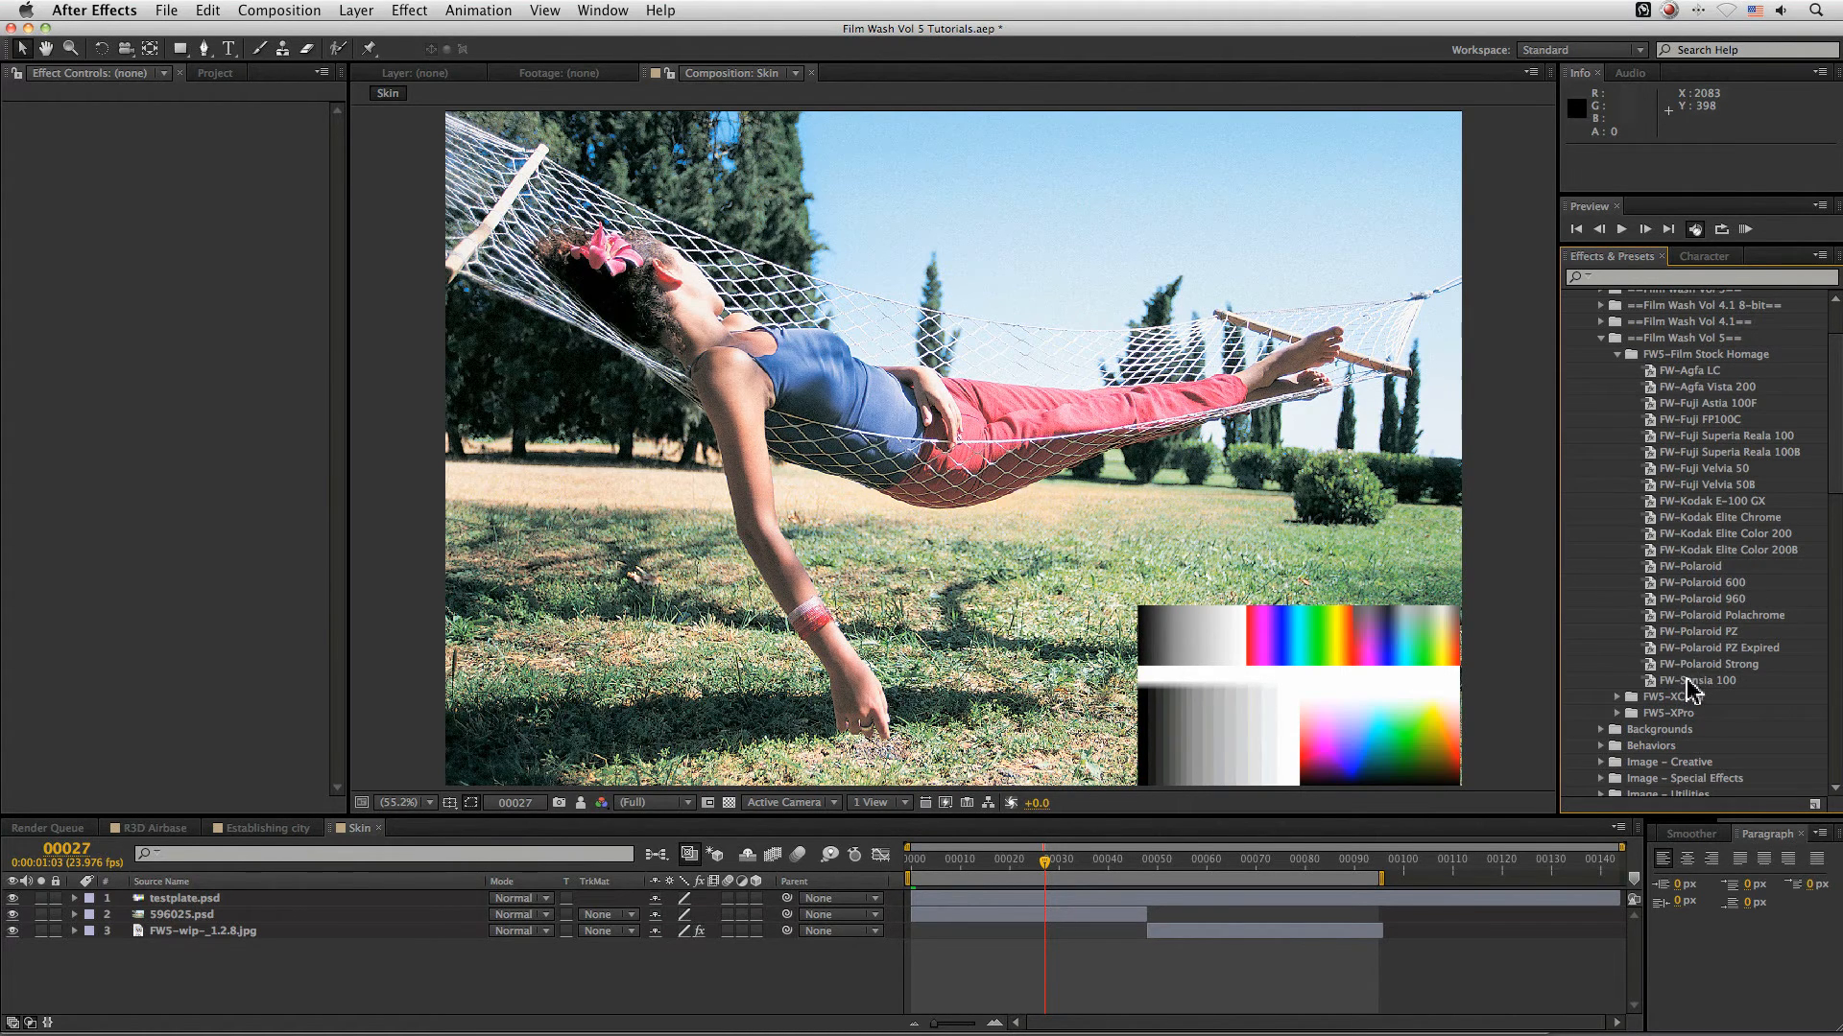
{"action": "double_click", "coordinate": [1700, 679]}
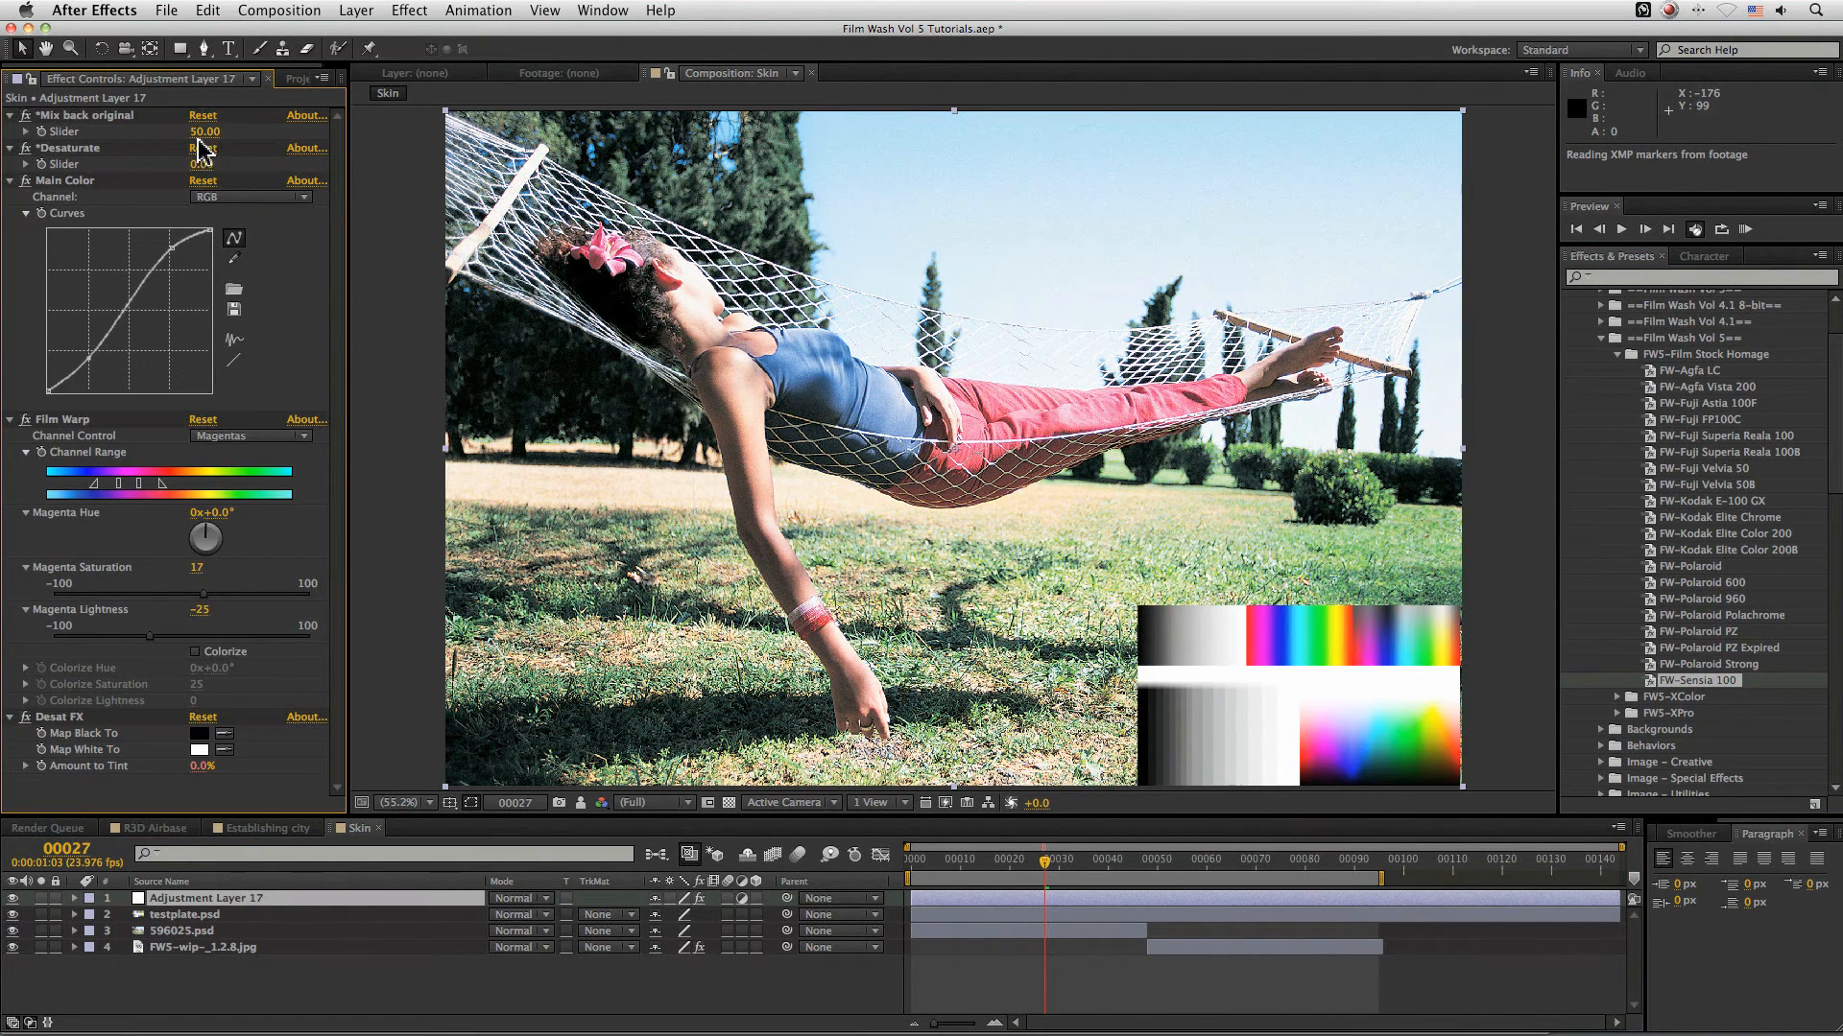
{"action": "left_click_drag", "start_coordinate": [207, 133], "coordinate": [276, 122]}
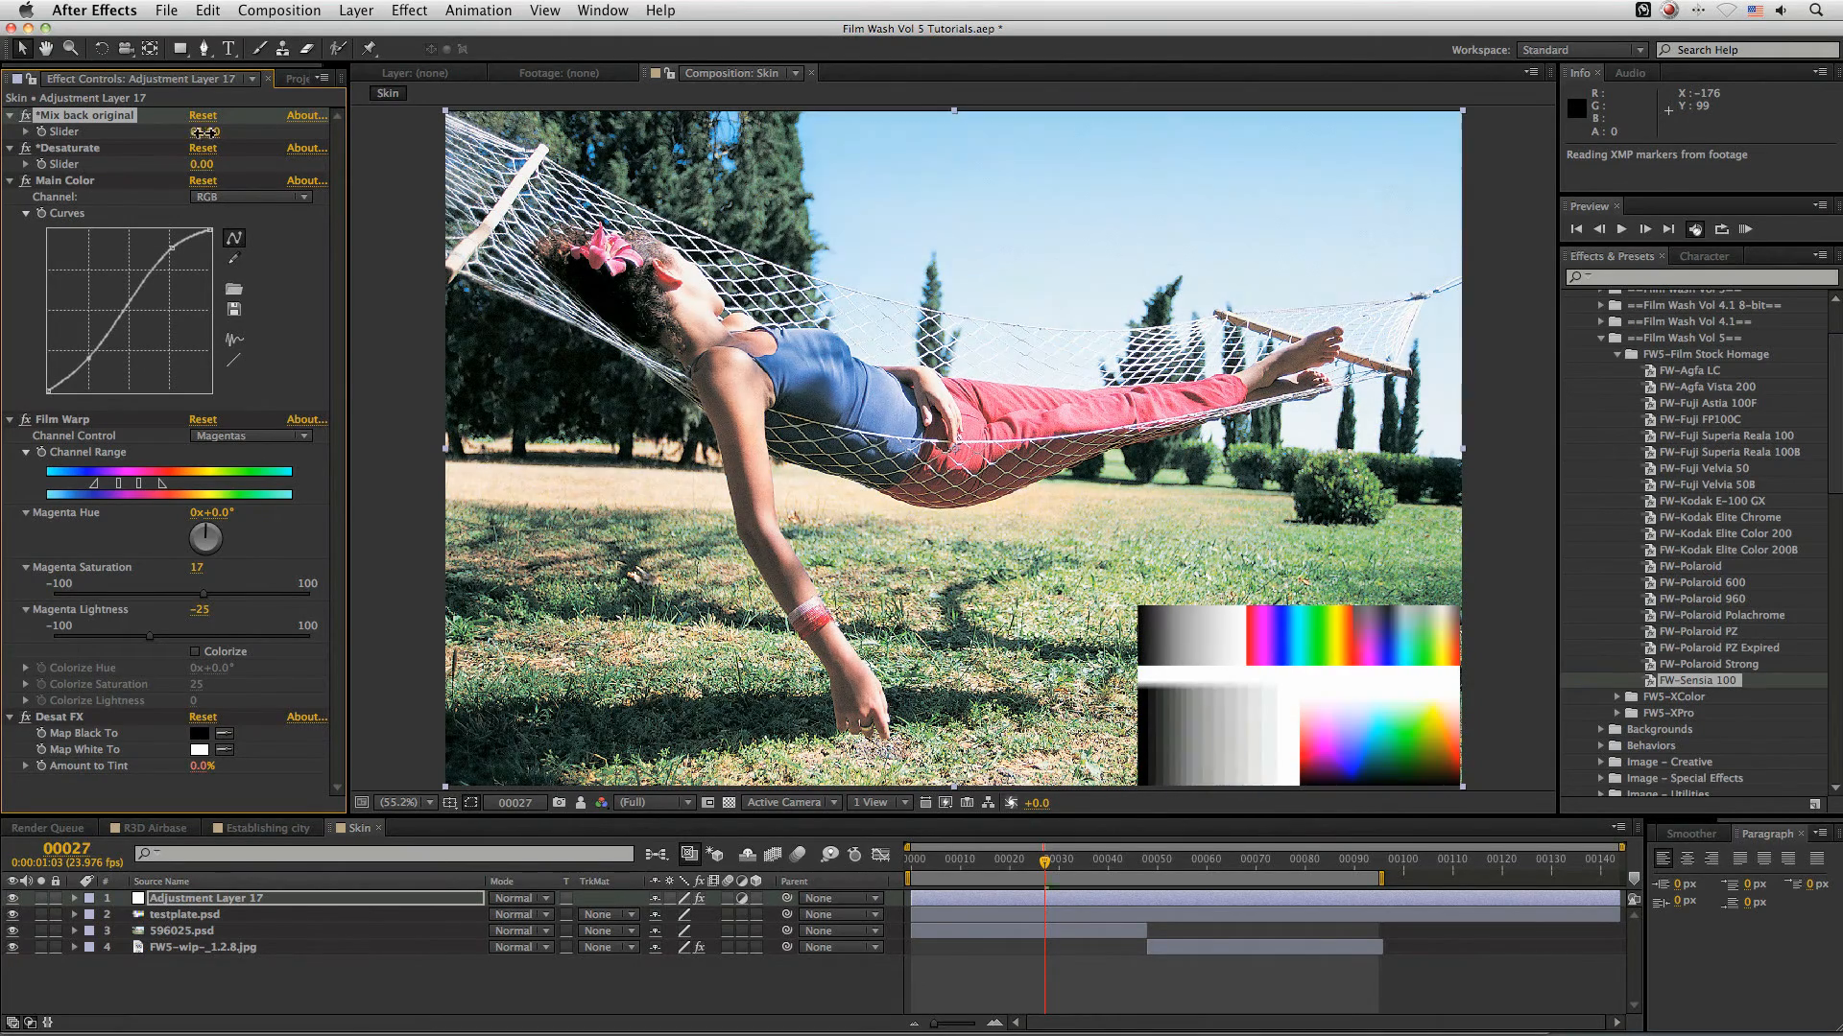
{"action": "left_click_drag", "start_coordinate": [201, 132], "coordinate": [207, 132]}
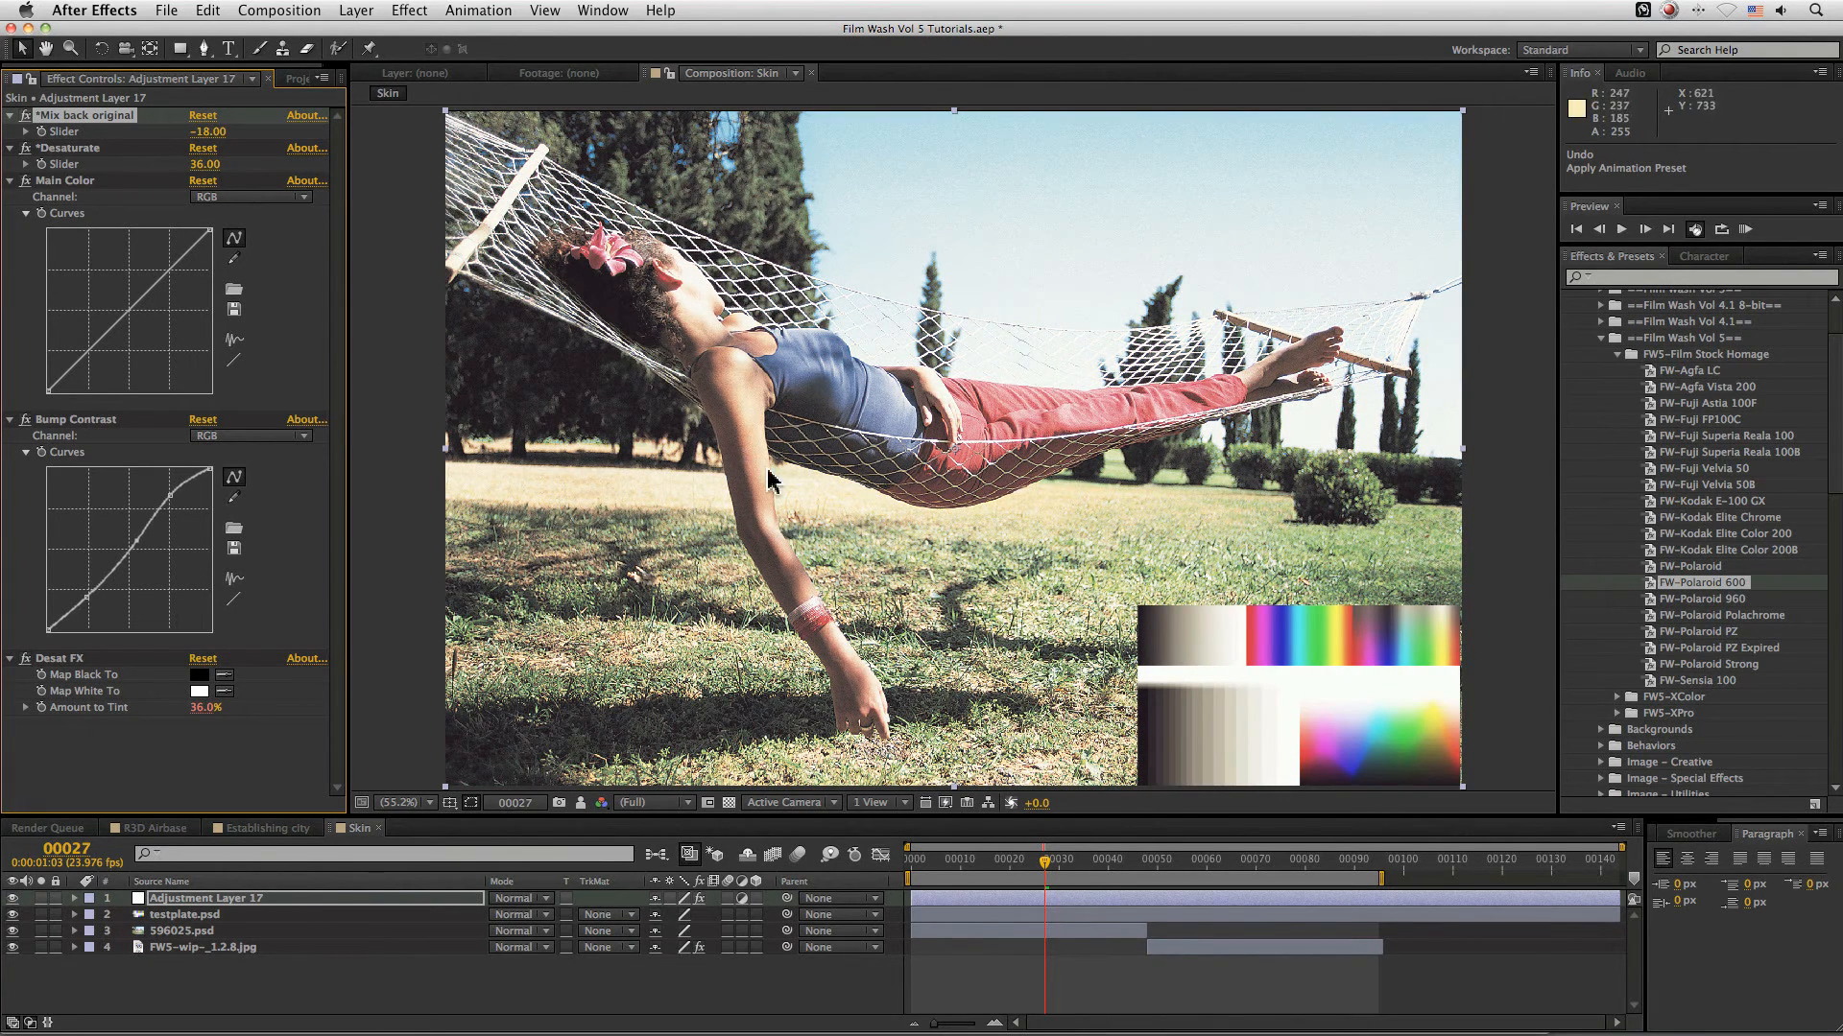
{"action": "mouse_move", "coordinate": [288, 217]}
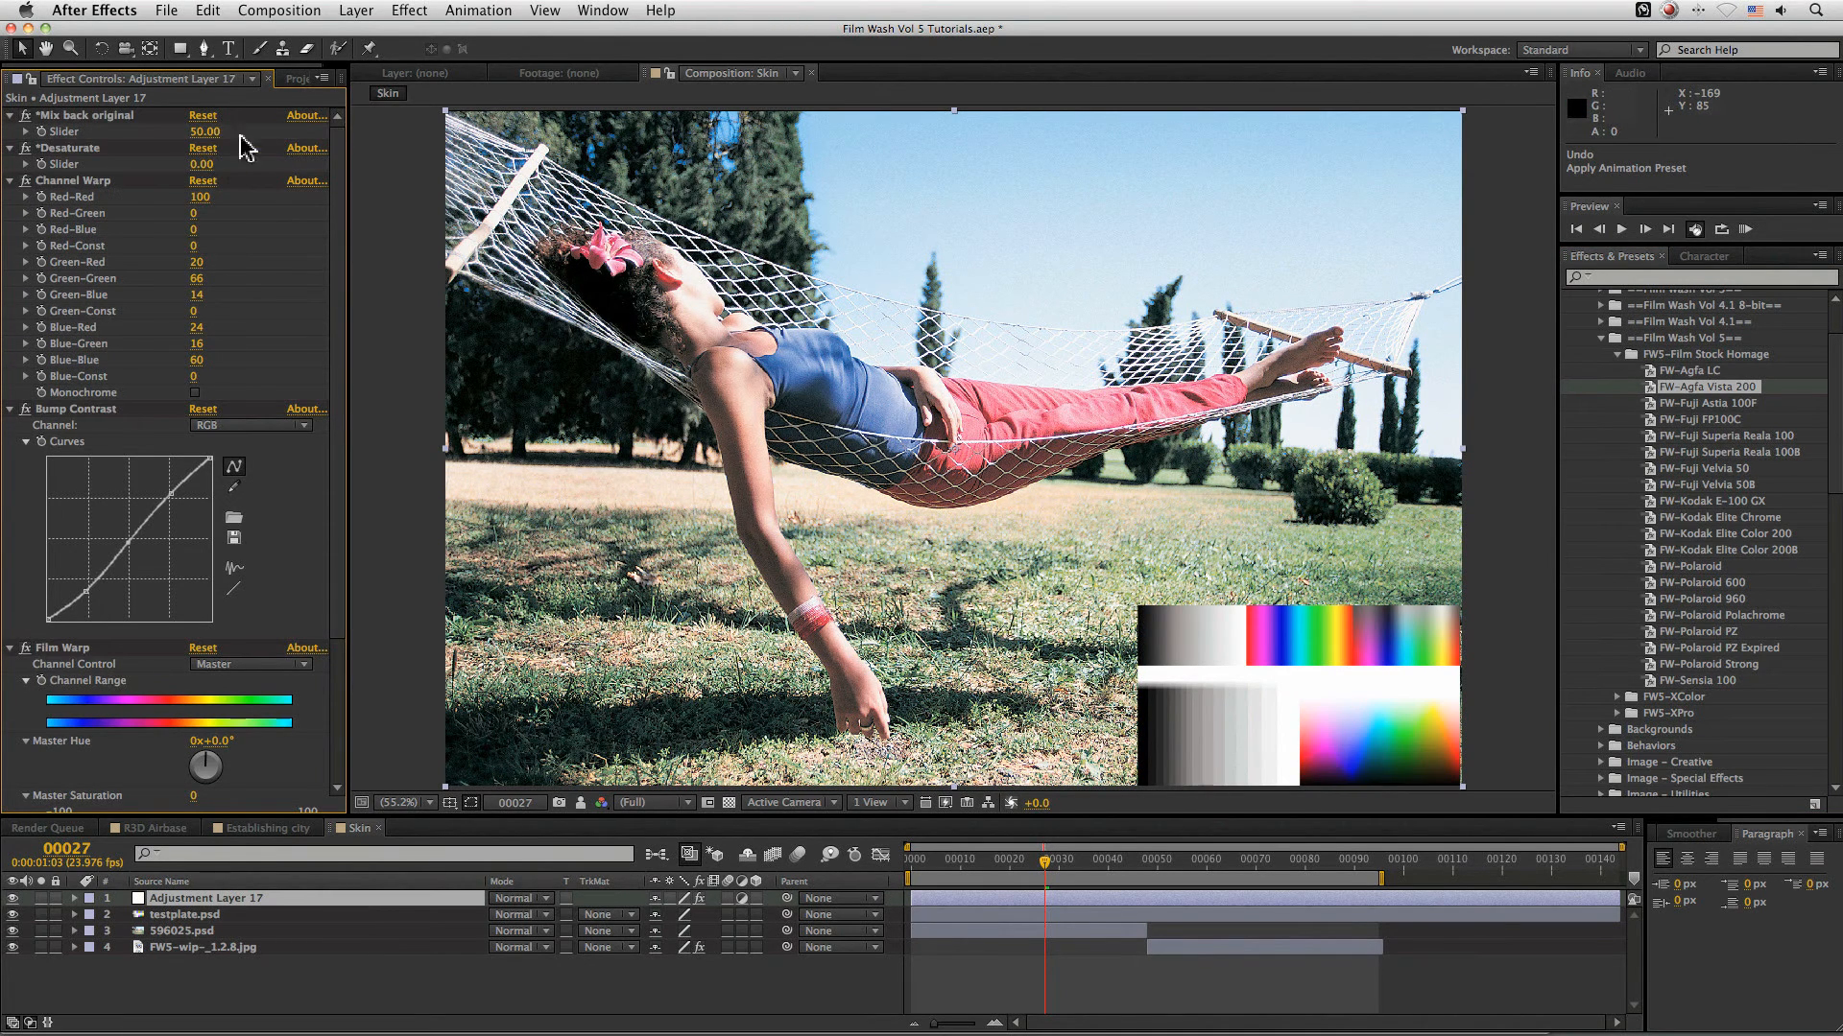
- Compare Mix back original on the film-stock look, then name the layer FW-Kodak E-100 GX
{"action": "left_click_drag", "start_coordinate": [205, 132], "coordinate": [247, 132]}
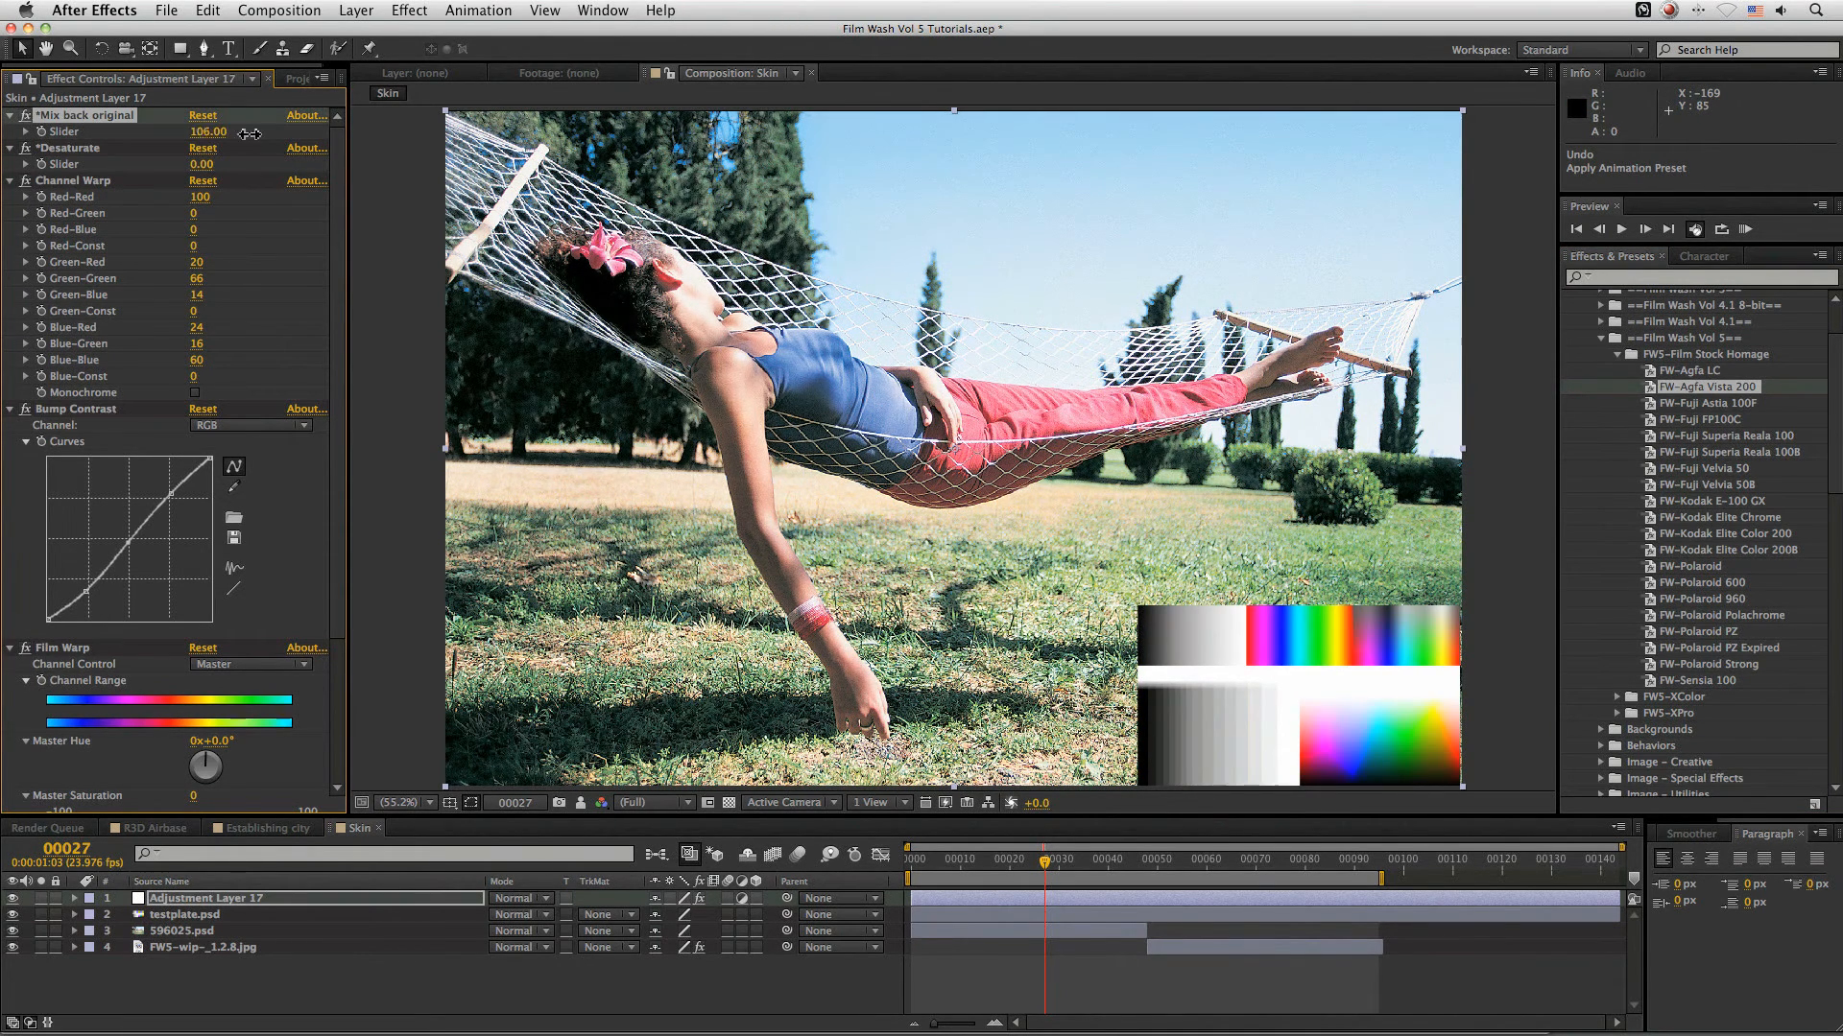
{"action": "left_click_drag", "start_coordinate": [208, 133], "coordinate": [173, 141]}
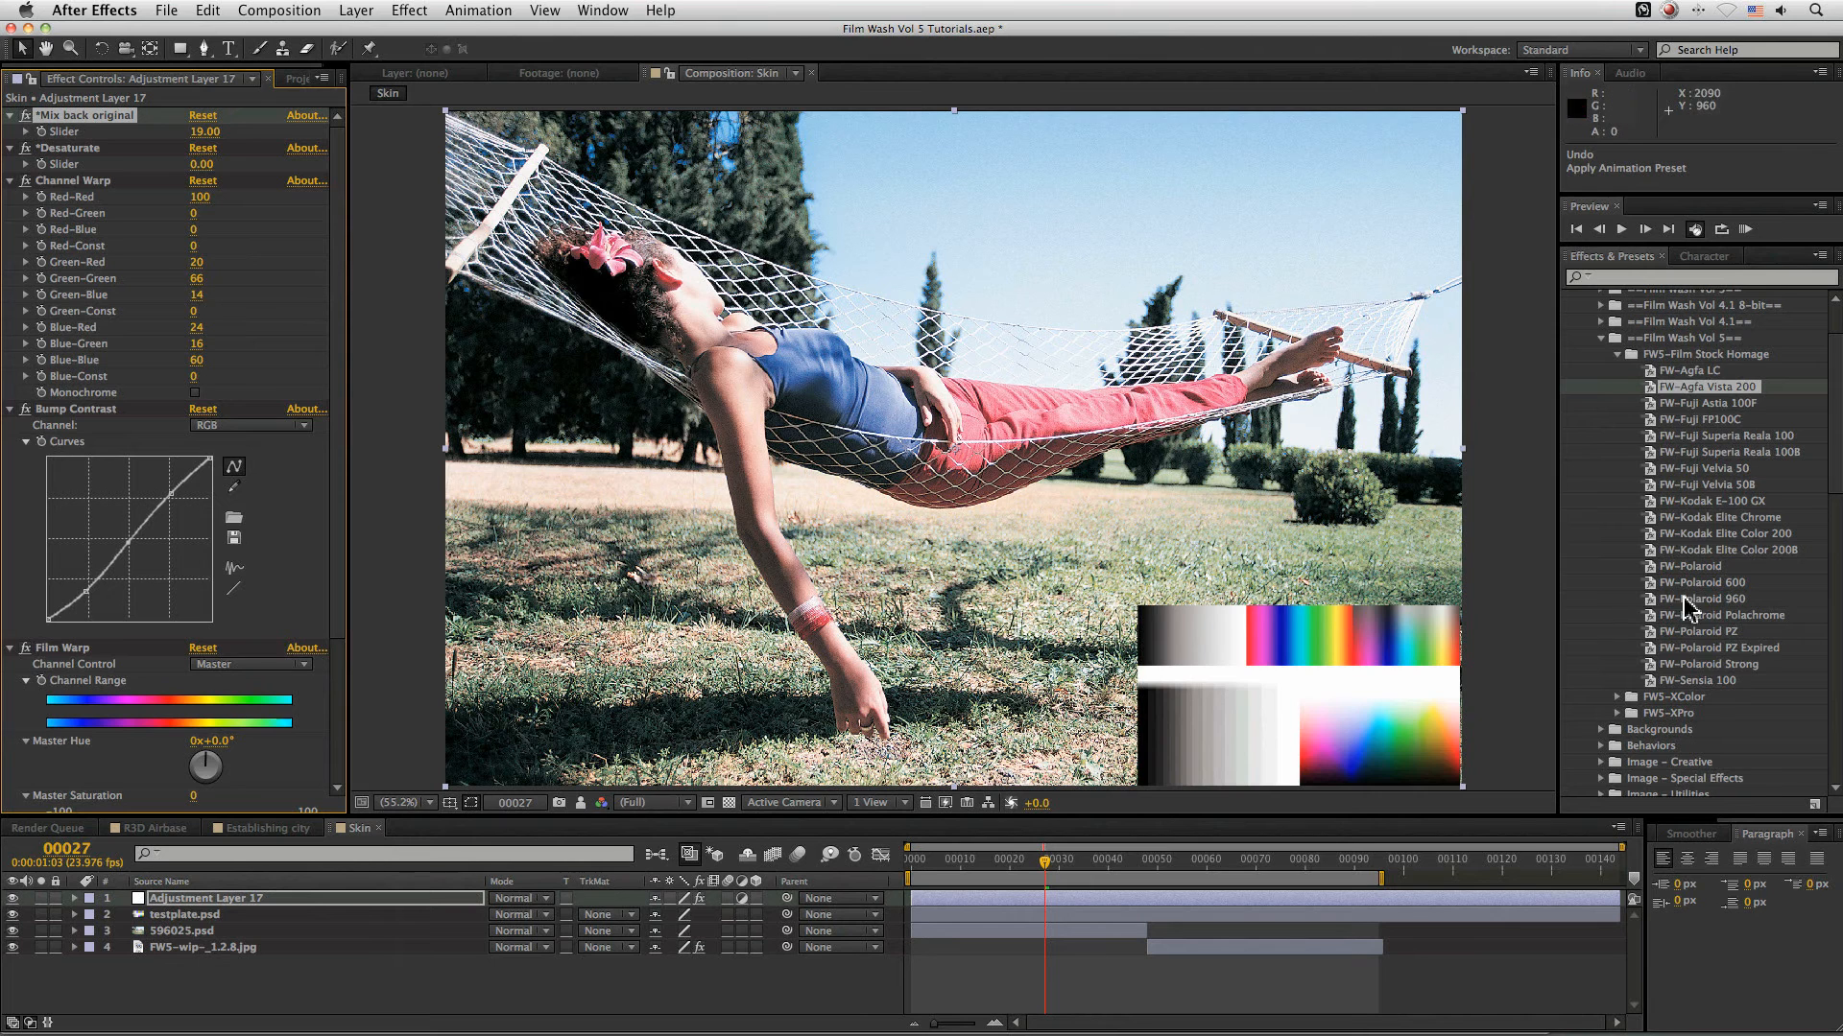
{"action": "mouse_move", "coordinate": [1040, 560]}
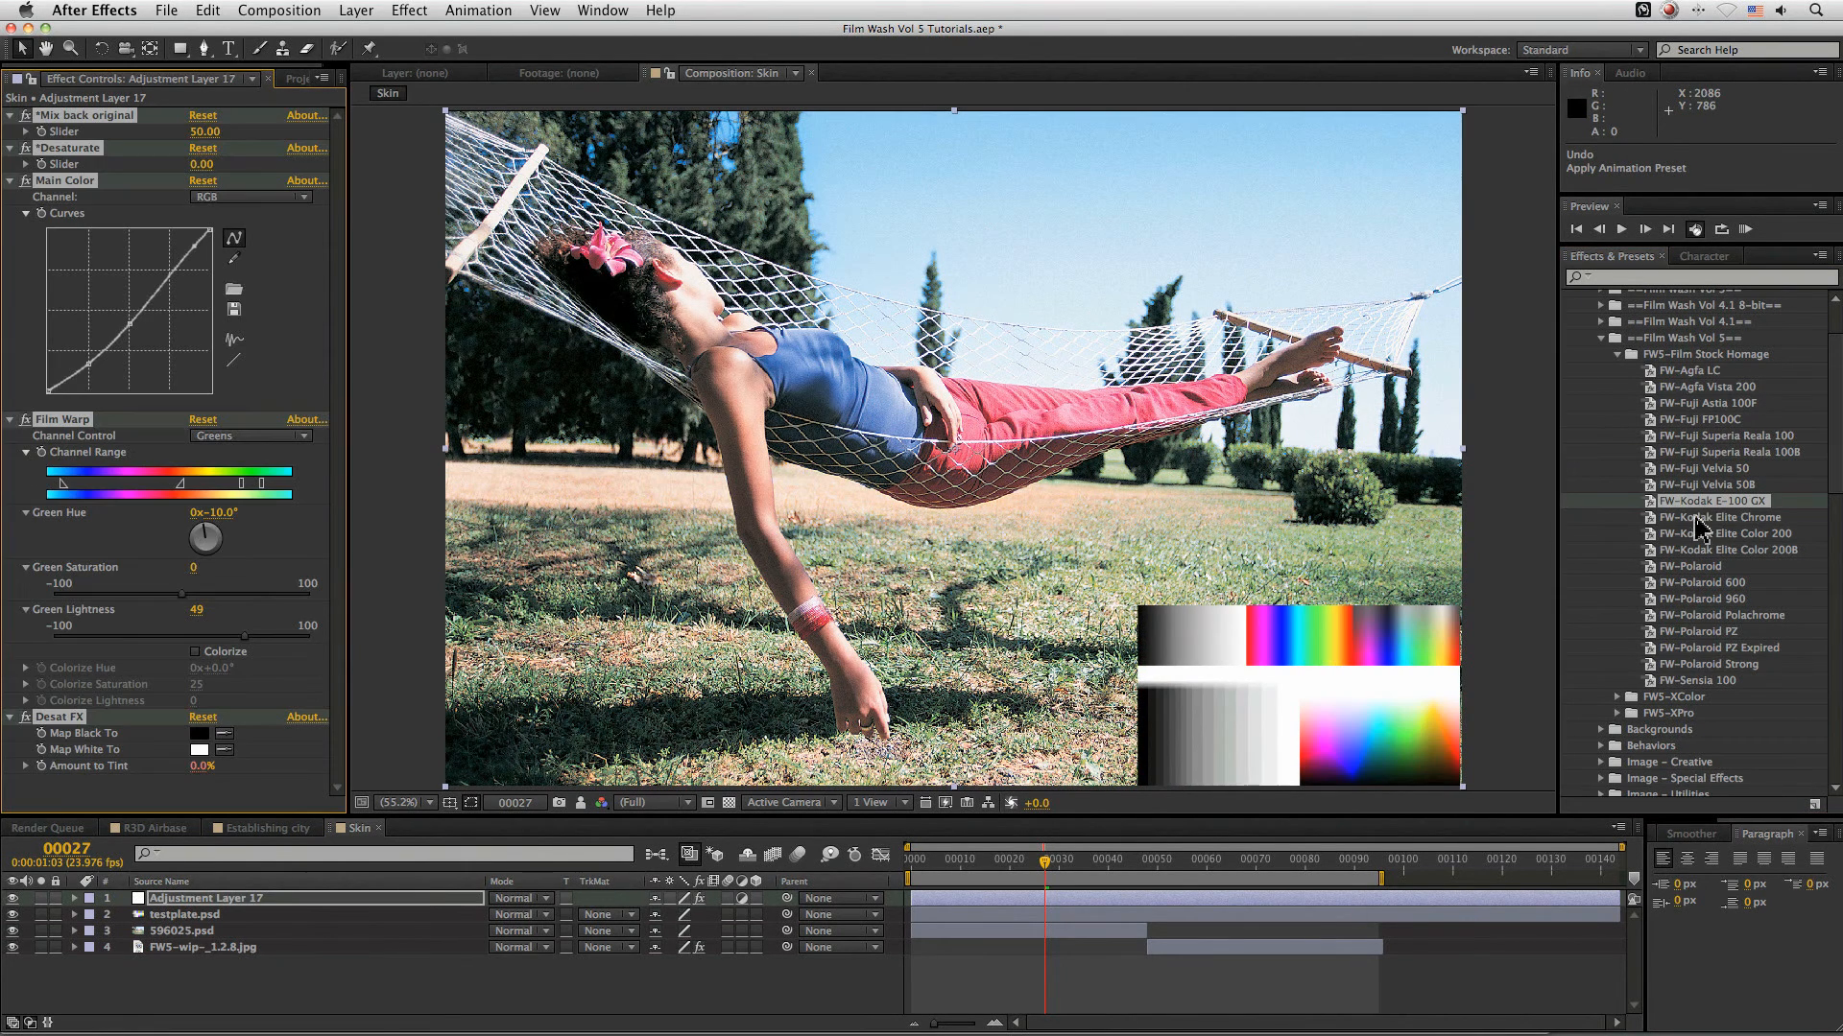
{"action": "mouse_move", "coordinate": [1328, 781]}
{"action": "type", "text": "FW-Kodak E-100 GX"}
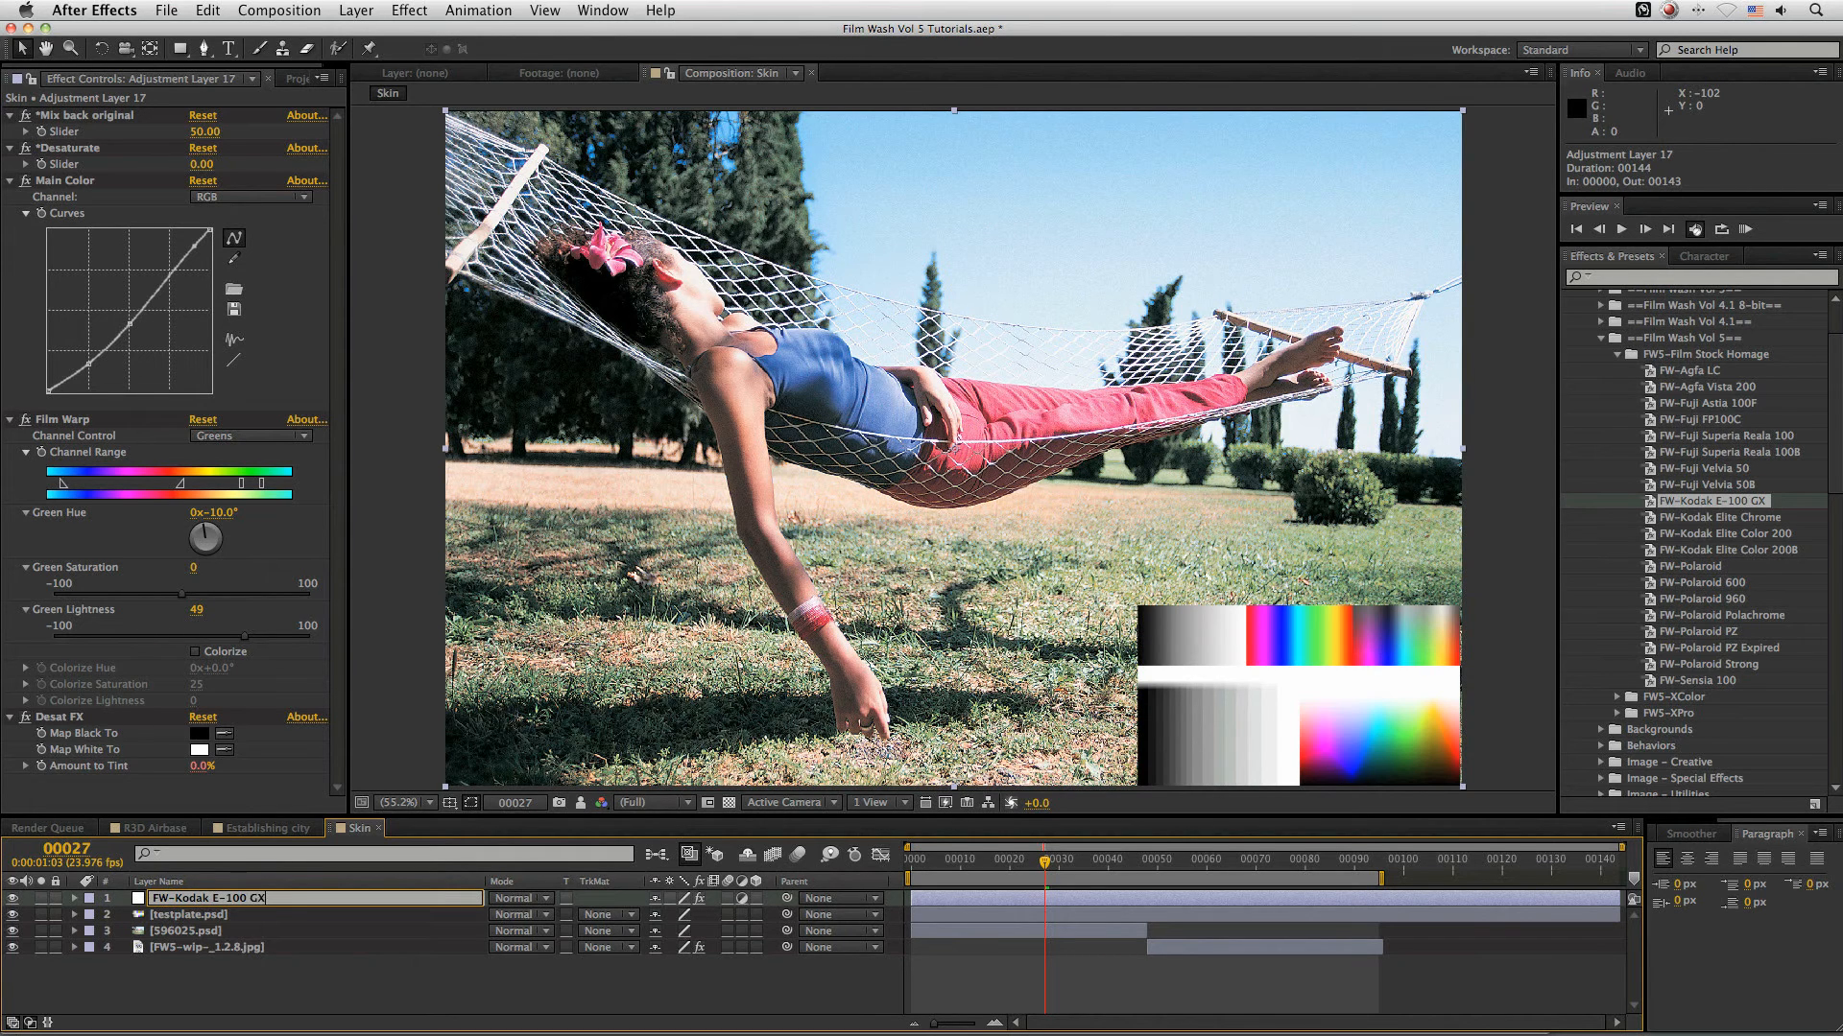
{"action": "left_click", "coordinate": [407, 12]}
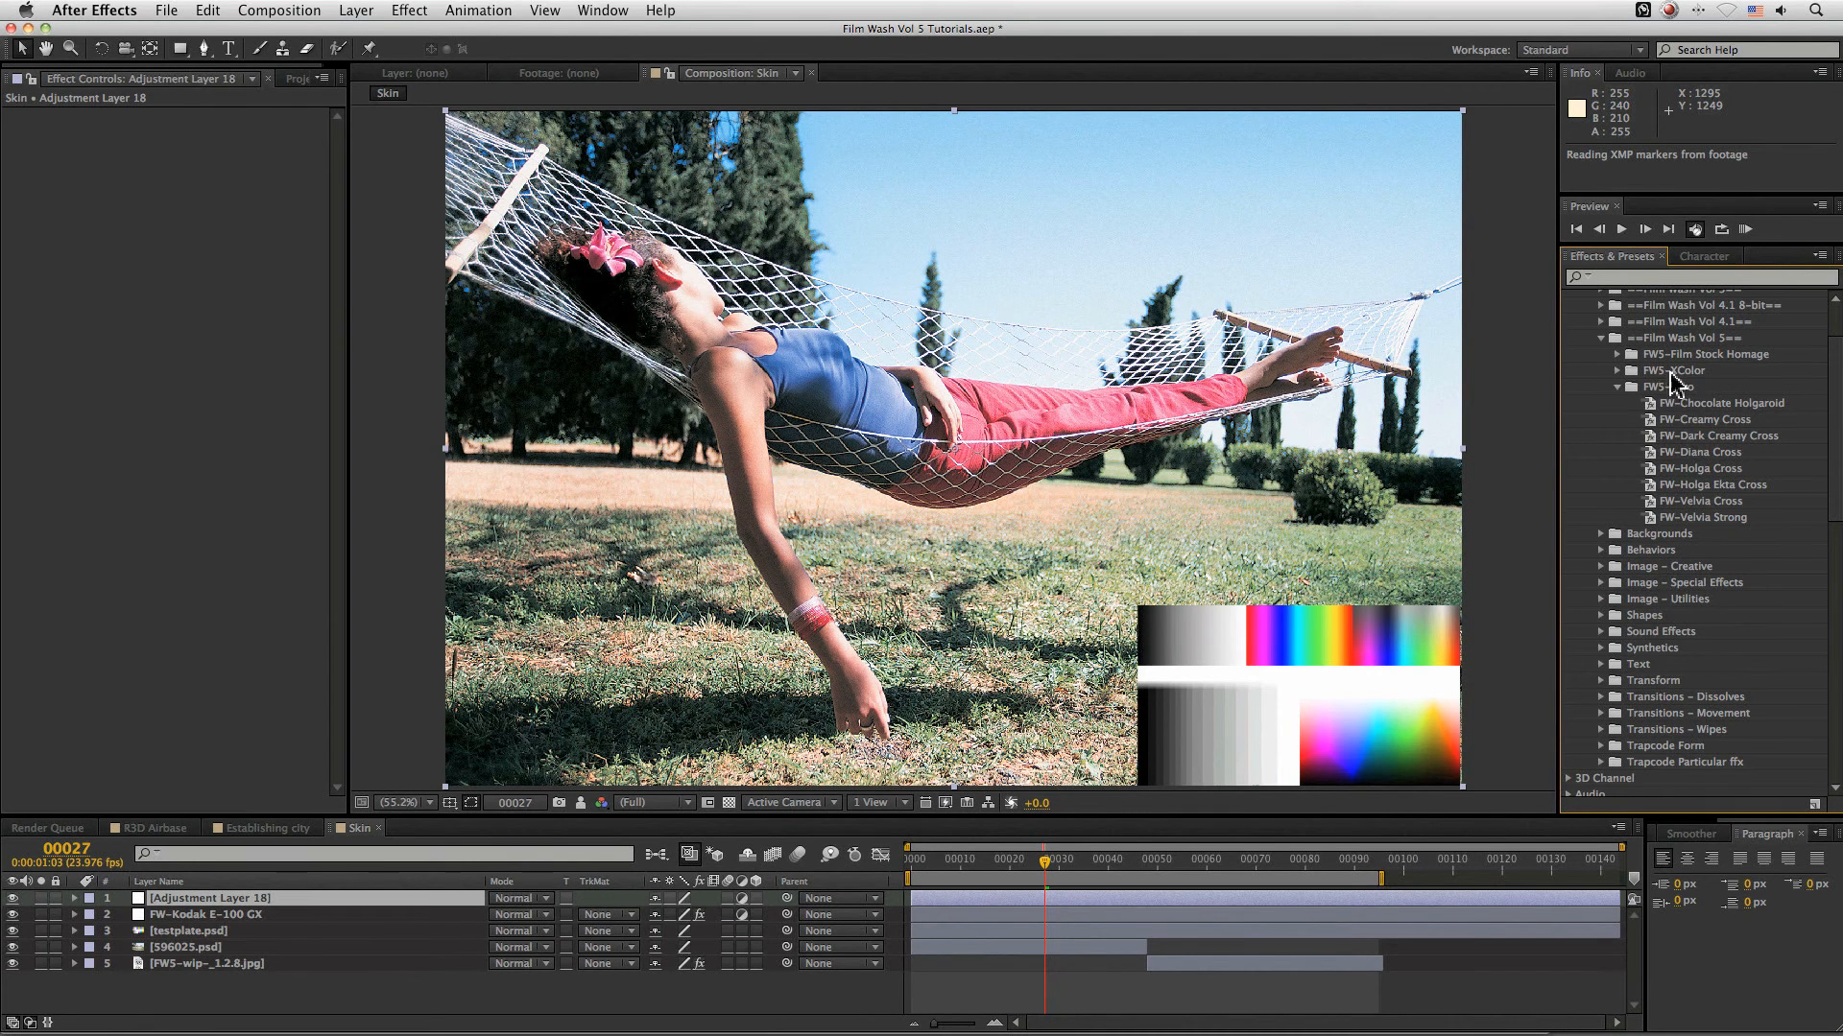
- Try the Chocolate Holgaroid cross-process look, compare its mix back, then clear it
{"action": "left_click", "coordinate": [1720, 403]}
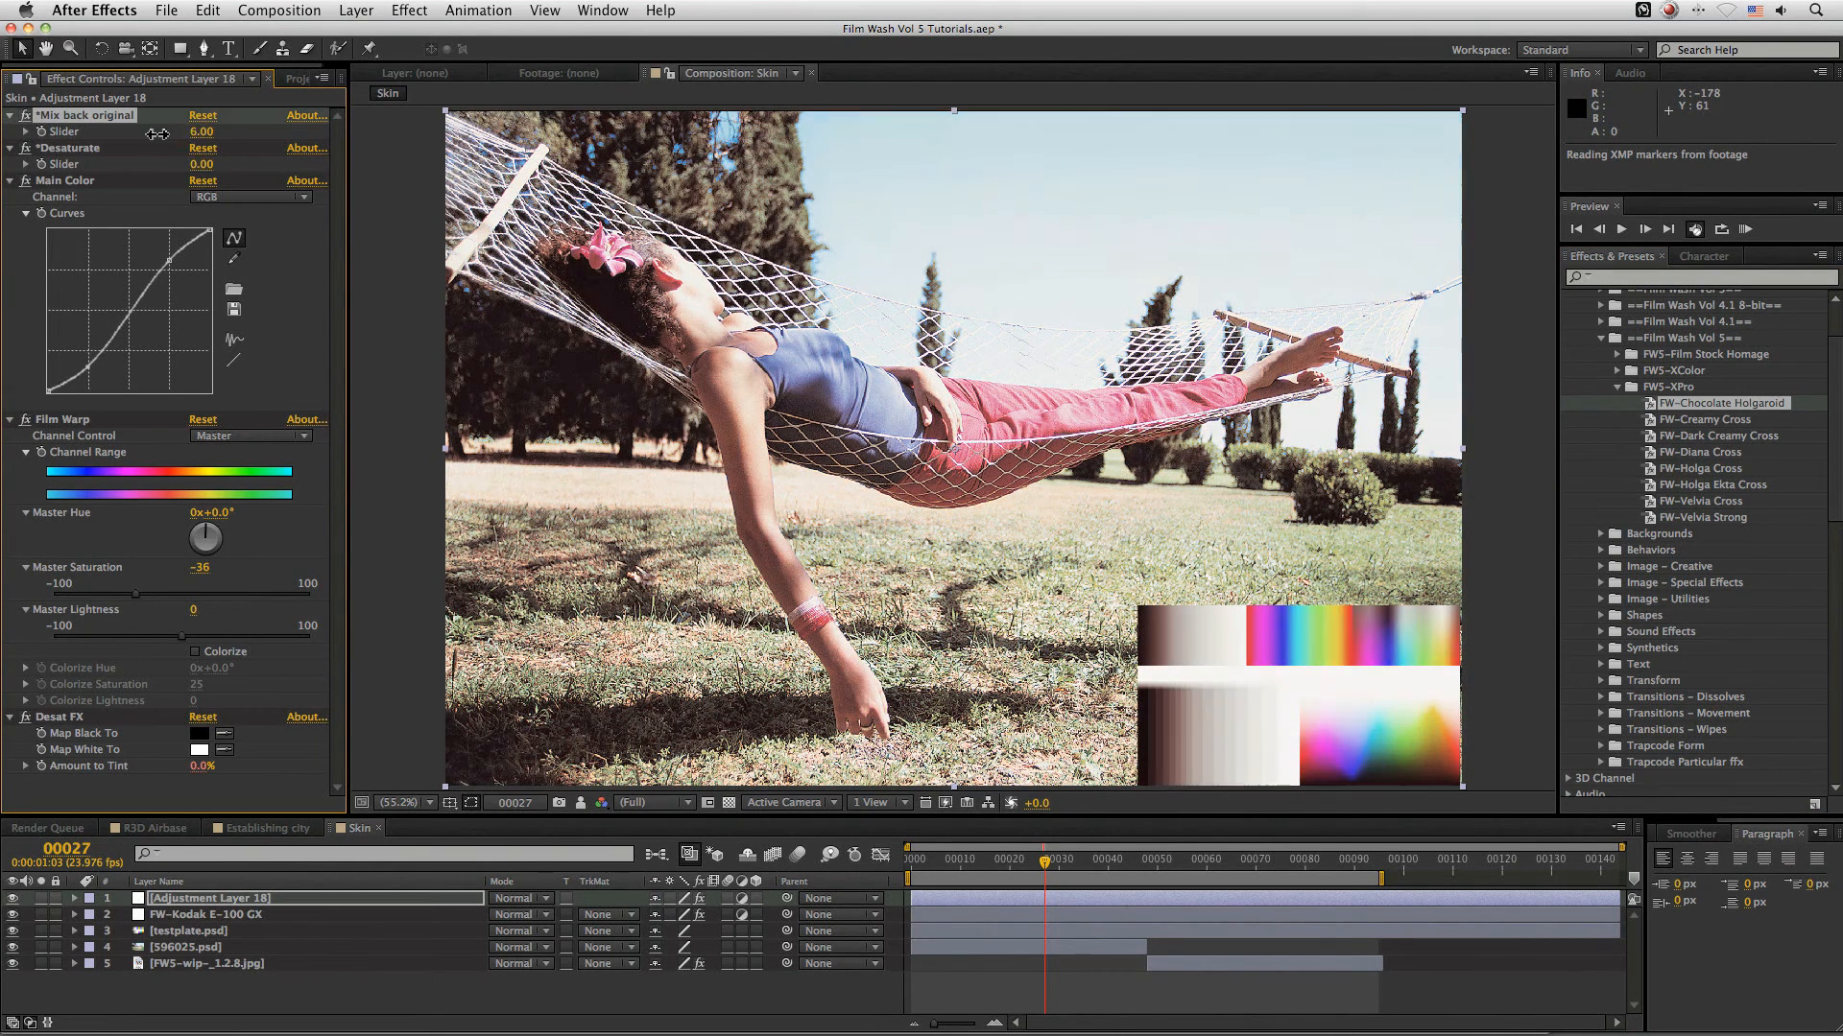
{"action": "left_click_drag", "start_coordinate": [201, 131], "coordinate": [217, 131]}
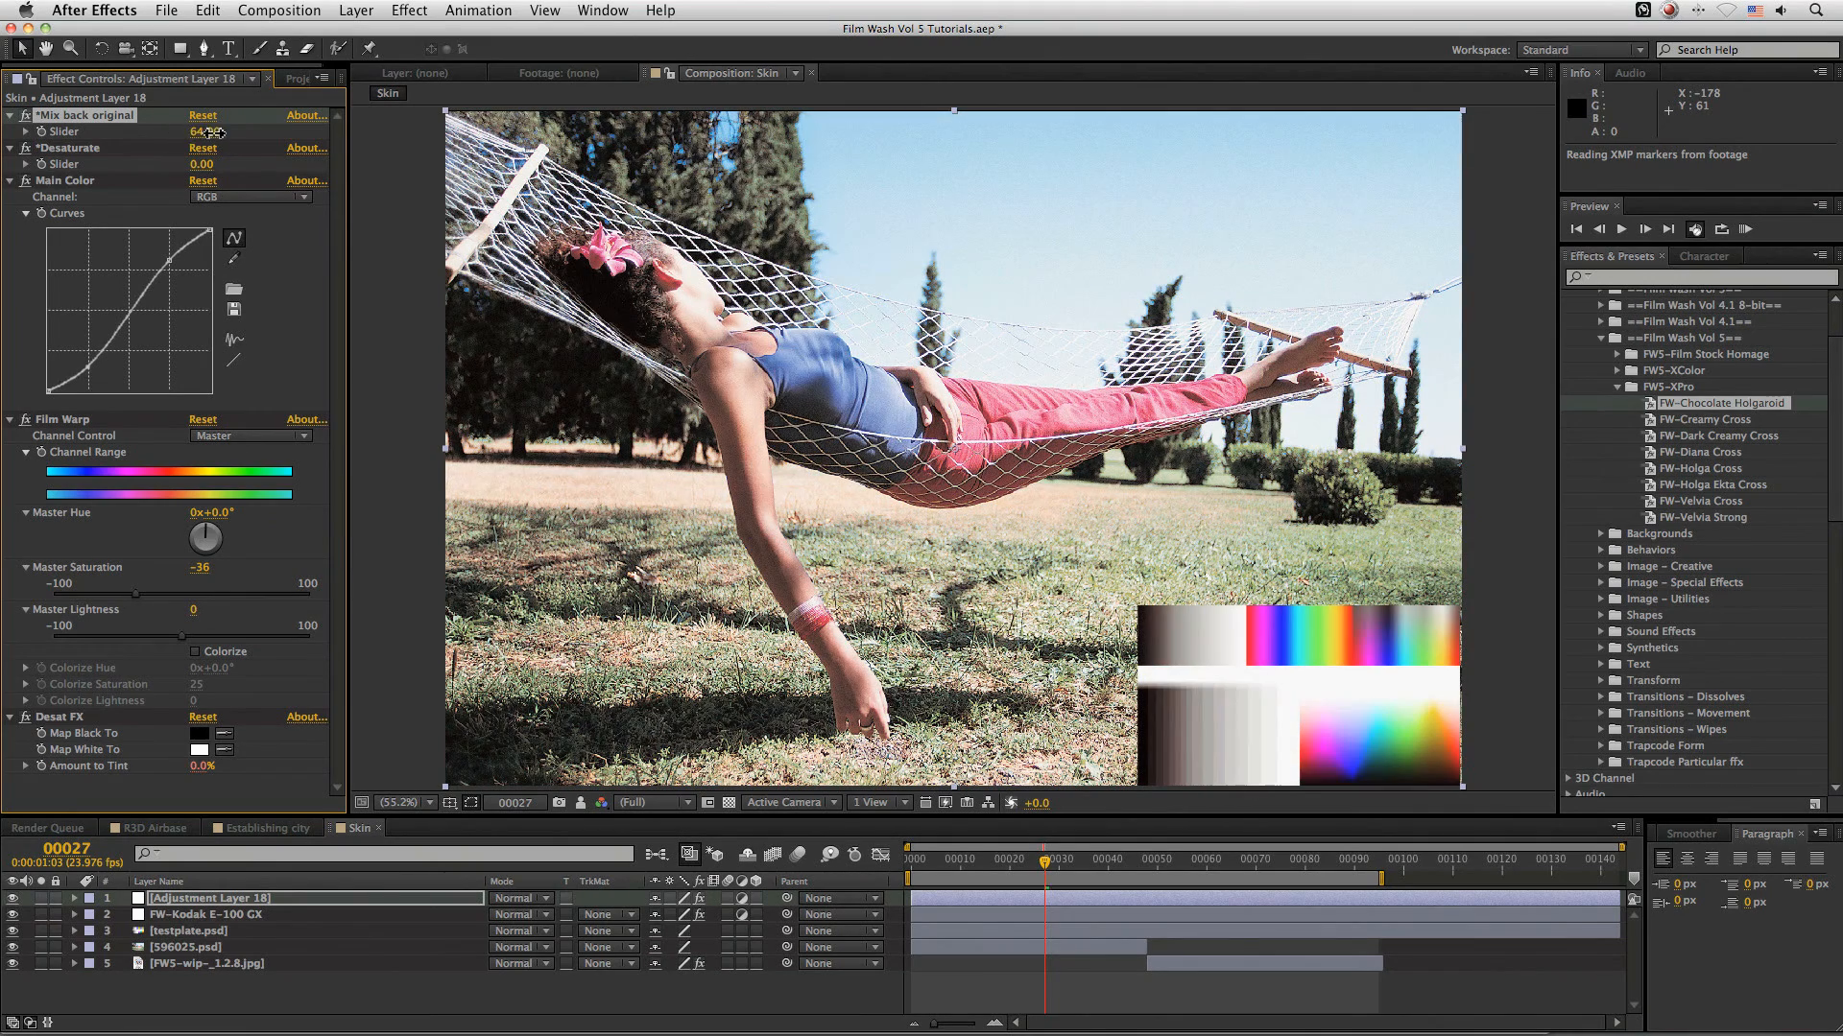
{"action": "left_click_drag", "start_coordinate": [202, 132], "coordinate": [188, 133]}
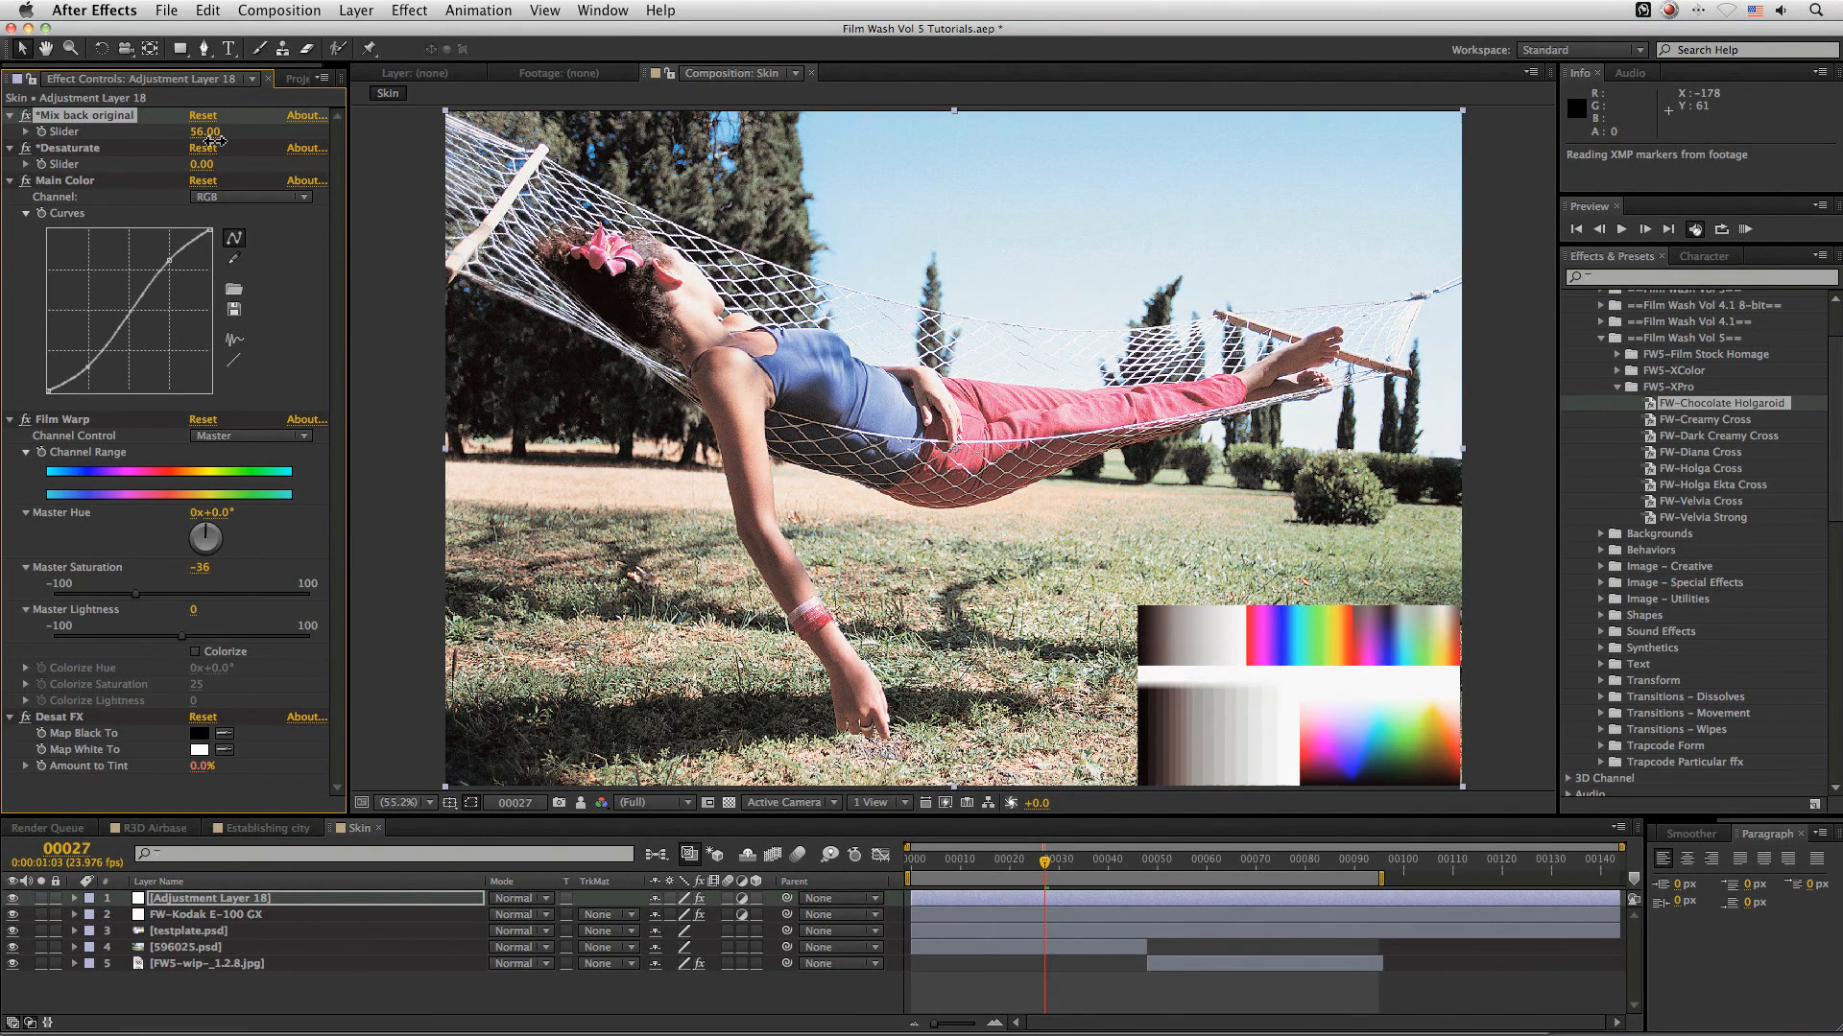
{"action": "left_click", "coordinate": [954, 860]}
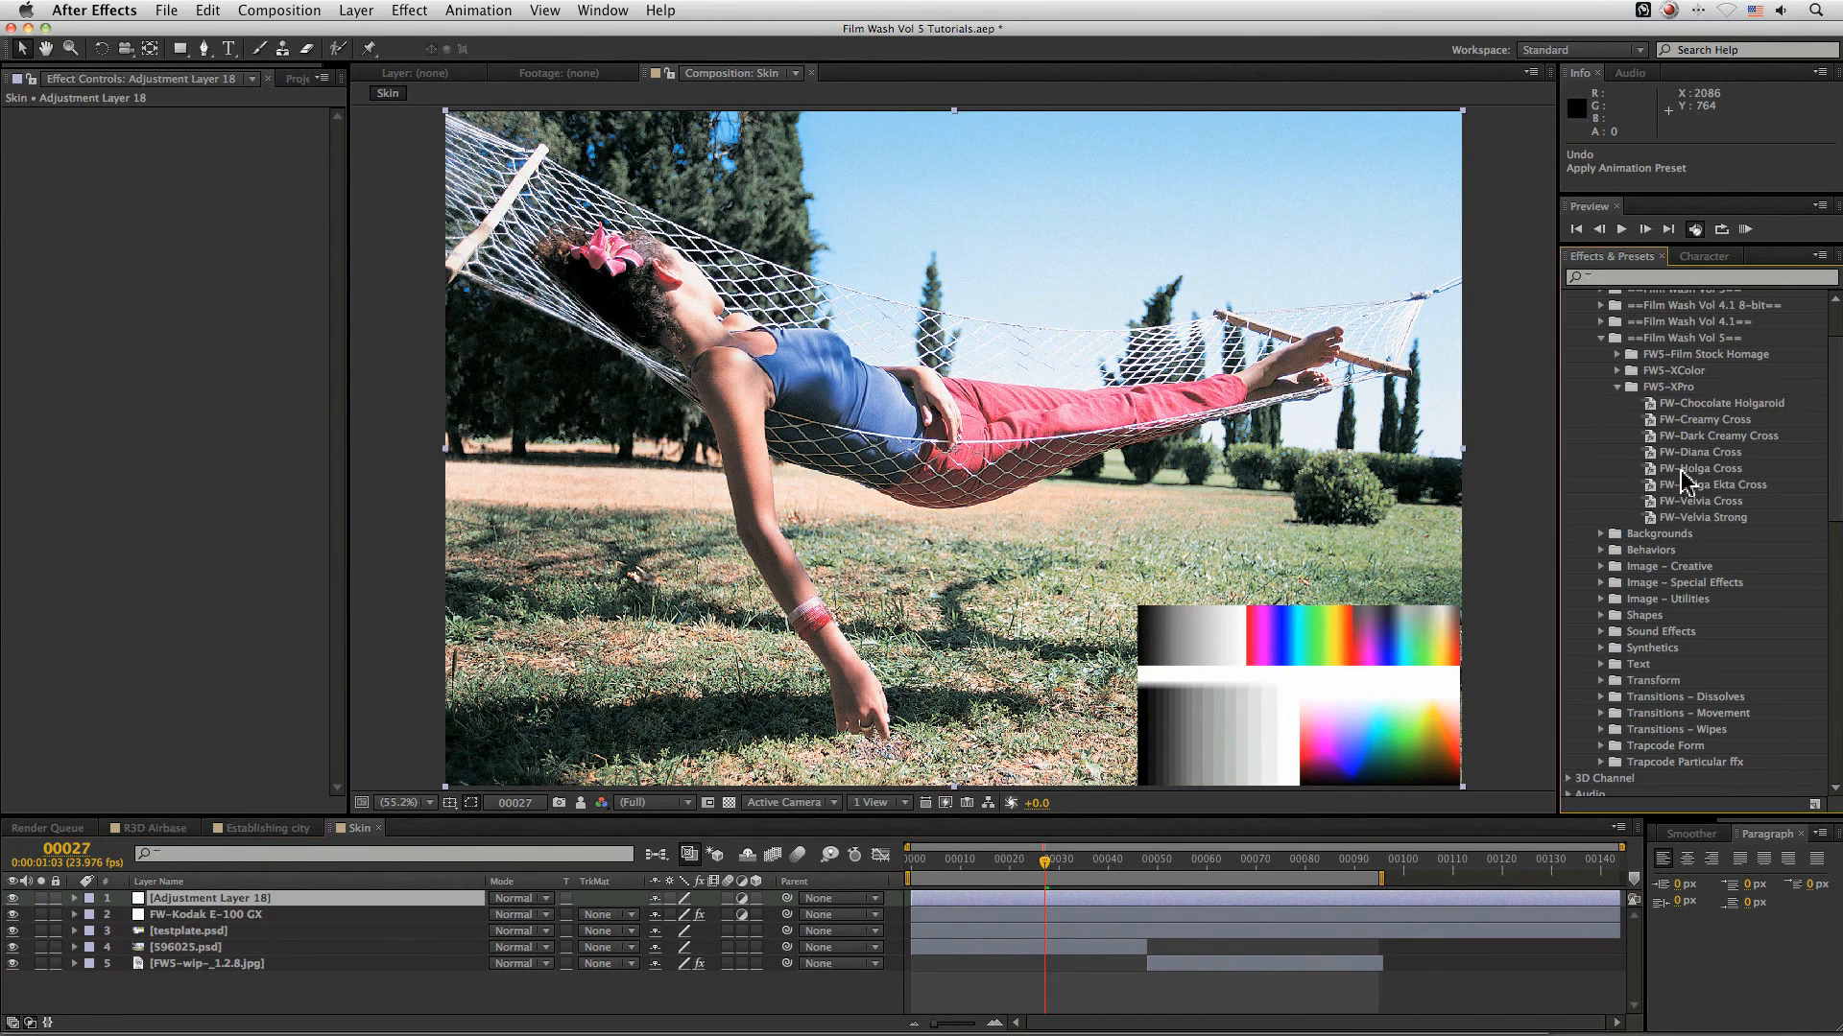
- Try the Creamy Cross look, scrubbing Mix back original high and low before settling it
{"action": "left_click", "coordinate": [1702, 420]}
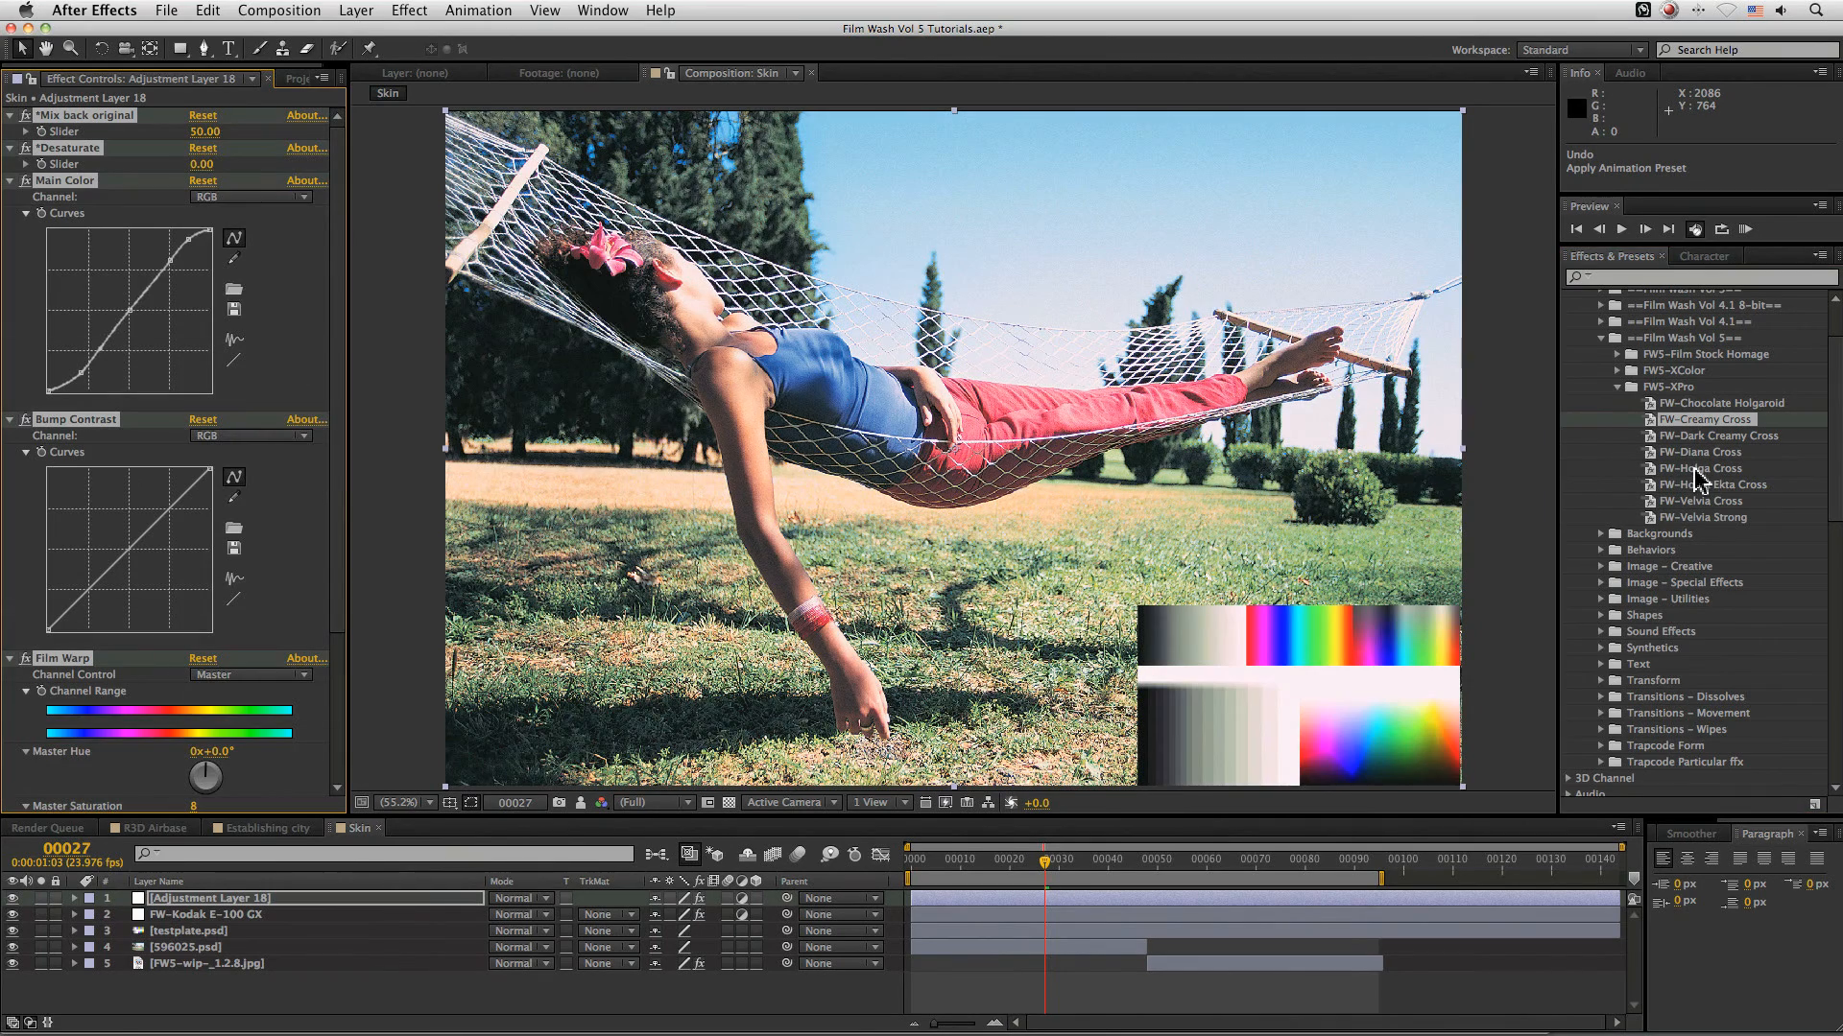
{"action": "left_click_drag", "start_coordinate": [204, 131], "coordinate": [176, 130]}
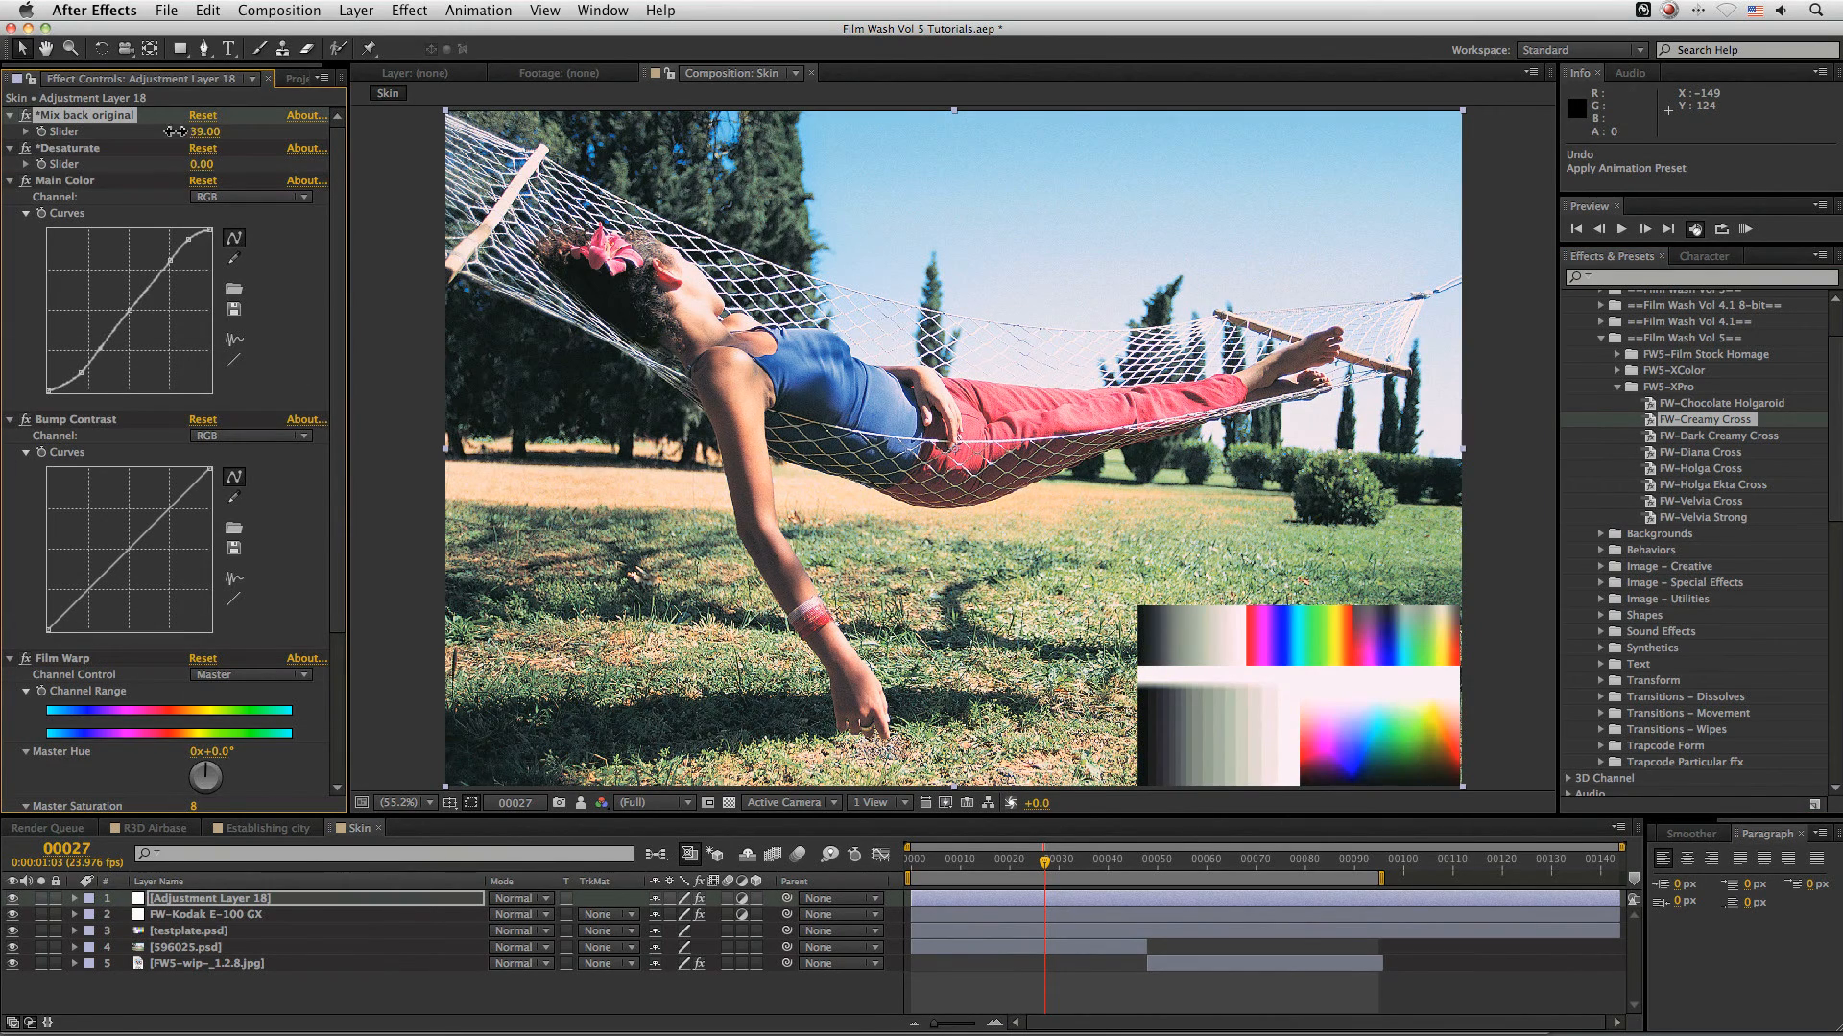
{"action": "left_click_drag", "start_coordinate": [208, 132], "coordinate": [296, 133]}
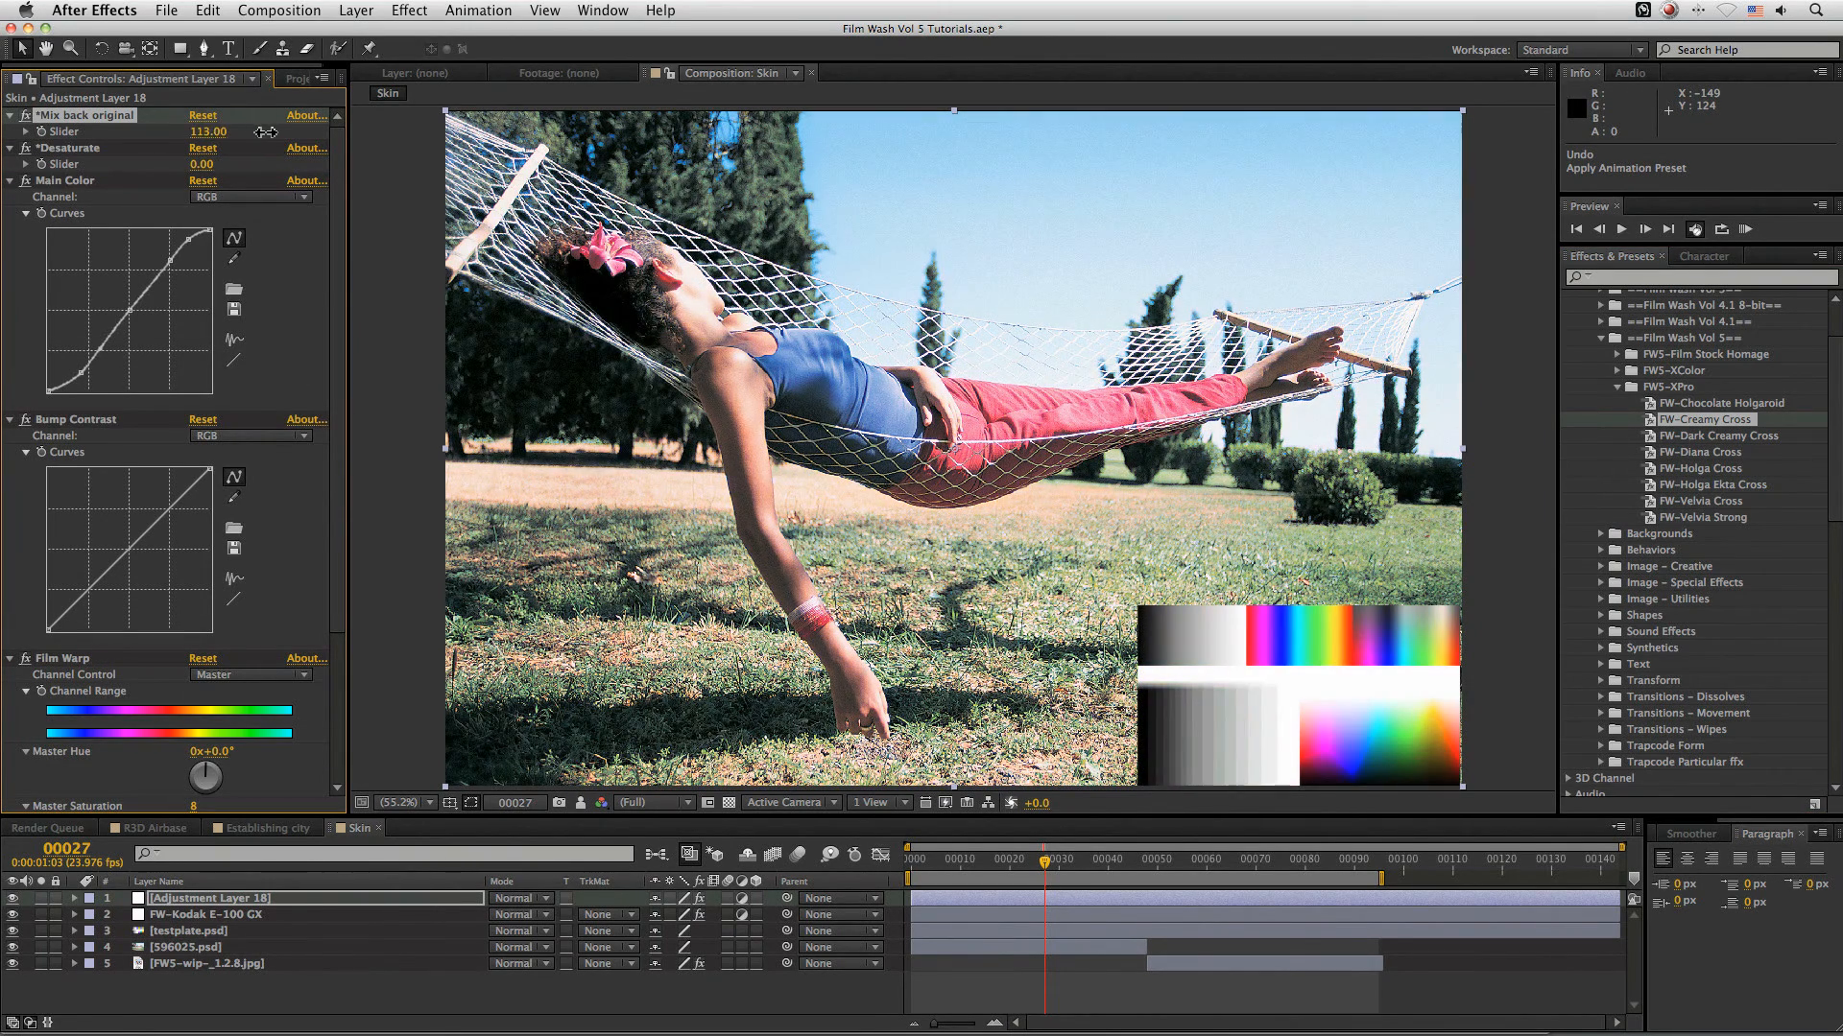
{"action": "left_click_drag", "start_coordinate": [217, 133], "coordinate": [206, 132]}
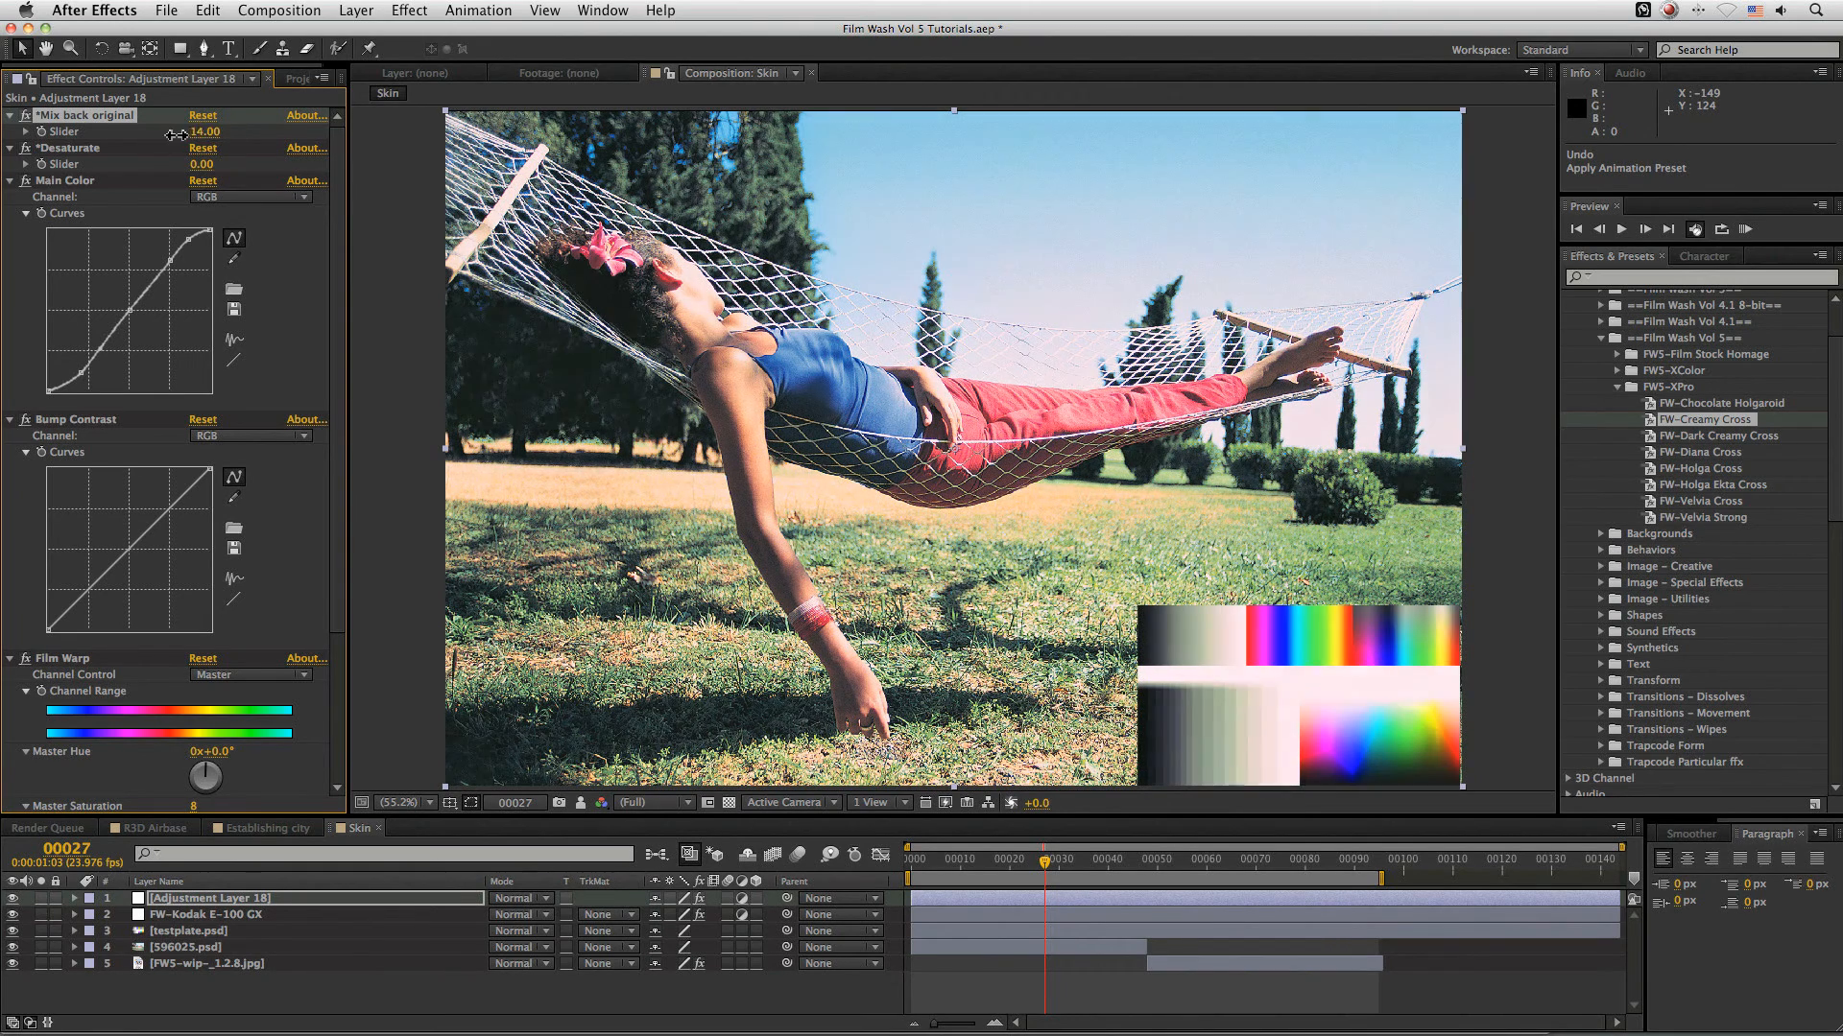
{"action": "left_click_drag", "start_coordinate": [205, 130], "coordinate": [234, 131]}
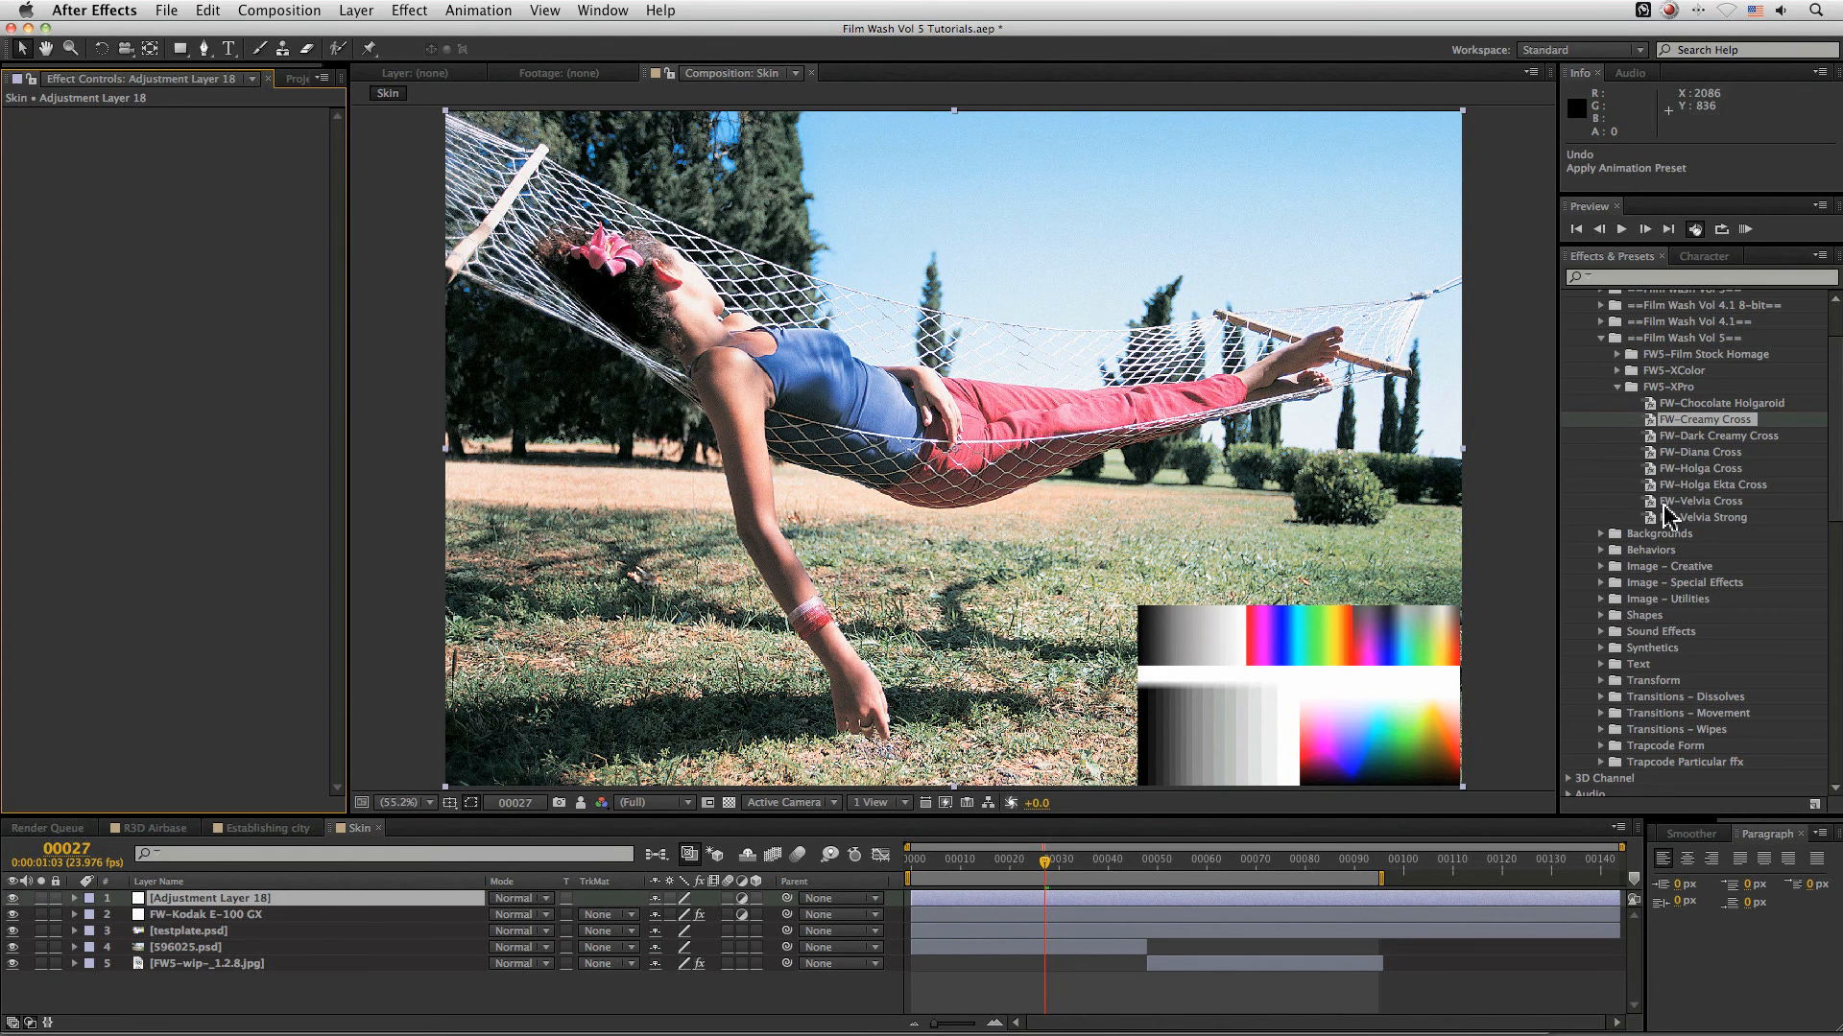
- Apply FW-Velvia Cross to the top adjustment layer with Mix back original at 88
{"action": "left_click", "coordinate": [1698, 501]}
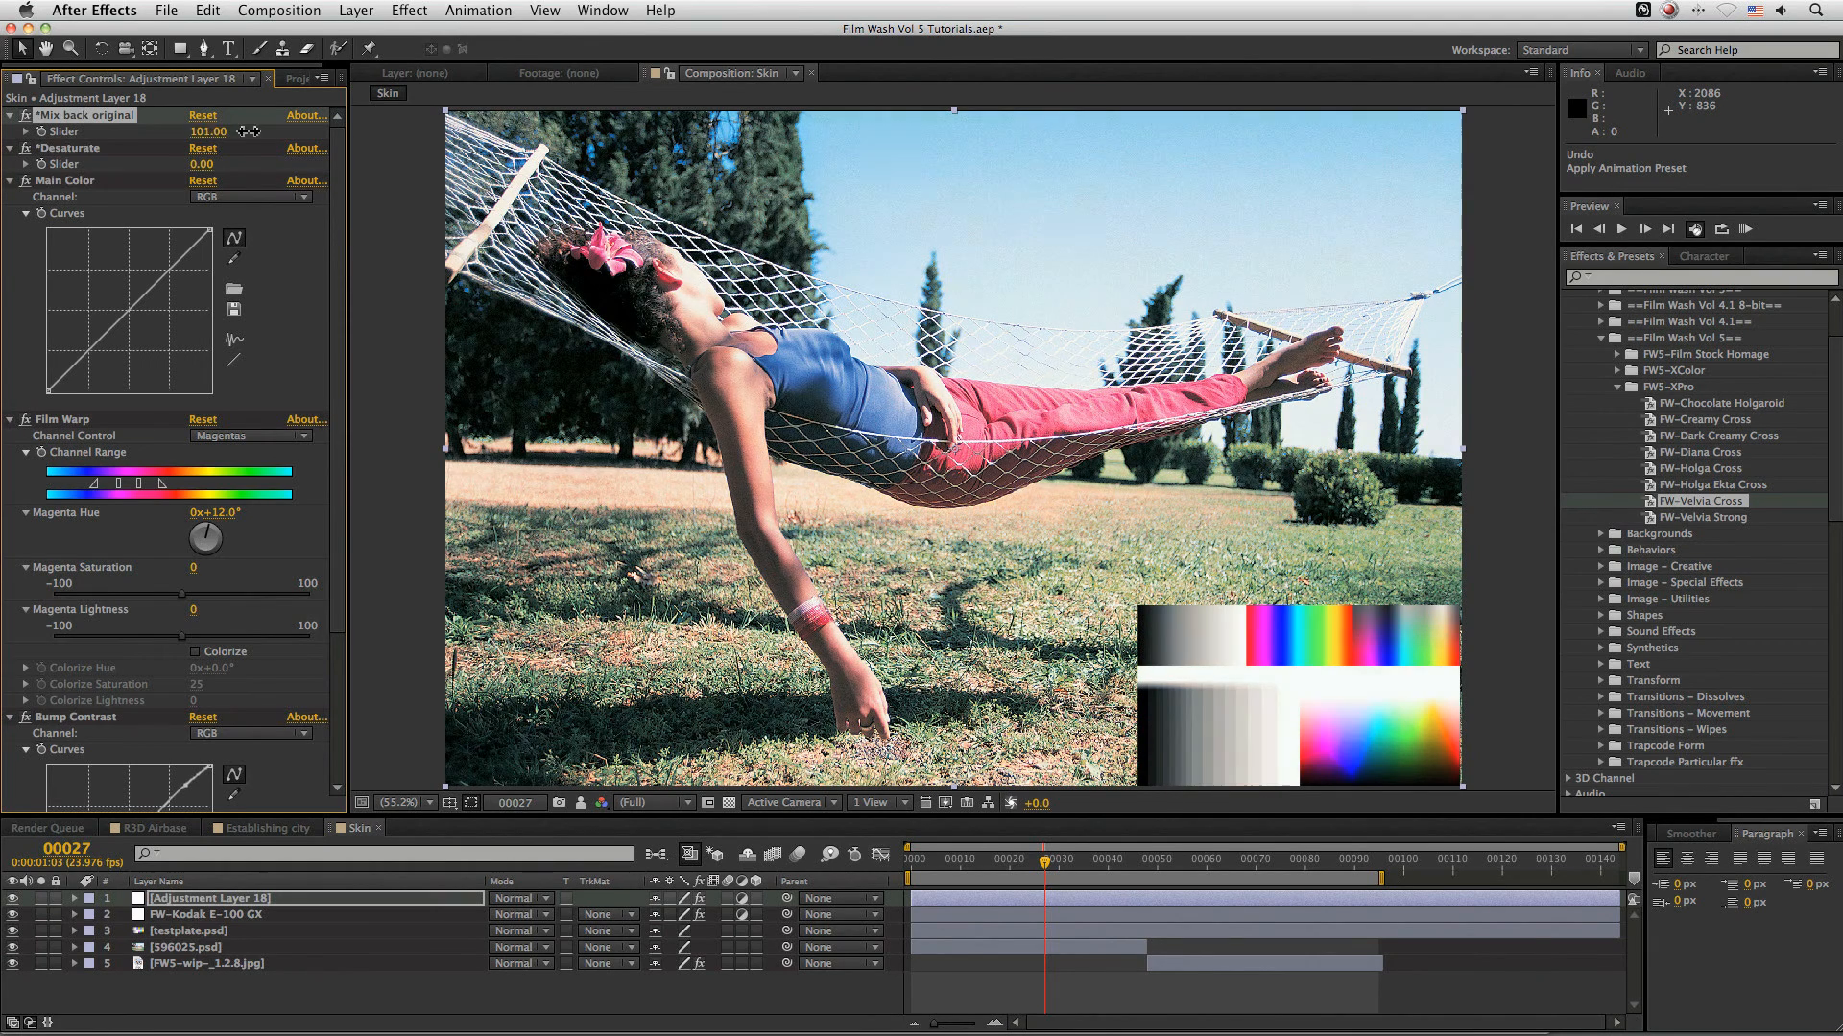
{"action": "left_click_drag", "start_coordinate": [206, 130], "coordinate": [199, 130]}
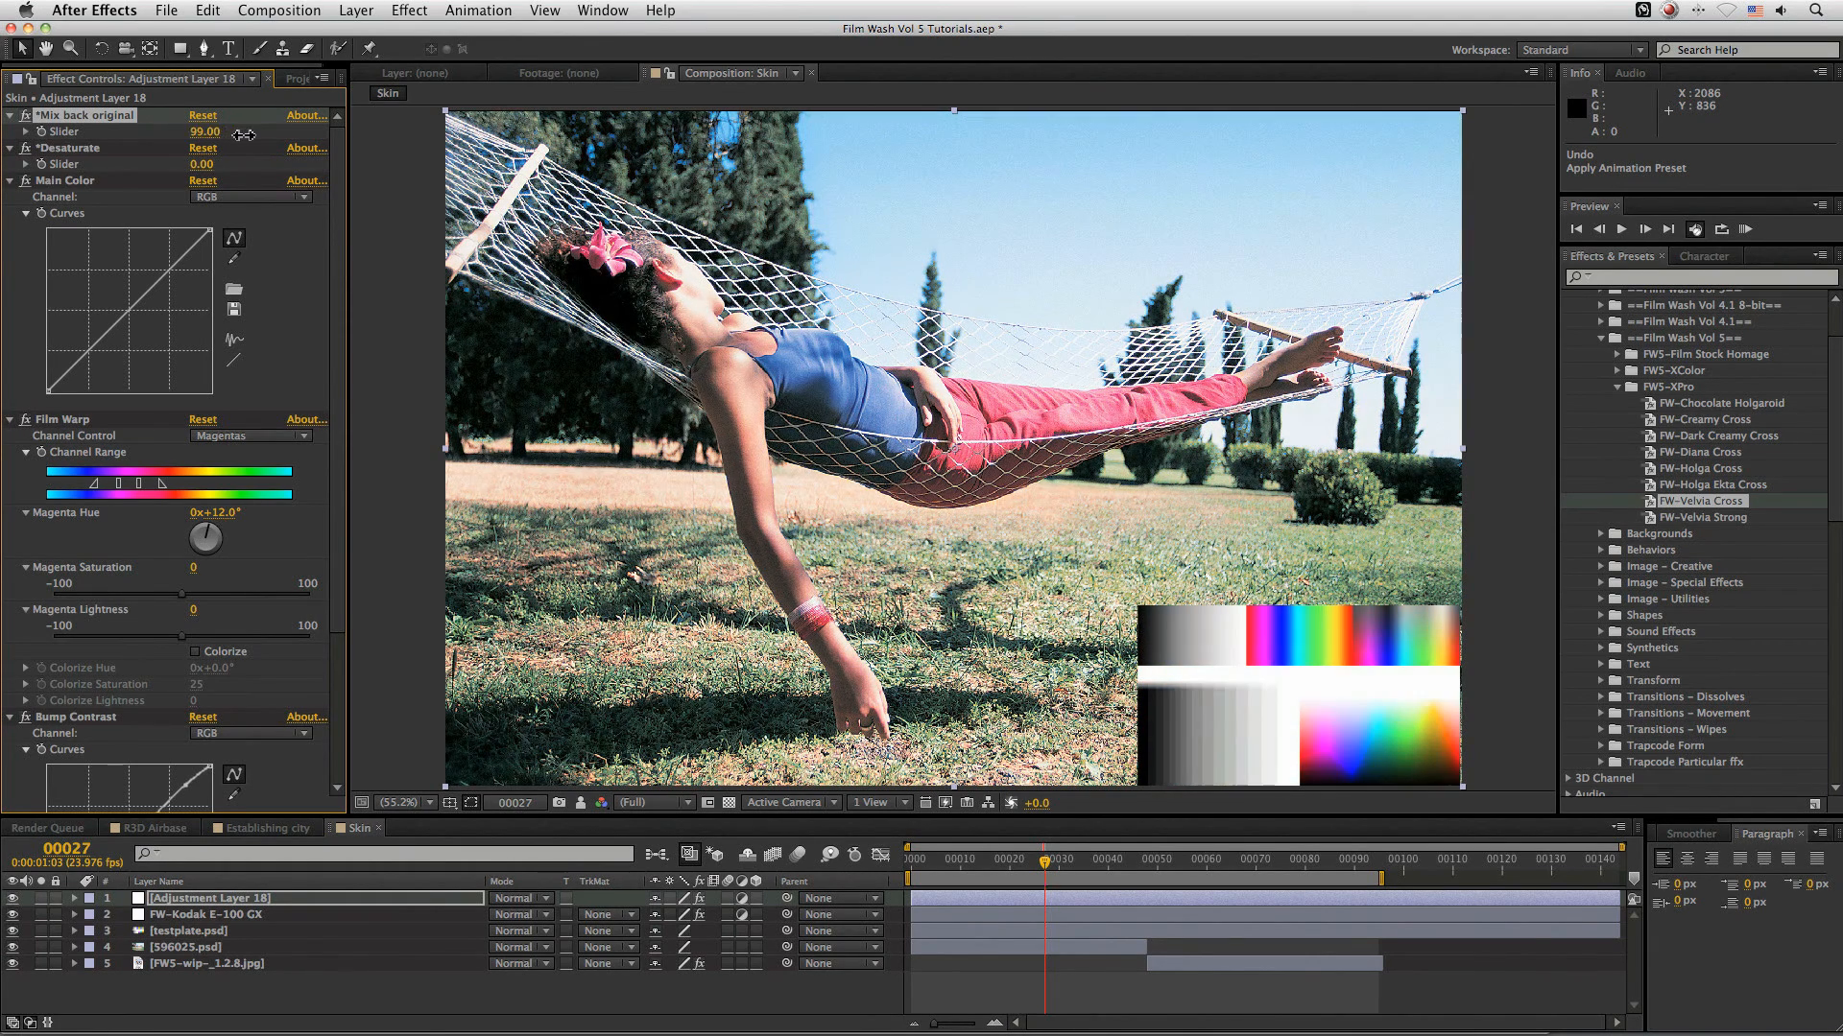
{"action": "left_click_drag", "start_coordinate": [206, 115], "coordinate": [192, 116]}
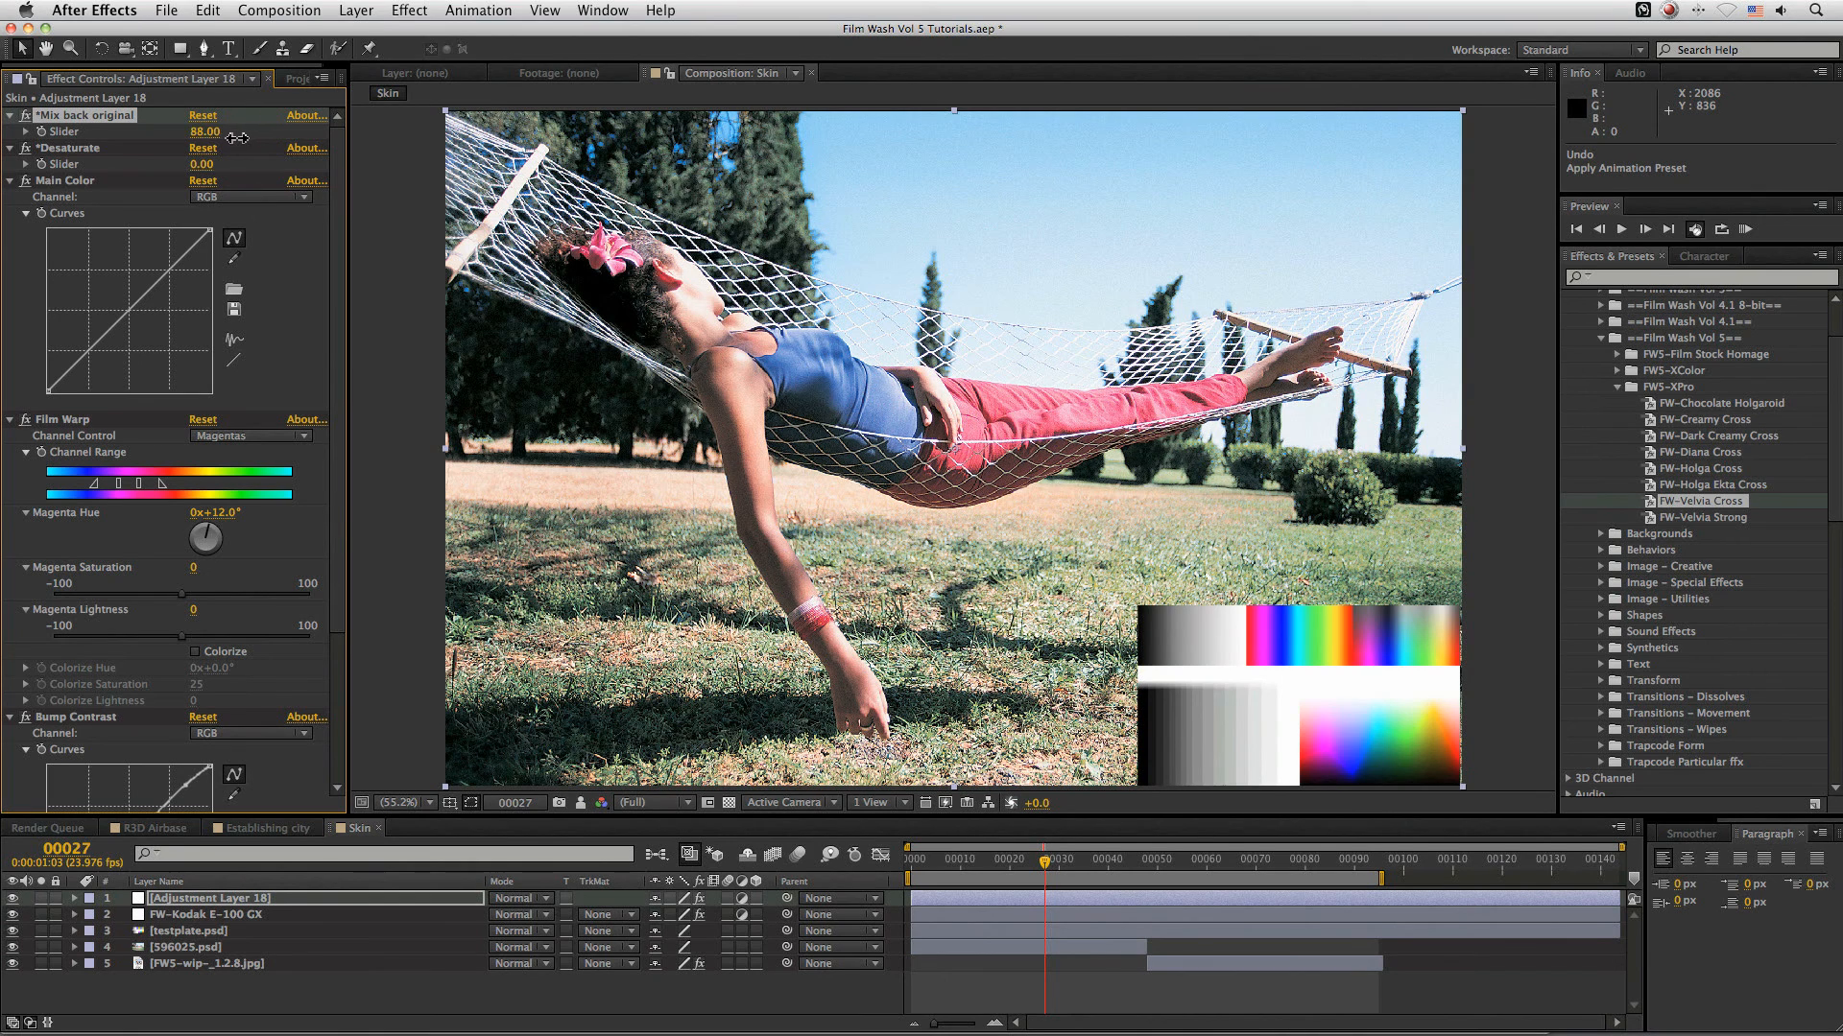